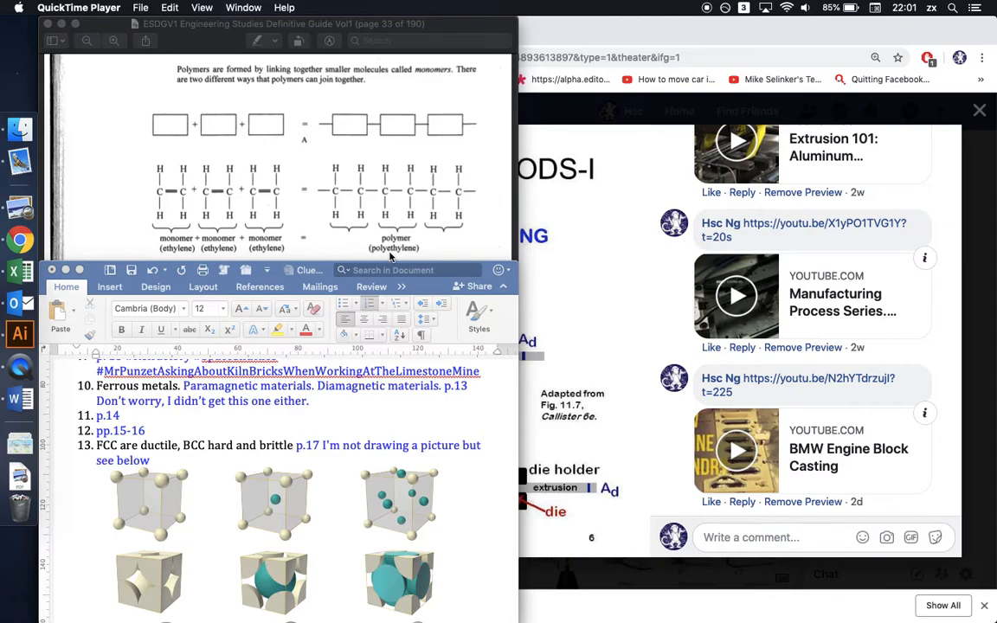
mouse_move(493, 213)
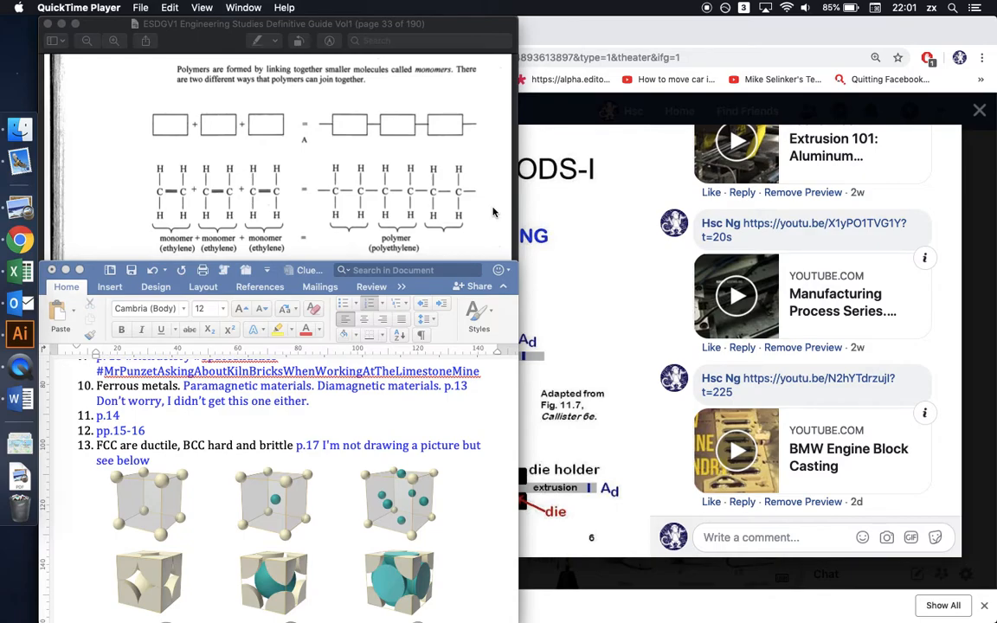
mouse_move(785, 194)
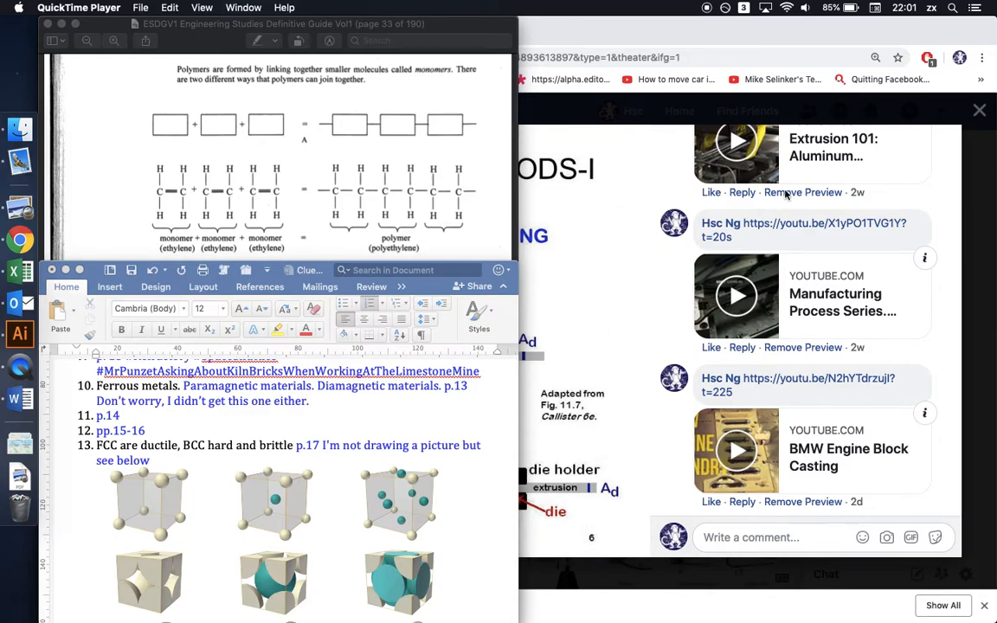
Scroll past the metal fabrication methods slide and bring the Chapter 1 answer clues document forward in Word
scroll("down", 3)
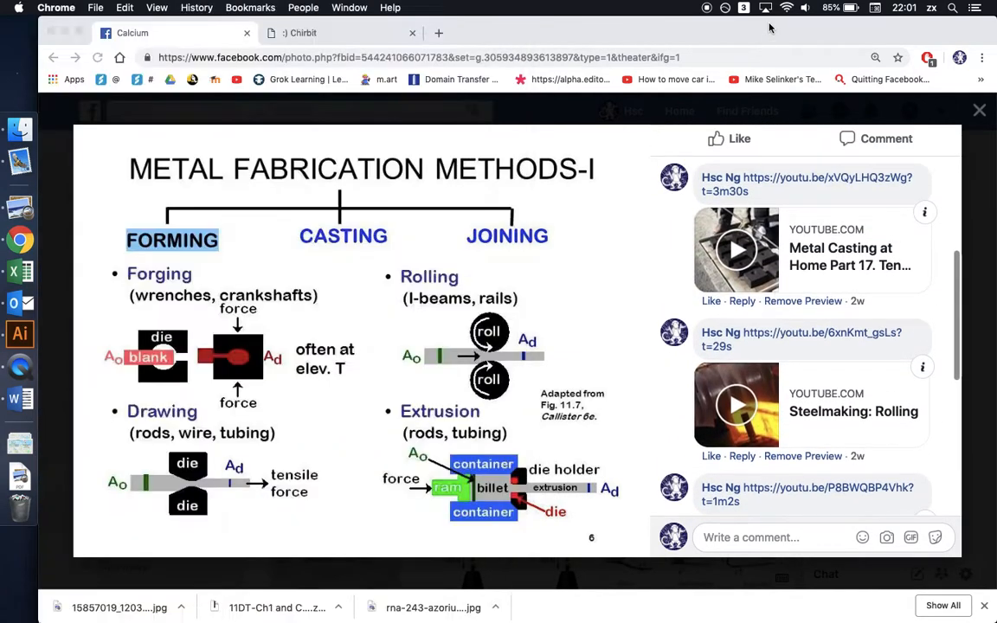
scroll("down", 3)
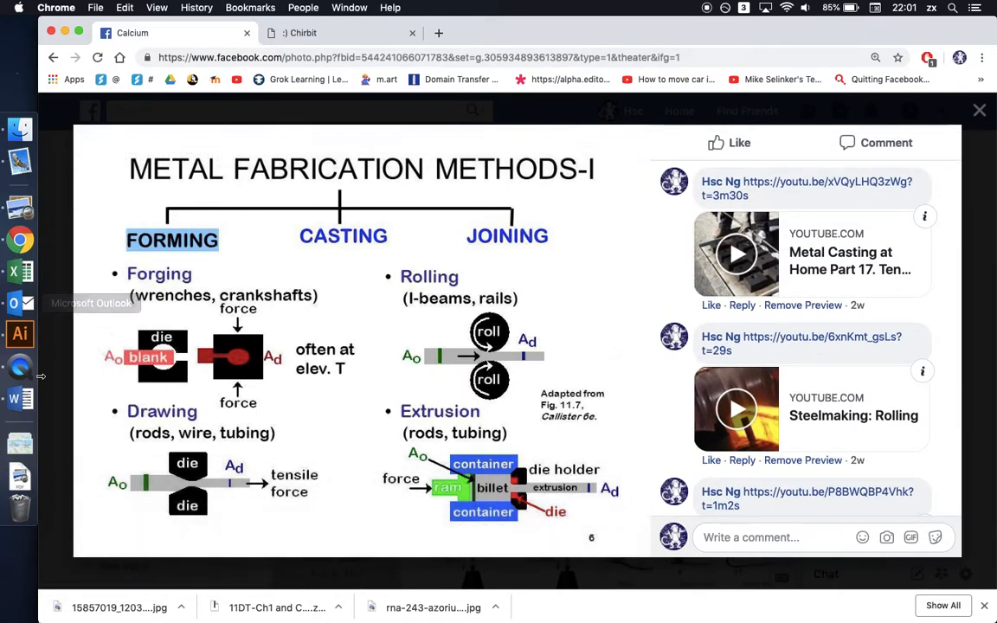
mouse_move(19, 398)
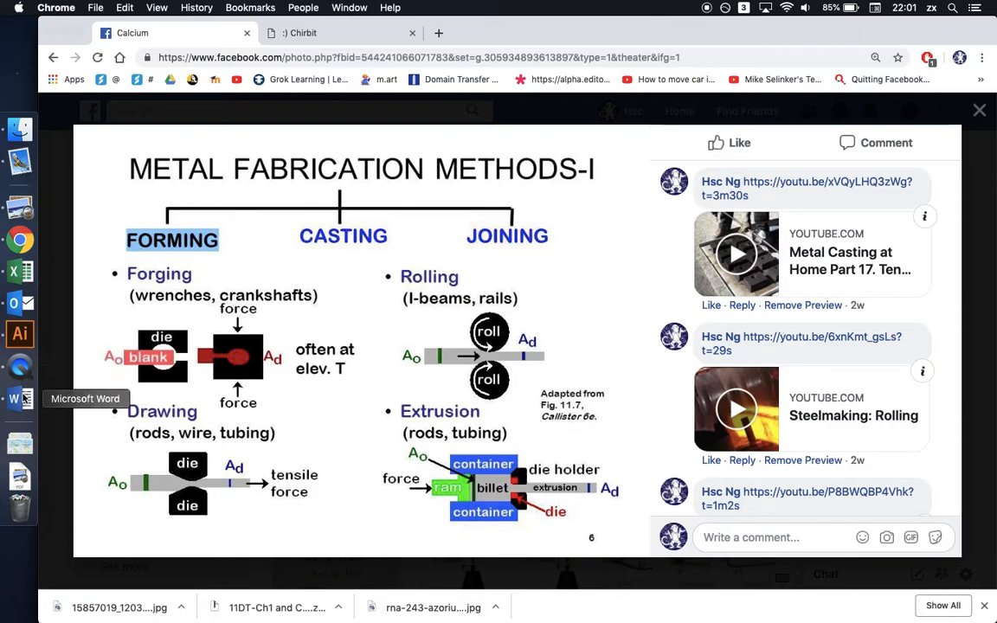
left_click(19, 398)
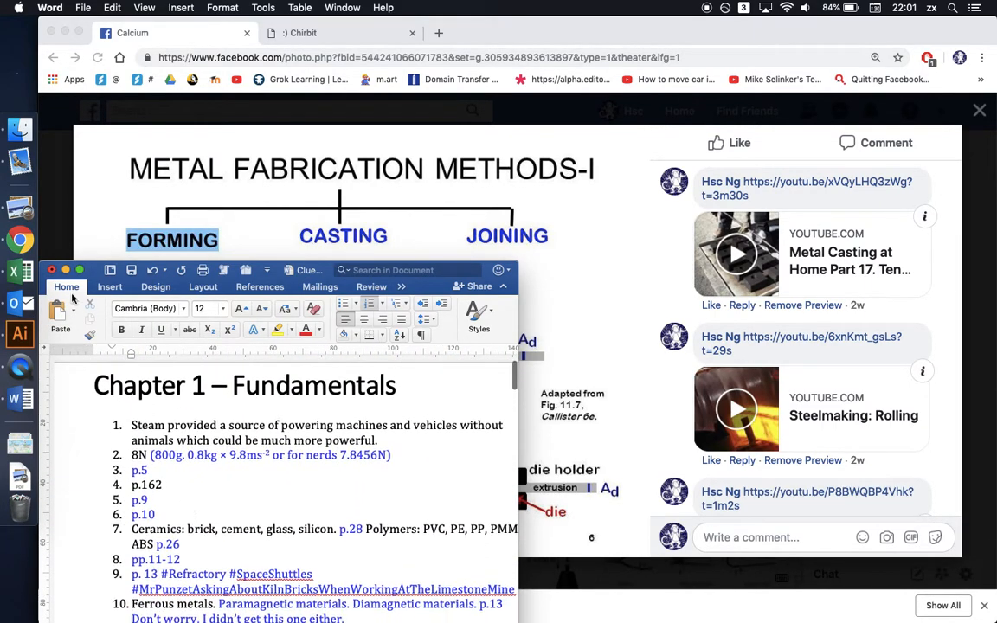
mouse_move(19, 240)
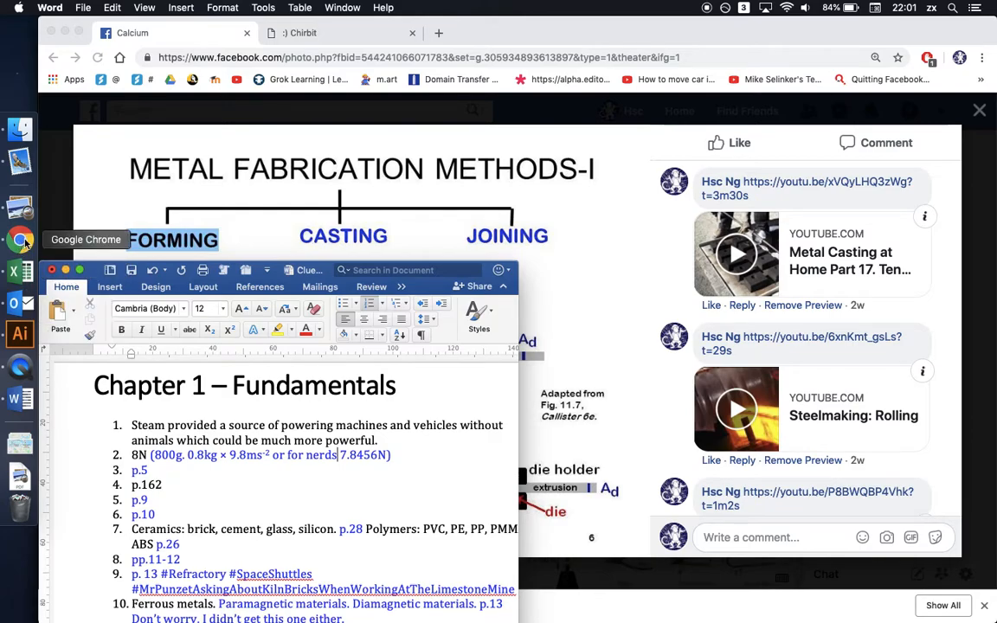
Switch to Preview showing page 9, Chapter 1 Engineering Fundamentals
left_click(19, 208)
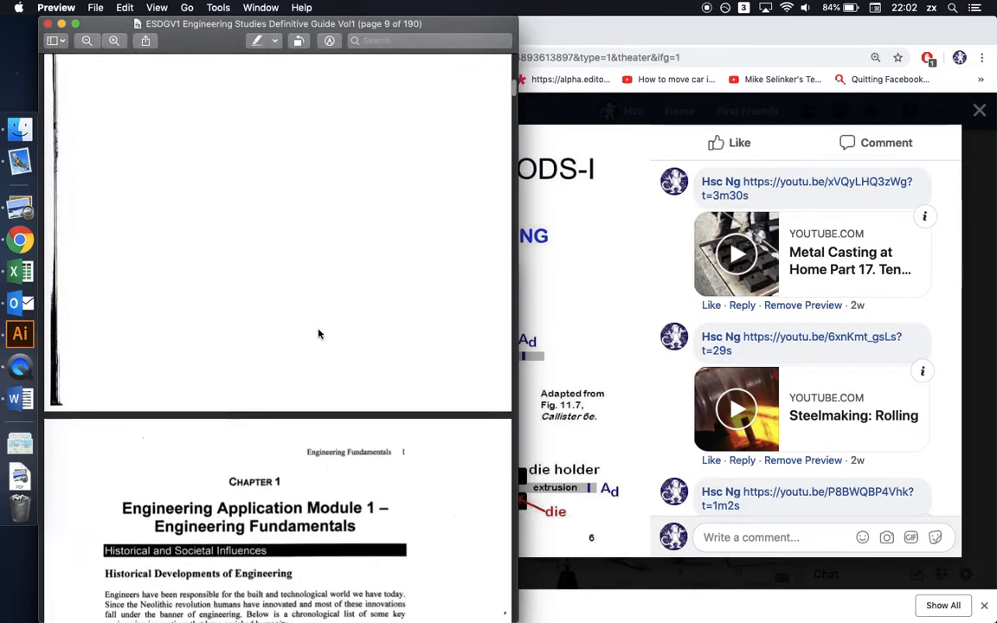
Scroll the guide from page 9 through the historical developments list to engineering innovation
scroll("down", 3)
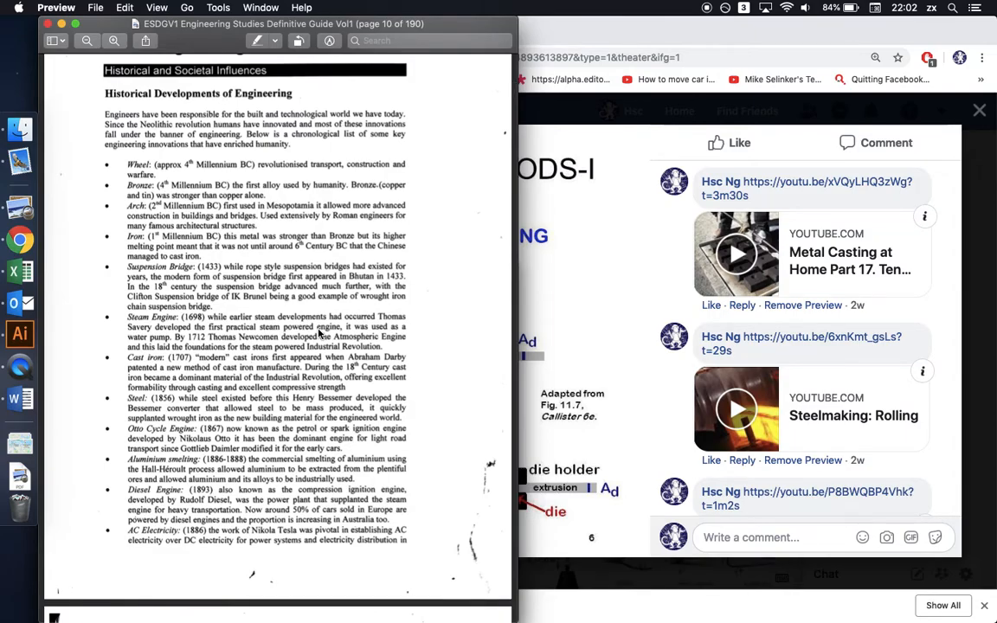
scroll("down", 3)
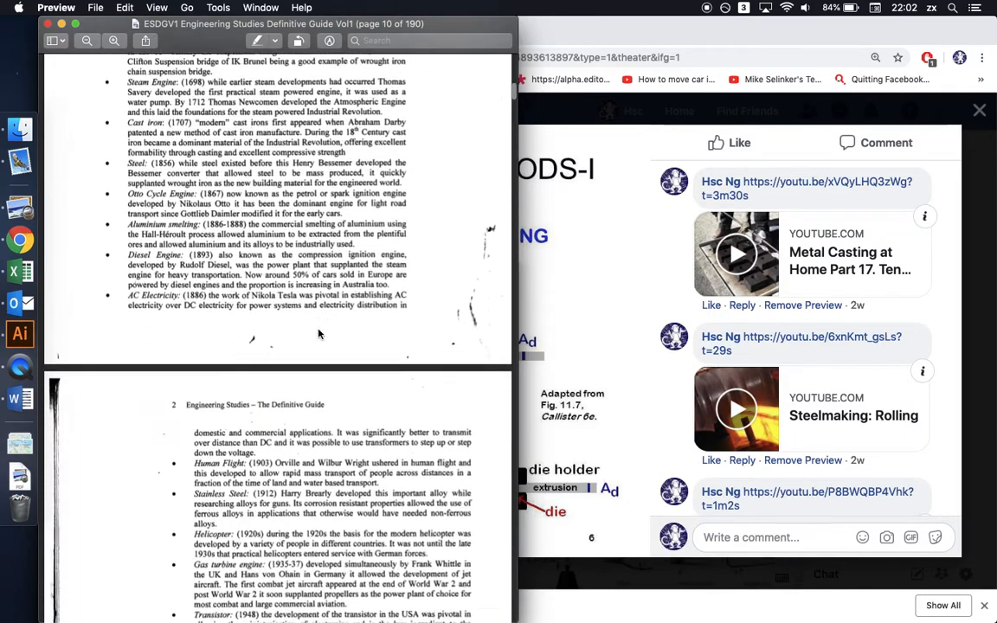
scroll("down", 3)
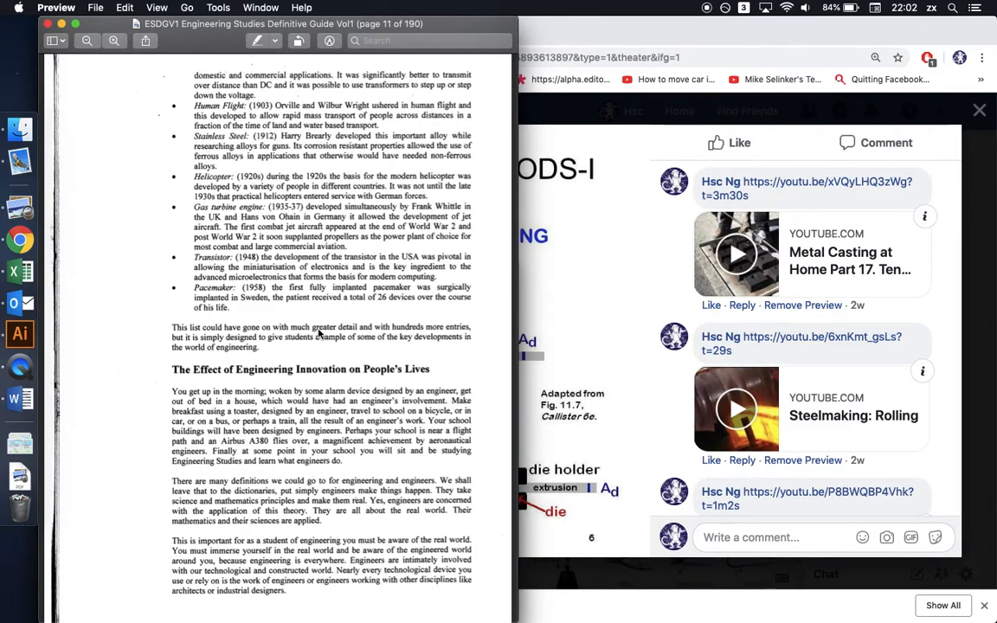
scroll("down", 3)
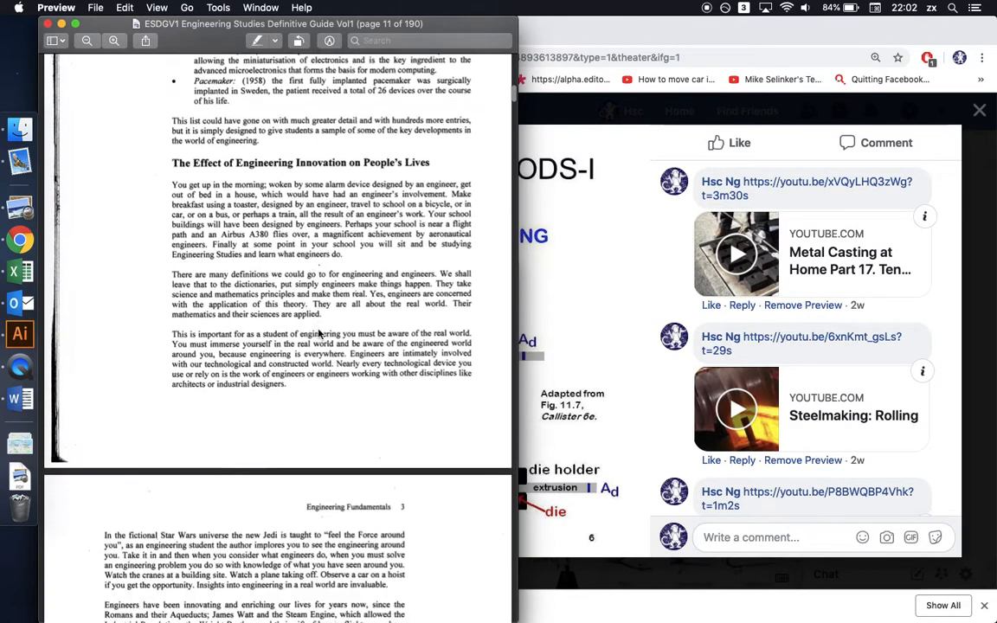
scroll("down", 3)
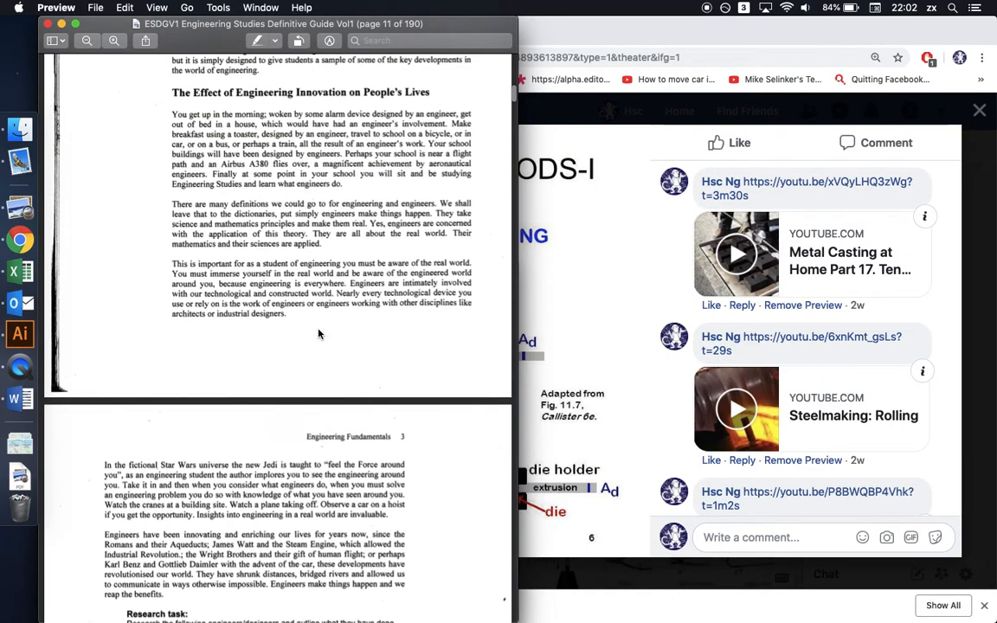
scroll("down", 3)
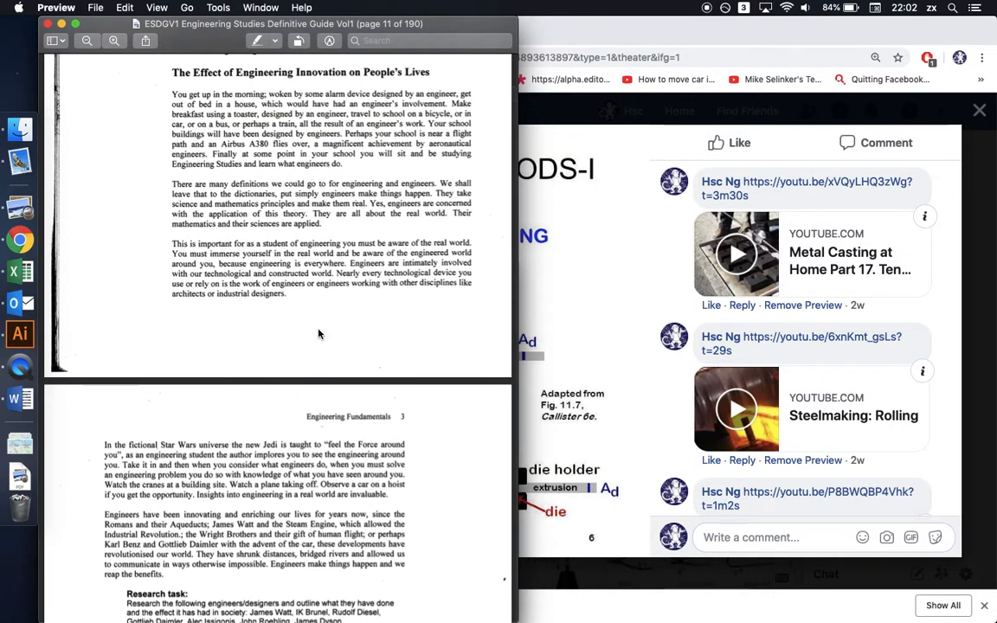
mouse_move(194, 508)
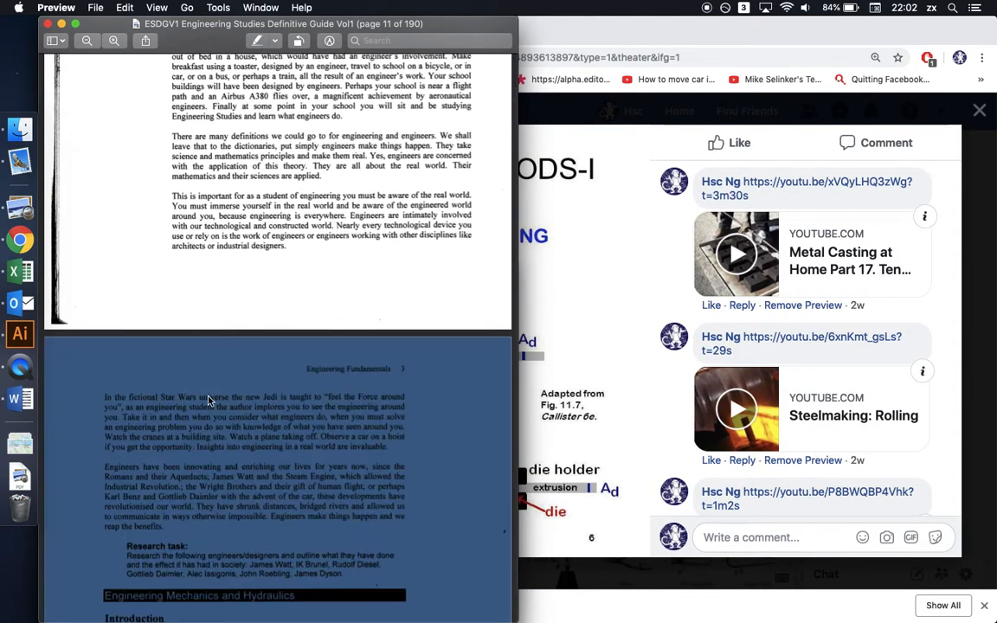
mouse_move(284, 473)
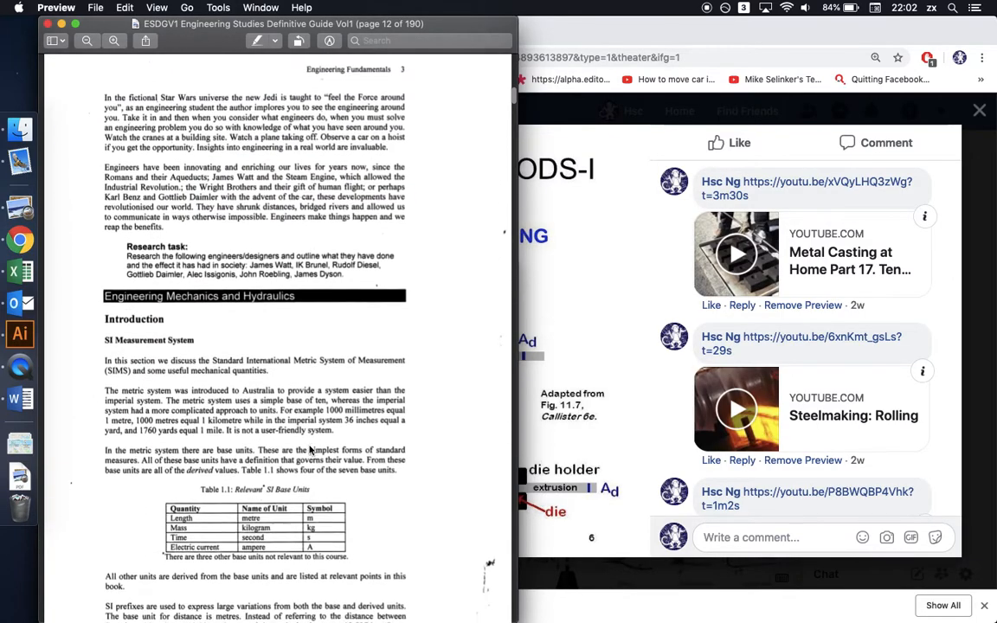
Scroll past the SI units tables and mathematical formulae to Scalars and Vectors on page 13
scroll("down", 3)
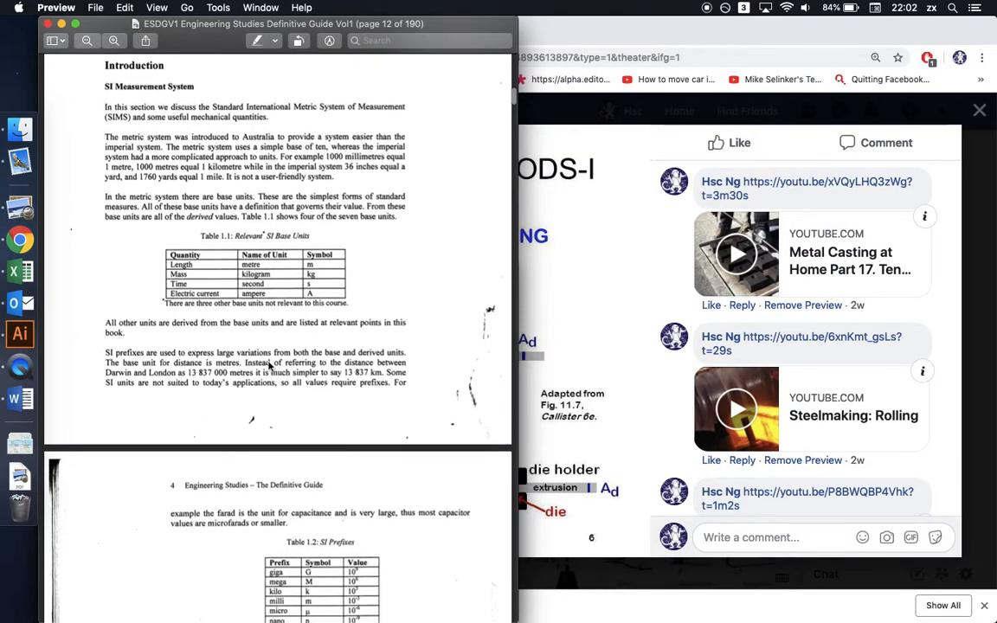
scroll("down", 3)
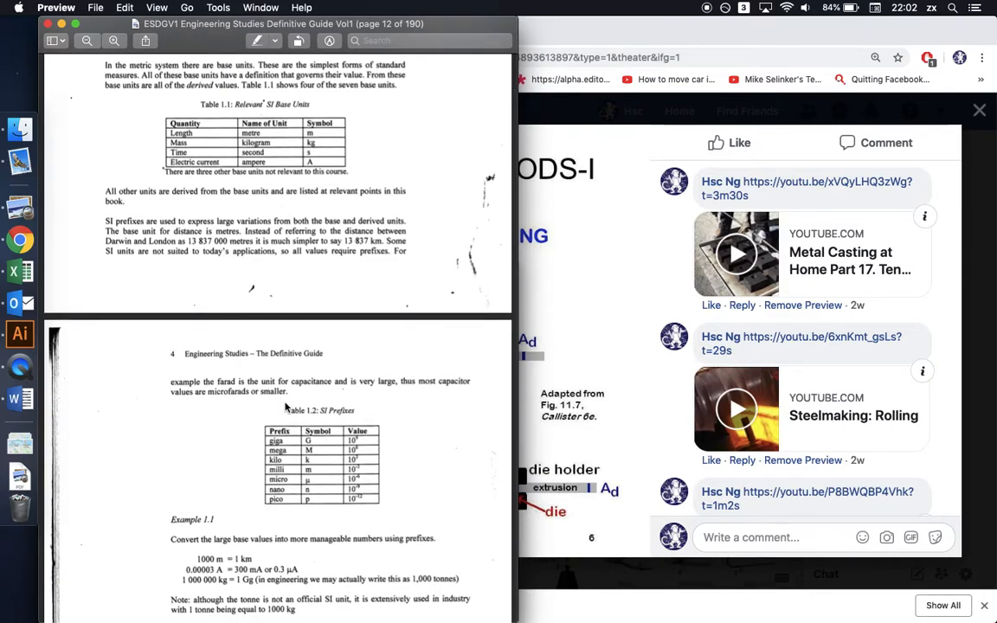
scroll("down", 3)
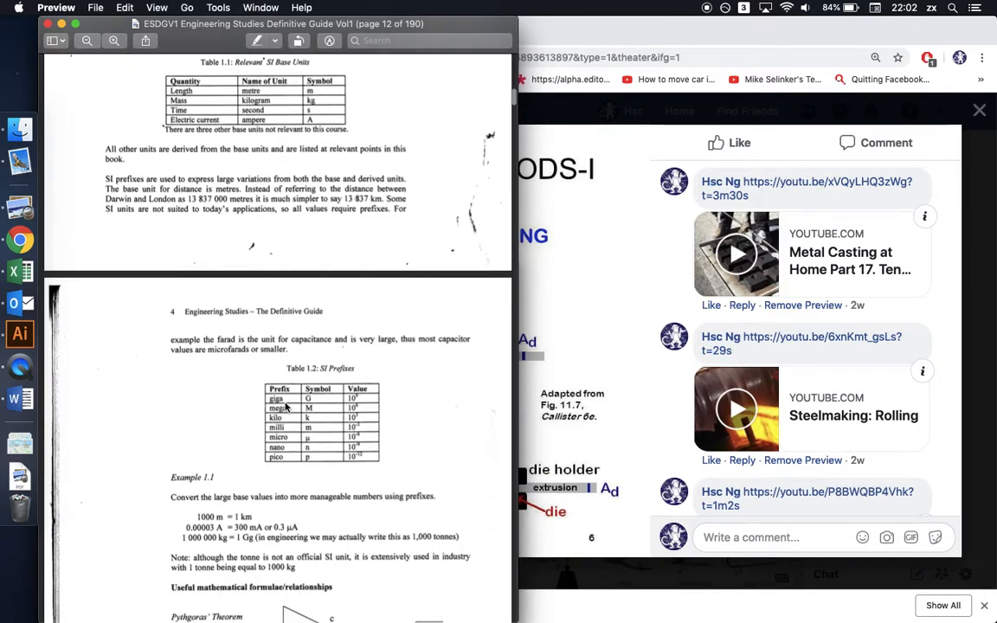
scroll("down", 3)
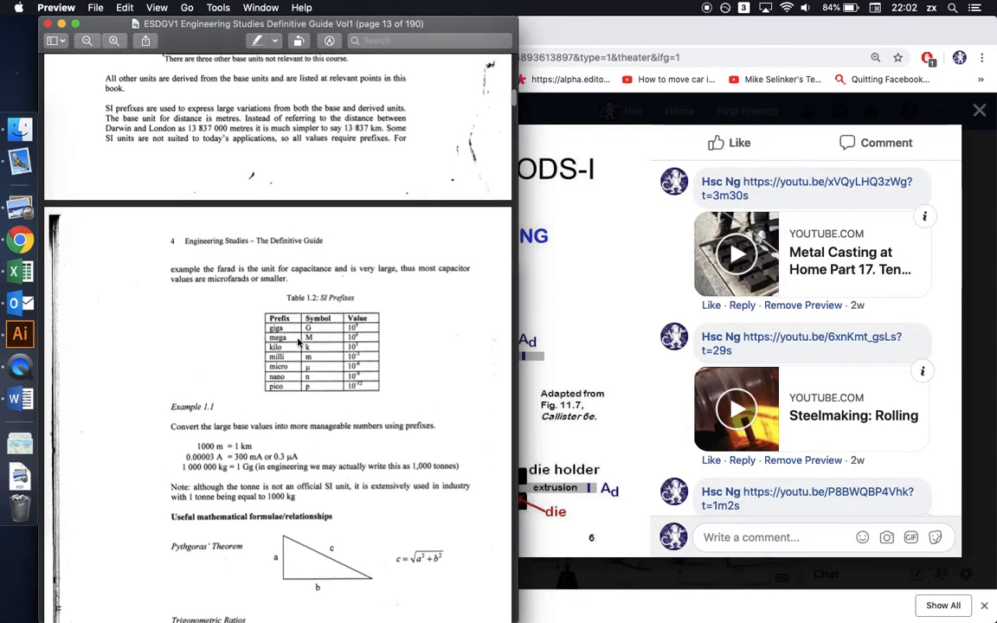
scroll("down", 3)
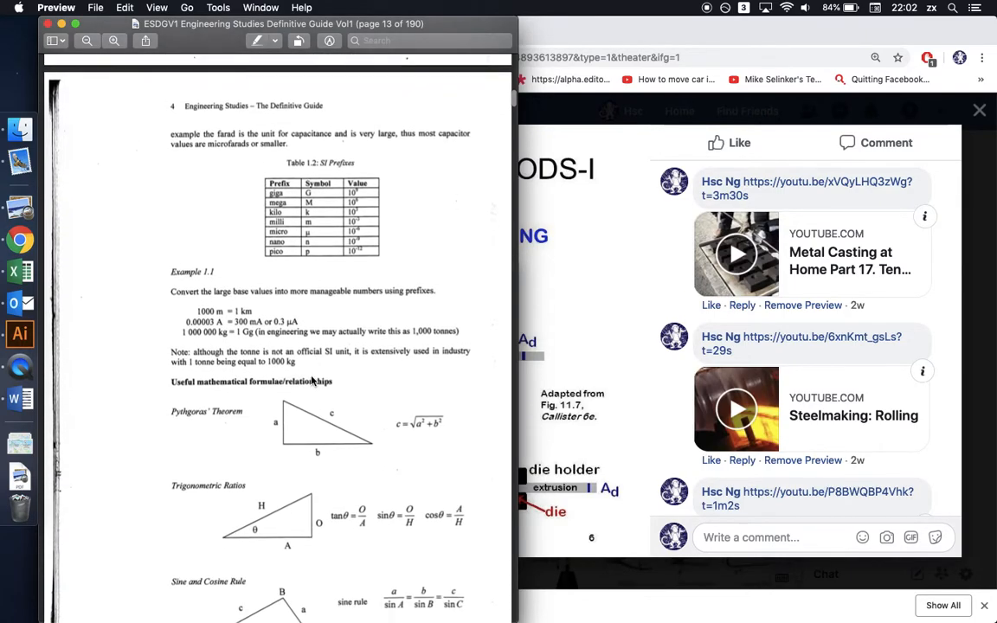
scroll("down", 3)
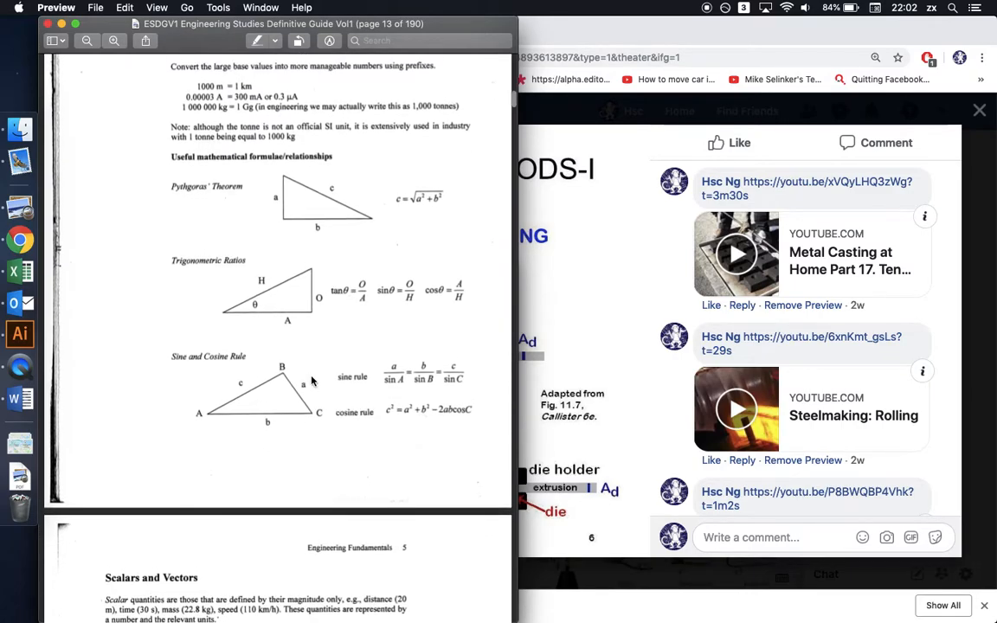
scroll("down", 3)
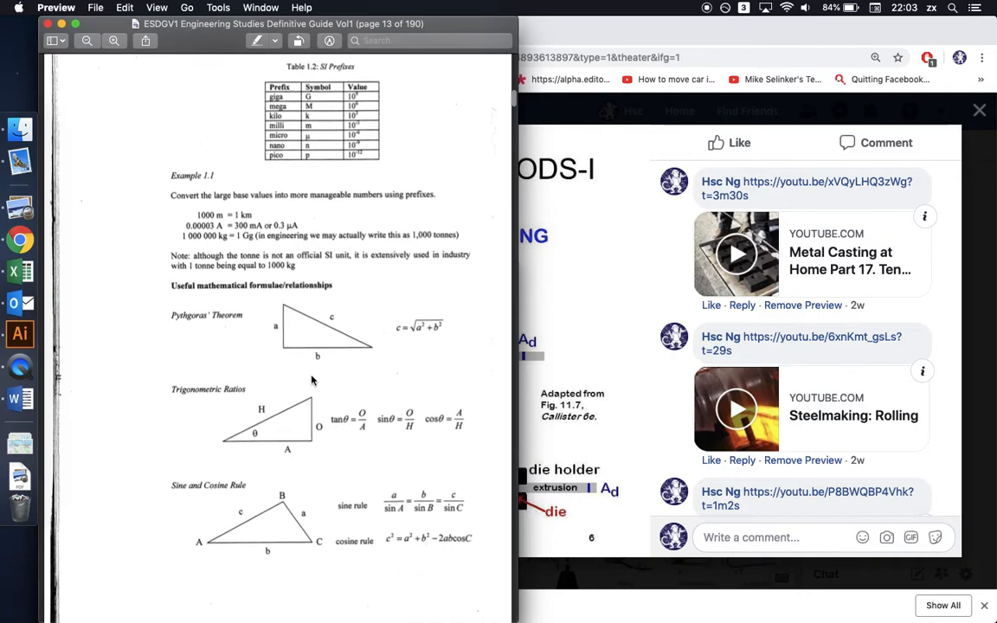
scroll("down", 3)
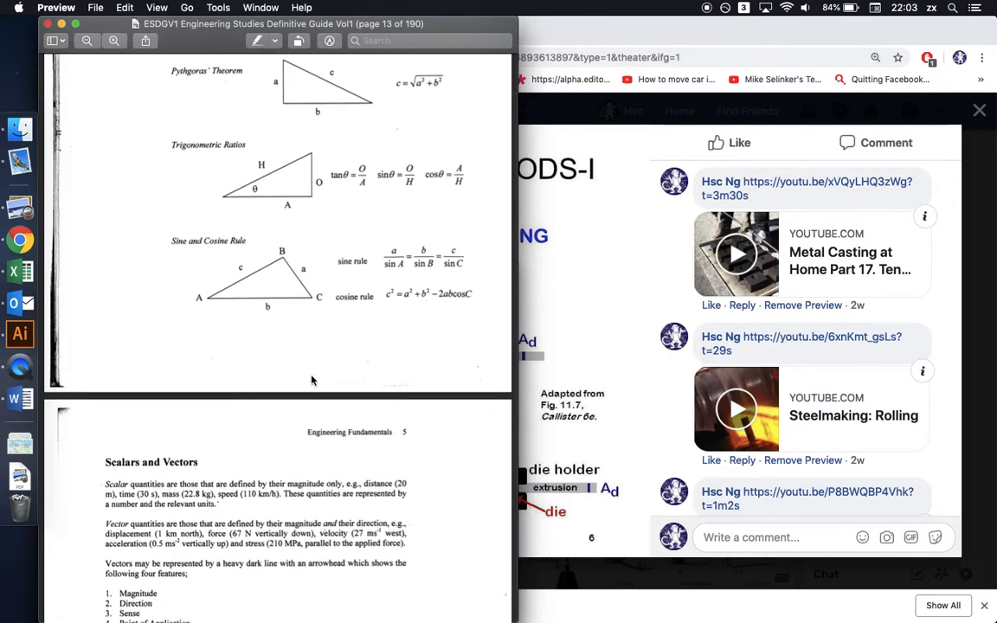
Scroll past Scalars and Vectors and Newton's laws to page 15's mass, force and weight
scroll("down", 3)
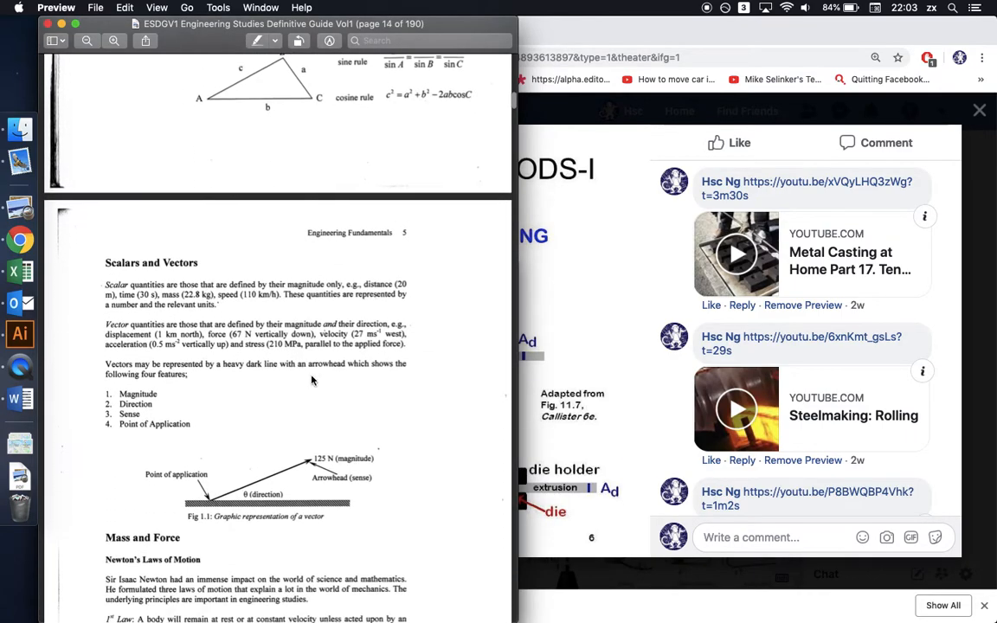
scroll("down", 3)
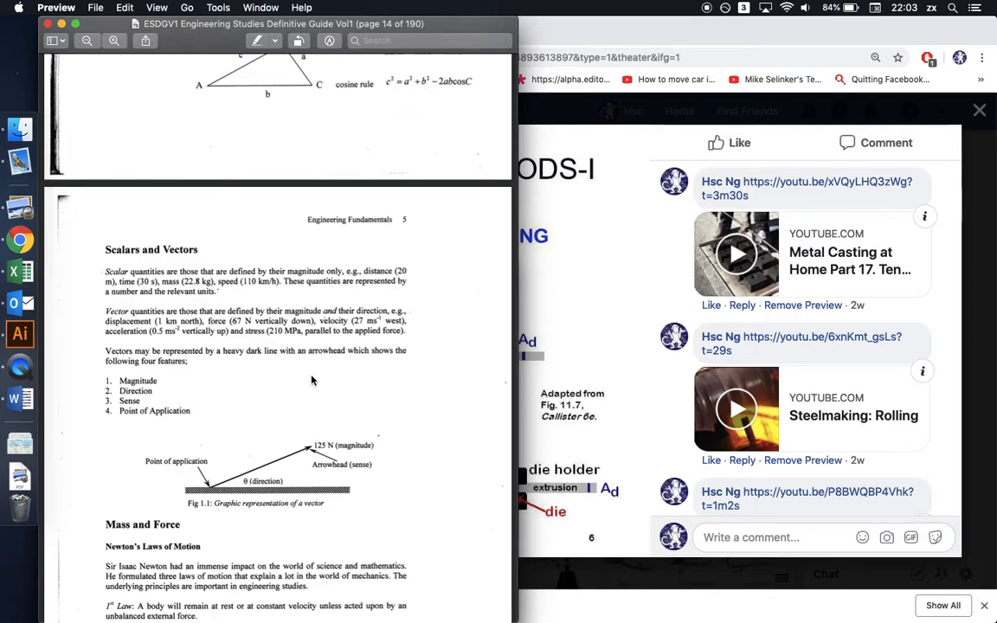
scroll("down", 3)
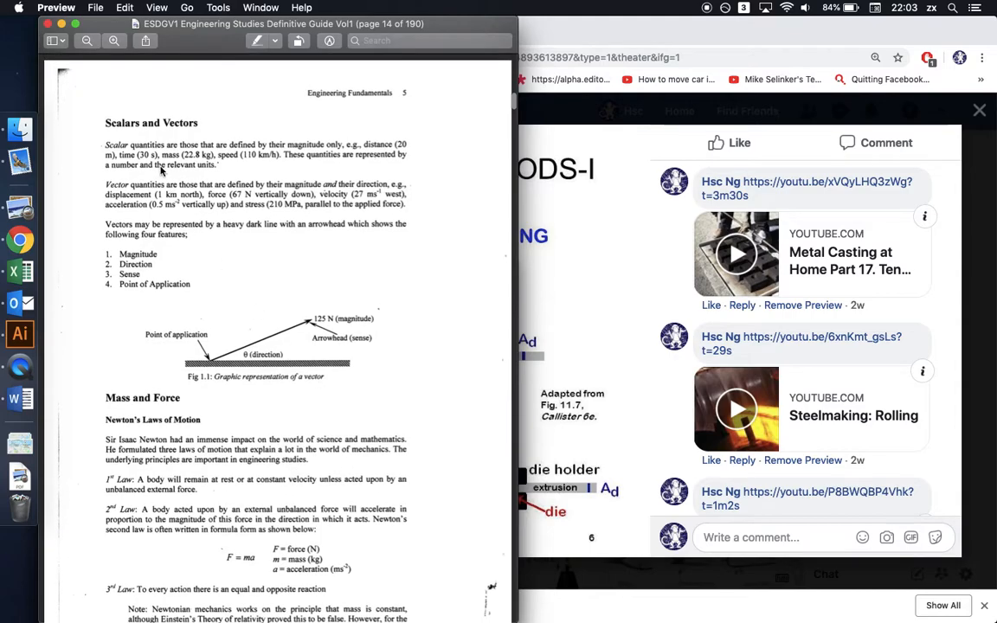
mouse_move(128, 253)
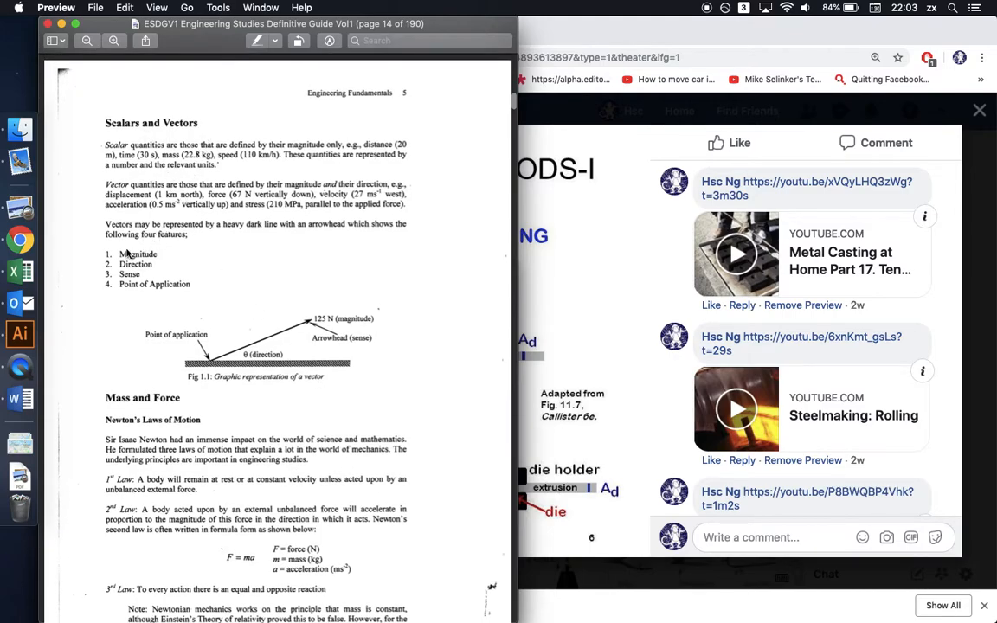
mouse_move(145, 261)
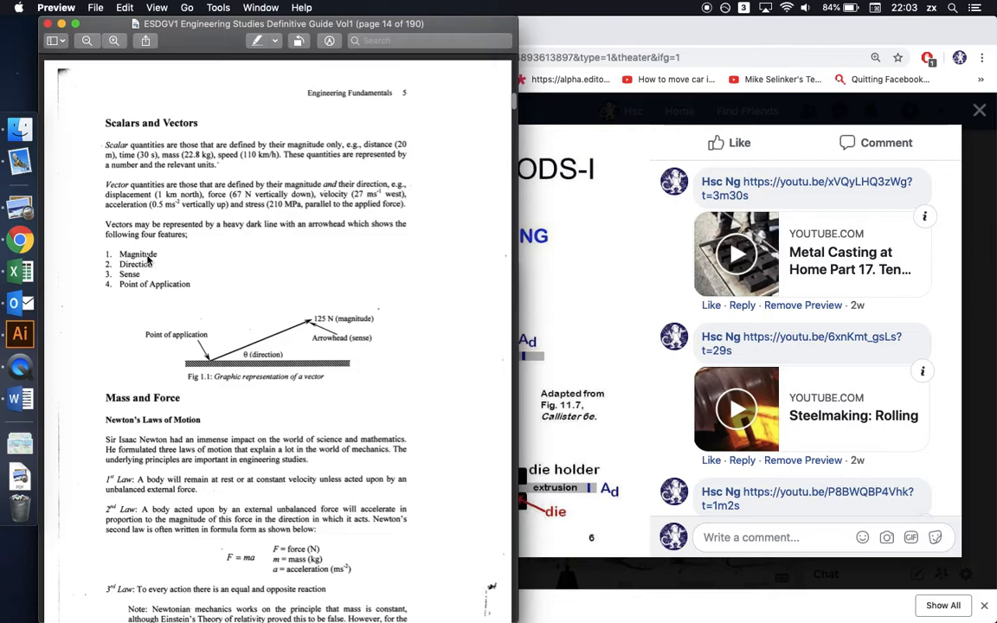
mouse_move(147, 265)
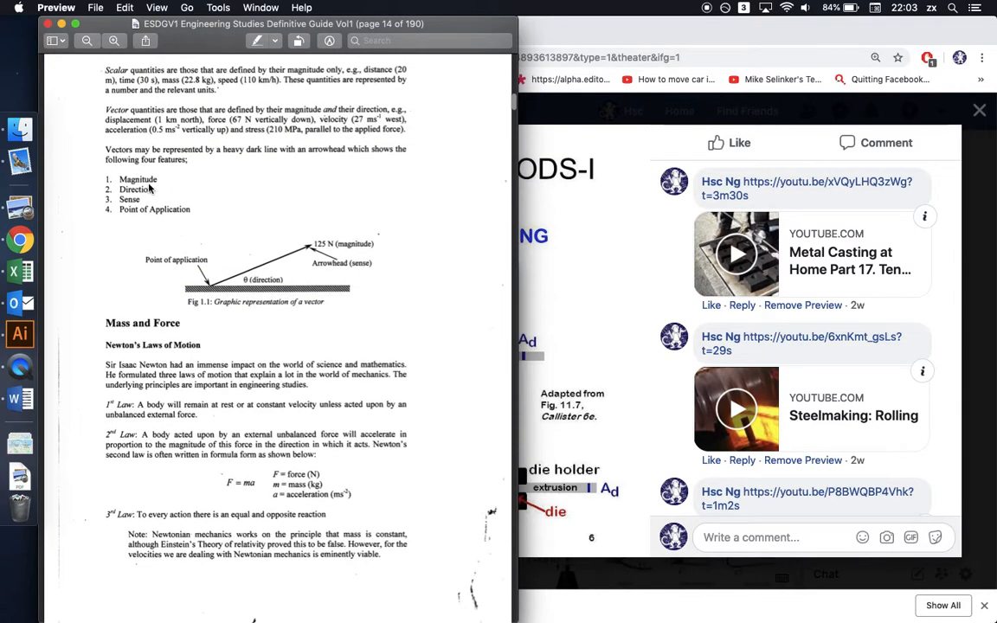
scroll("down", 3)
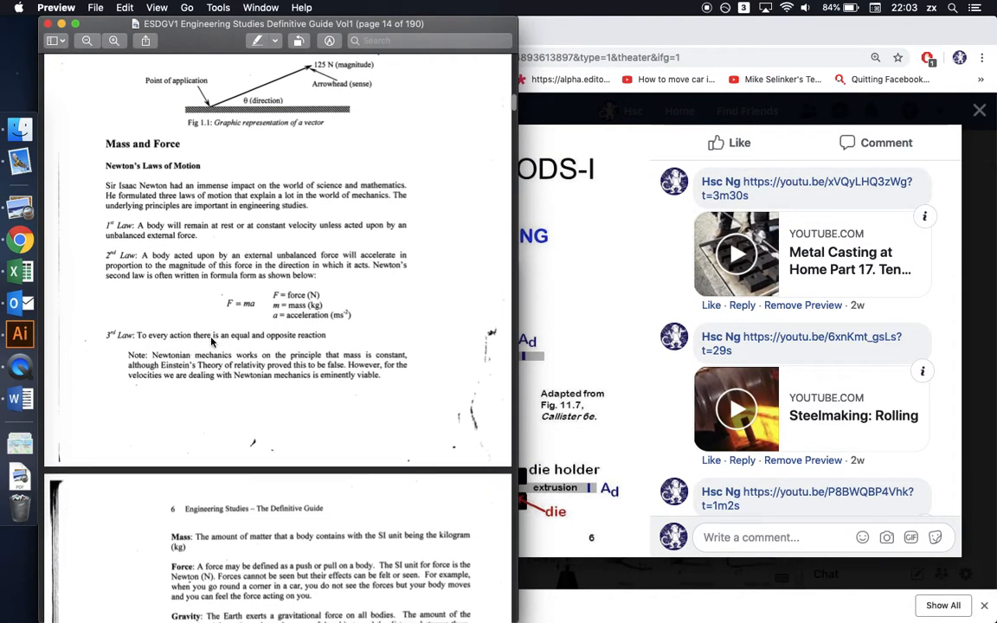
scroll("down", 3)
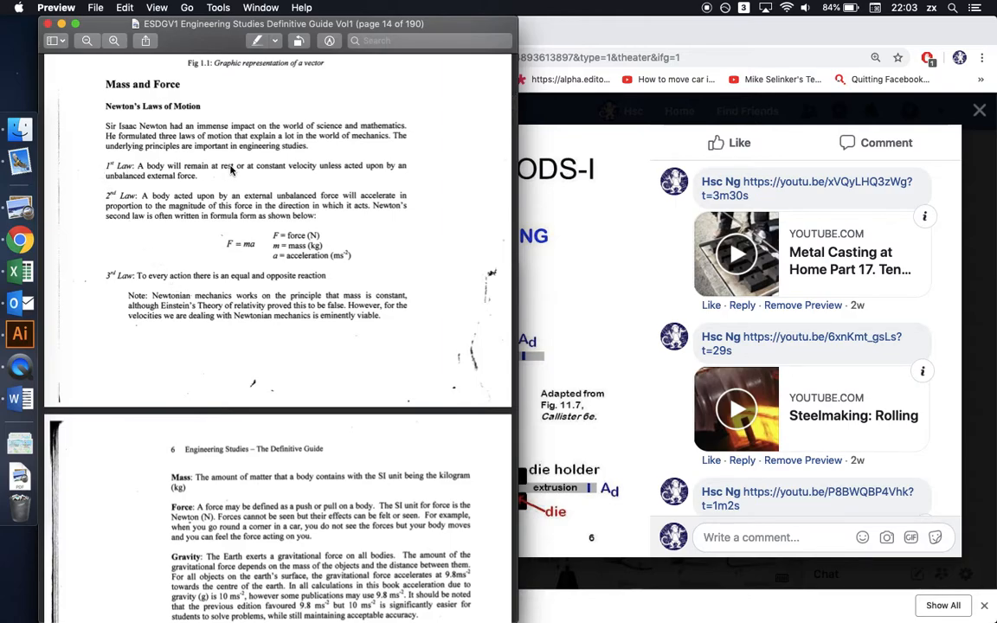
mouse_move(244, 254)
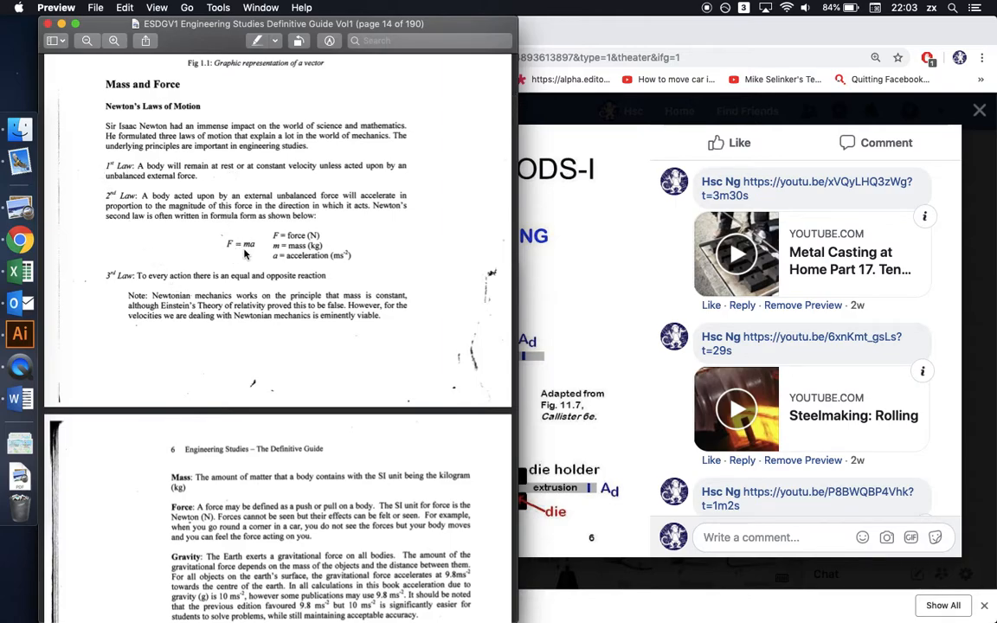
mouse_move(109, 291)
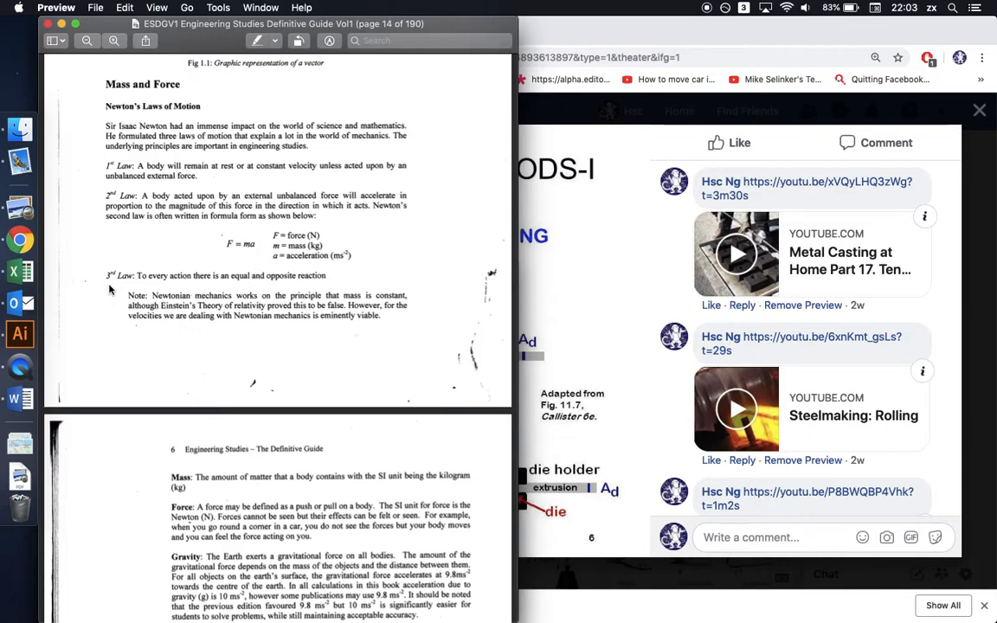
scroll("down", 3)
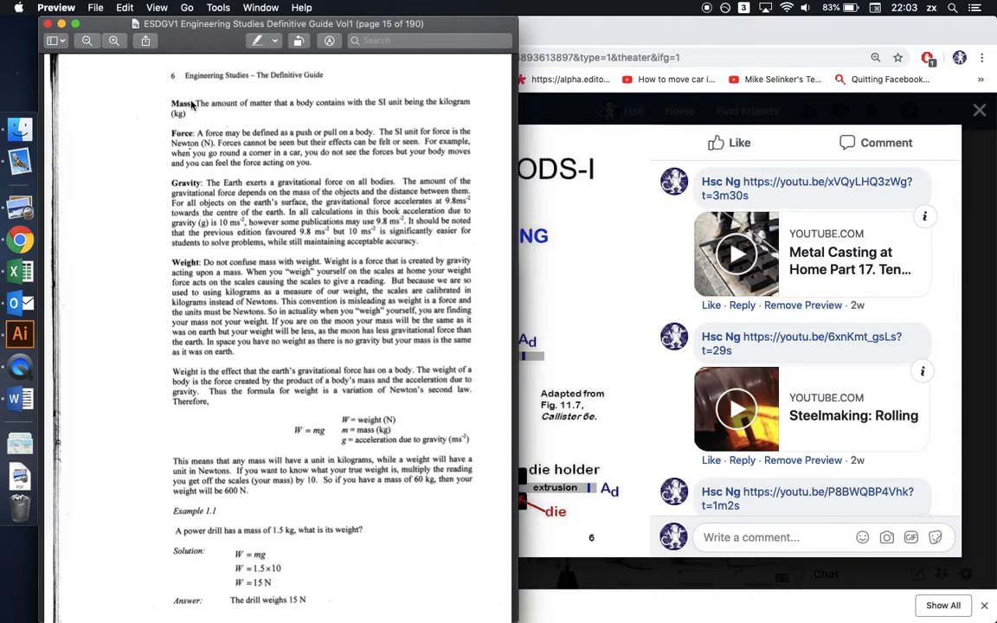
mouse_move(194, 279)
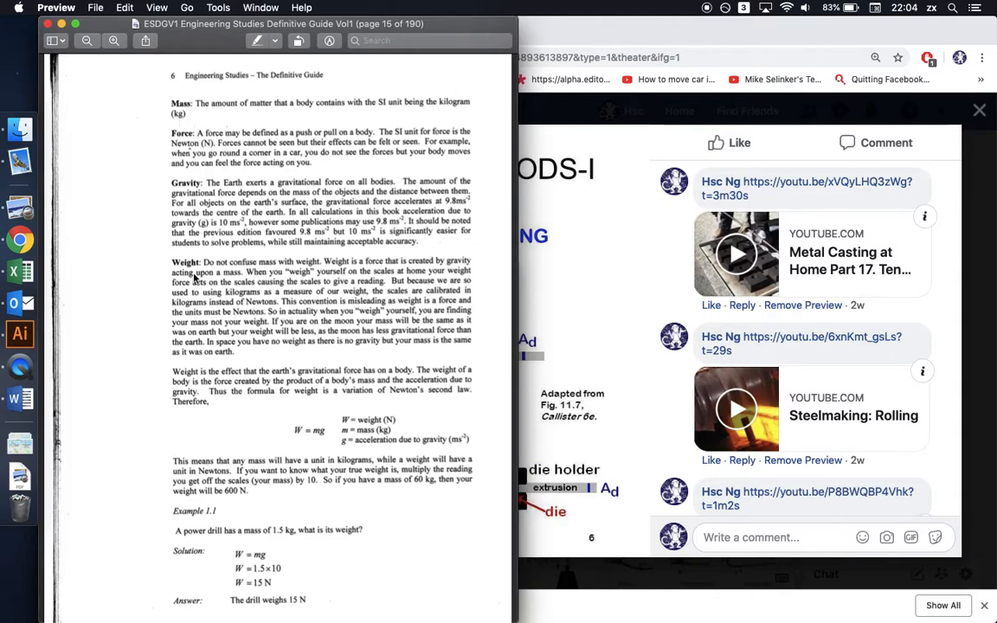
mouse_move(303, 365)
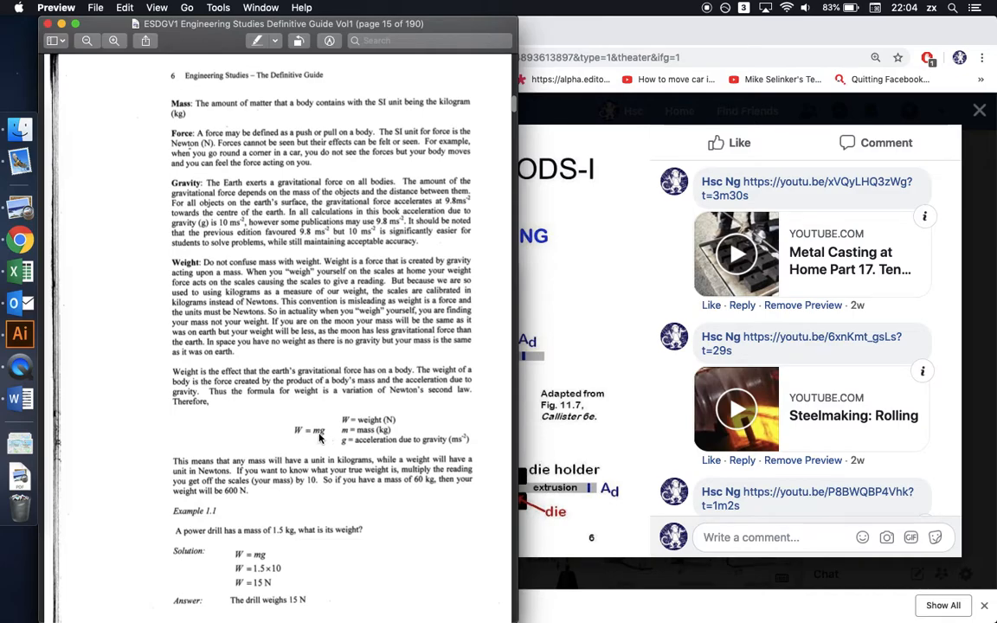
mouse_move(324, 437)
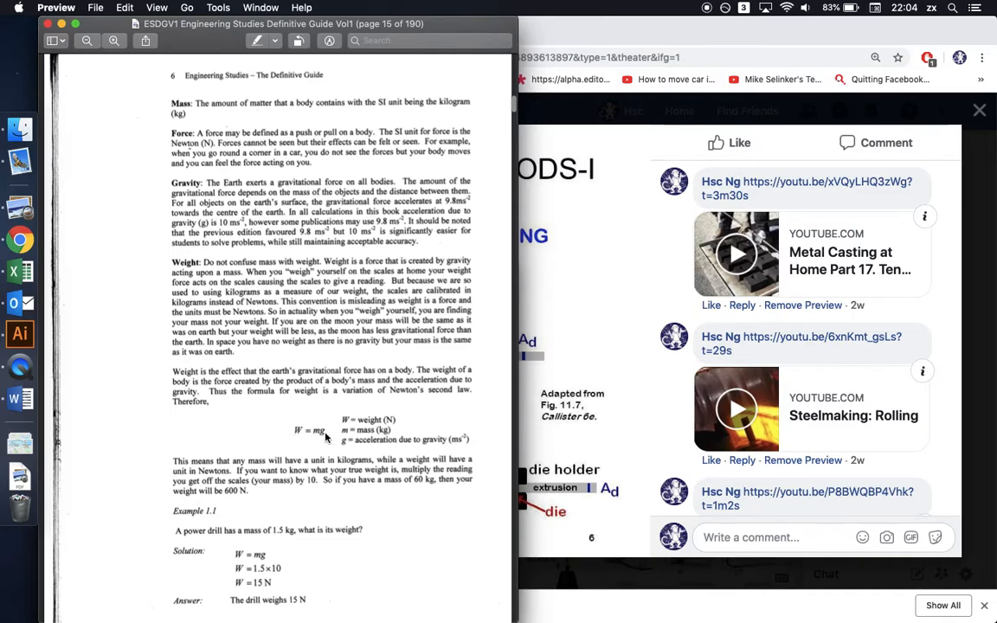
Scroll past Example 1.1 to the Simple Mechanisms section on page 16
scroll("down", 3)
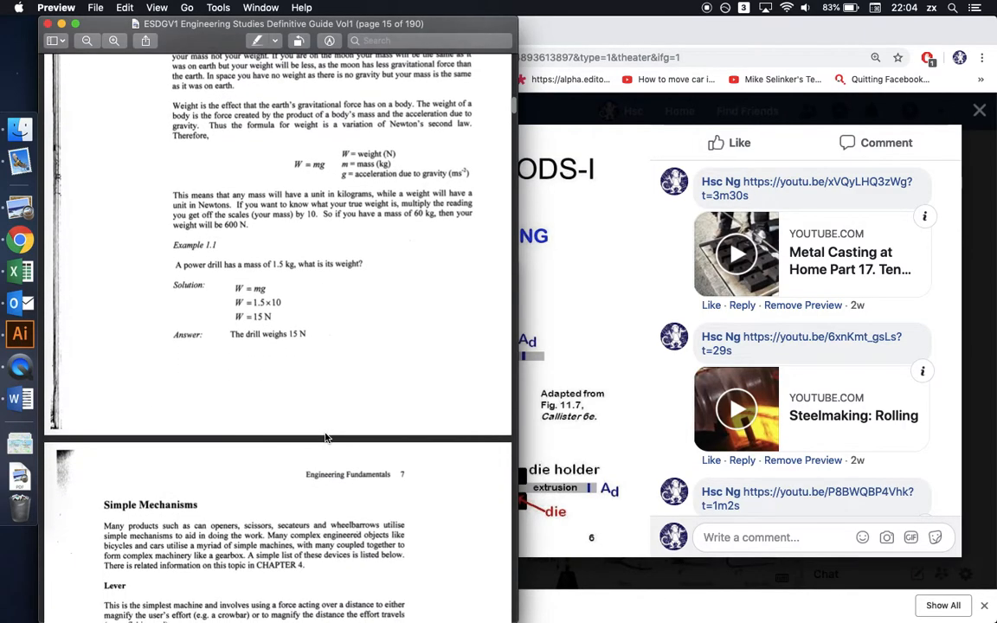
scroll("down", 3)
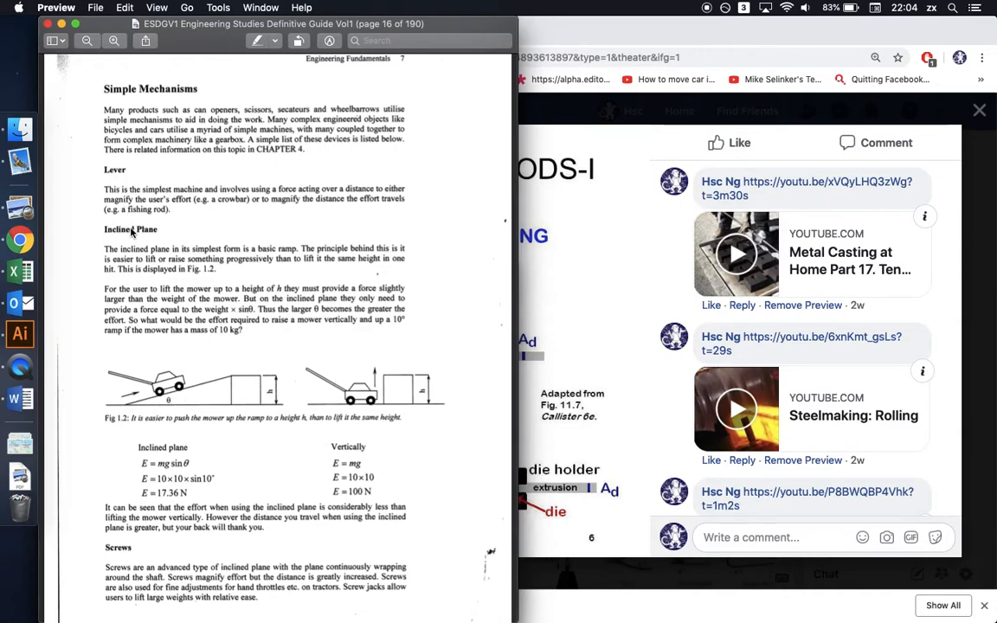
Scroll through levers, pulleys, gears and chain drives to Engineering Materials on page 18
scroll("down", 3)
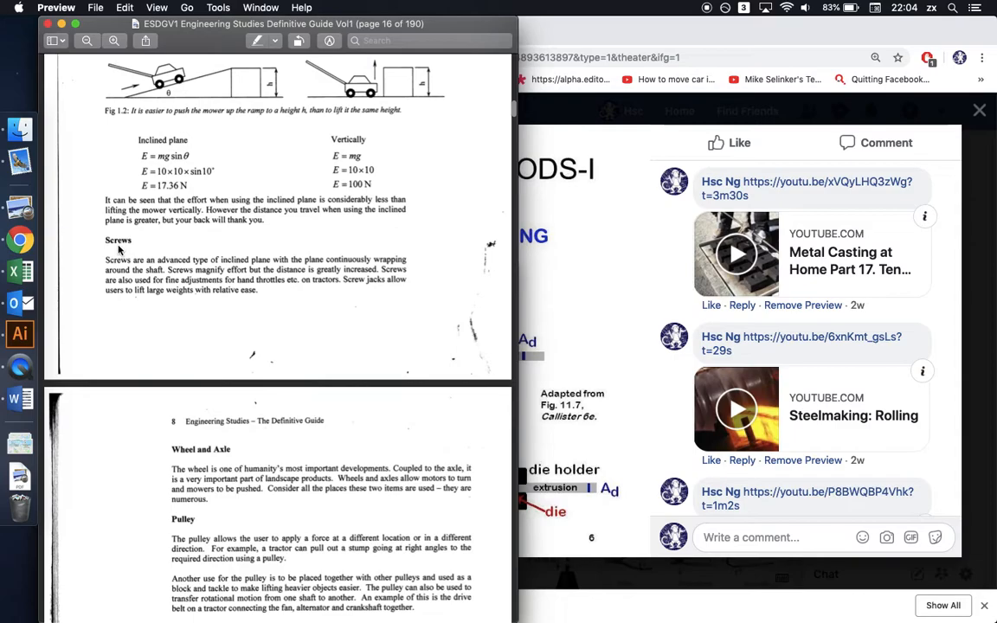
scroll("down", 3)
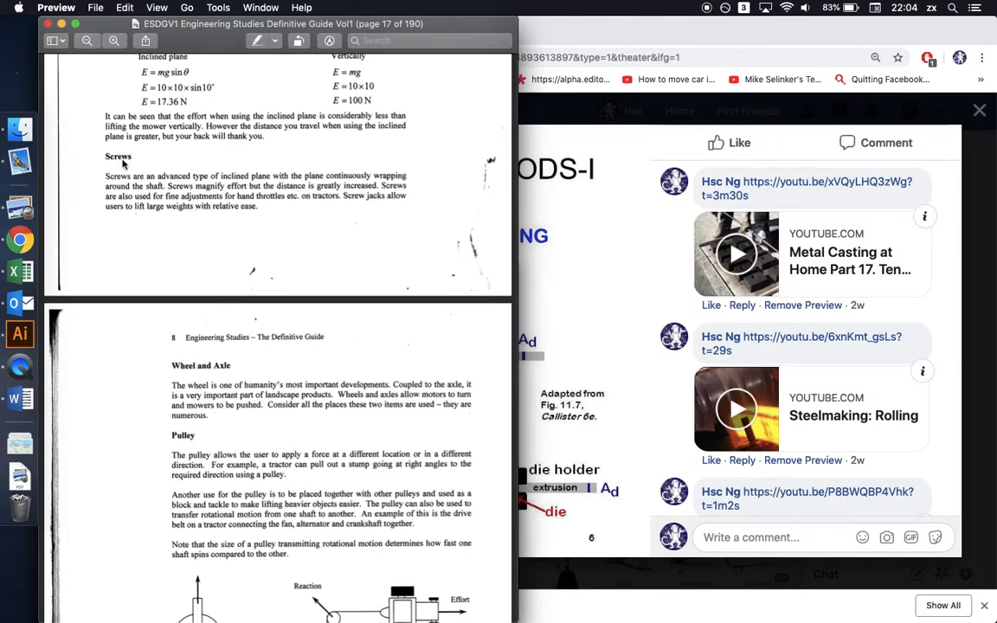
mouse_move(227, 372)
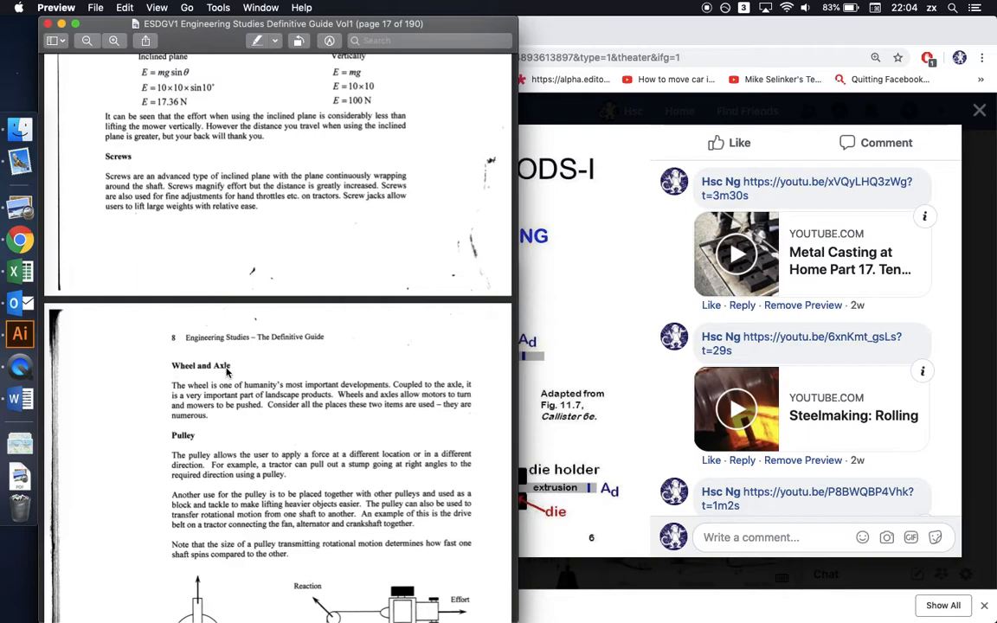
mouse_move(235, 377)
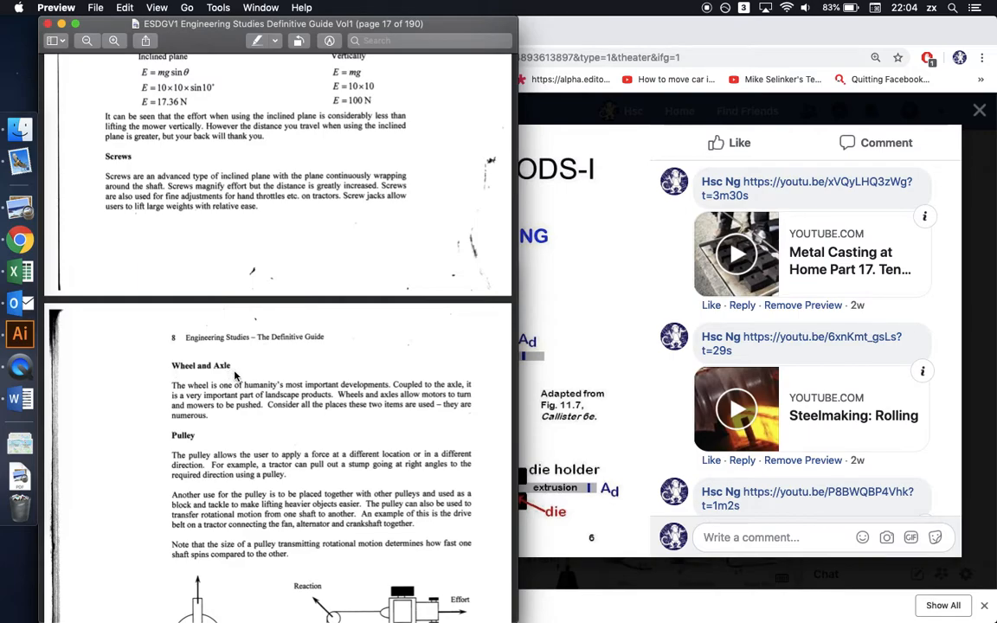
scroll("down", 3)
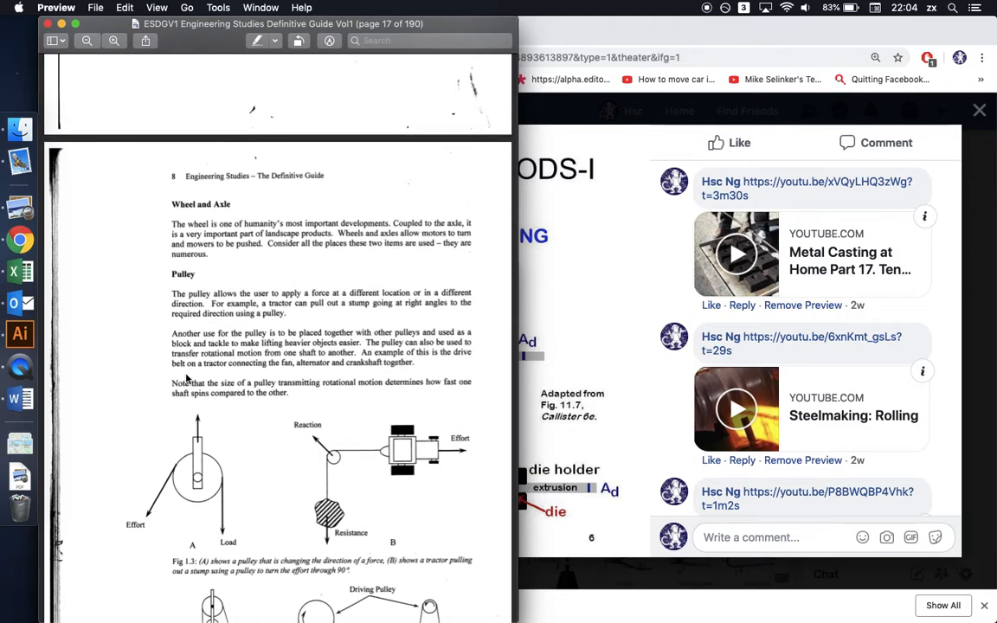
scroll("down", 3)
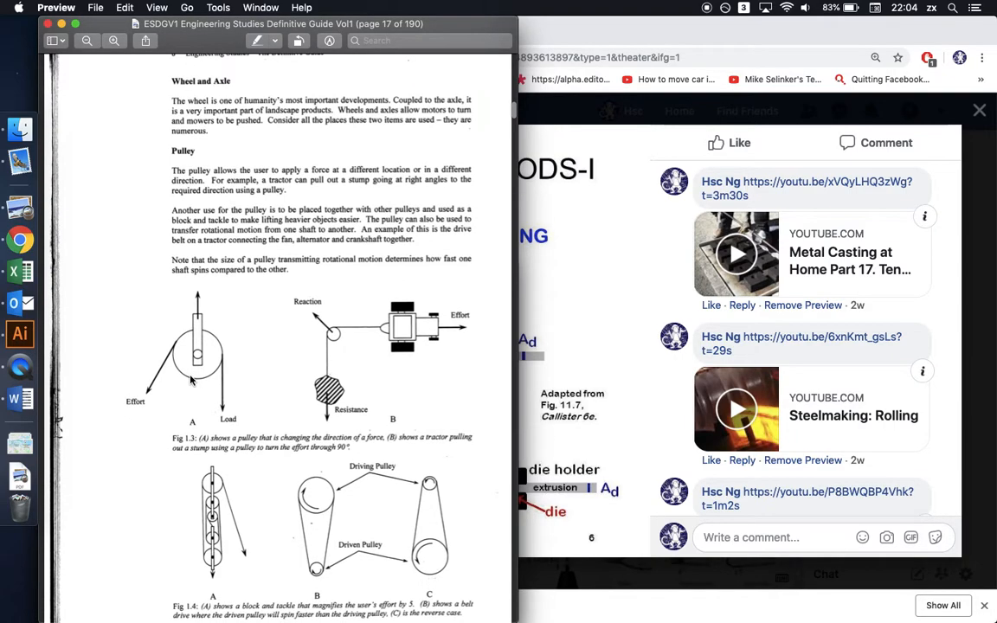
scroll("down", 3)
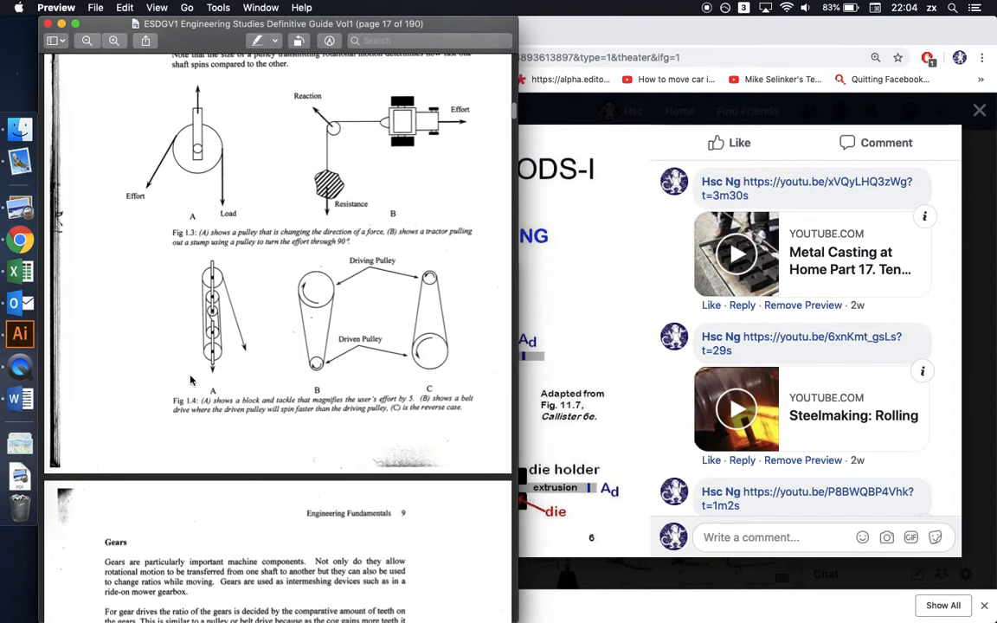
scroll("down", 3)
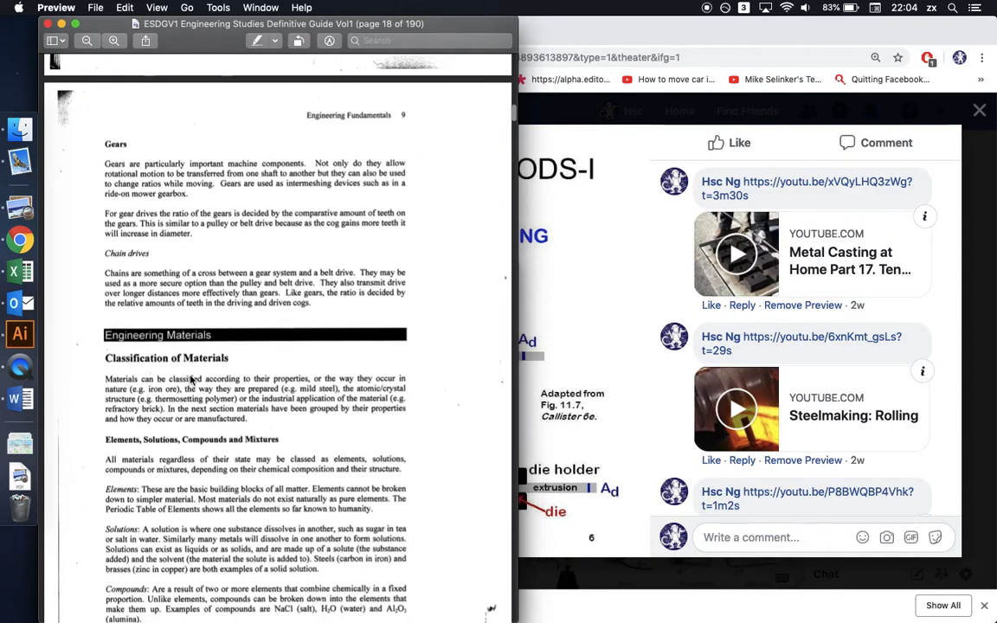
mouse_move(115, 147)
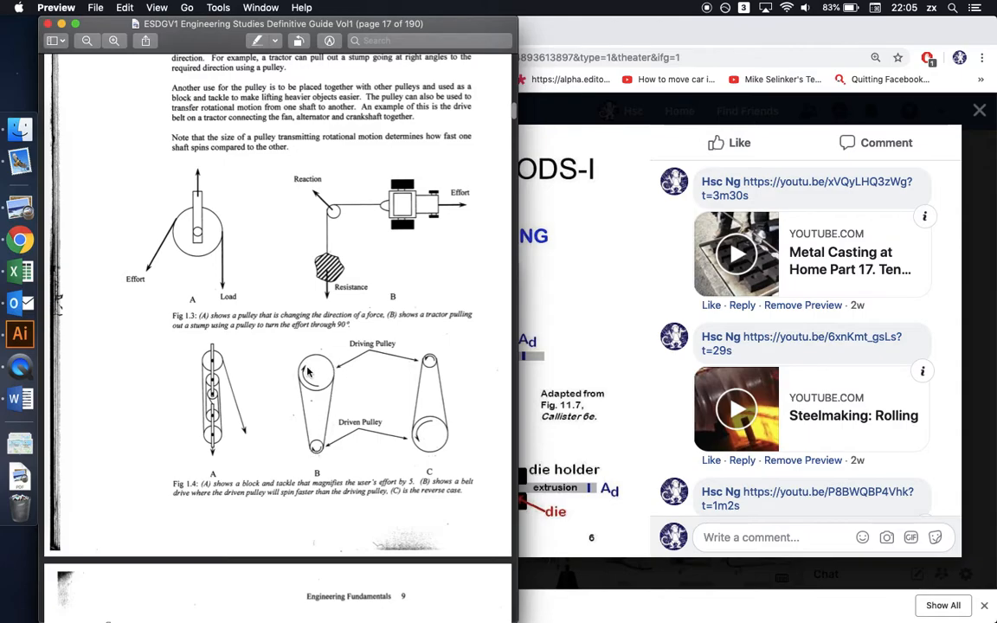
scroll("down", 3)
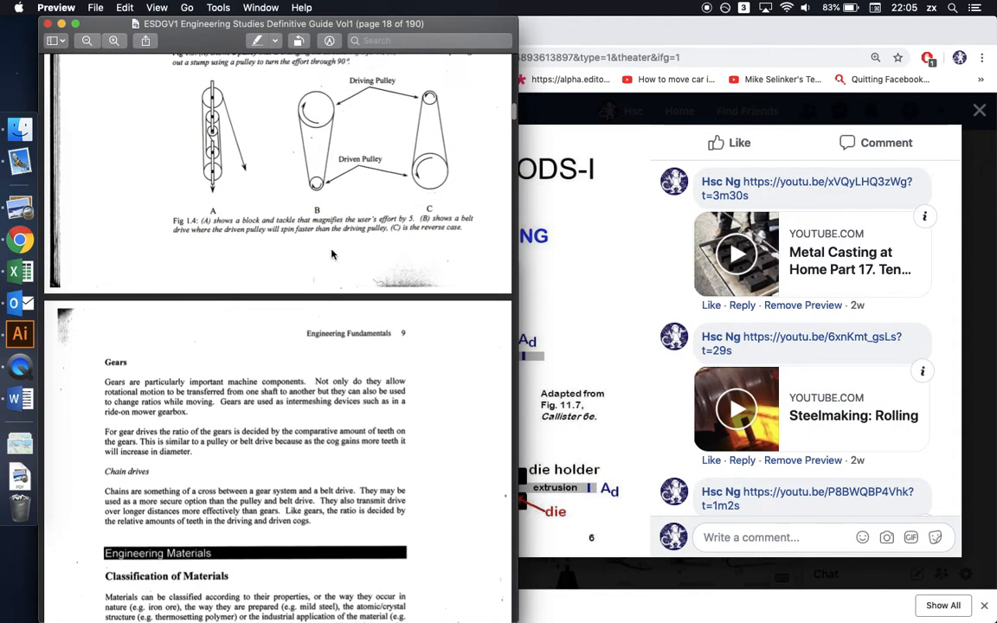
scroll("down", 3)
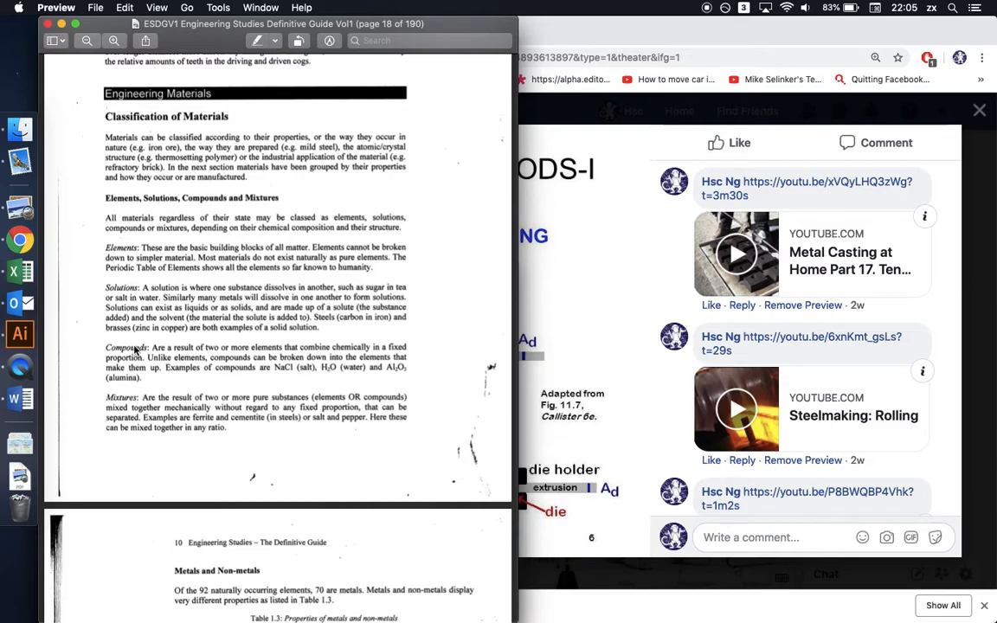
mouse_move(136, 315)
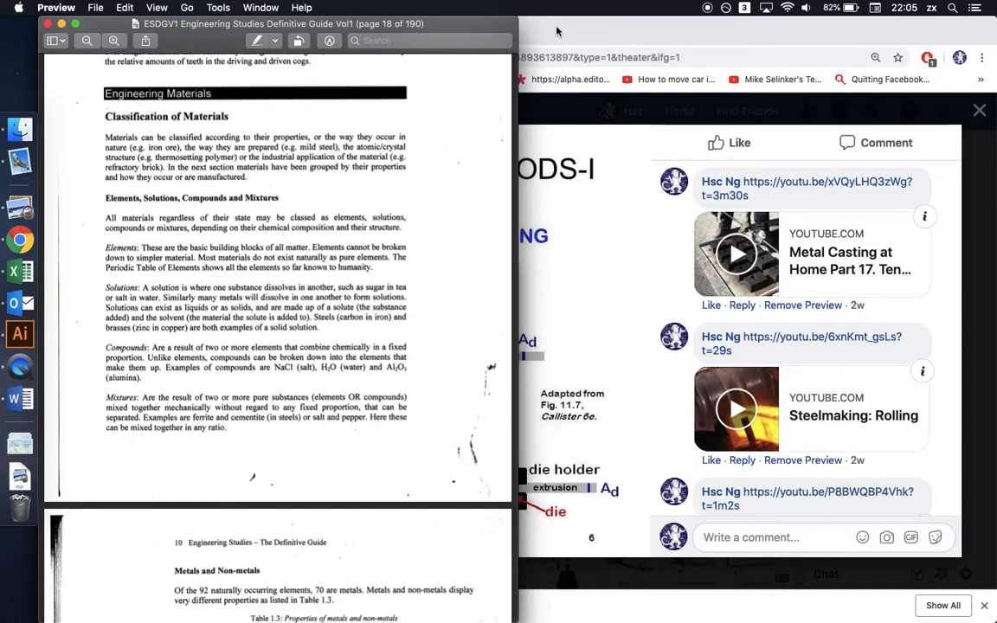
Scroll to page 19 showing Table 1.3 Metals and Non-metals and Grouping Materials
scroll("down", 3)
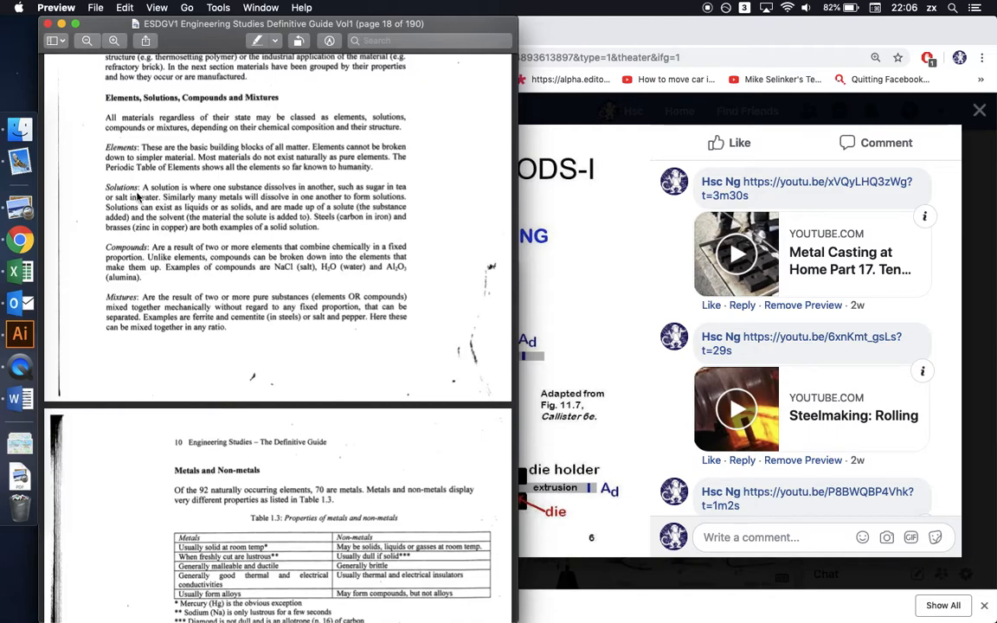
mouse_move(132, 255)
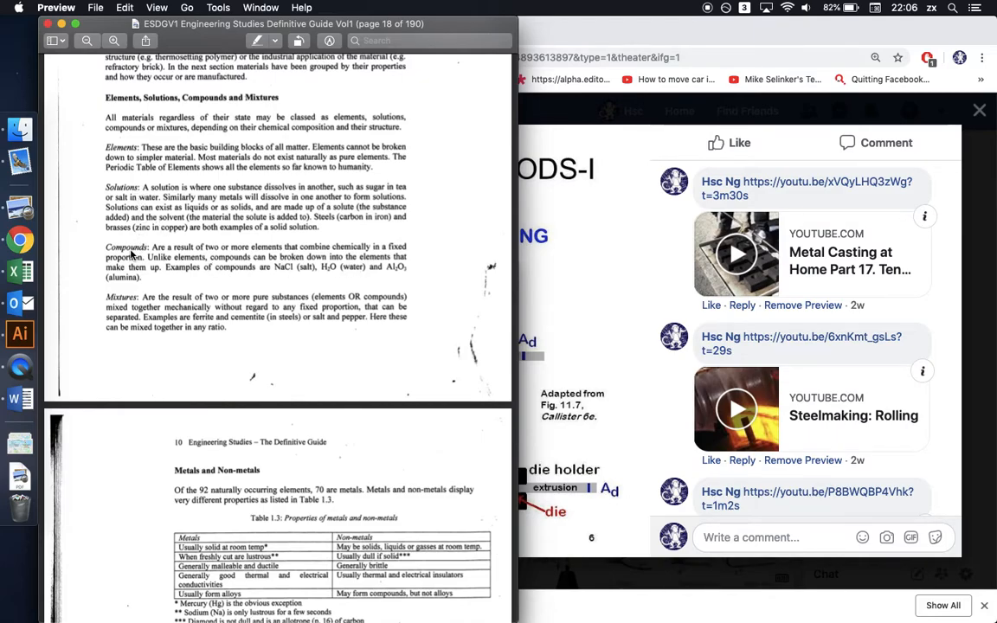
mouse_move(281, 273)
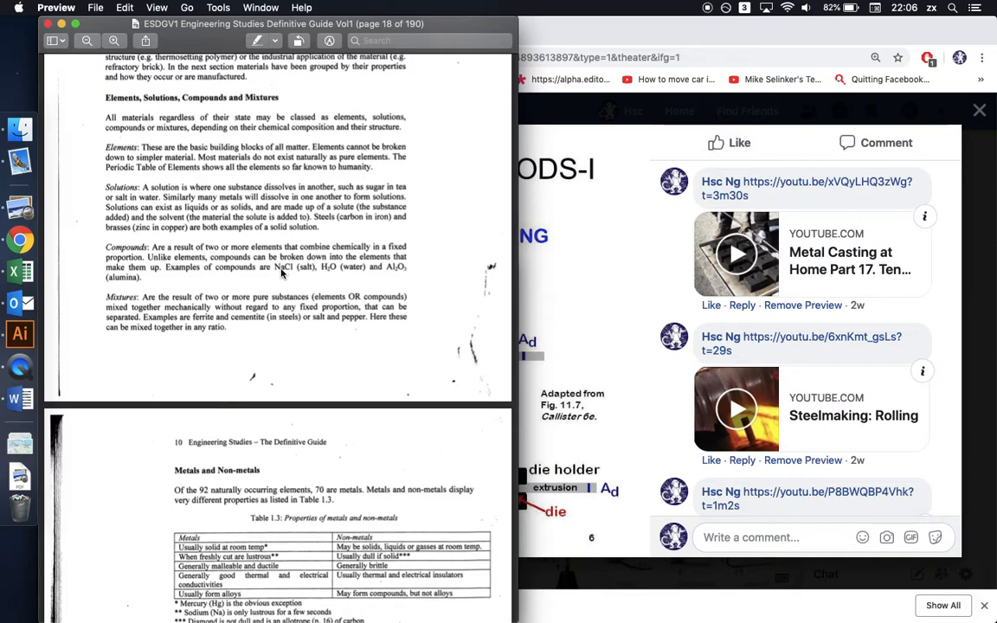
mouse_move(291, 274)
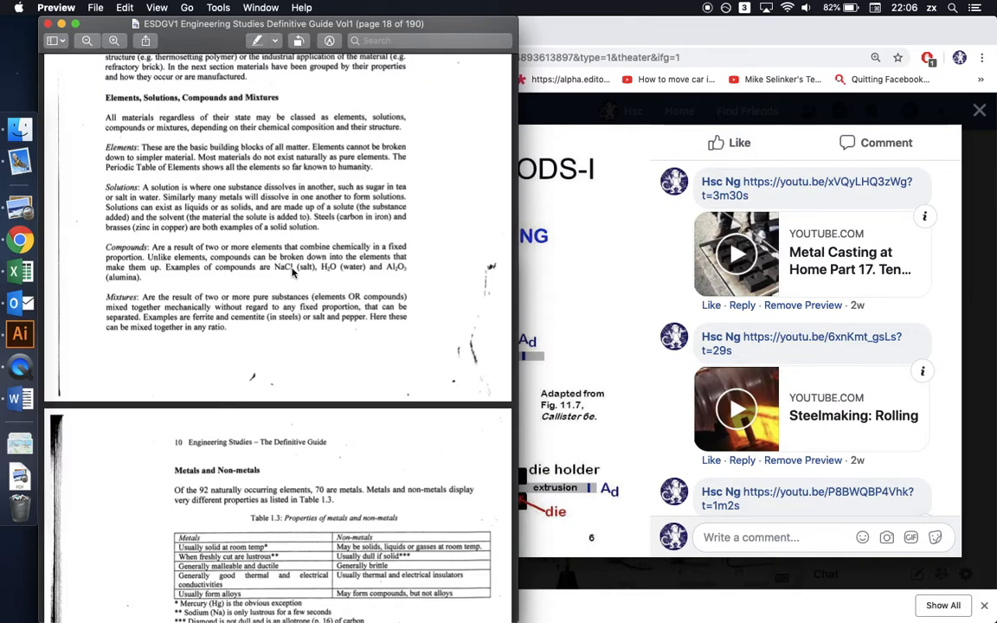
mouse_move(338, 283)
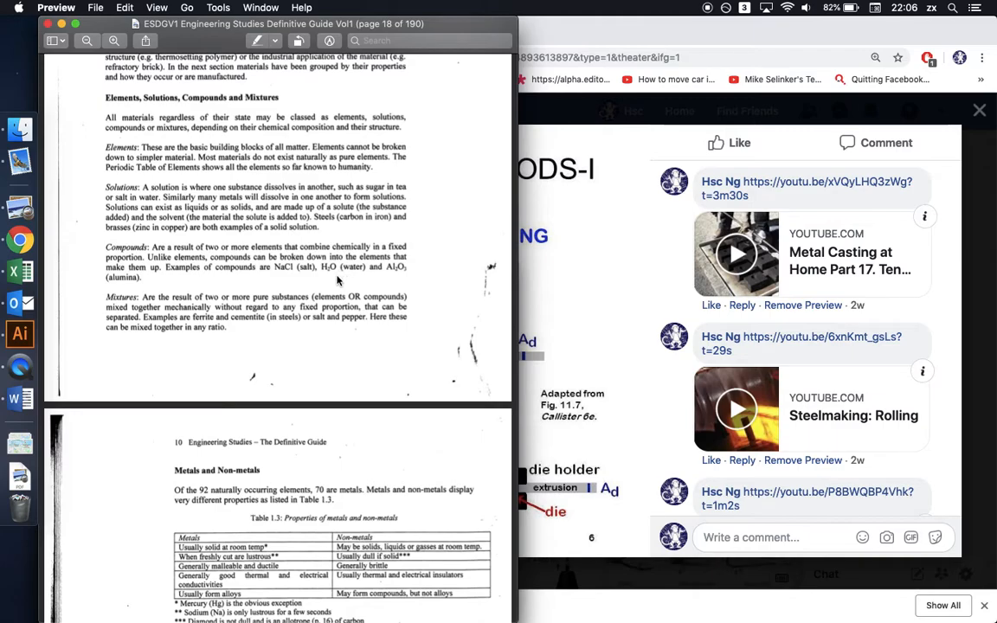
scroll("down", 3)
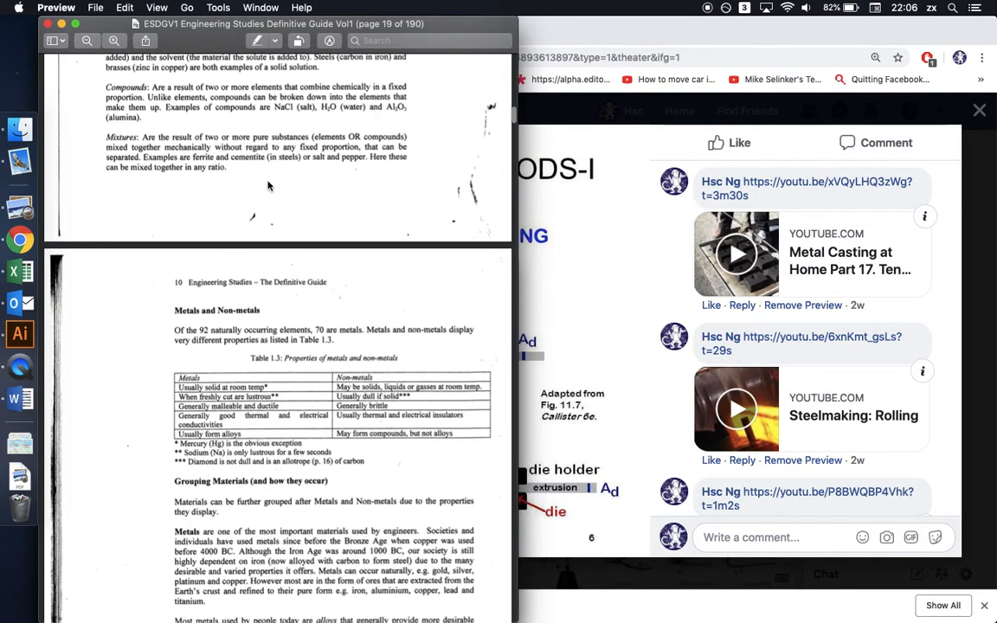
mouse_move(220, 152)
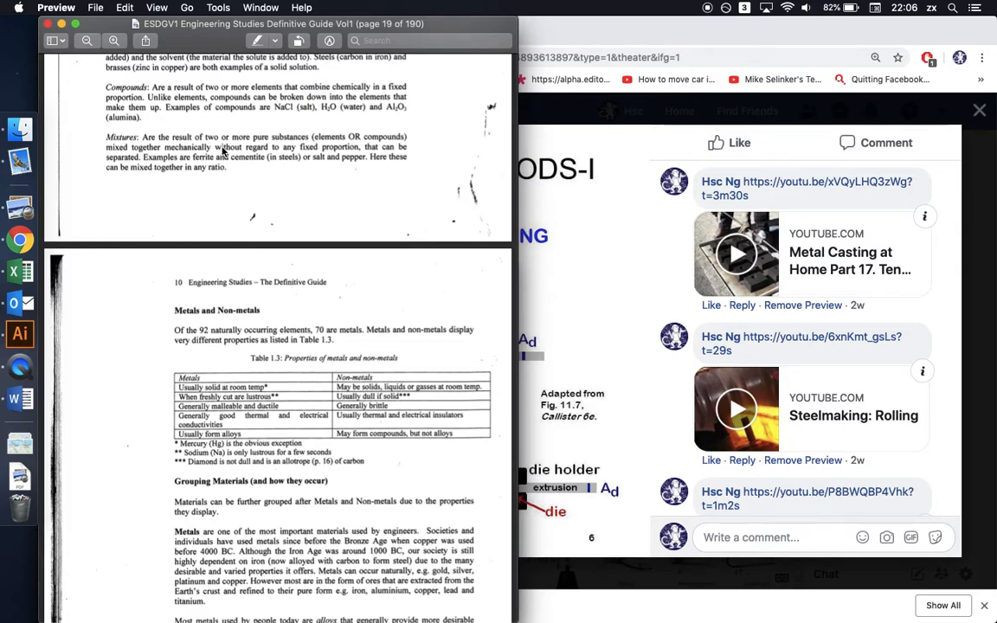
scroll("down", 3)
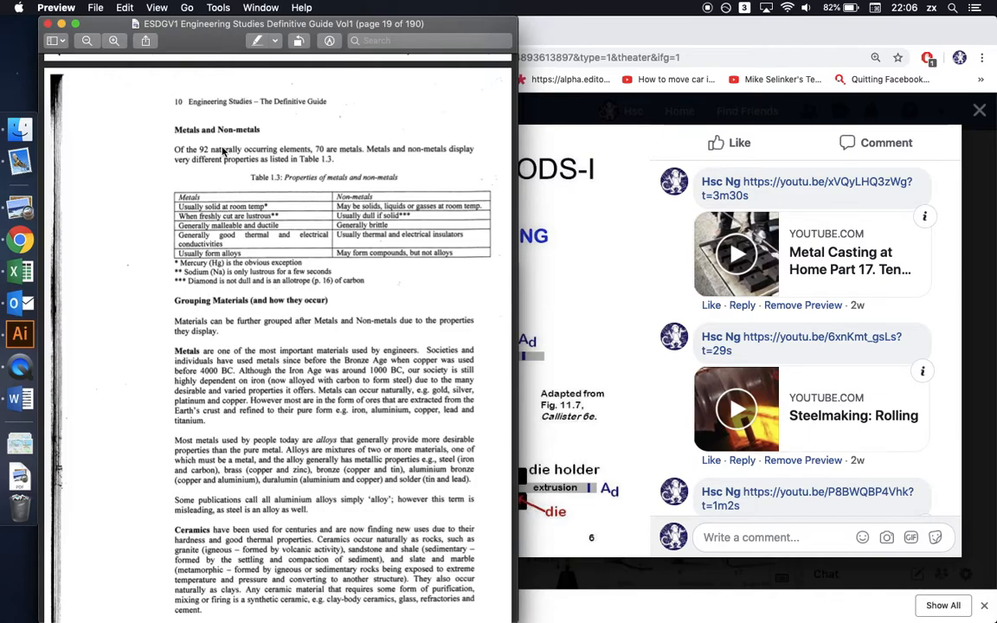
Scroll past ceramics and polymers to the strength, hardness and ductility definitions on page 21
scroll("down", 3)
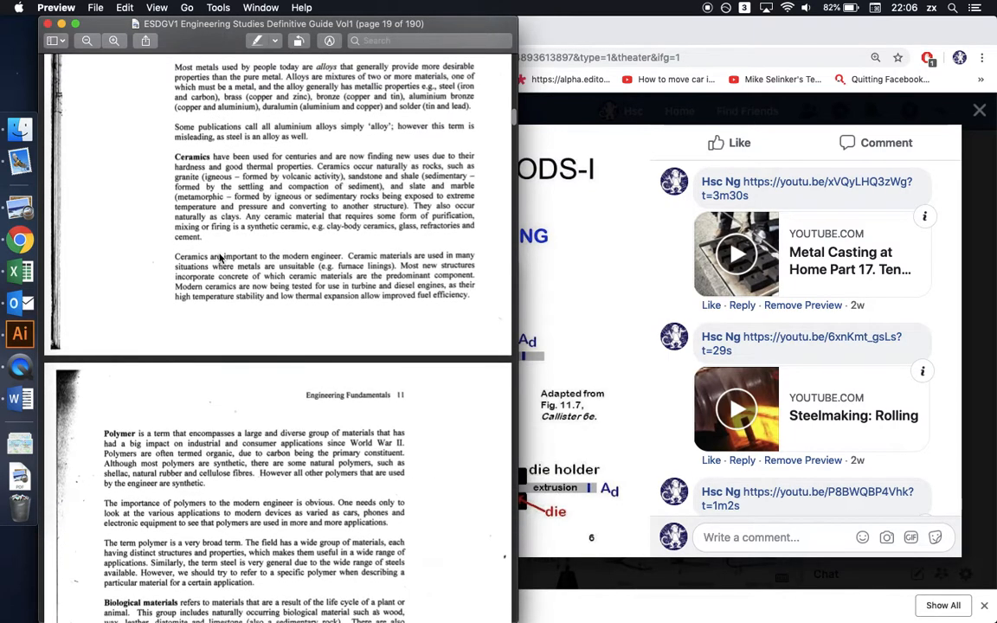
scroll("down", 3)
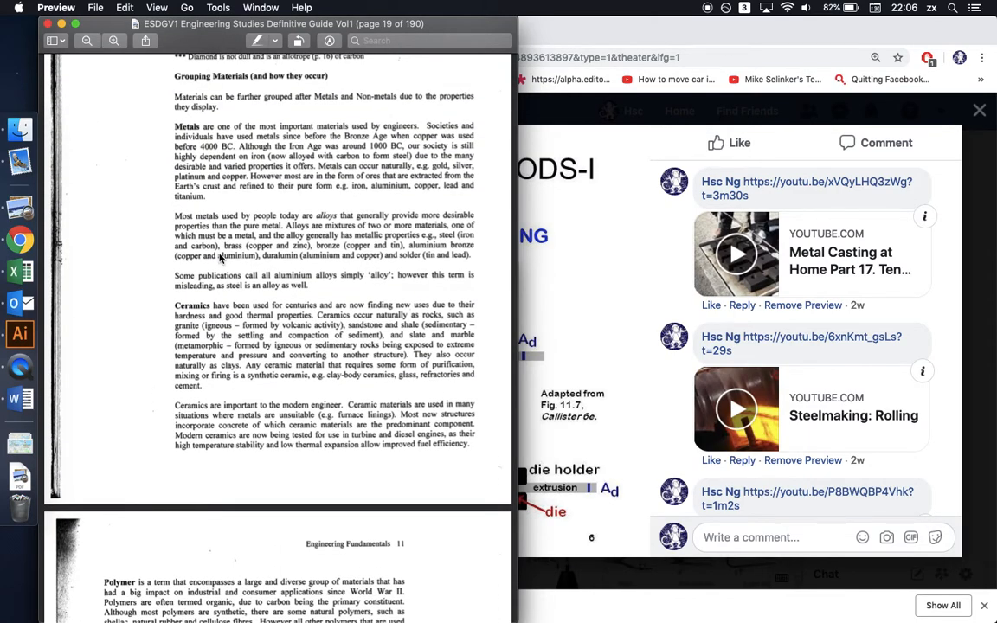
scroll("down", 3)
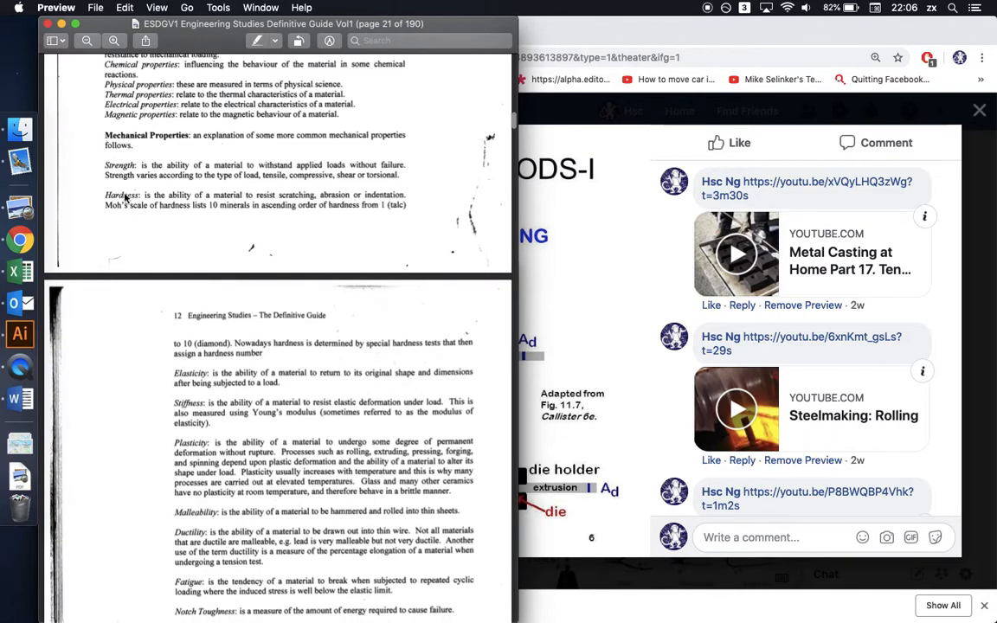
Scroll past Notch Toughness and the density formula to porosity, moisture content and thermal properties
scroll("down", 3)
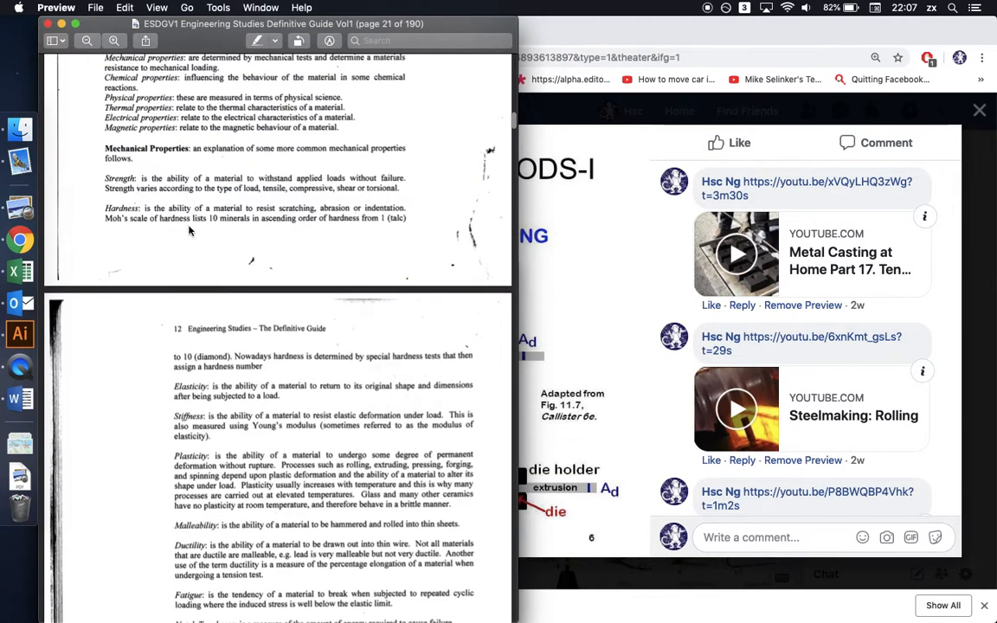
scroll("down", 3)
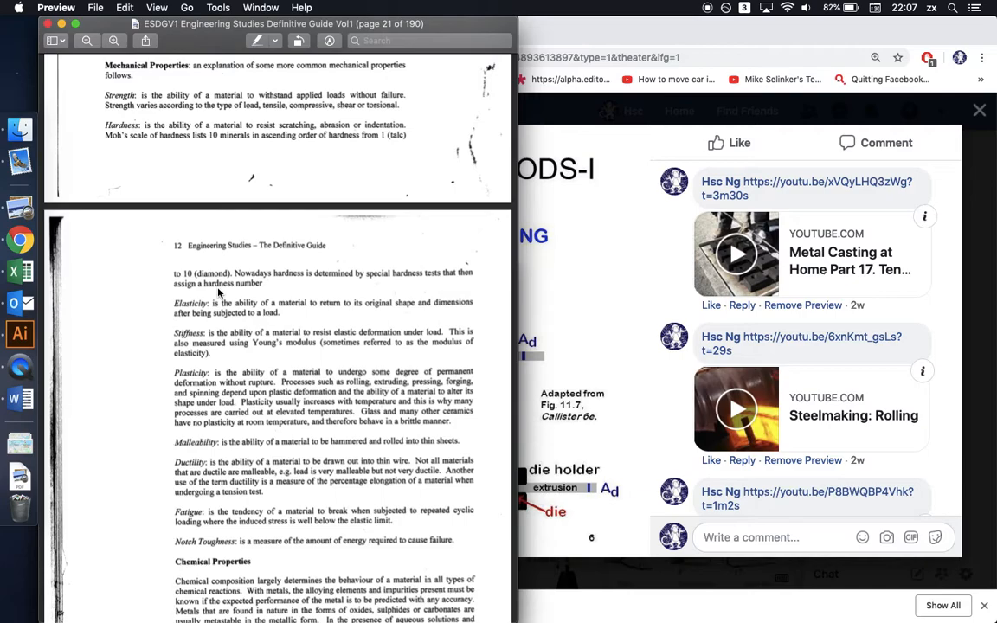
mouse_move(231, 107)
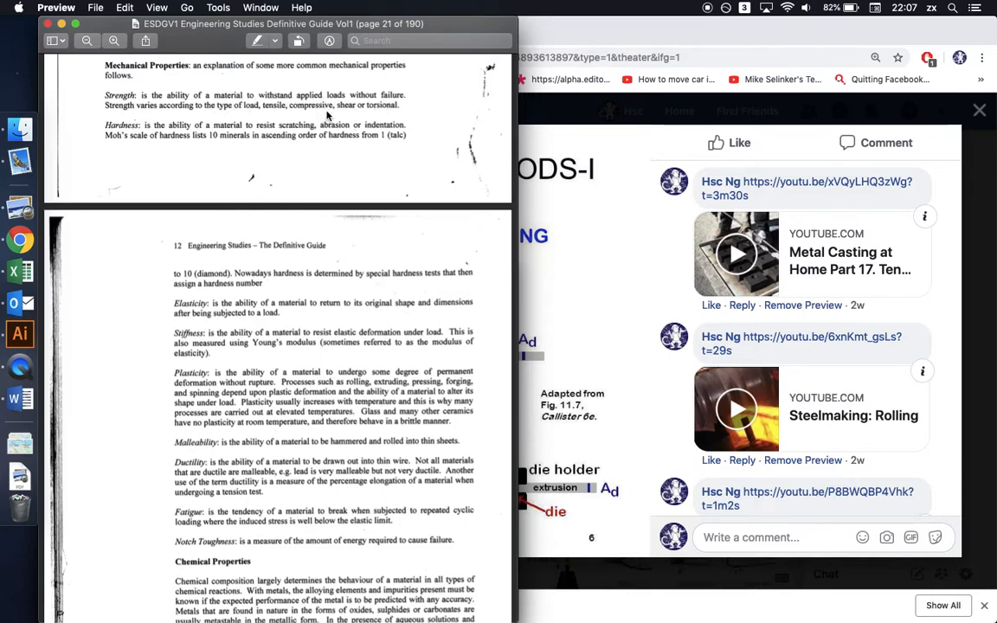
mouse_move(349, 102)
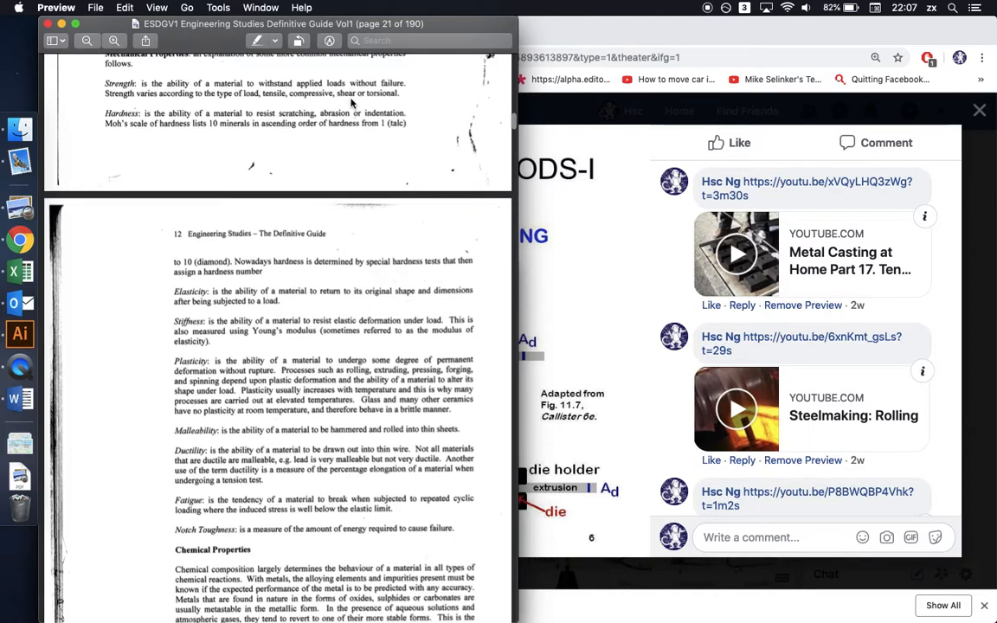
mouse_move(294, 117)
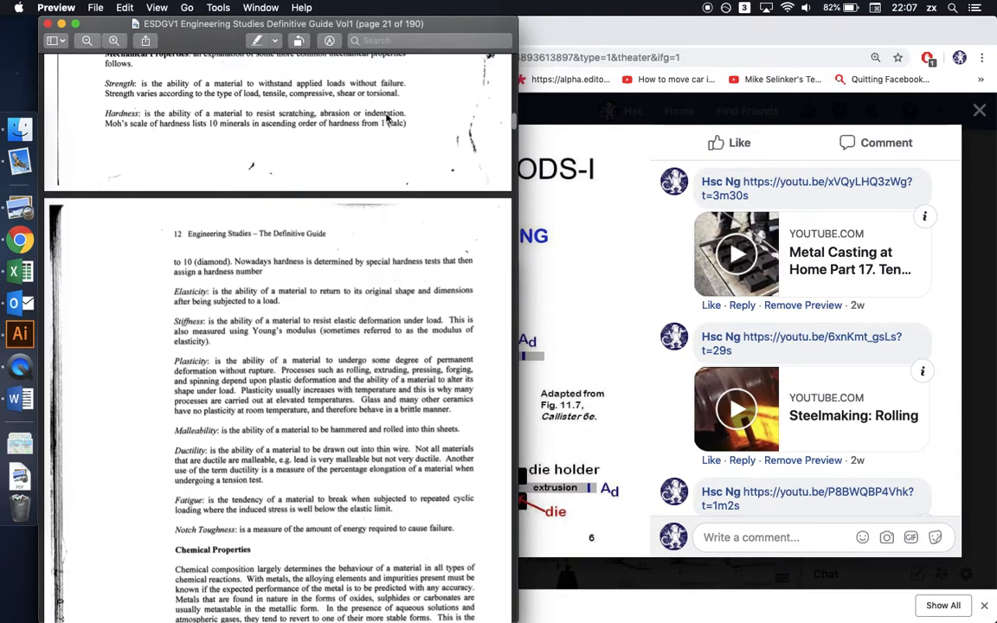
scroll("down", 3)
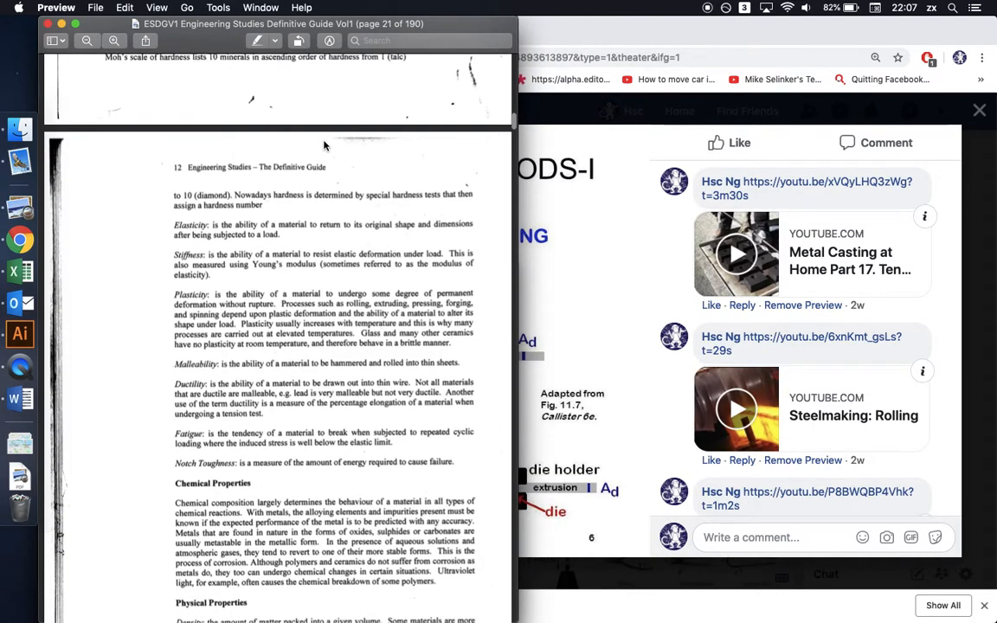
scroll("down", 3)
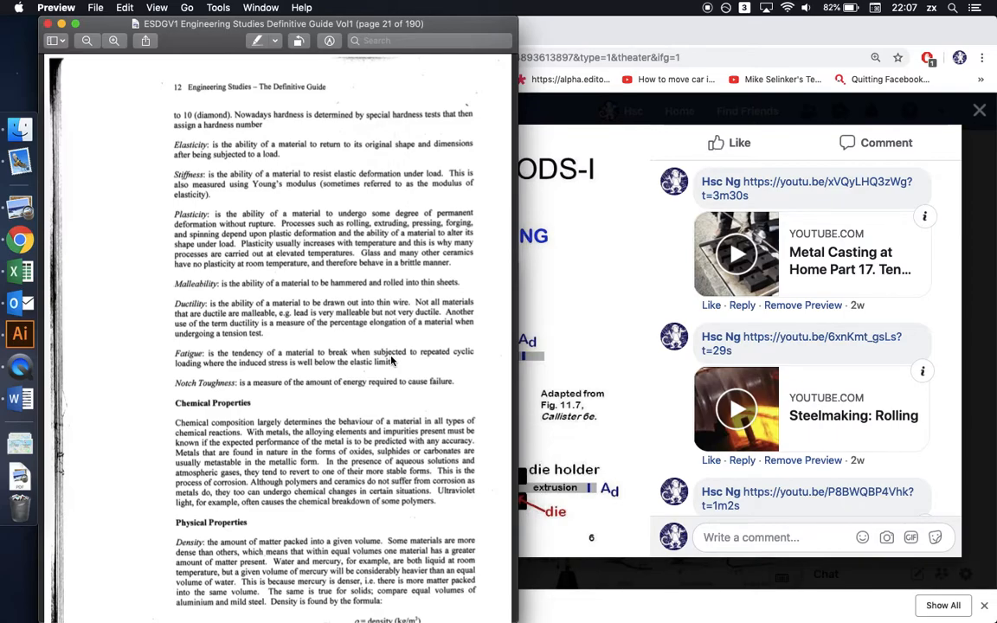
scroll("down", 3)
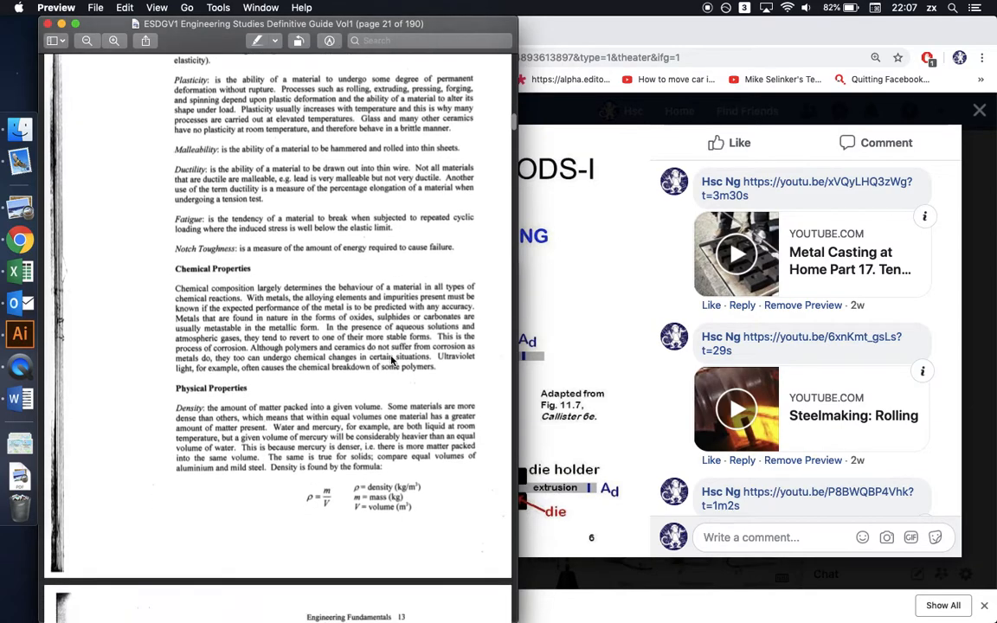
scroll("down", 3)
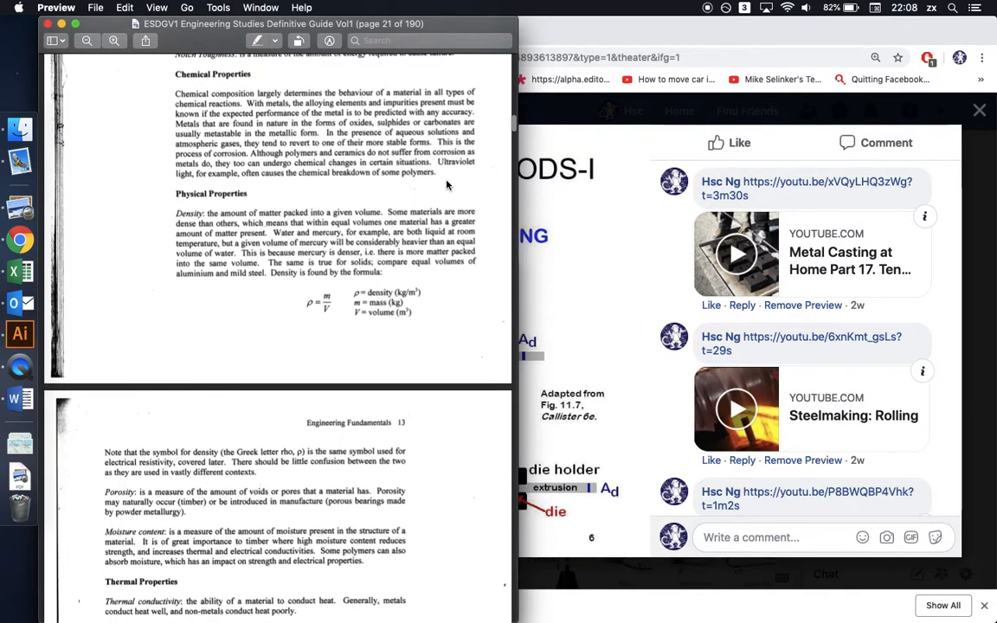
Scroll the guide to page 23, Structure of Materials and the Fig. 1.5 helium atom
scroll("down", 3)
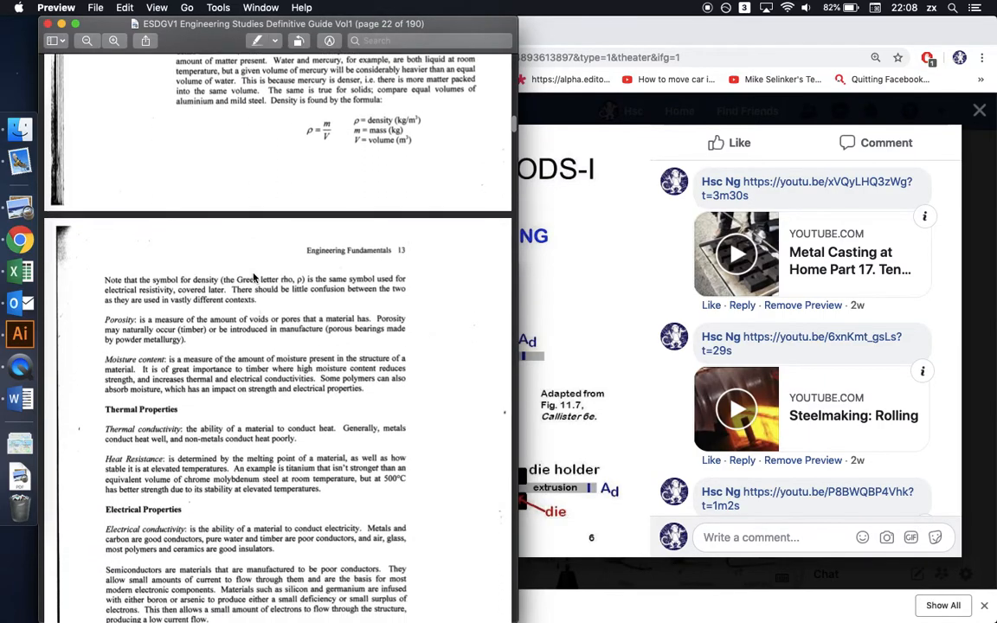
scroll("down", 3)
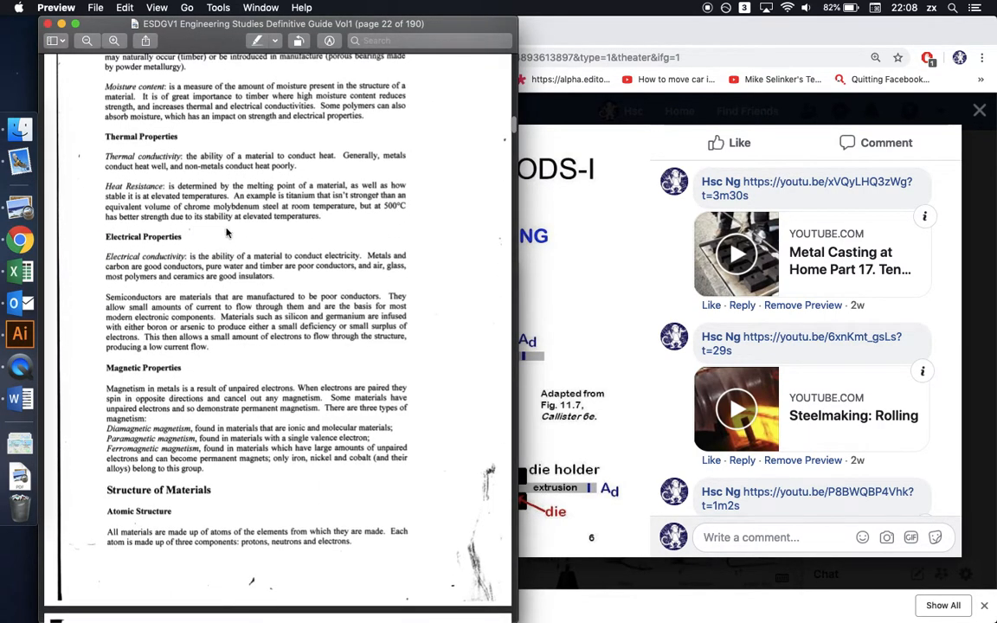
scroll("down", 3)
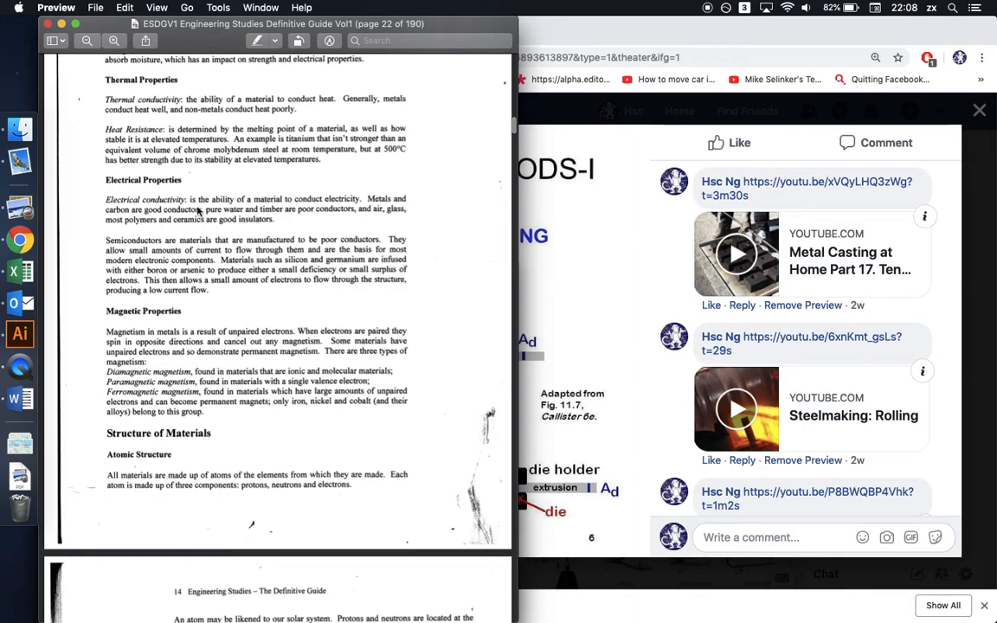
mouse_move(212, 284)
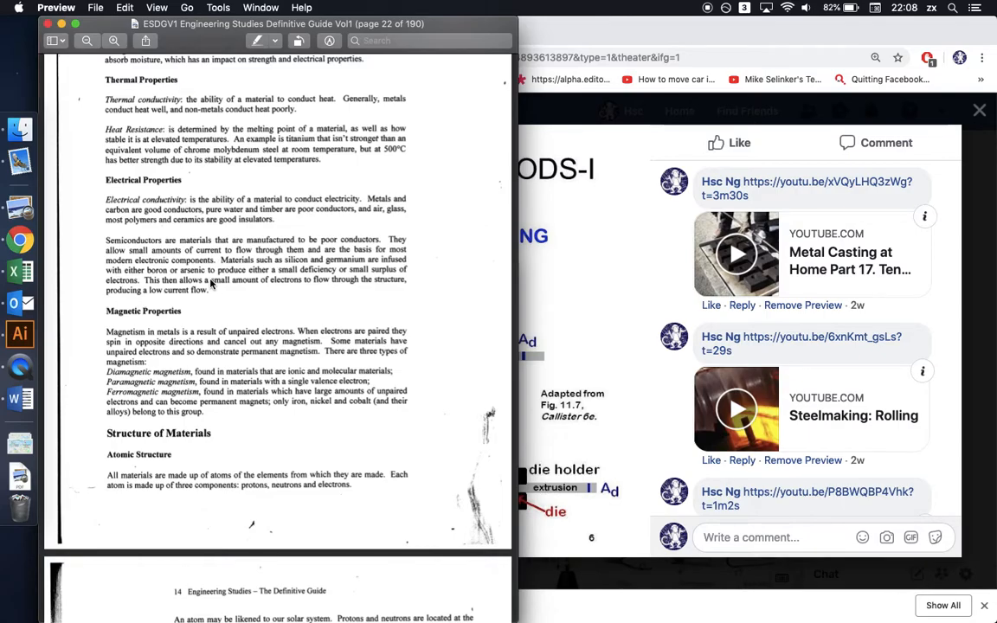
scroll("down", 3)
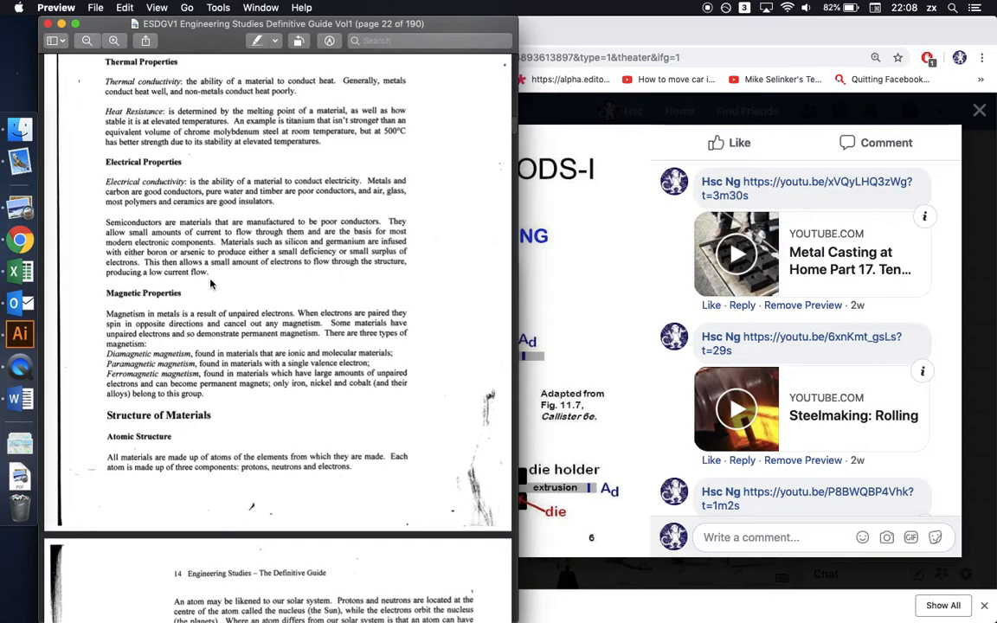
scroll("down", 3)
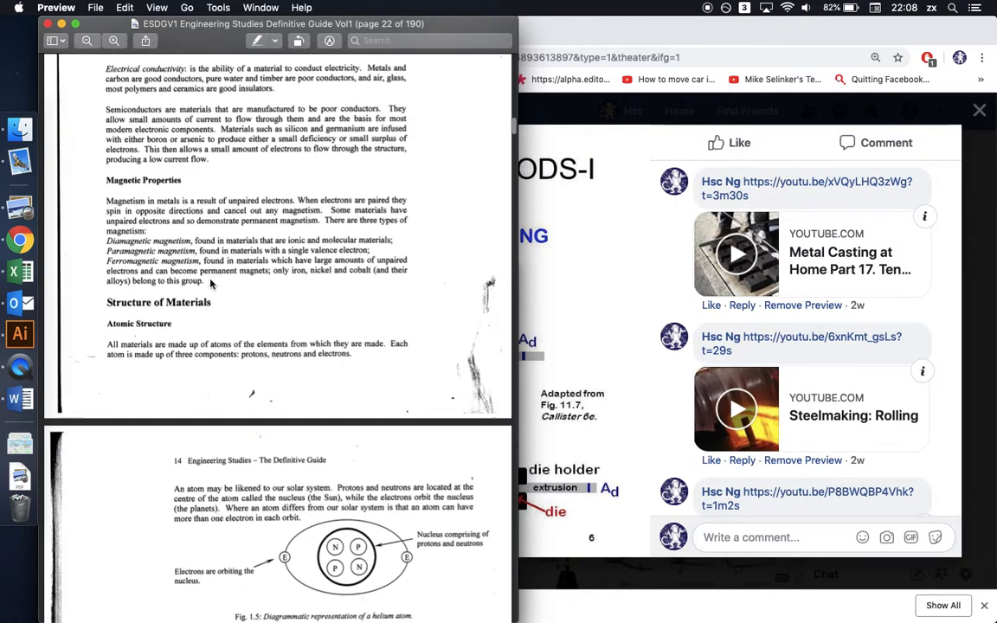
scroll("down", 3)
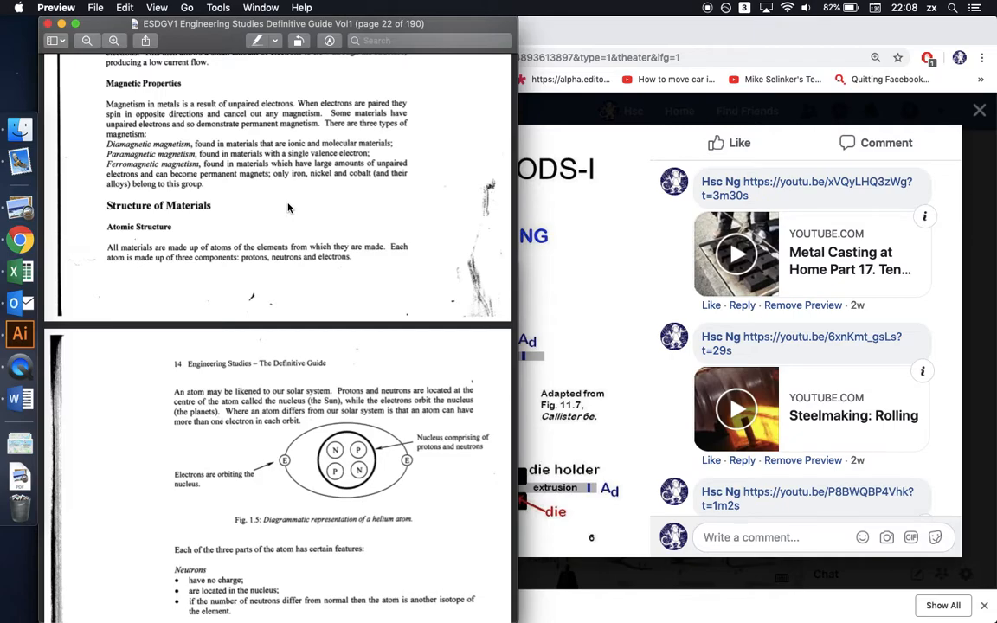
scroll("down", 3)
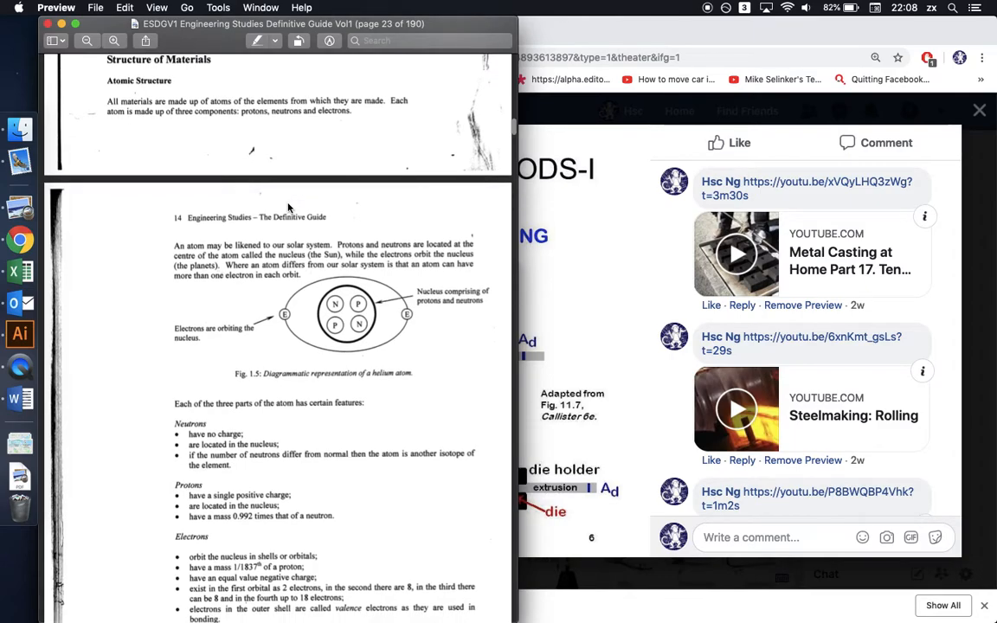
Scroll past neutrons, protons and states of matter to Ionic Bond, Fig. 1.7
scroll("down", 3)
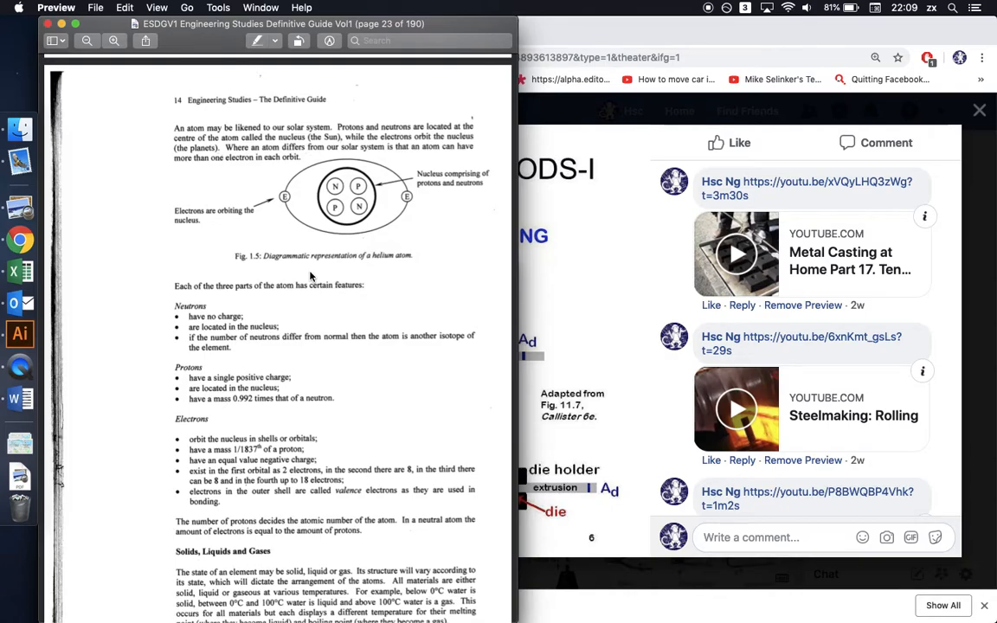
mouse_move(359, 194)
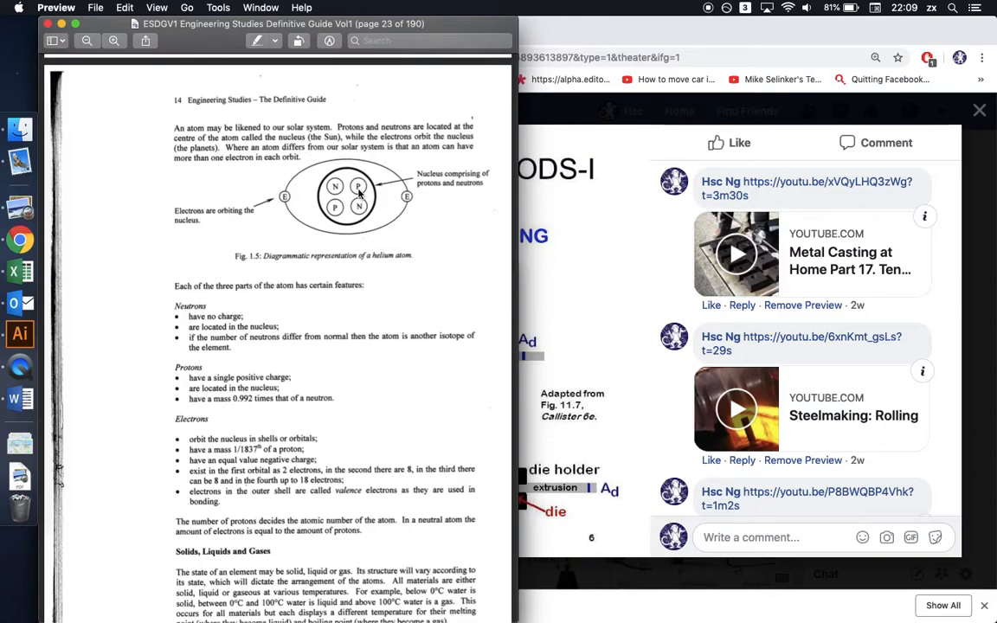
mouse_move(286, 197)
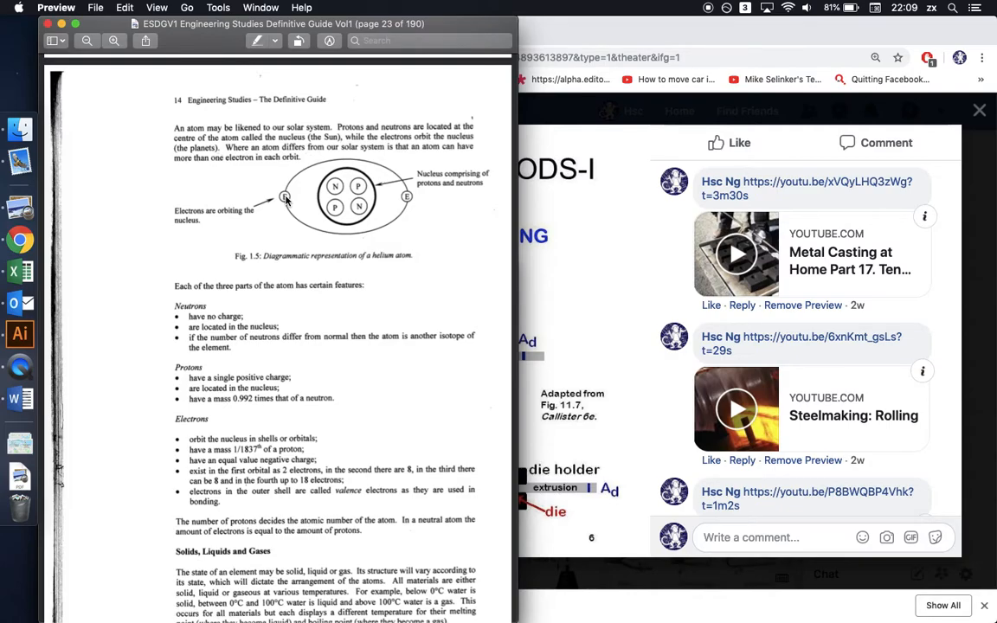
scroll("down", 3)
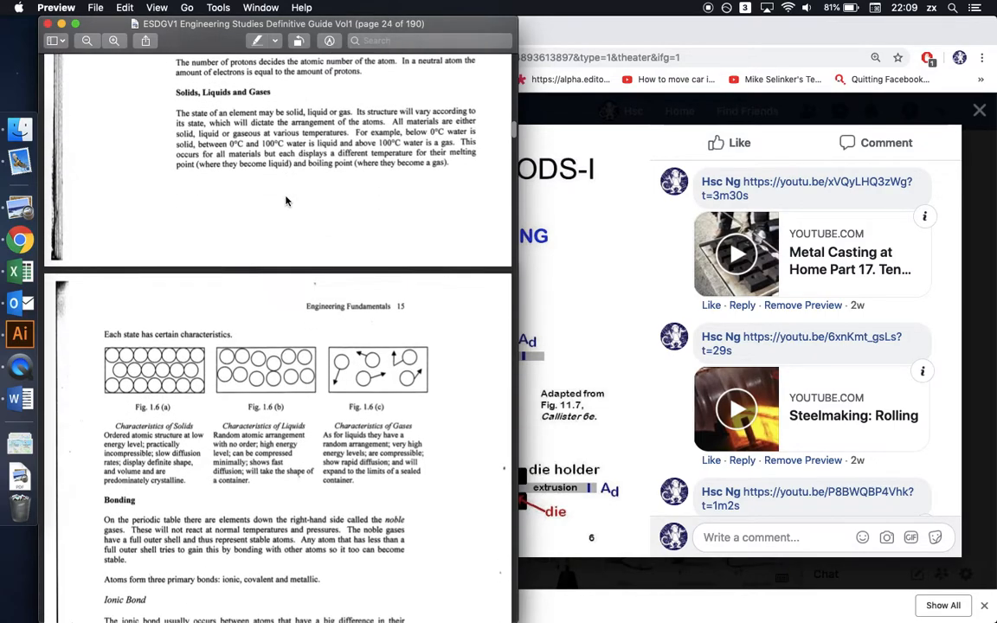
scroll("down", 3)
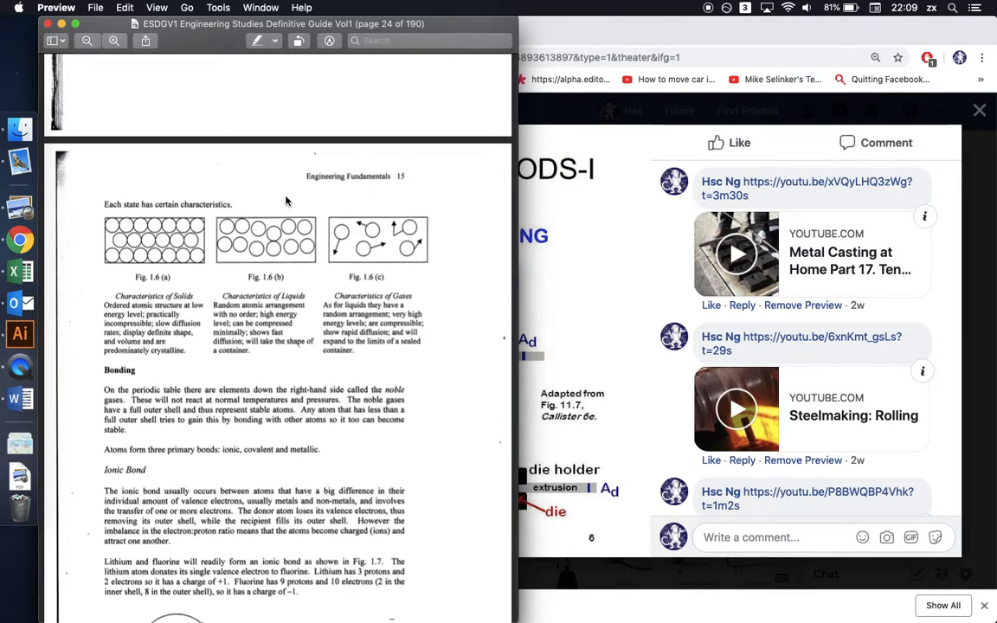
mouse_move(154, 244)
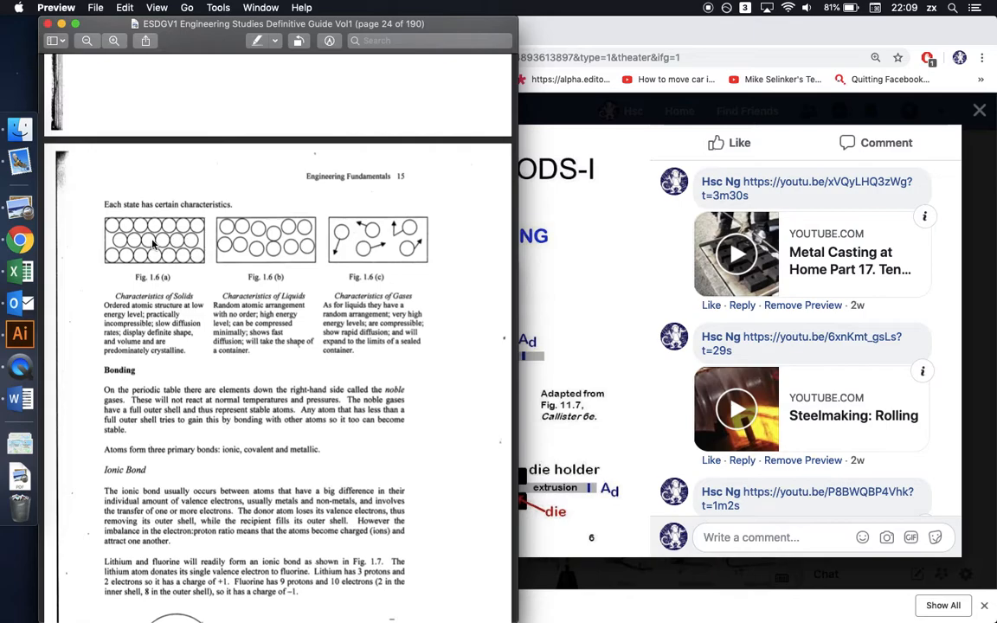
scroll("down", 3)
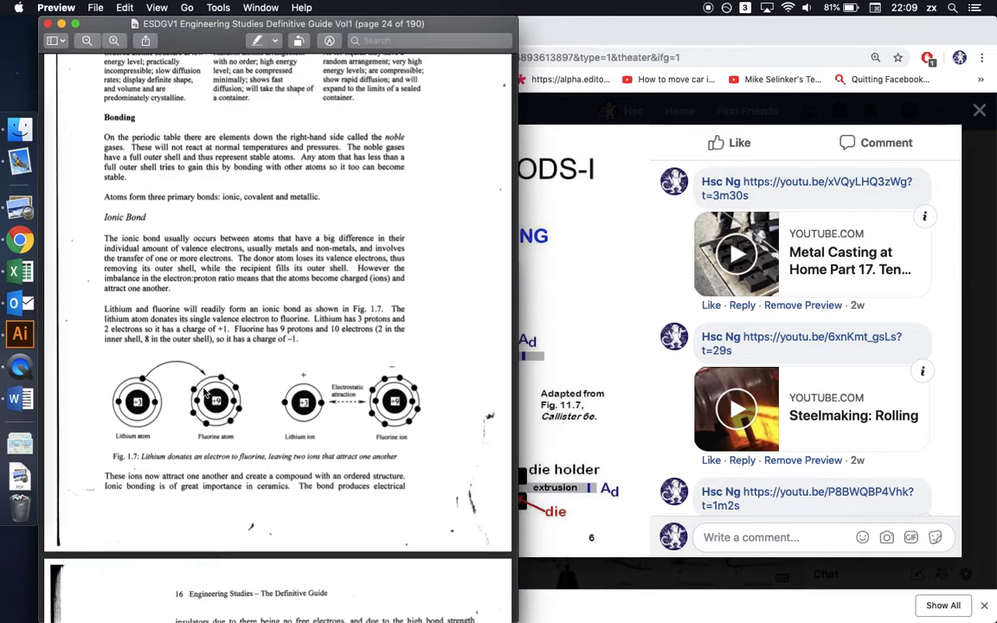
Read through the ionic, covalent and metallic bonding pages and their diagrams
scroll("down", 3)
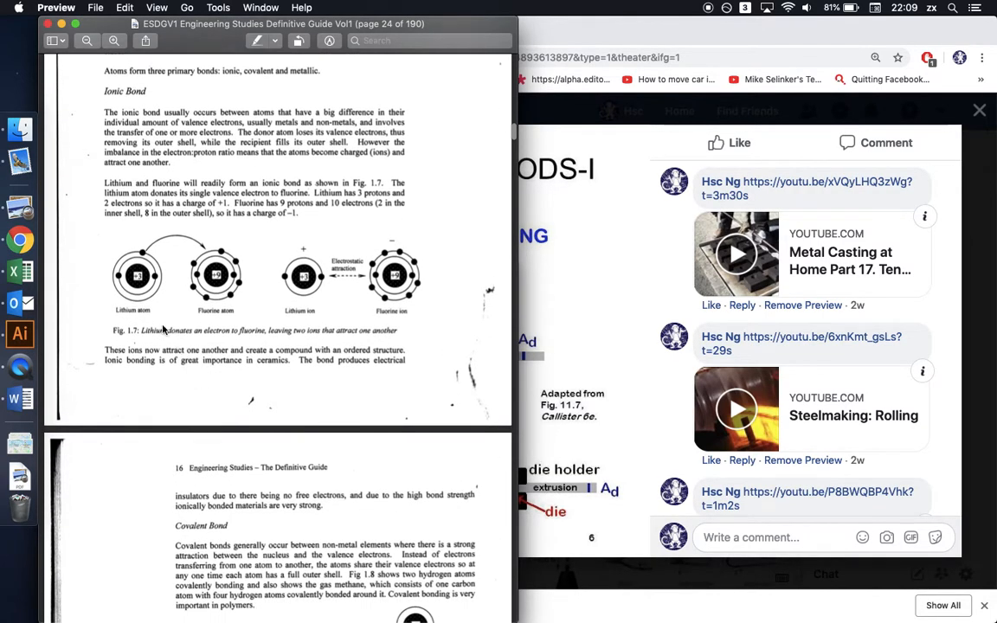
mouse_move(150, 250)
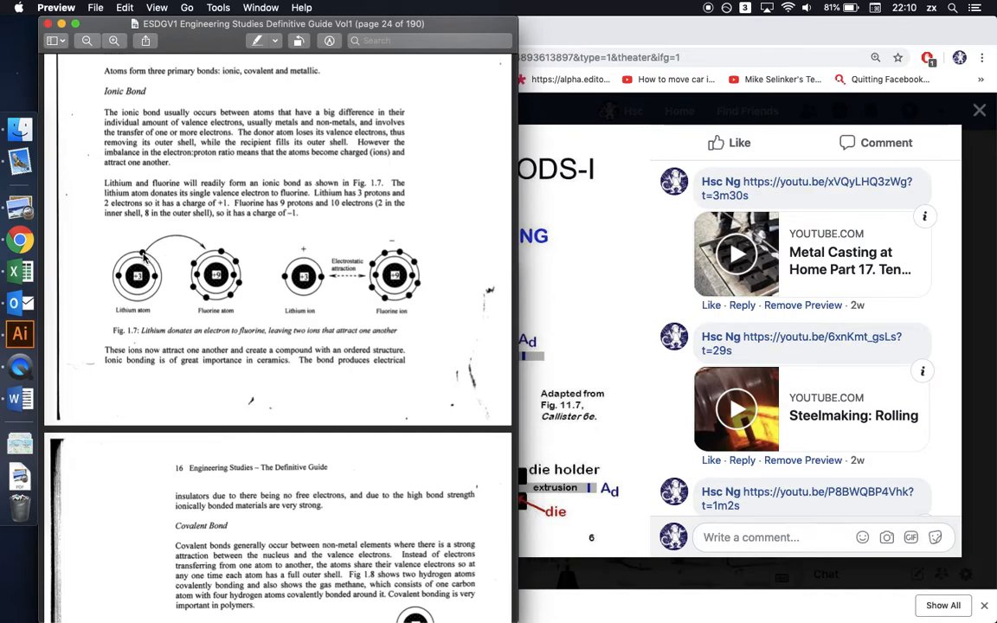
mouse_move(221, 260)
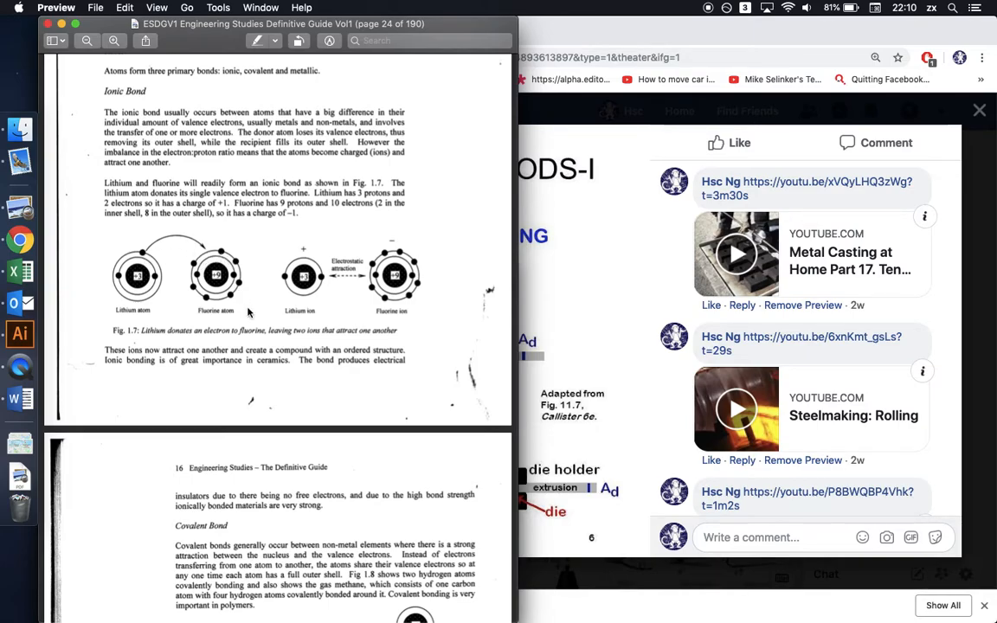
mouse_move(143, 254)
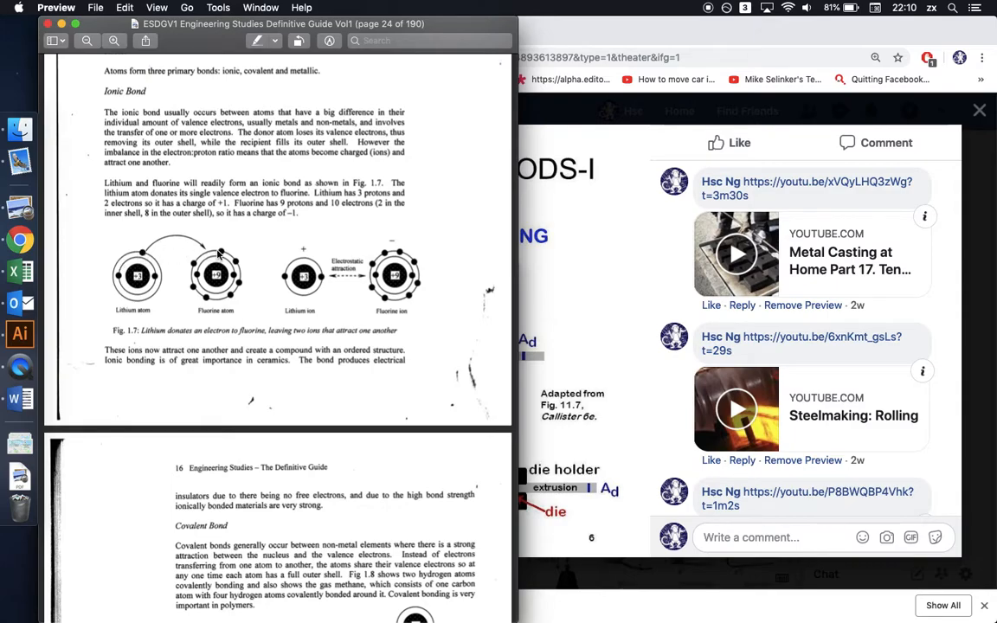
mouse_move(305, 300)
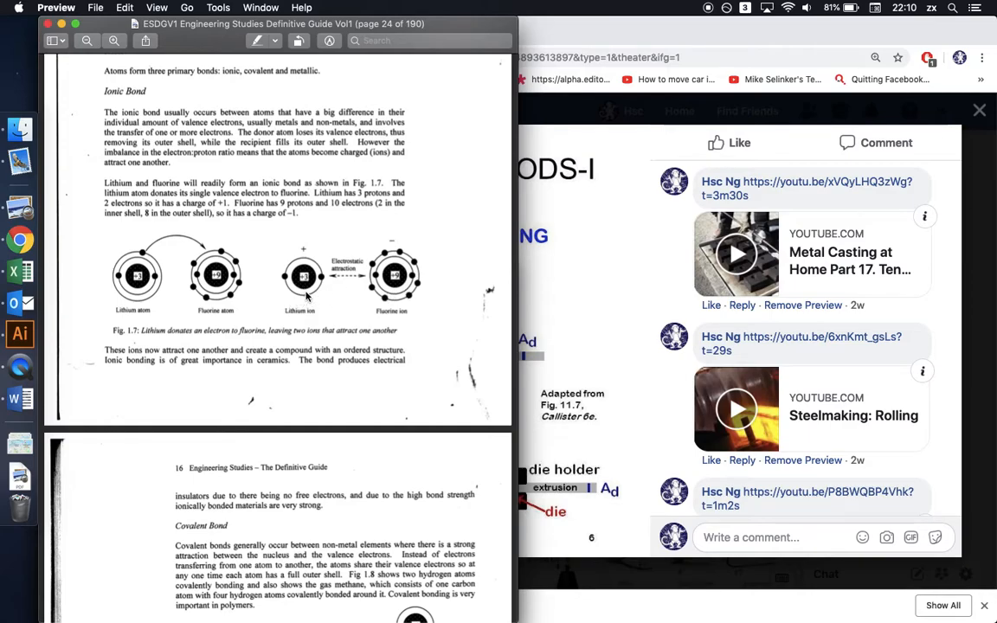
mouse_move(305, 255)
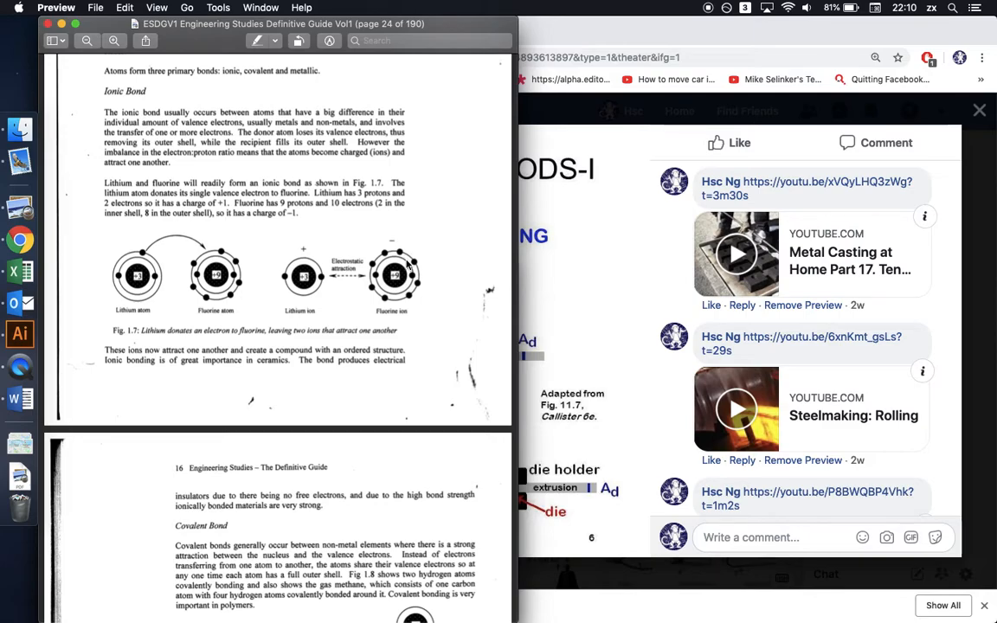
scroll("down", 3)
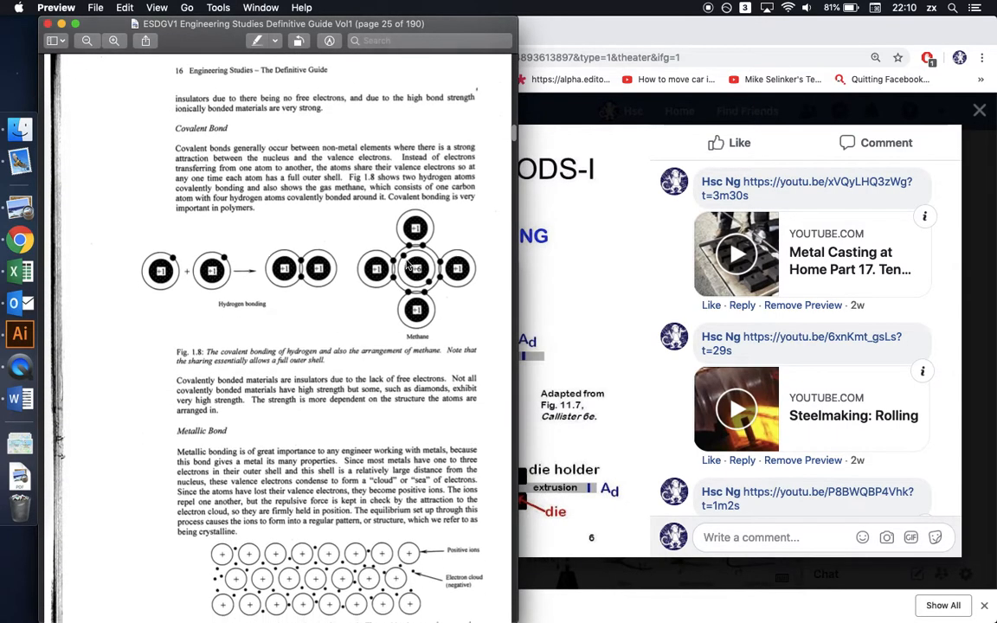
scroll("down", 3)
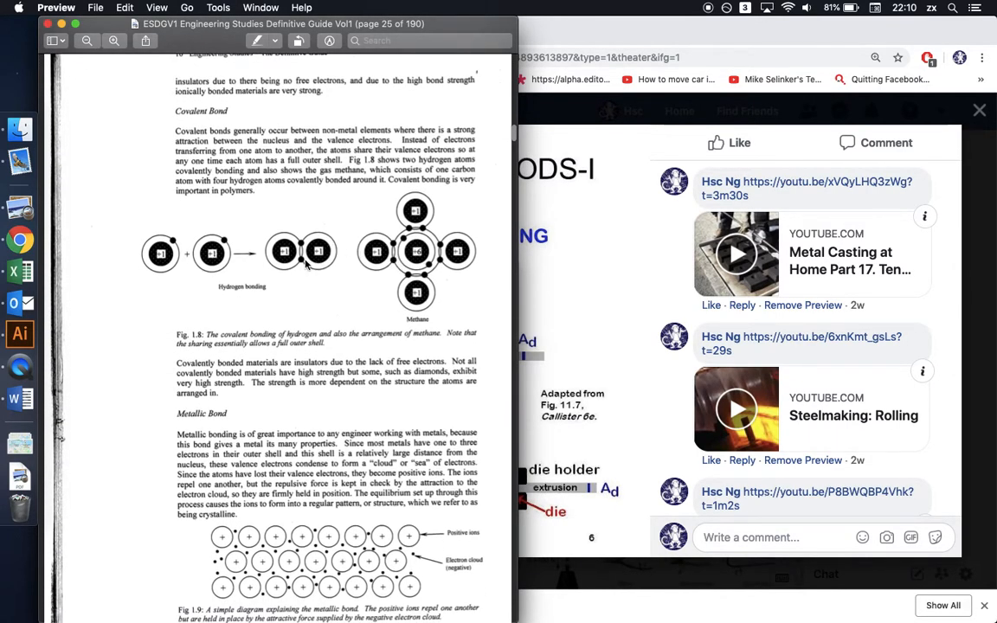
mouse_move(302, 266)
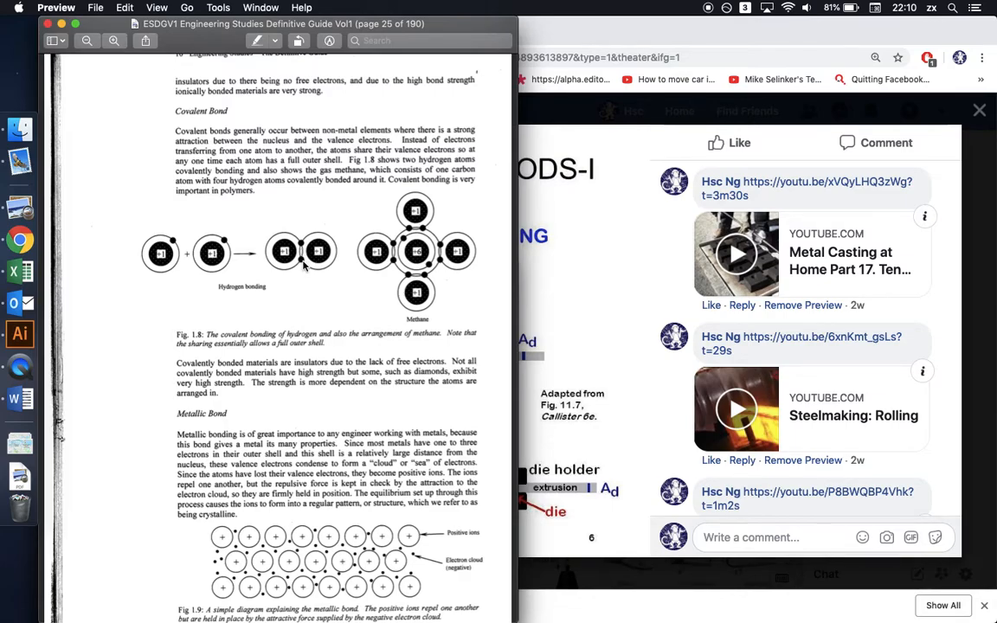
scroll("down", 3)
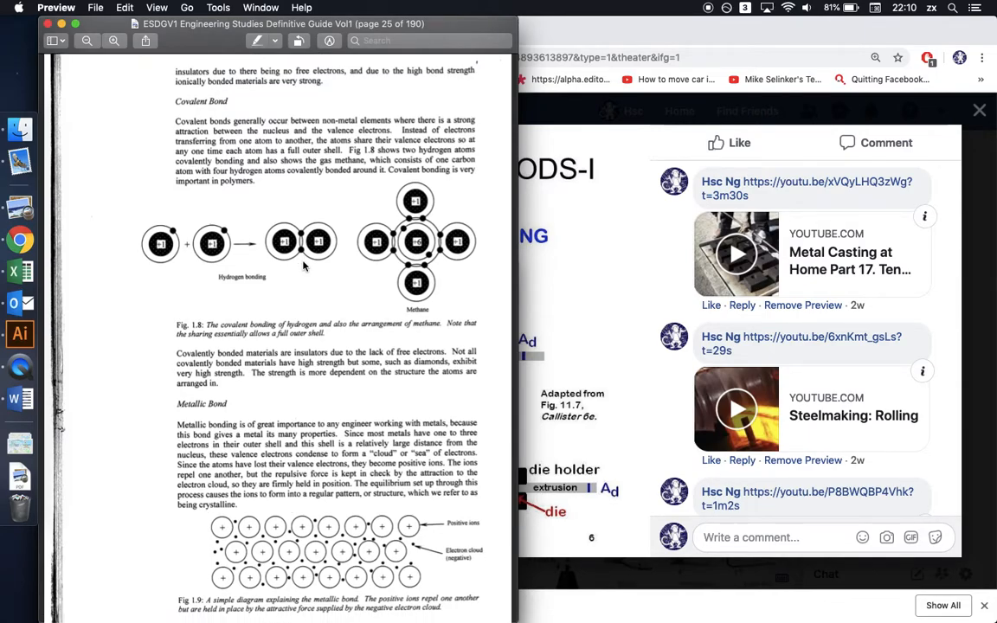
scroll("down", 3)
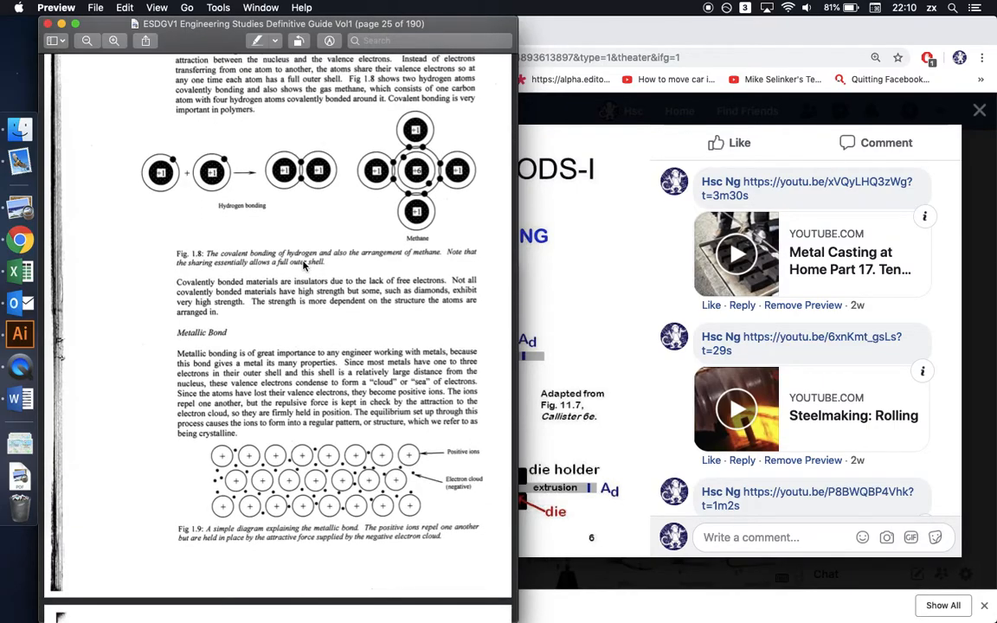
scroll("down", 3)
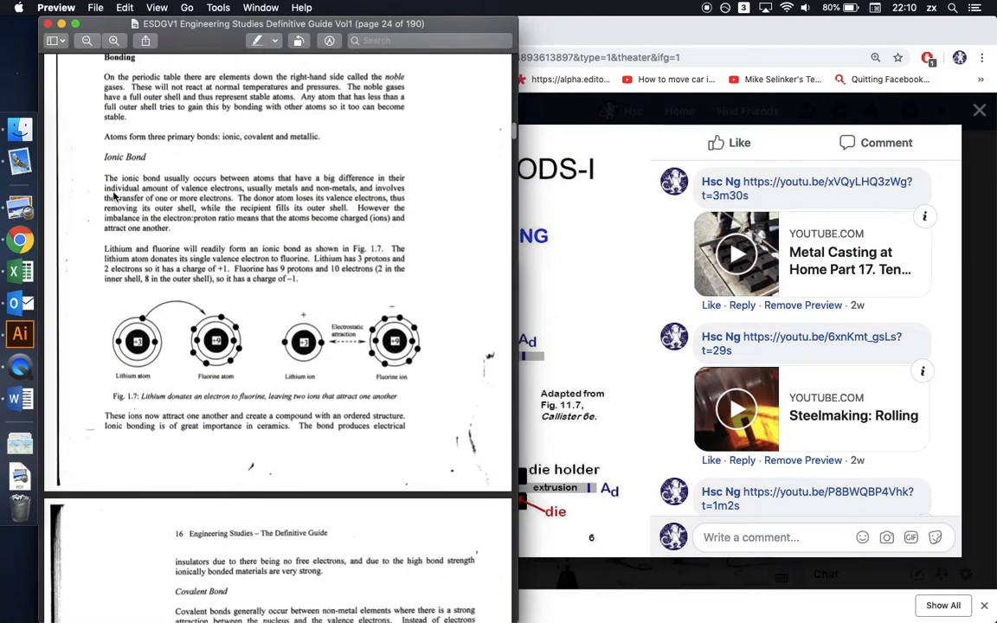
scroll("down", 3)
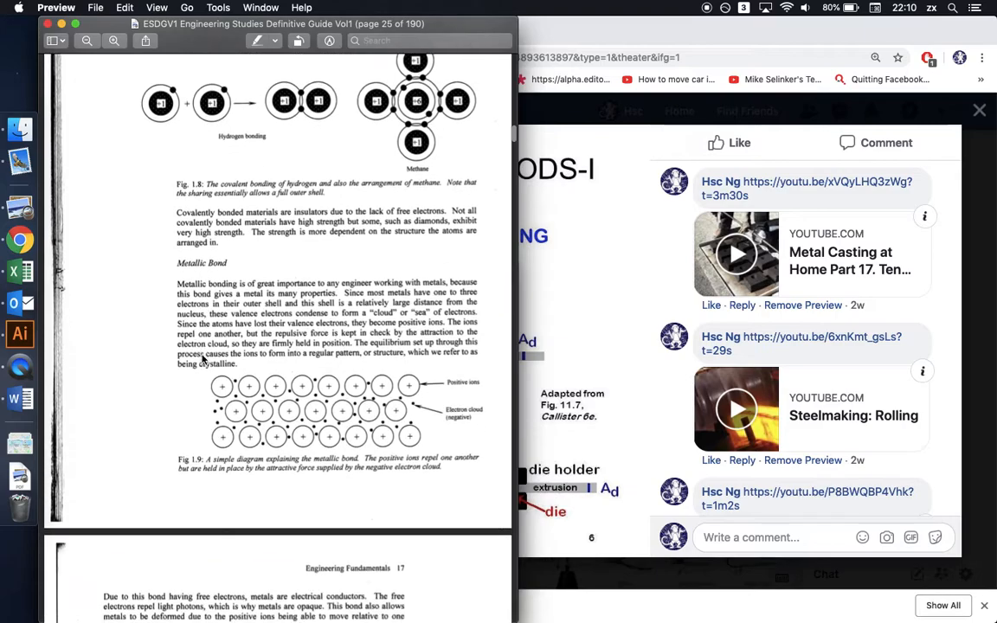
scroll("down", 3)
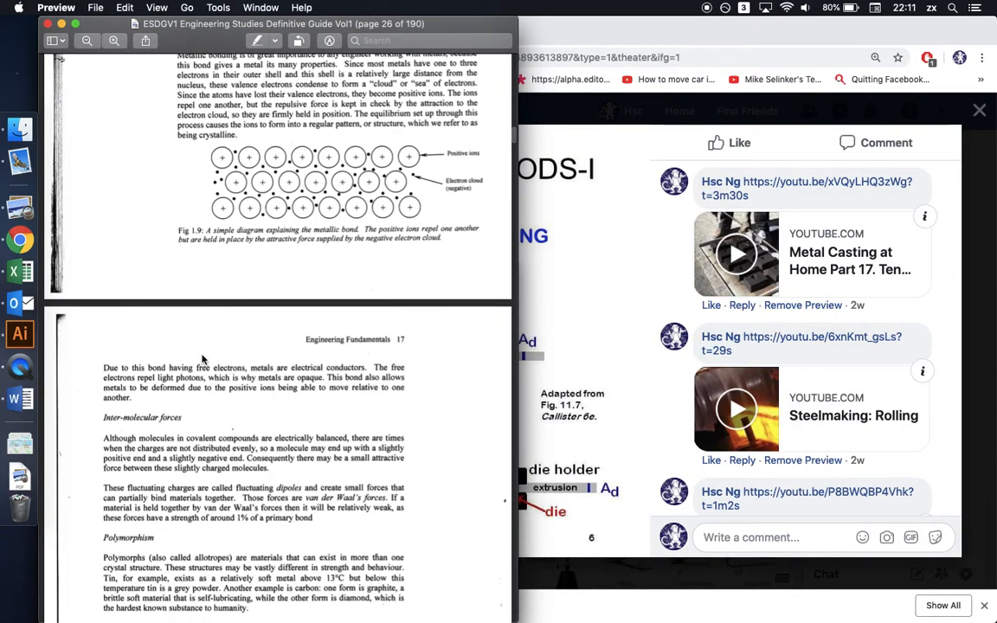
mouse_move(223, 169)
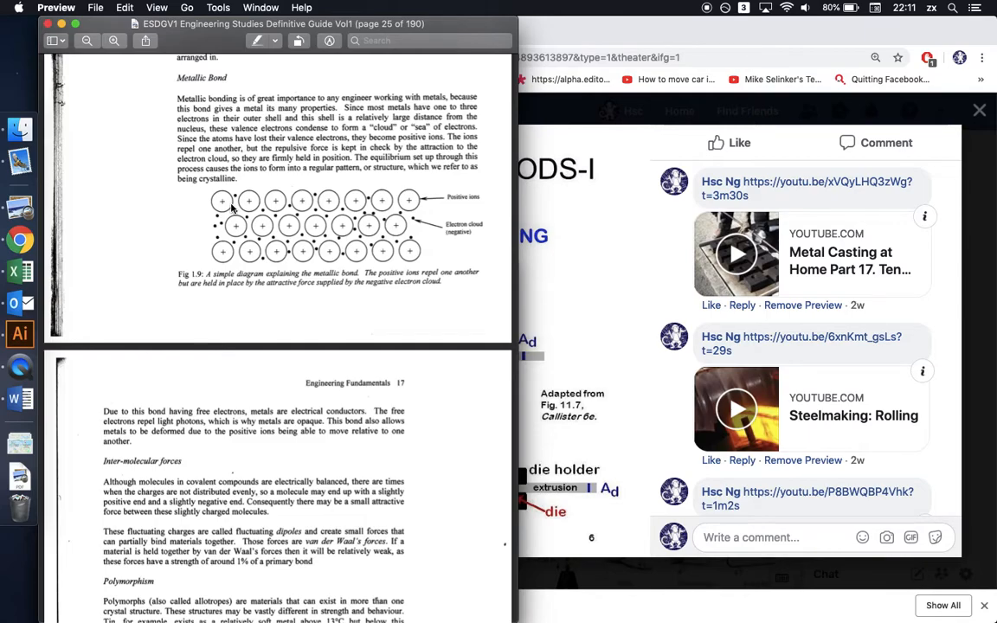
mouse_move(372, 119)
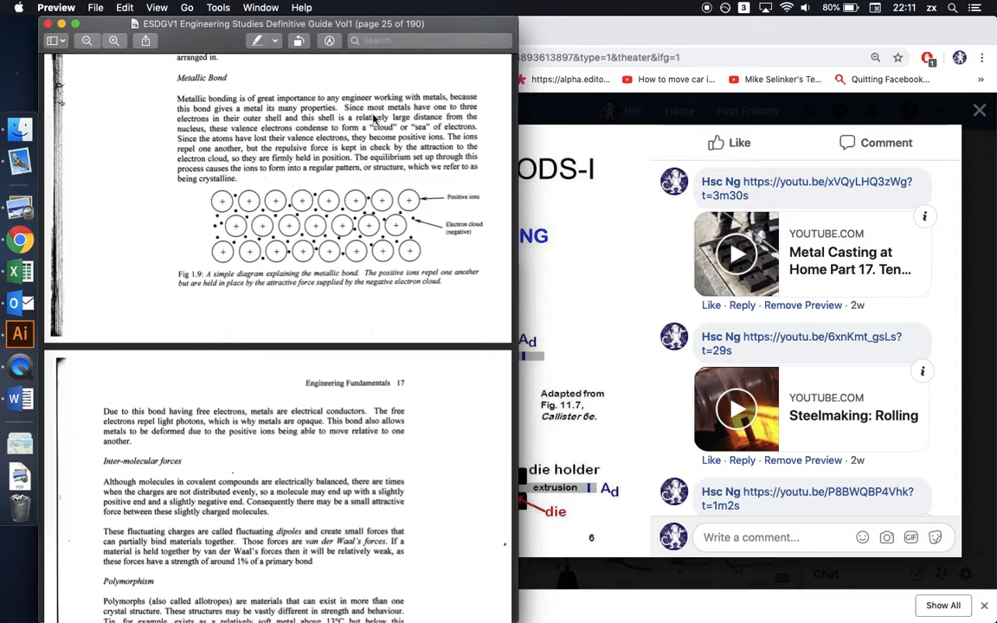
mouse_move(457, 275)
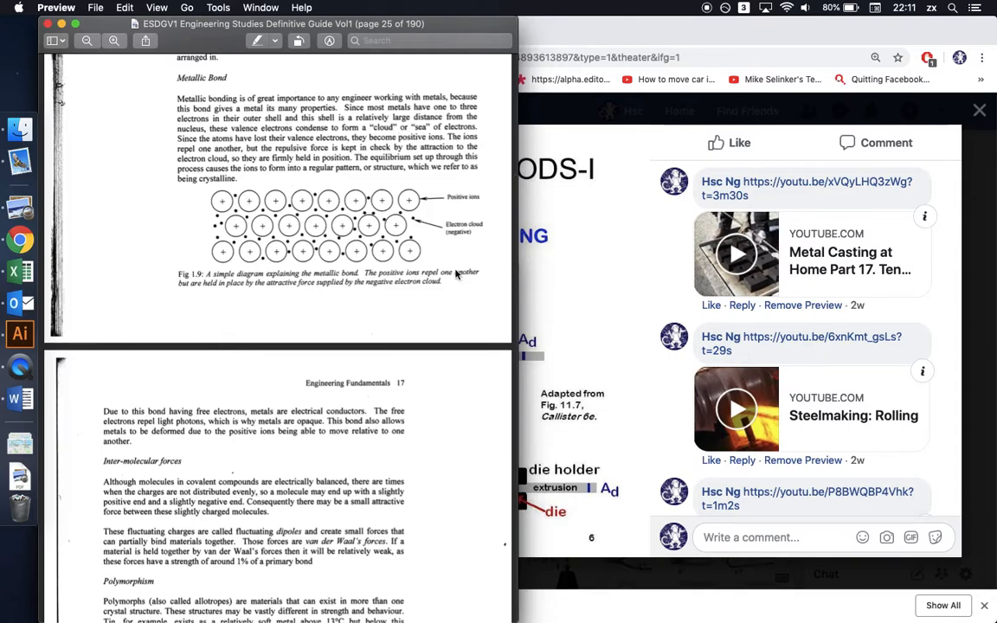
Scroll on to inter-molecular forces, polymorphism and crystal structures on page 26
scroll("down", 3)
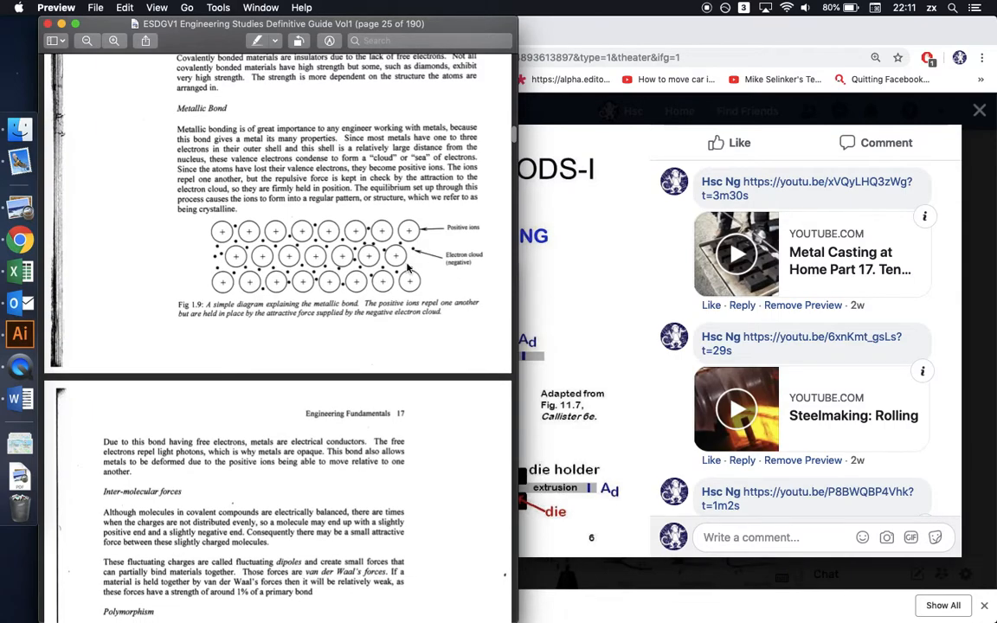
scroll("down", 3)
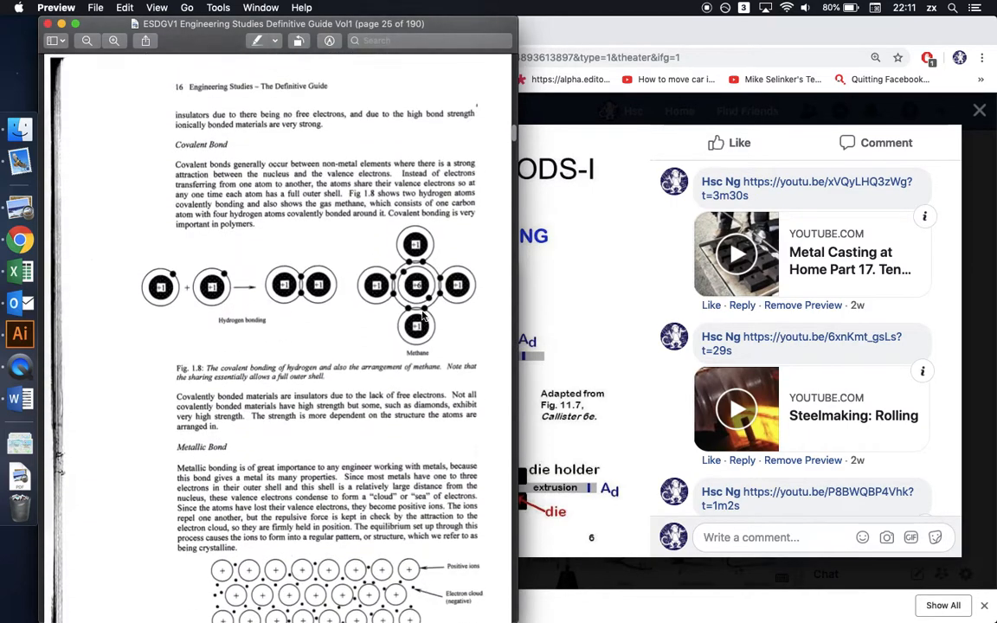
scroll("down", 3)
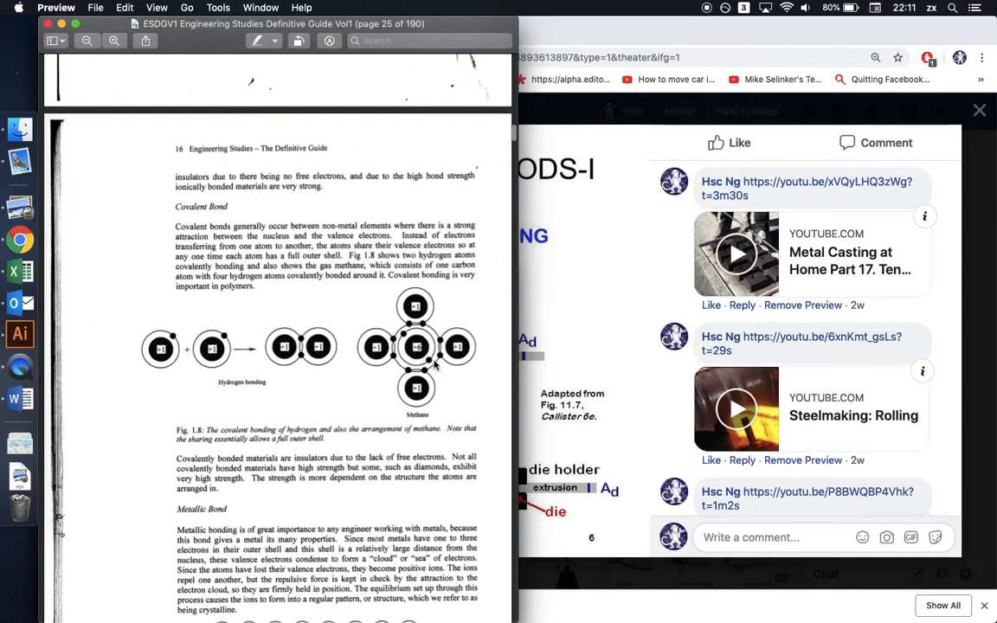
mouse_move(437, 370)
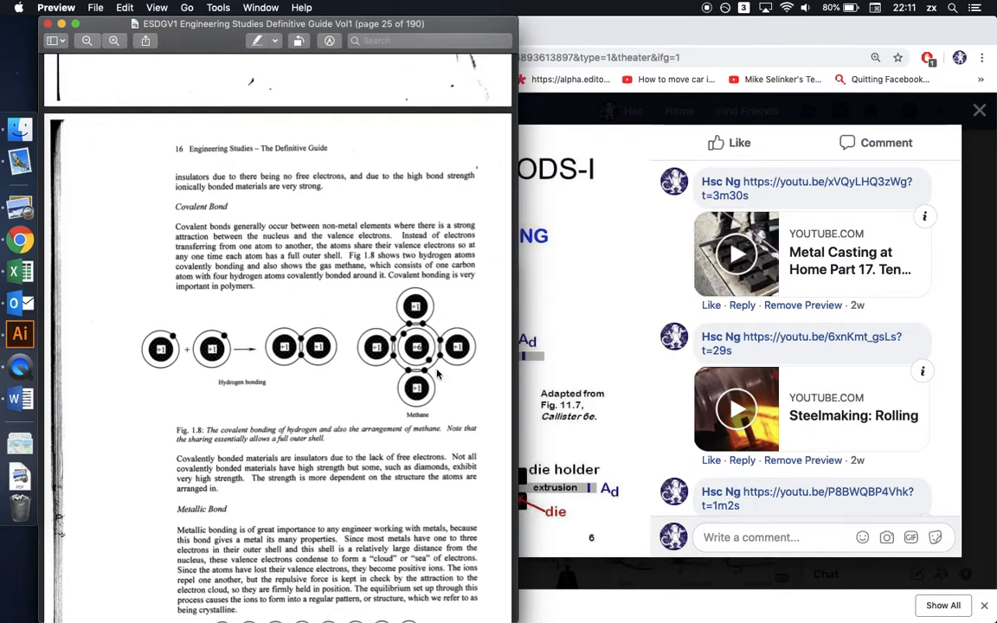
mouse_move(383, 310)
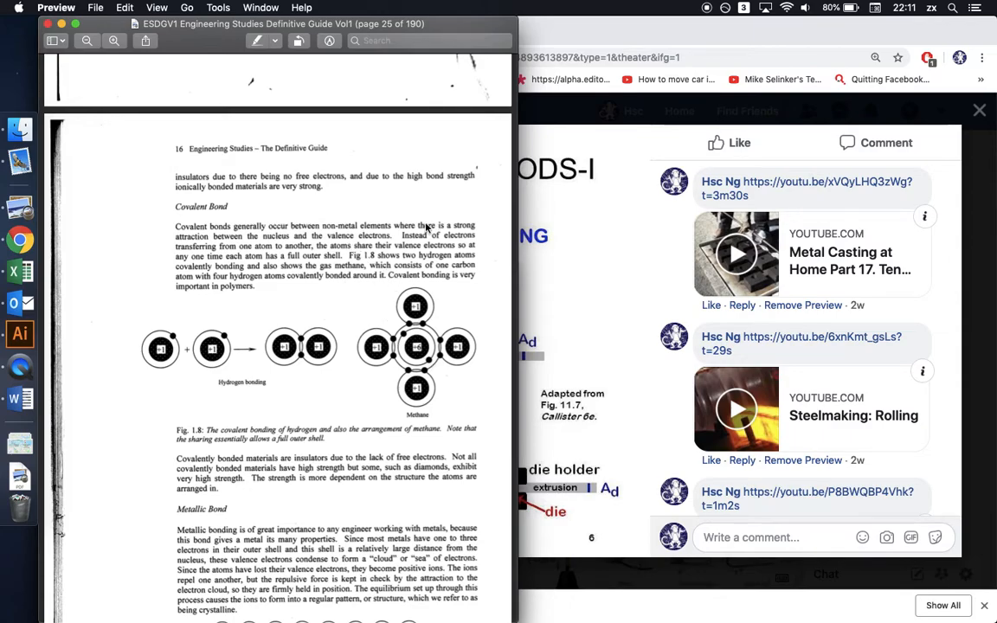
mouse_move(358, 216)
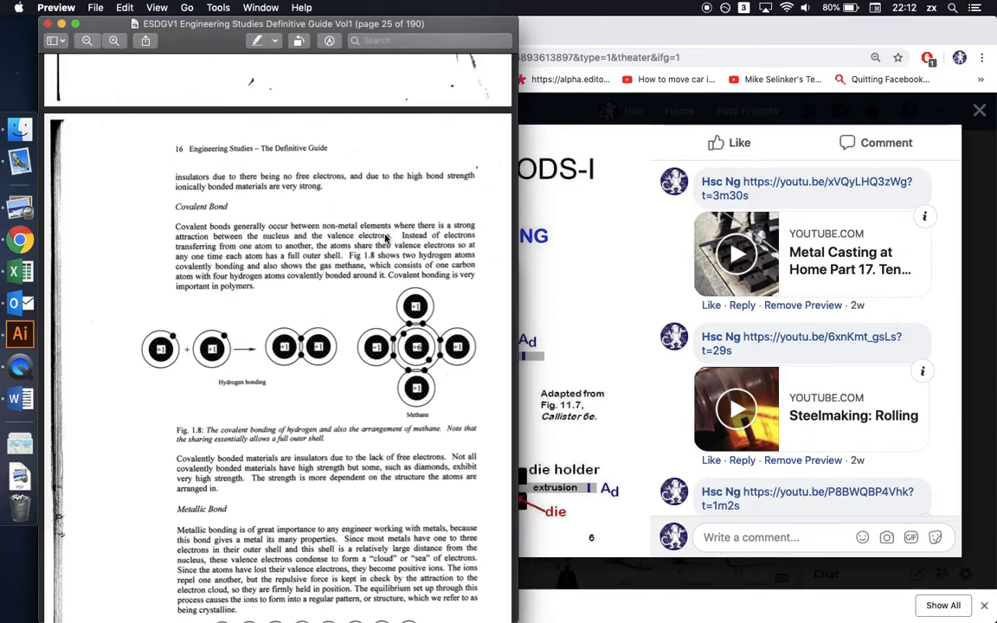
scroll("down", 3)
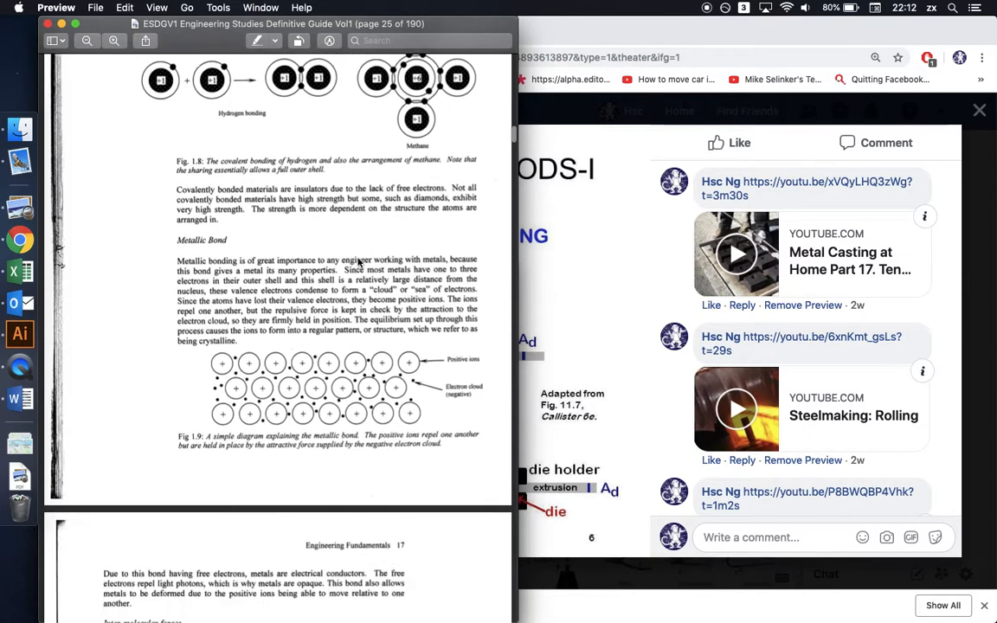
scroll("down", 3)
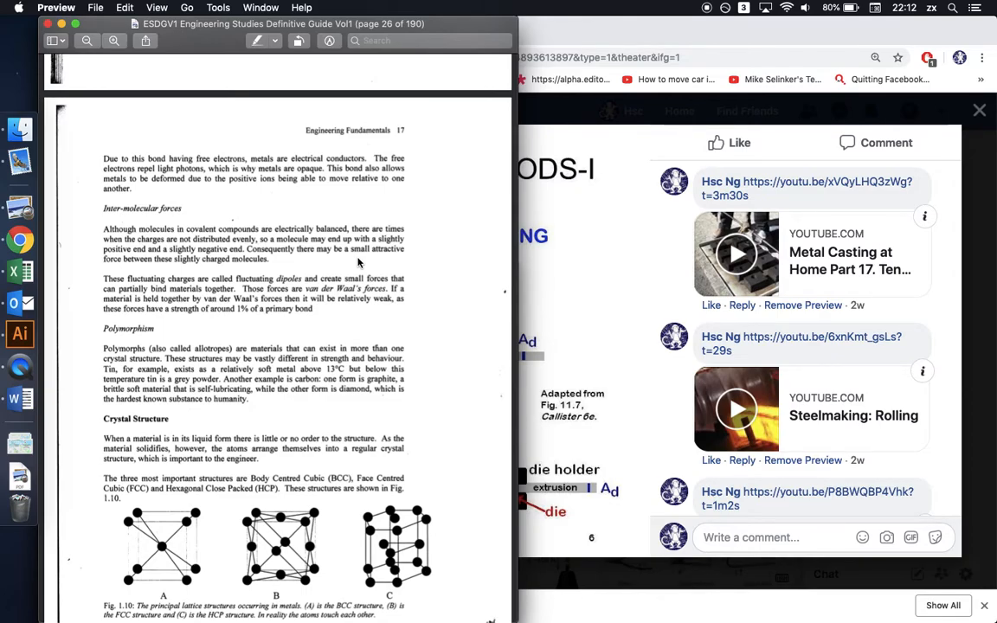
Scroll past Fig. 1.10 and non-crystalline materials to Crystalline materials and Metals
scroll("down", 3)
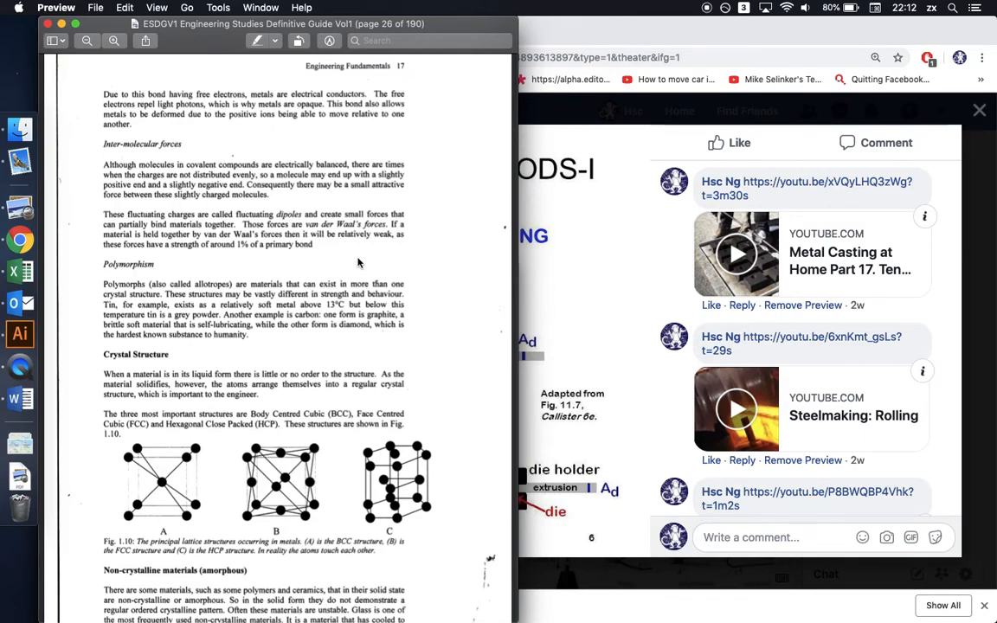
scroll("down", 3)
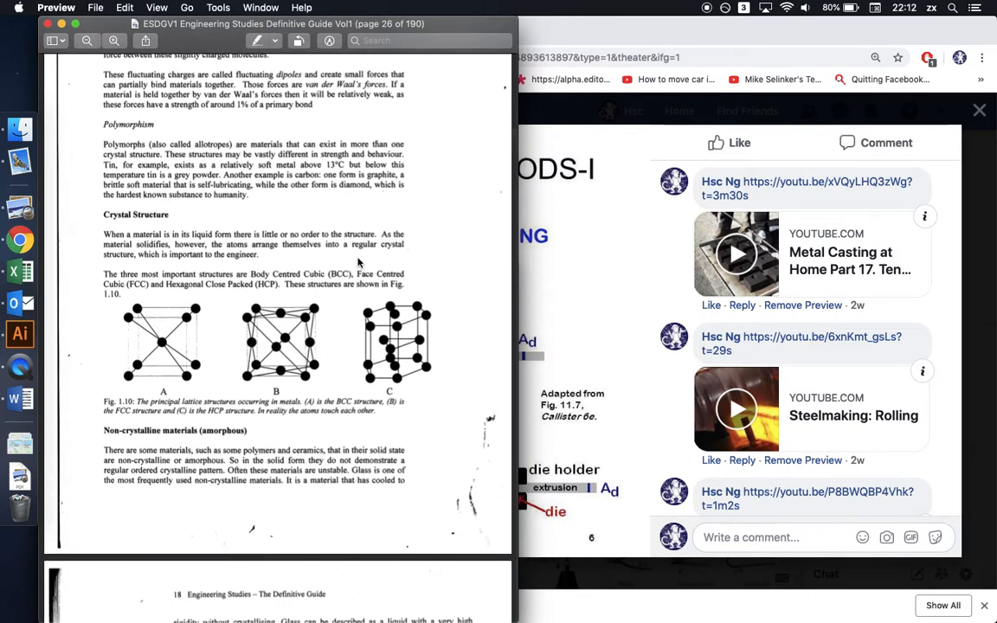
scroll("down", 3)
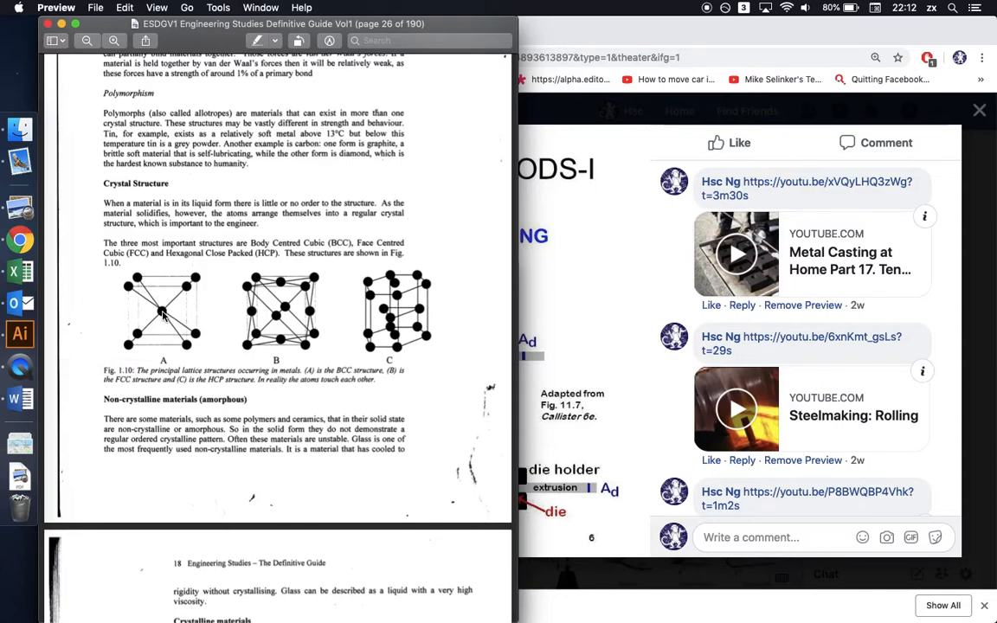
mouse_move(290, 329)
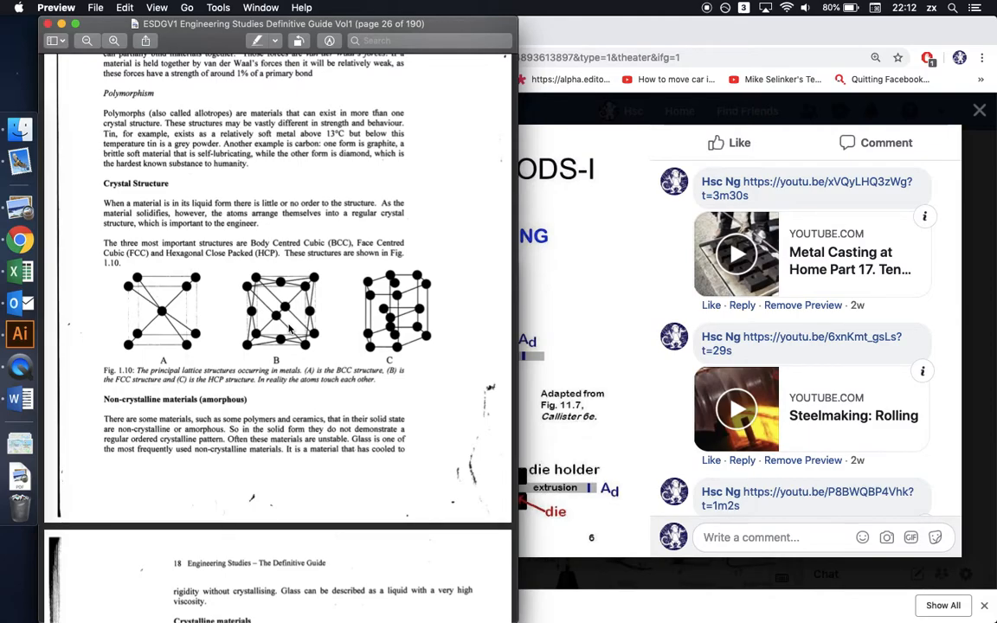
mouse_move(113, 301)
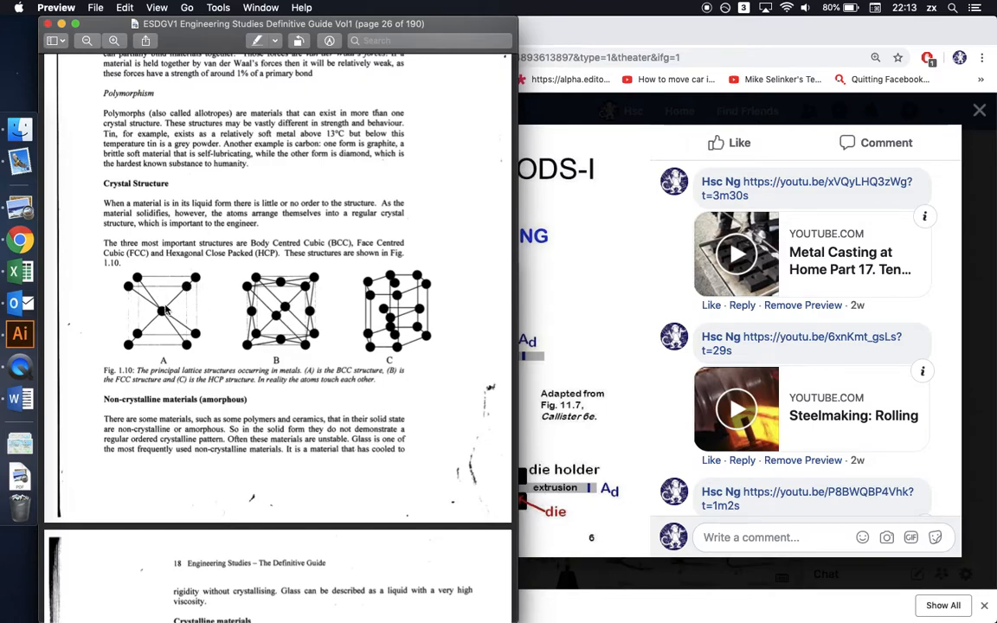
scroll("down", 3)
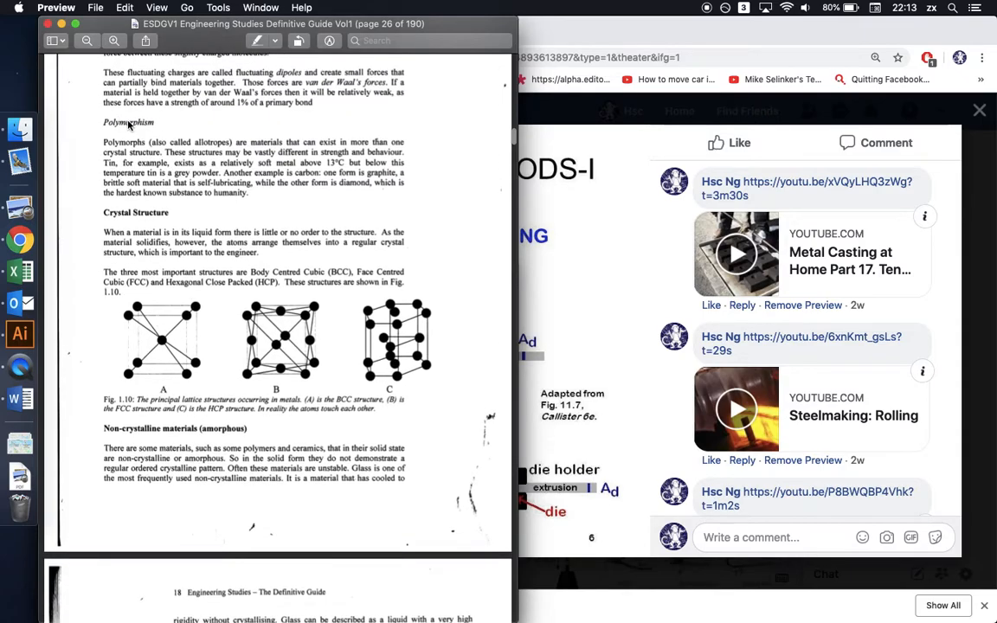
scroll("down", 3)
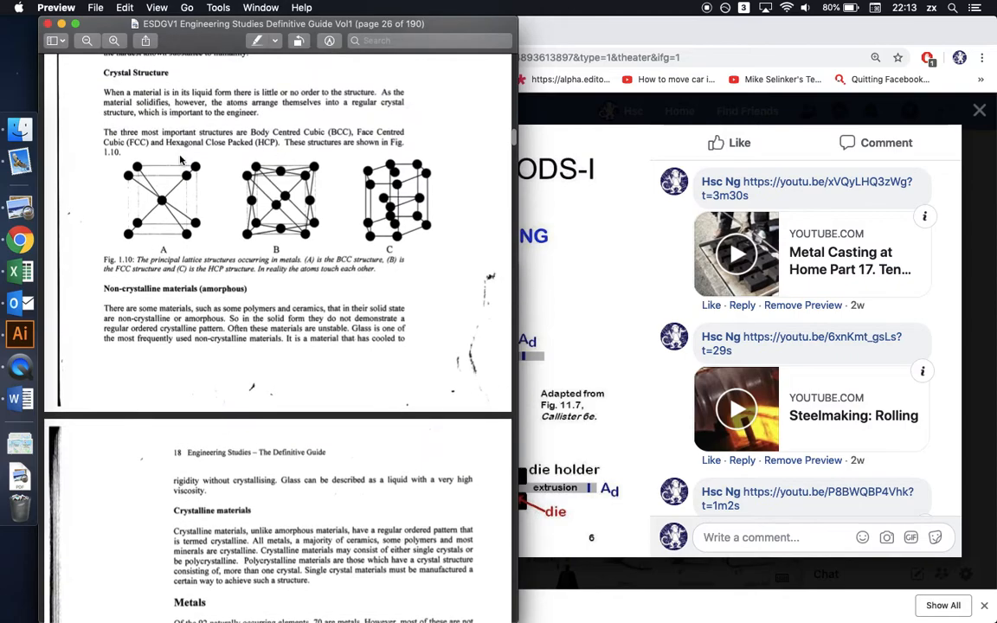
mouse_move(194, 192)
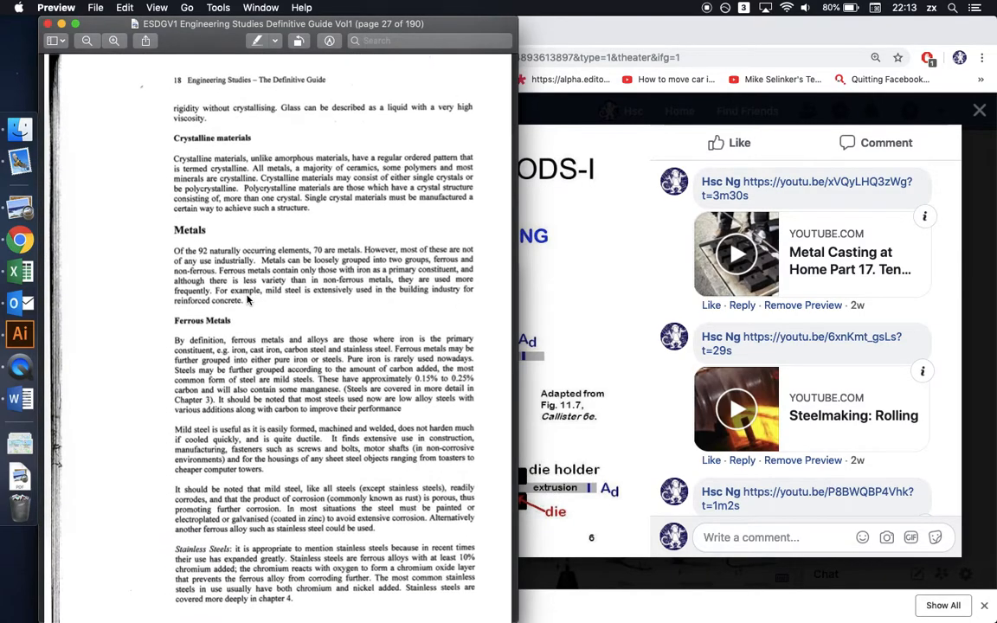
Scroll slightly to read the Ferrous Metals, mild steel and Stainless Steels paragraphs
scroll("down", 3)
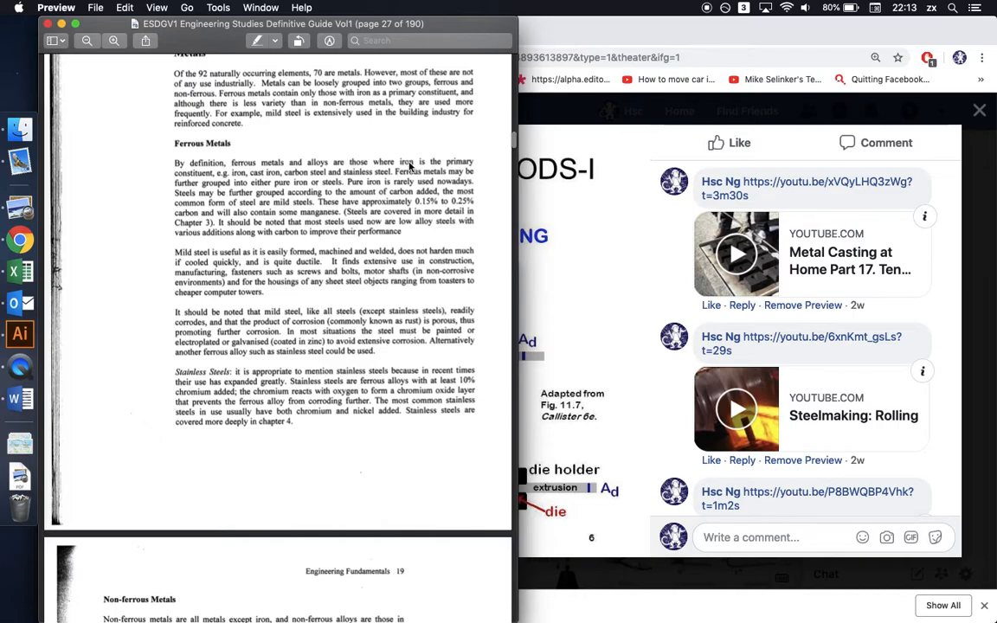
mouse_move(401, 340)
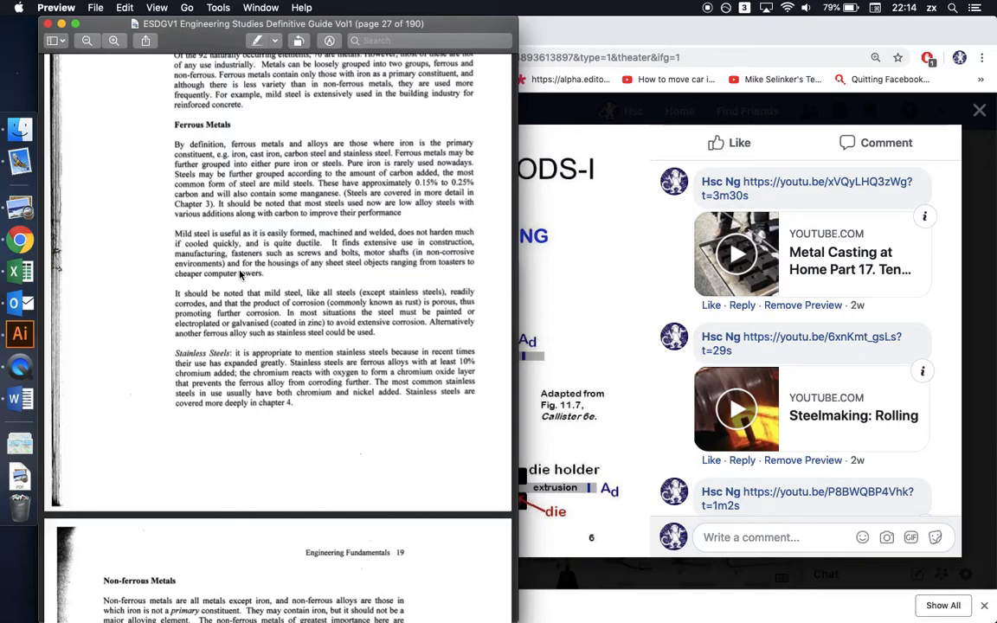
Scroll past copper, brass, bronze and aluminium to the top of page 29
scroll("down", 3)
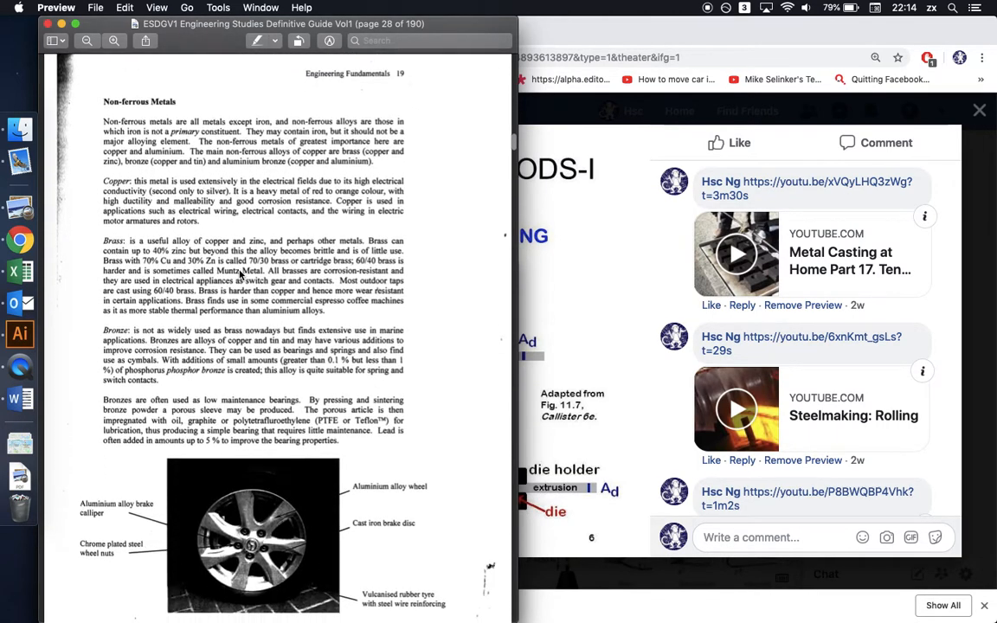
scroll("down", 3)
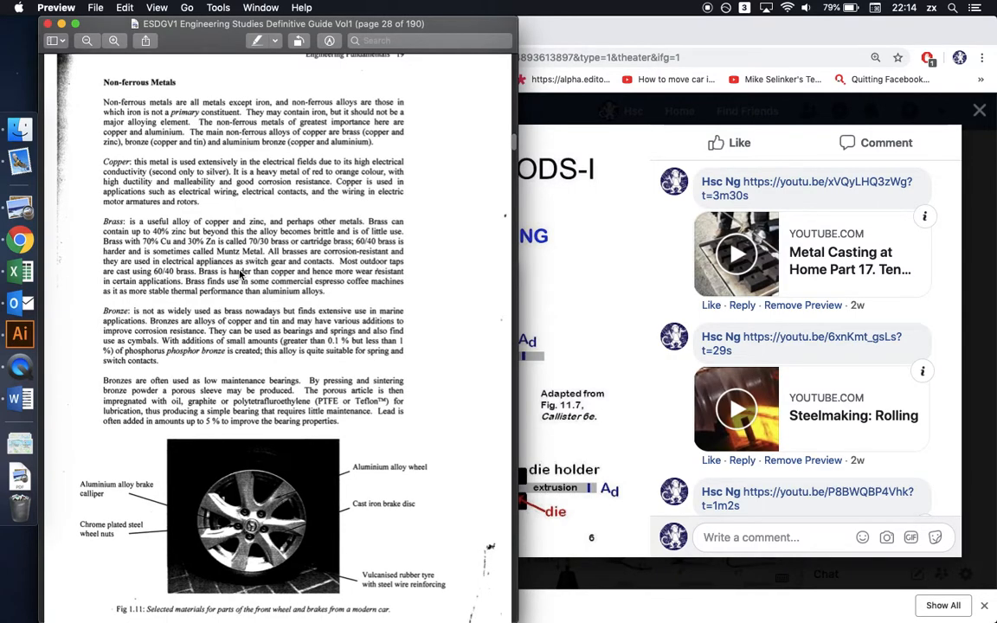
mouse_move(149, 283)
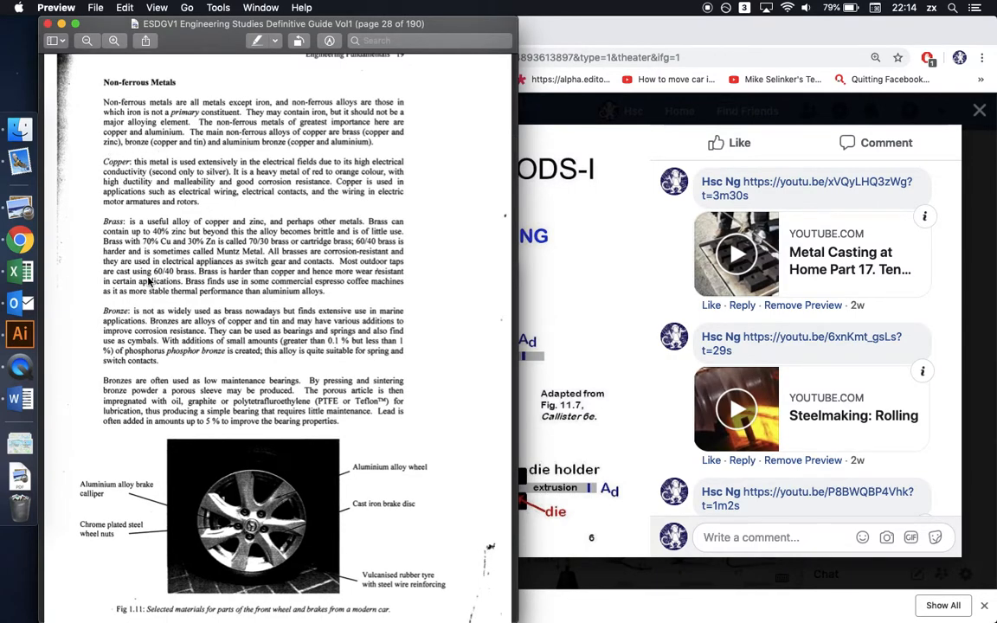
scroll("down", 3)
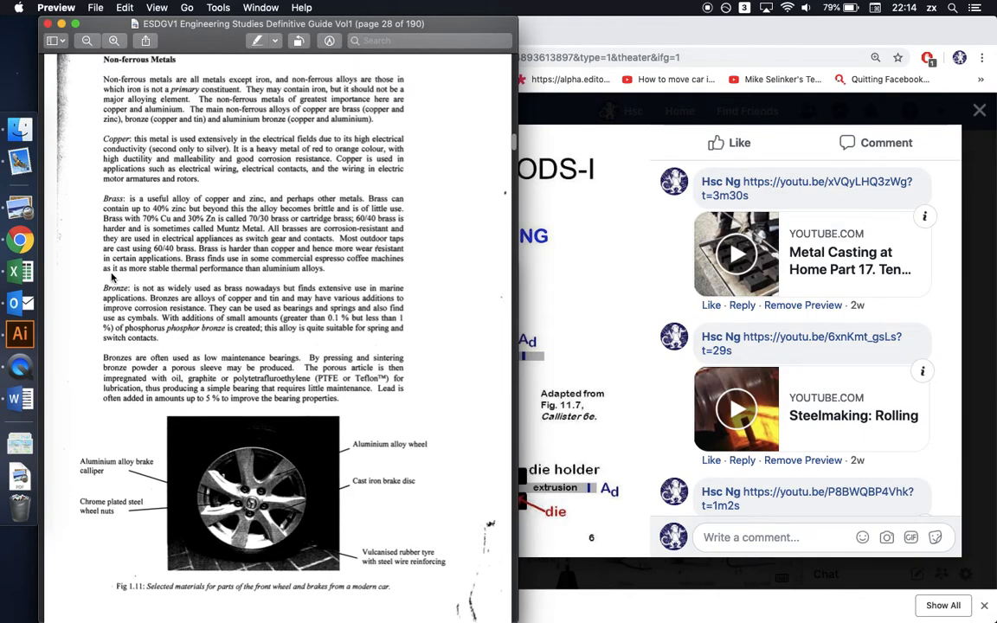
mouse_move(117, 294)
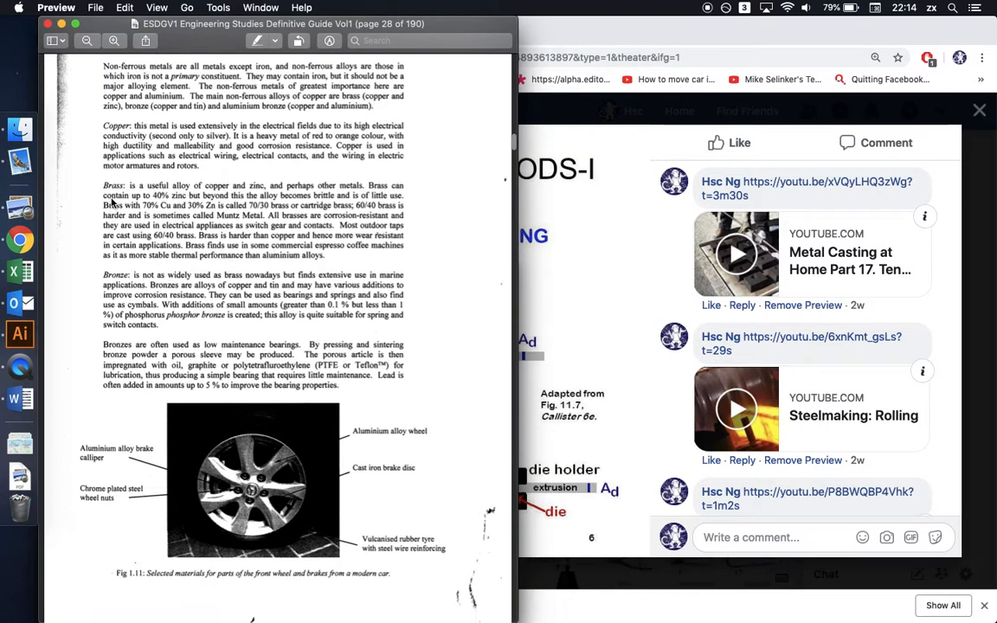
scroll("down", 3)
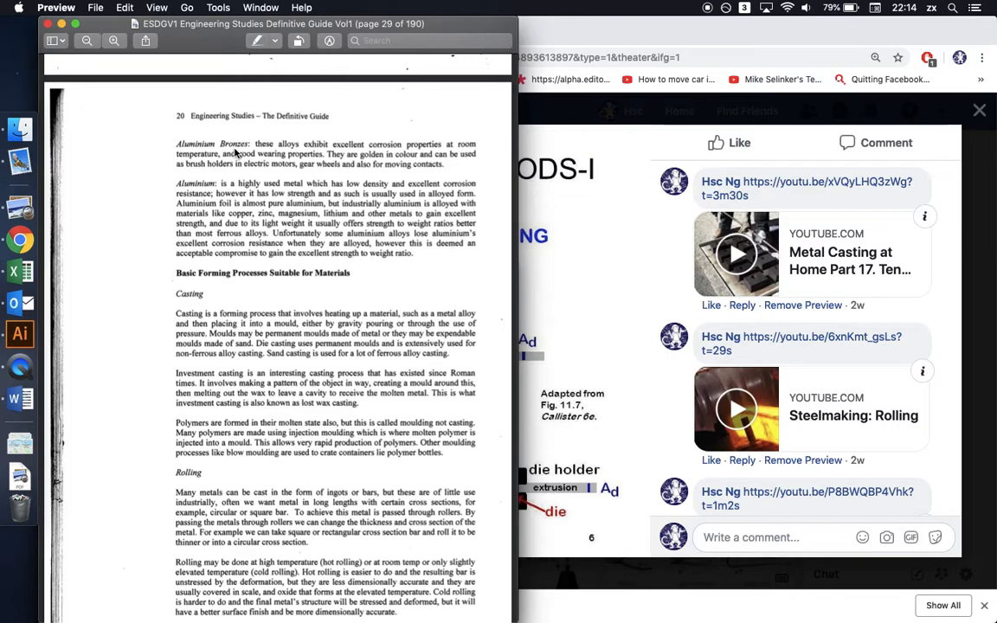
Scroll down page 29 through casting and rolling to the Extruding section
scroll("down", 3)
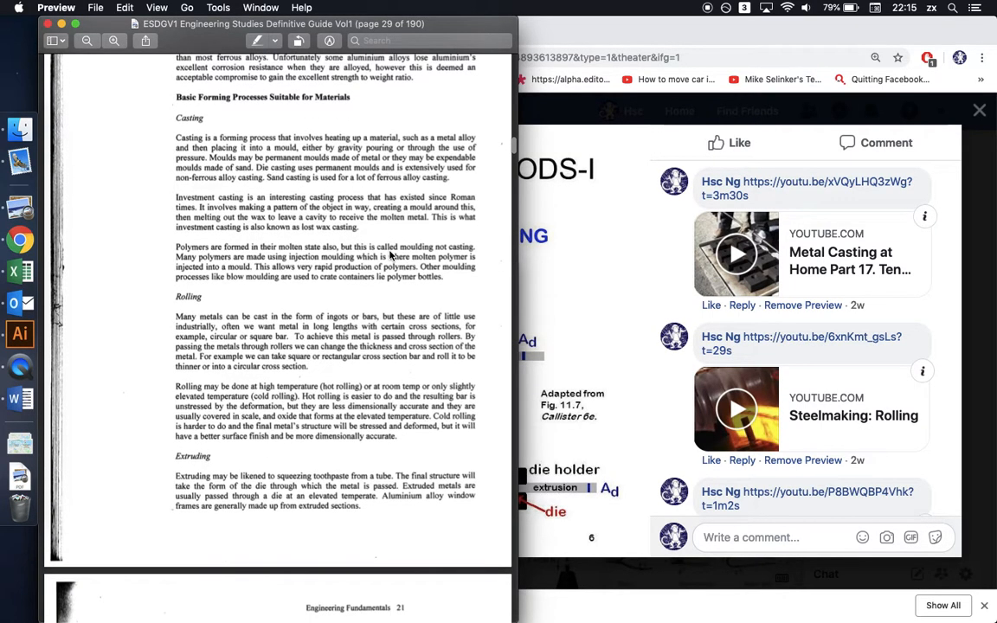
mouse_move(299, 106)
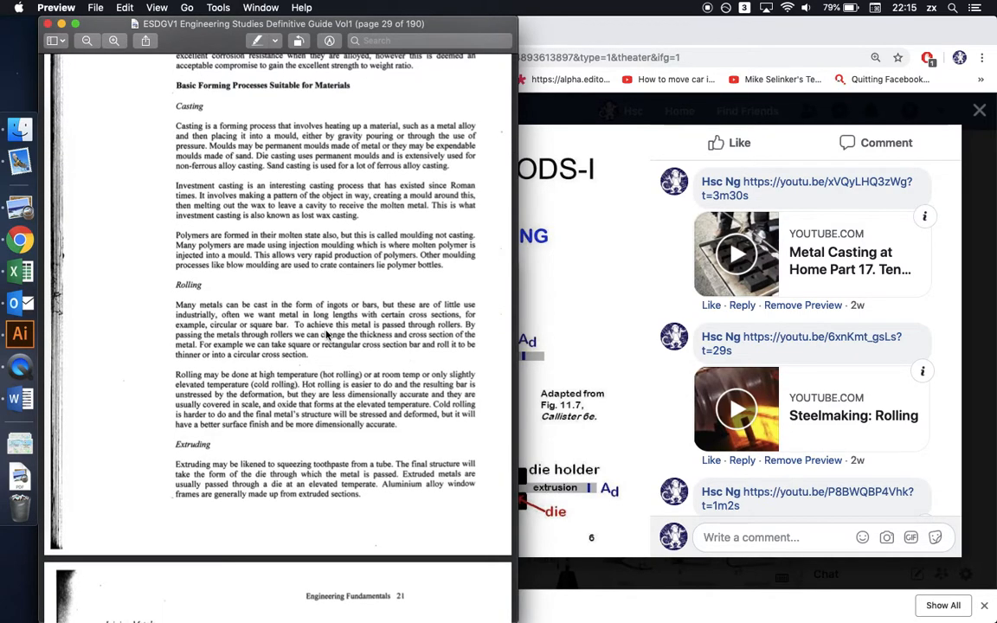
mouse_move(413, 320)
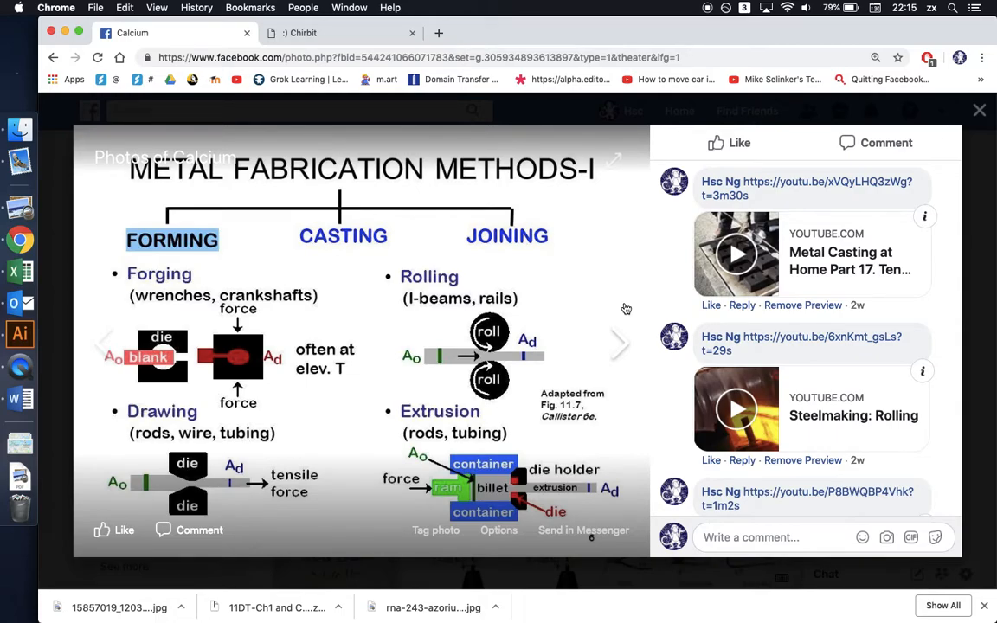
mouse_move(218, 309)
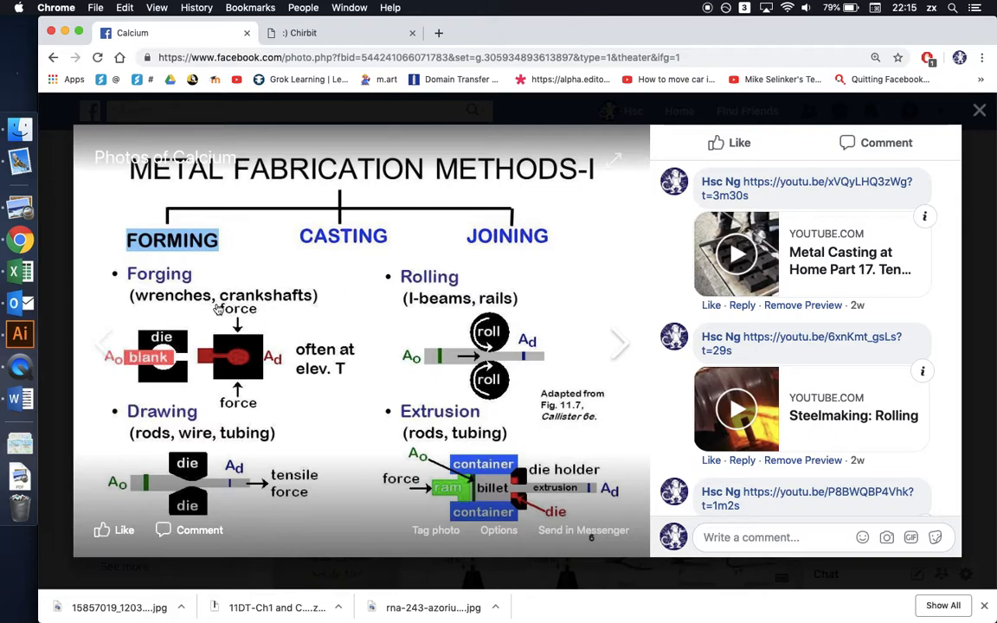
mouse_move(184, 240)
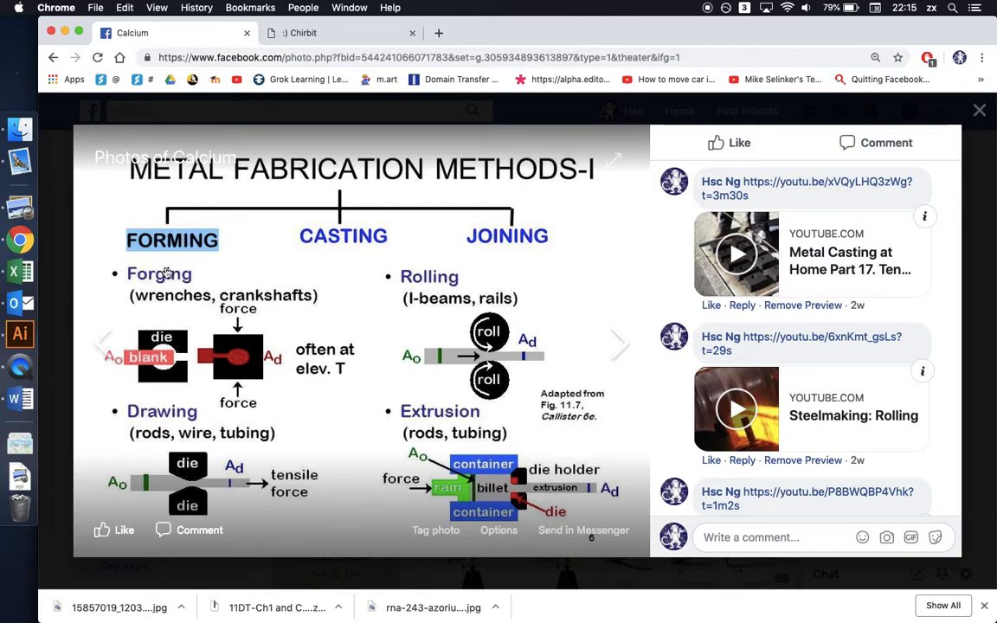
mouse_move(474, 398)
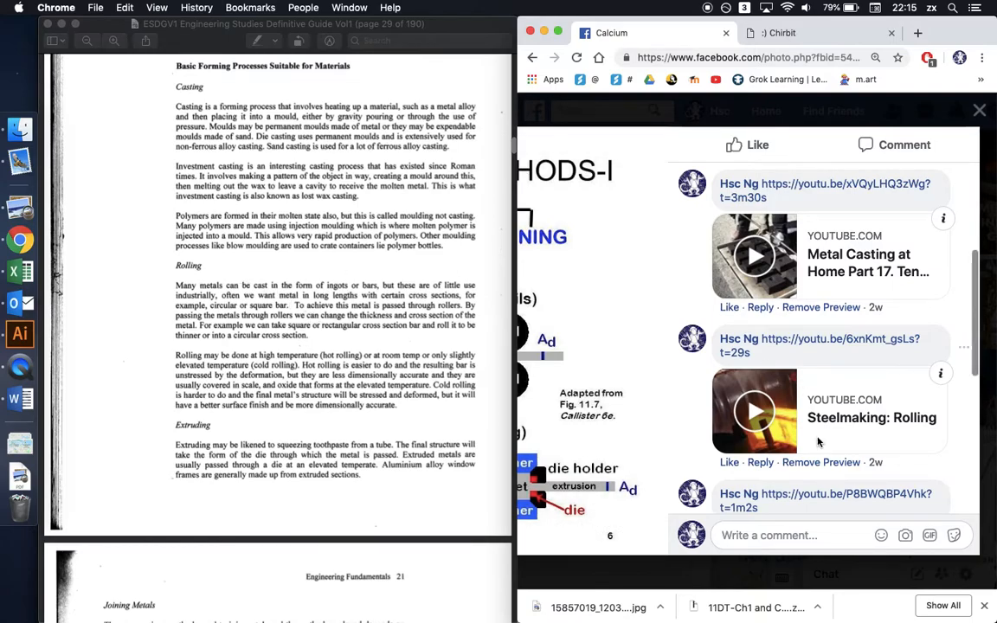
Scroll the slide's comments down to the Rolling and Extrusion 101 video links
scroll("down", 3)
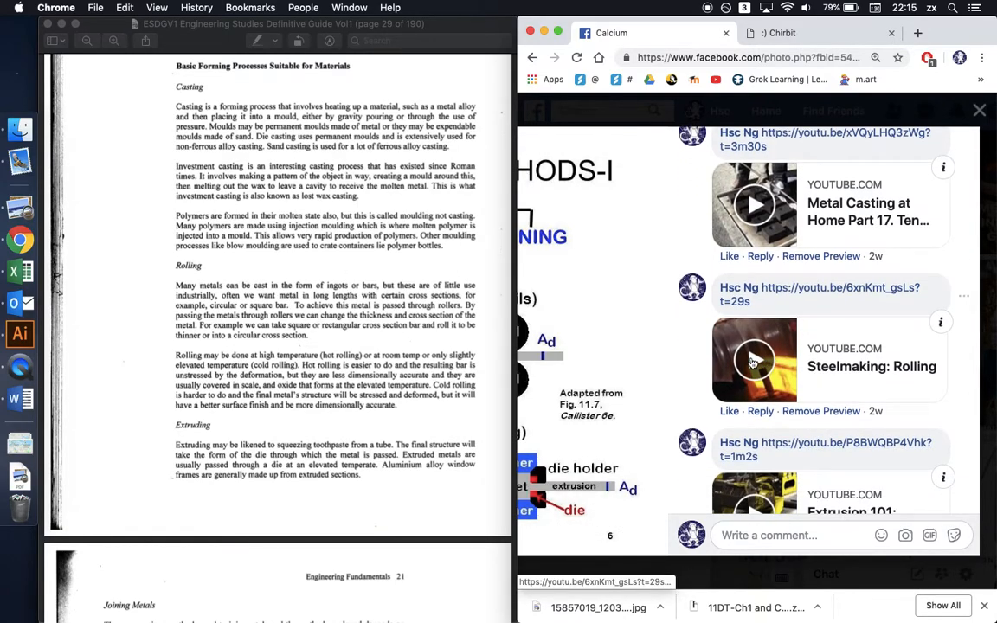
Play the Steelmaking: Rolling video in the comments, then pause it
left_click(753, 359)
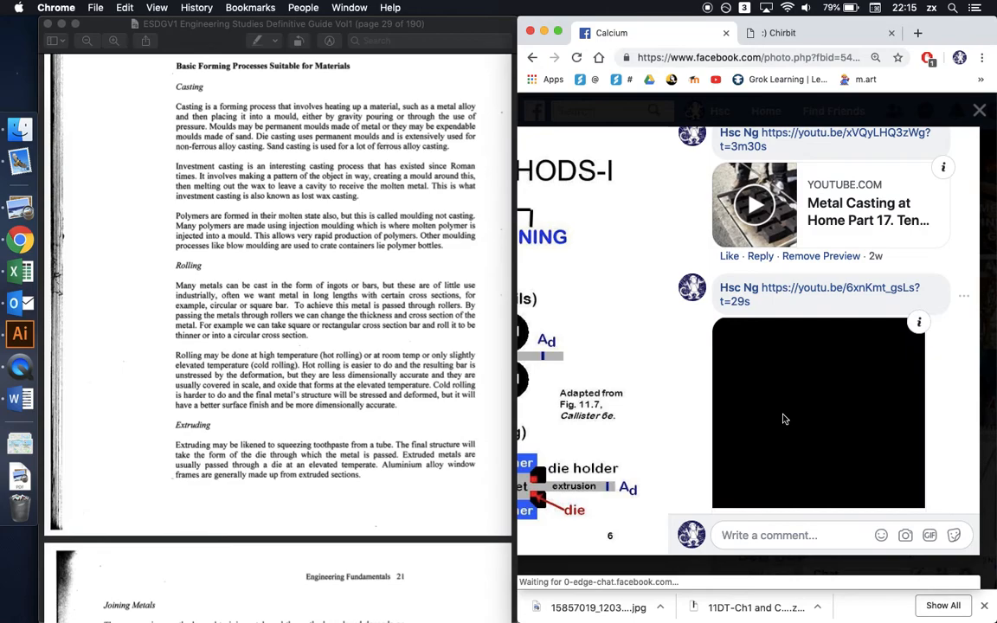
scroll("down", 3)
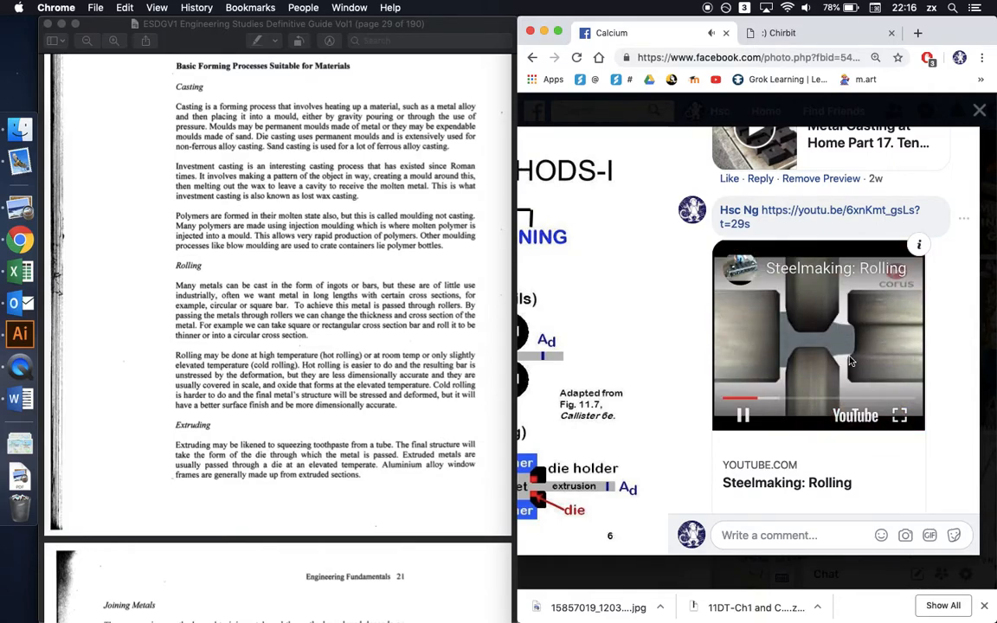
left_click(759, 399)
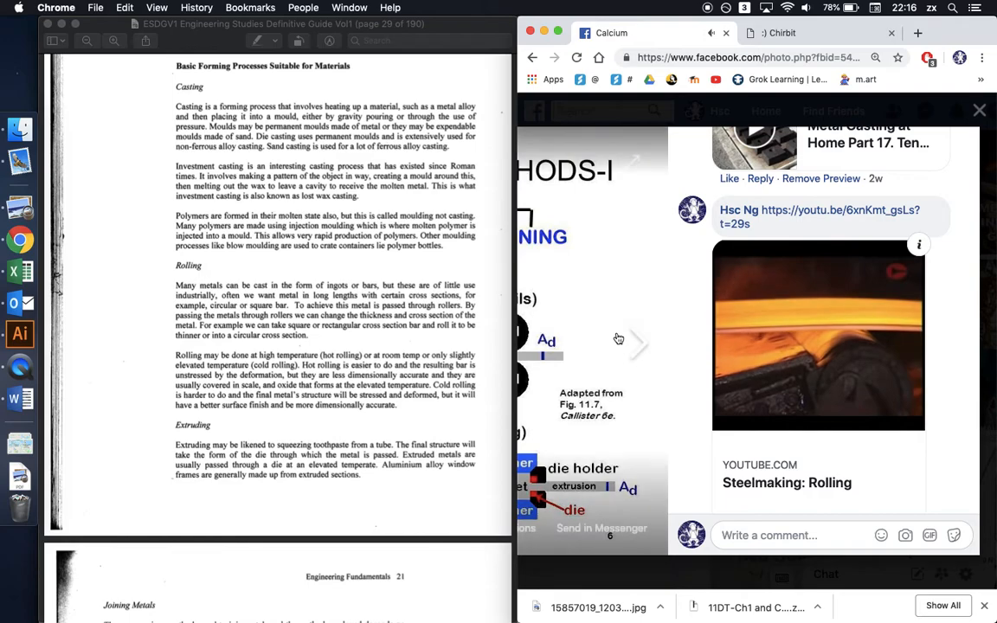
left_click(816, 335)
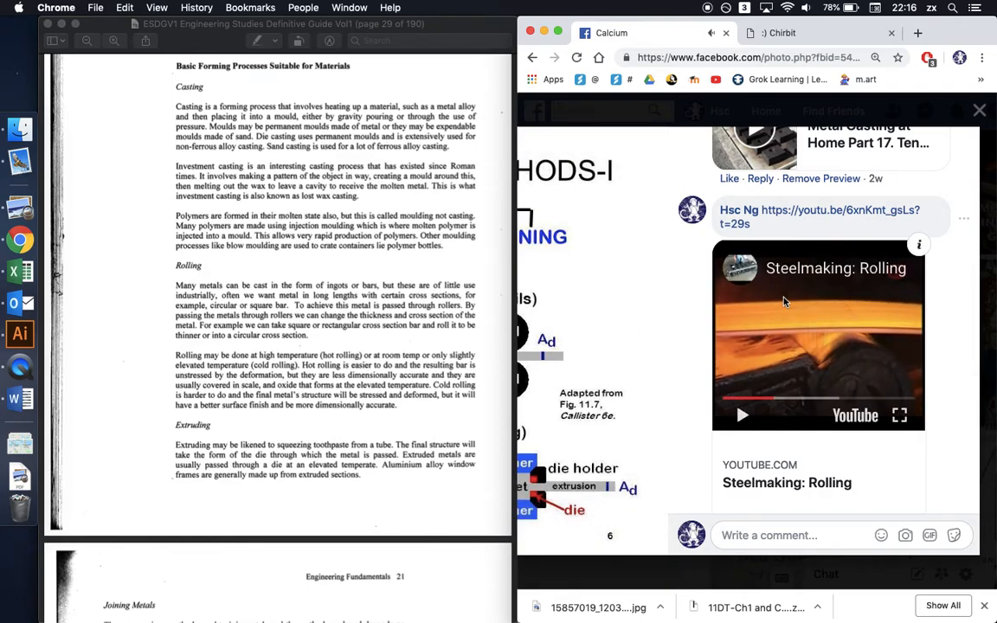
Scroll the comments down to the Extrusion 101 and Manufacturing Process Series links
scroll("down", 3)
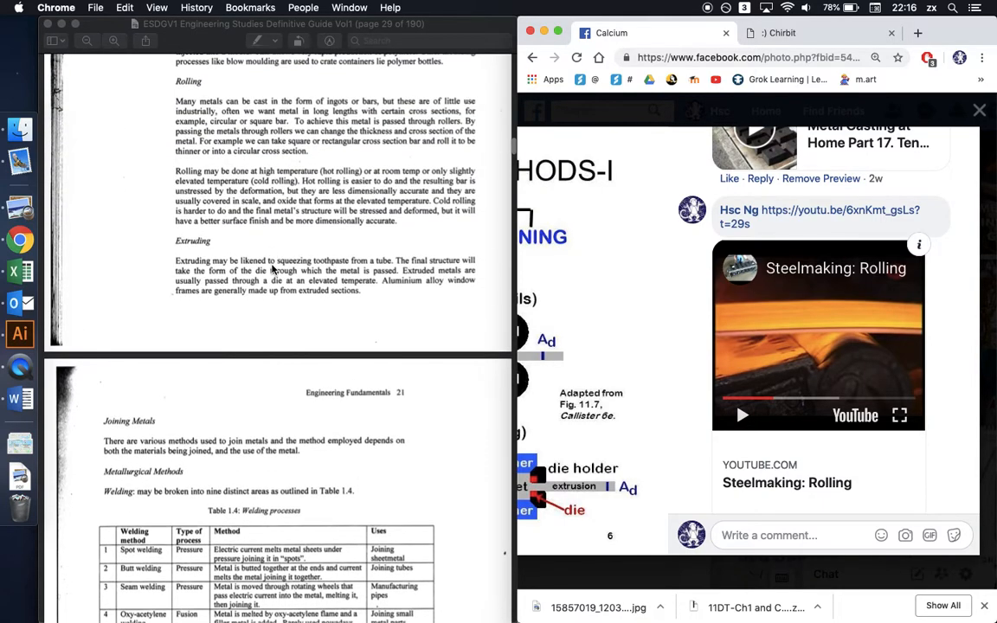
mouse_move(416, 355)
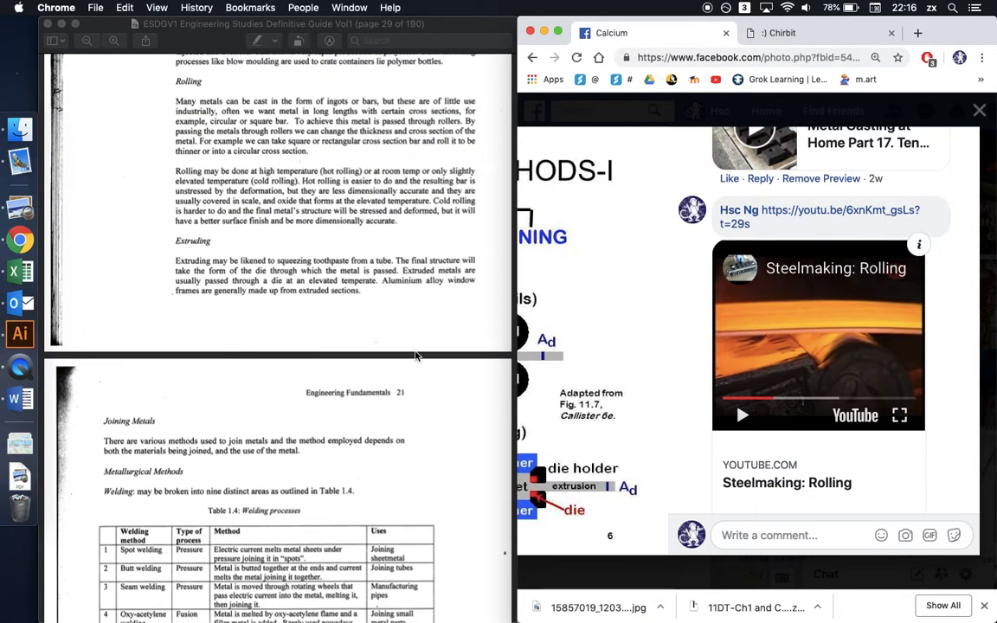
scroll("down", 3)
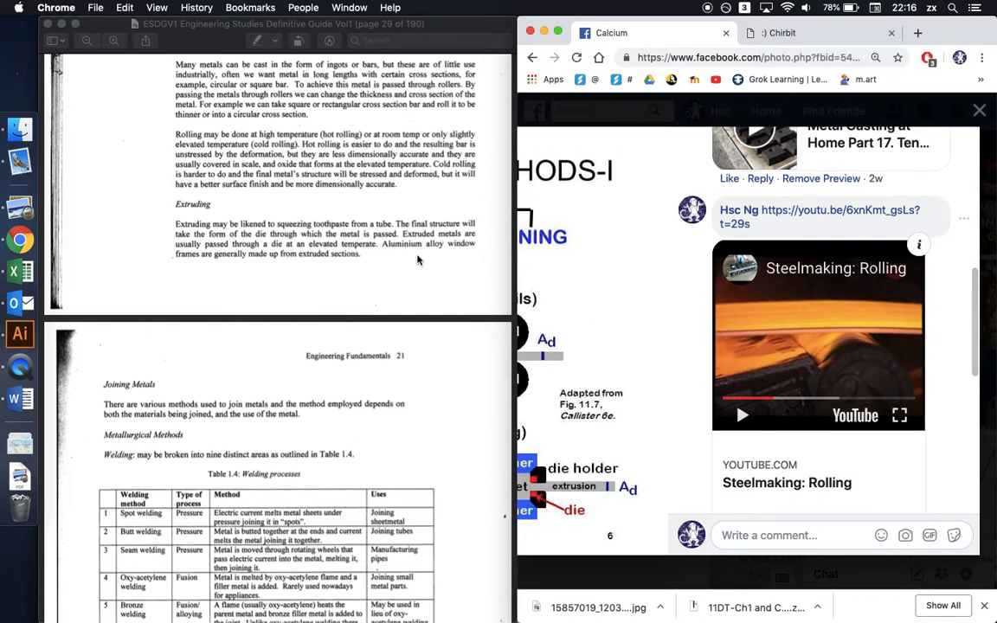
scroll("down", 3)
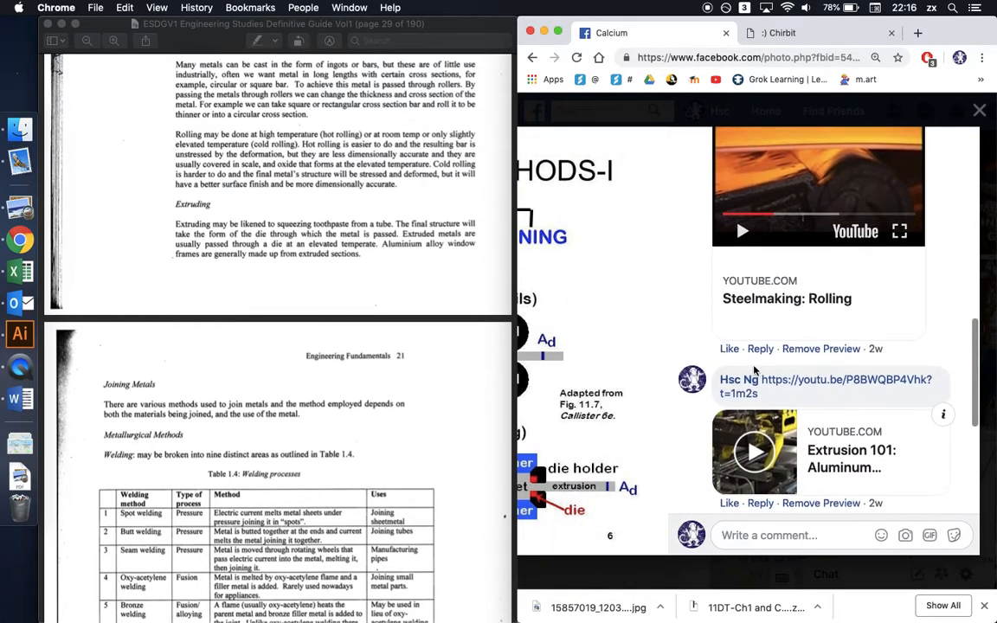
scroll("down", 3)
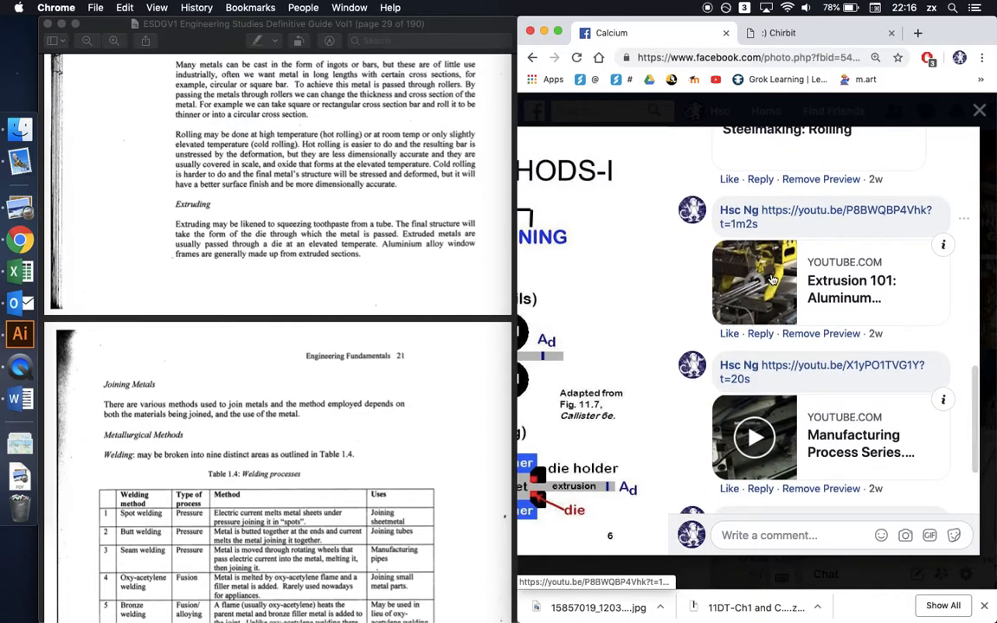
Play the Extrusion 101 video full screen, skip ahead, then return to the page
left_click(754, 282)
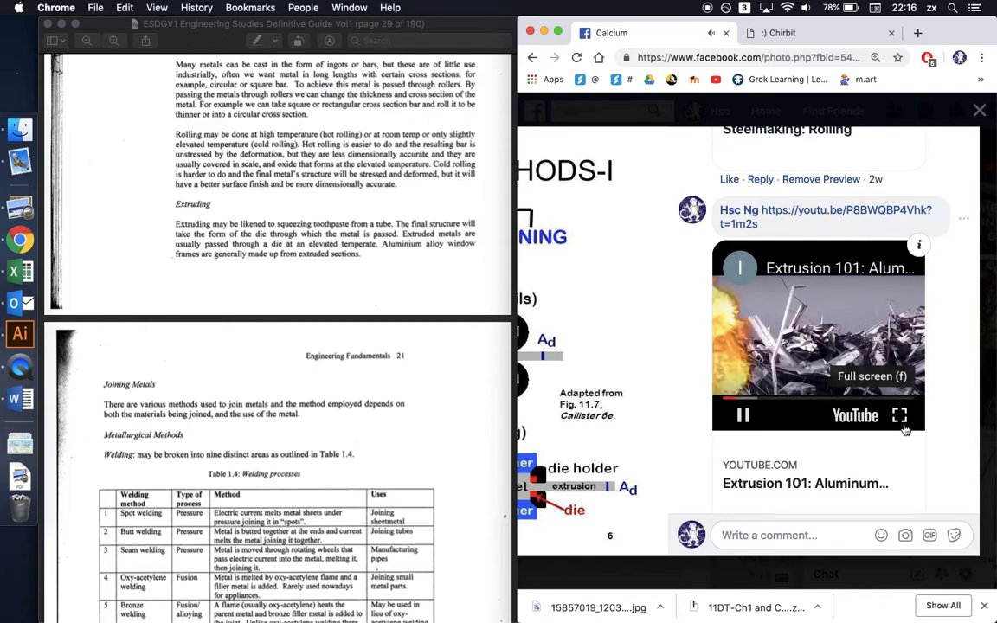
left_click(899, 414)
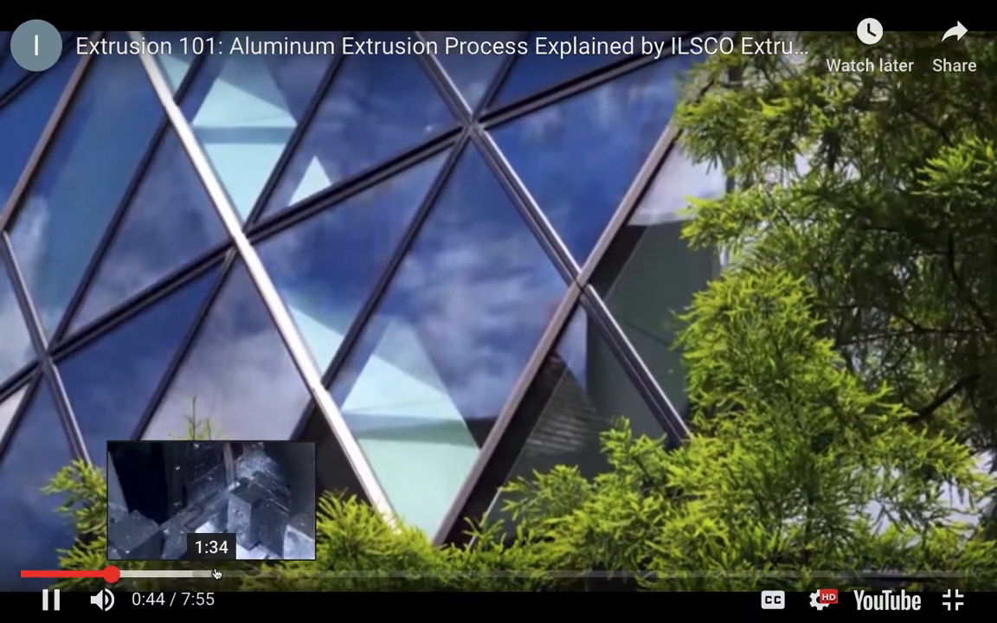
left_click(266, 574)
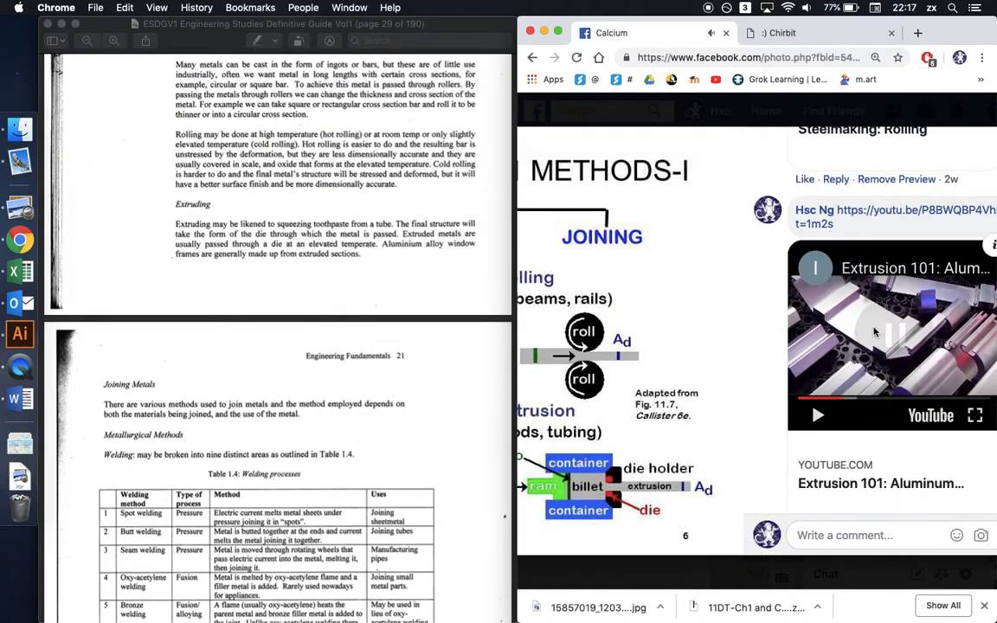
scroll("down", 3)
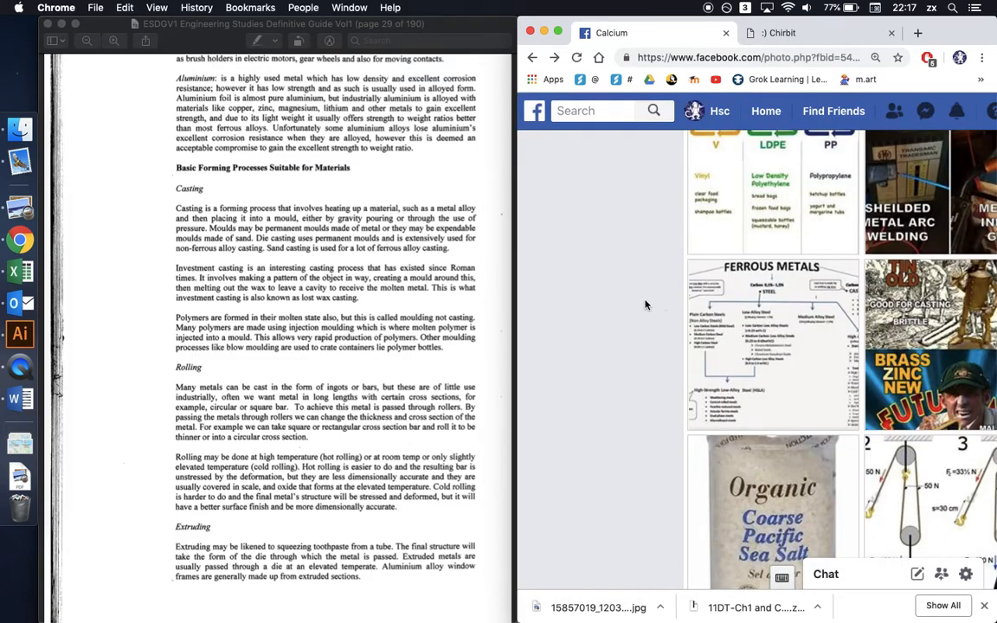
Reopen the fabrication slide, play Metal Casting at Home, and scroll comments to BMW Engine Block Casting
left_click(773, 337)
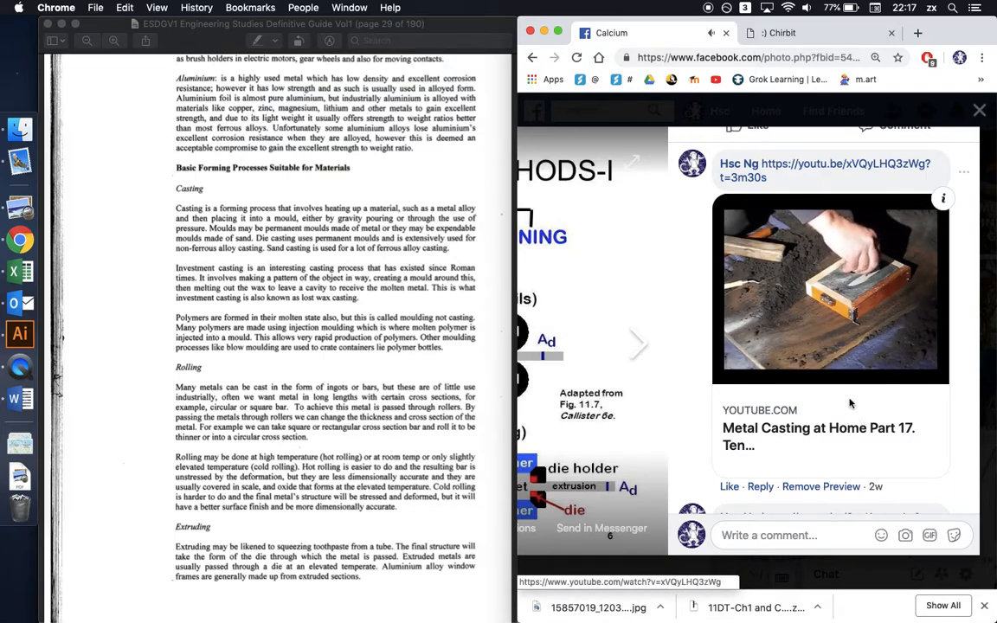
left_click(828, 290)
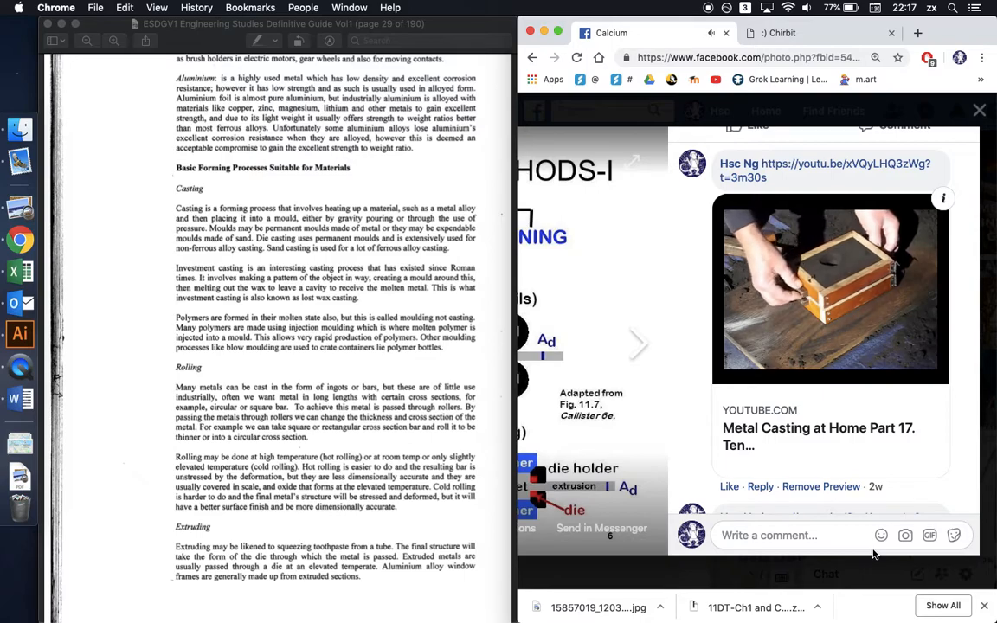
left_click(828, 290)
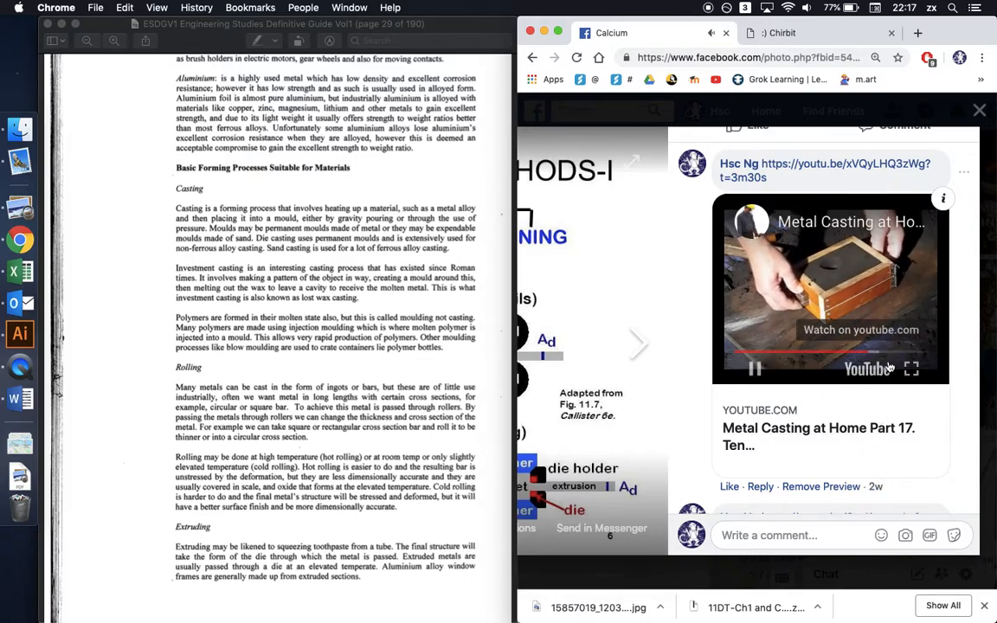
scroll("down", 3)
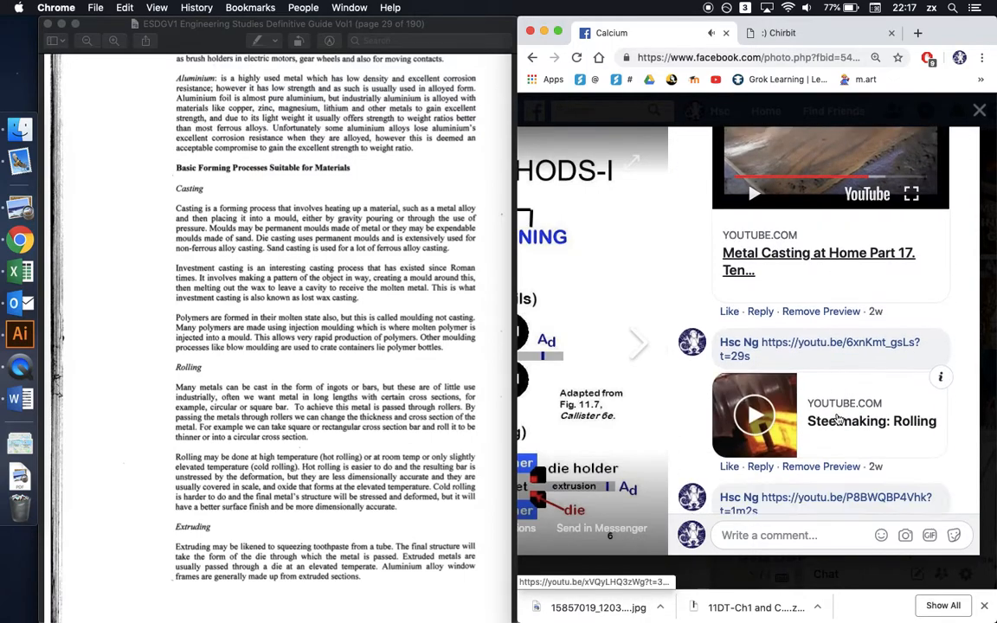
scroll("down", 3)
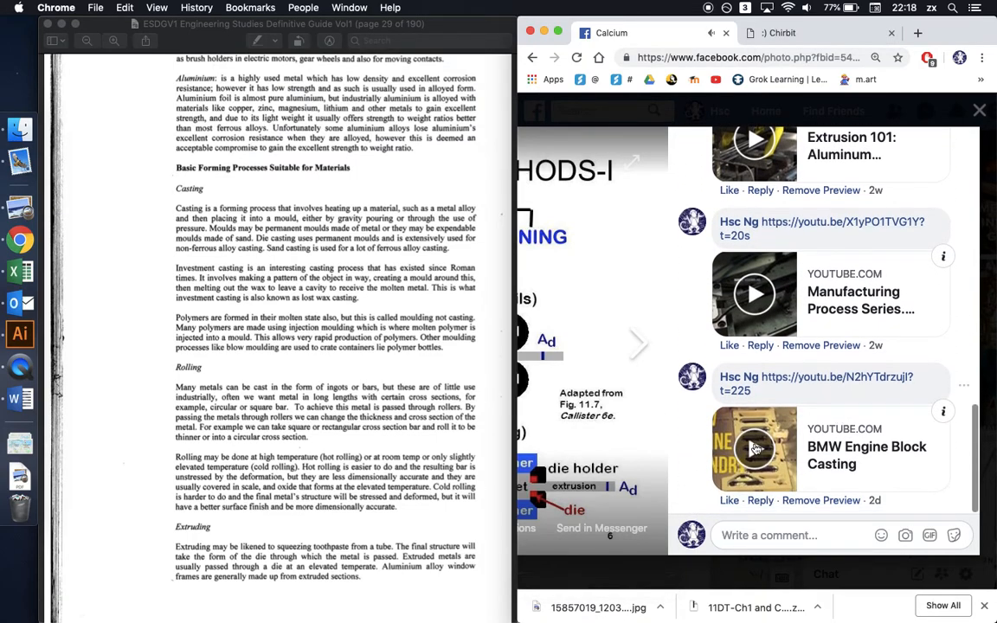
Briefly play the BMW Engine Block Casting YouTube preview in the comments, then pause it
left_click(754, 447)
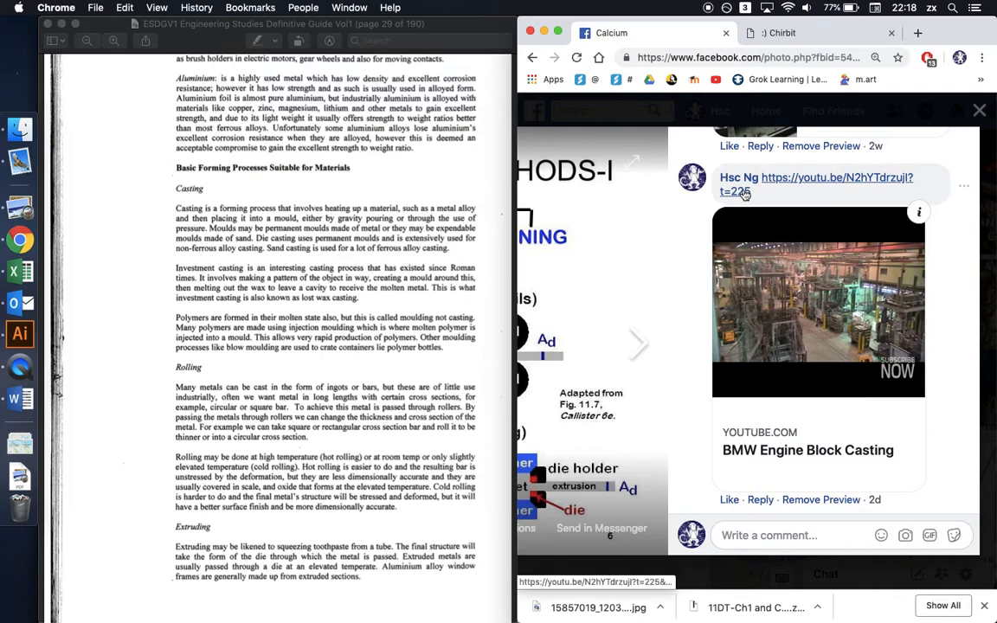
left_click(817, 303)
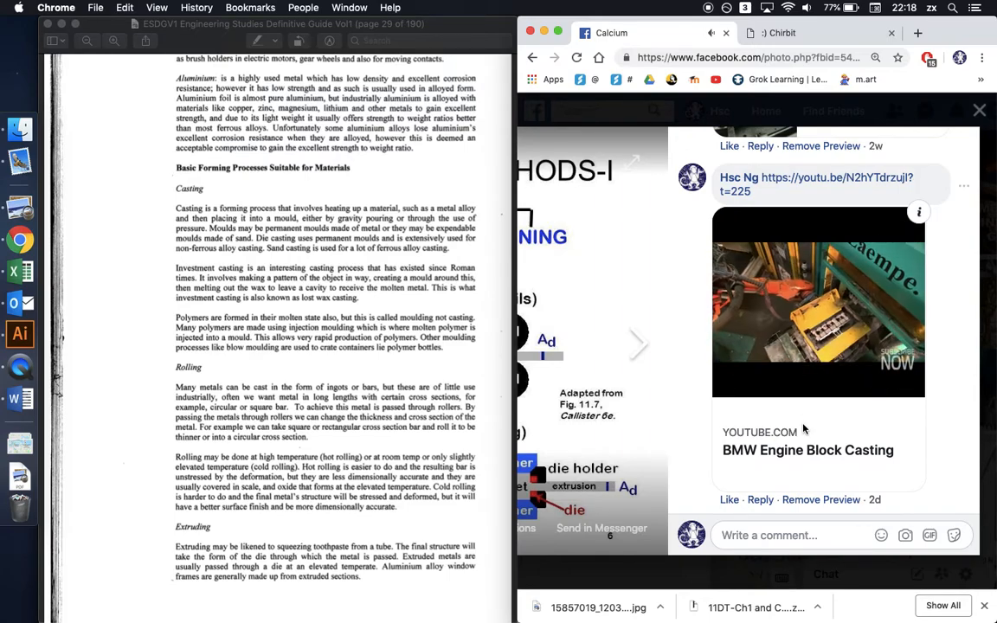
left_click(818, 307)
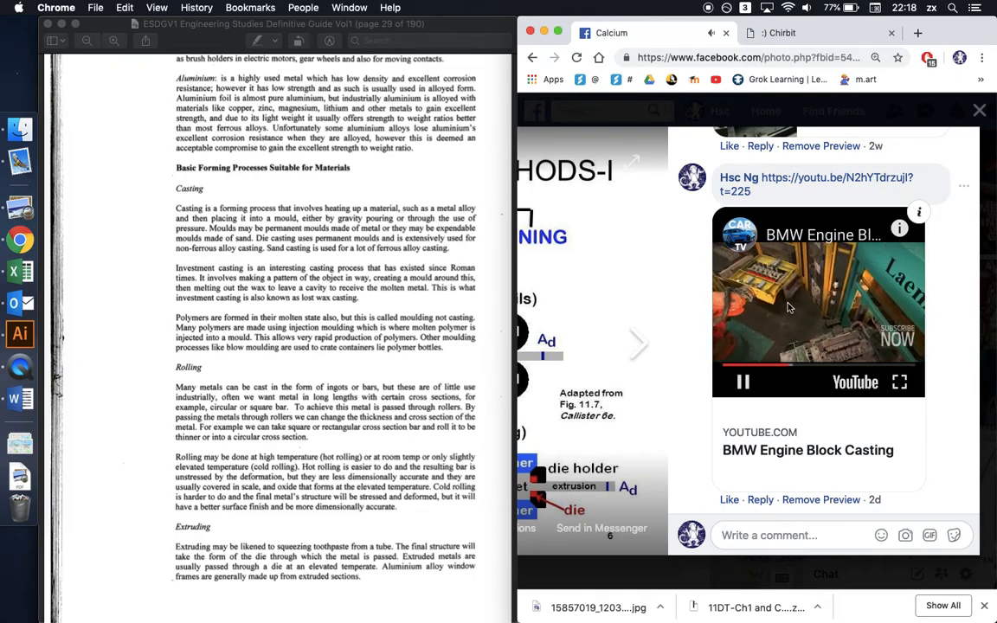
left_click(741, 382)
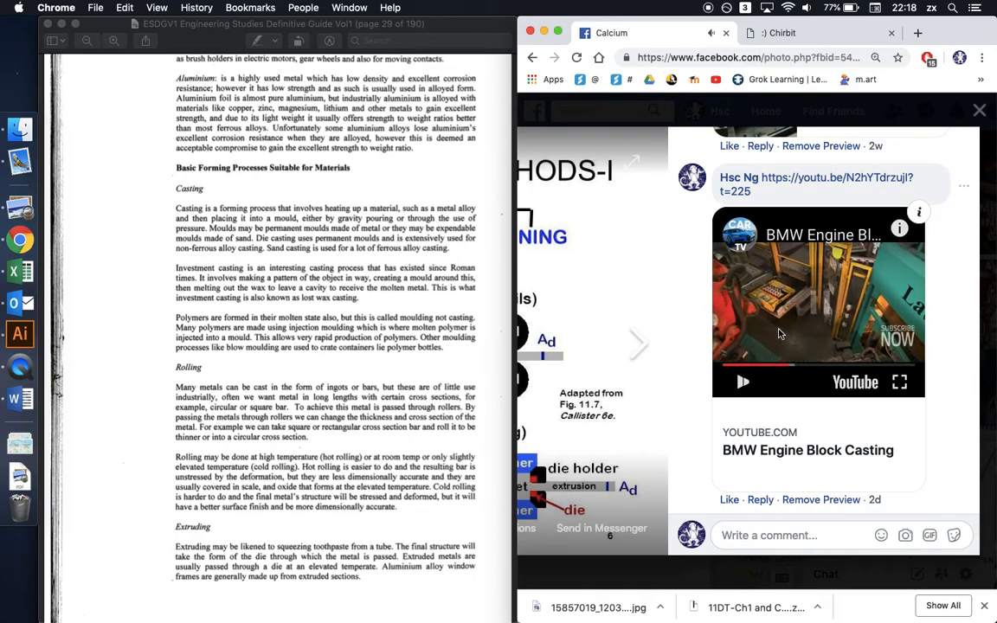
scroll("down", 3)
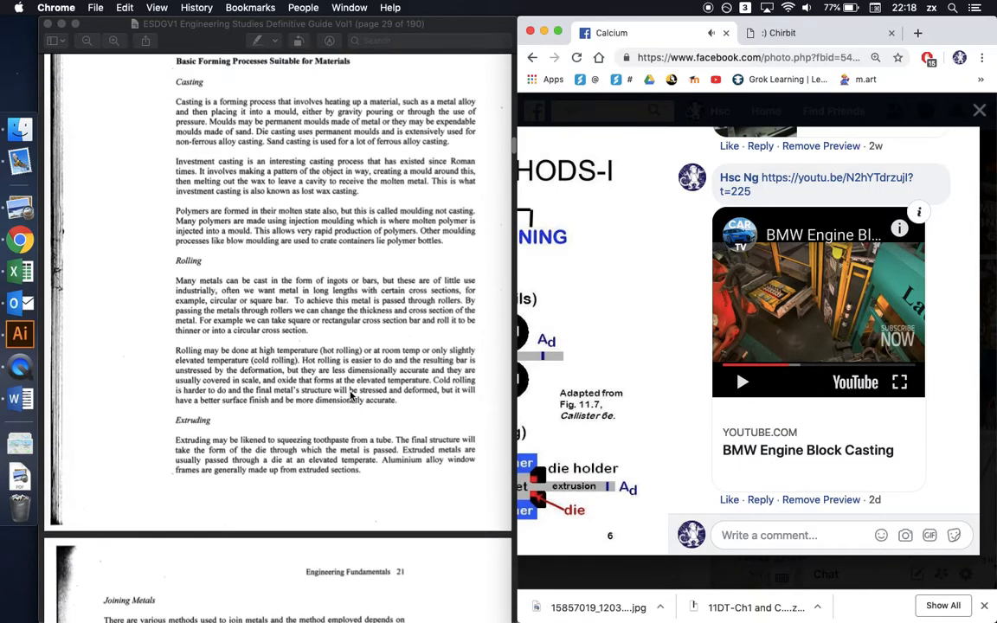
Scroll the guide past Extruding to page 30's Joining Metals and Table 1.4 welding processes
scroll("down", 3)
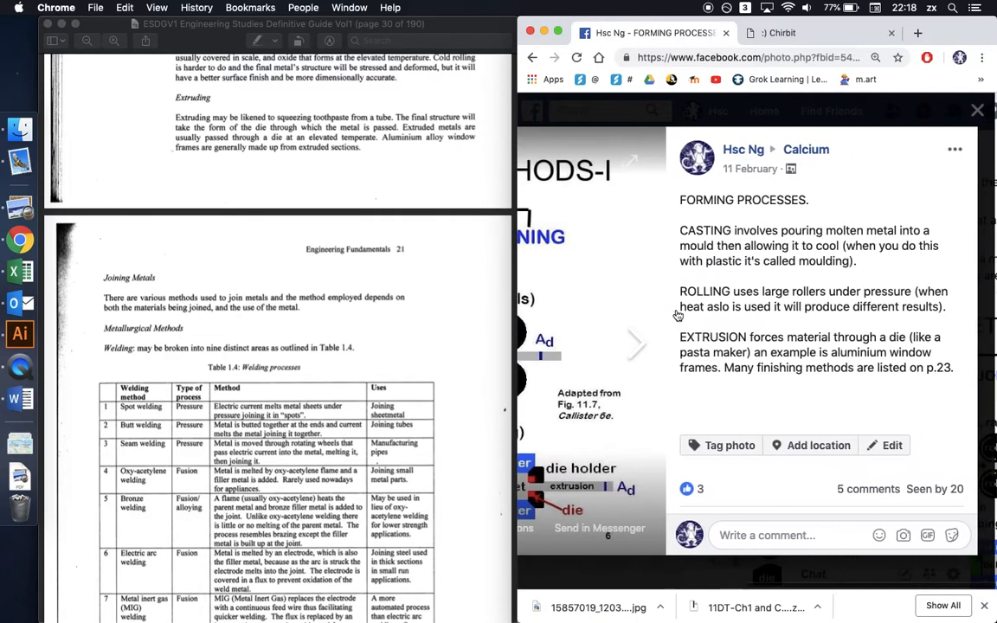
scroll("down", 3)
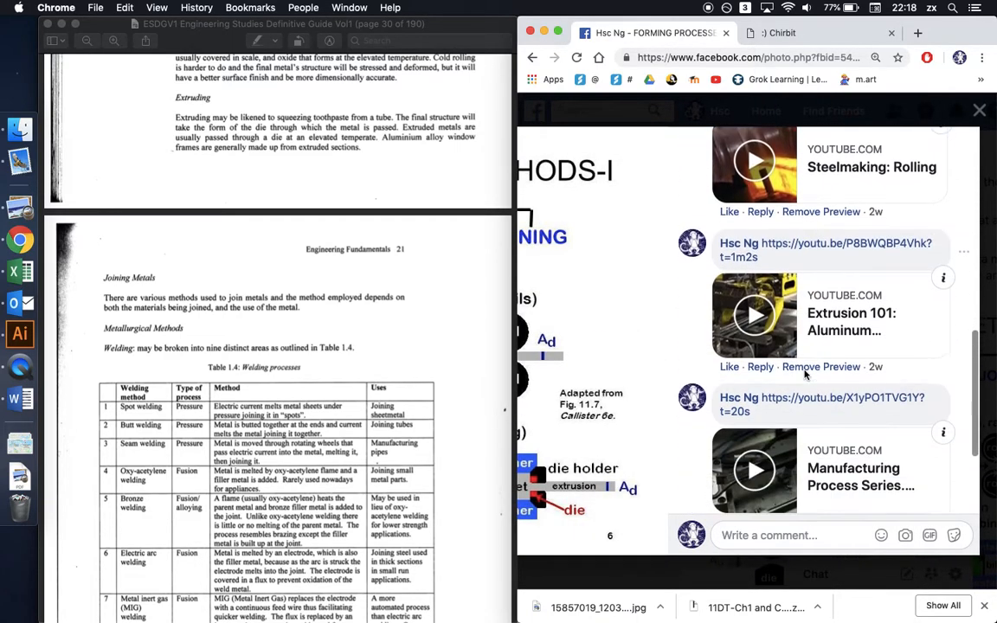
scroll("down", 3)
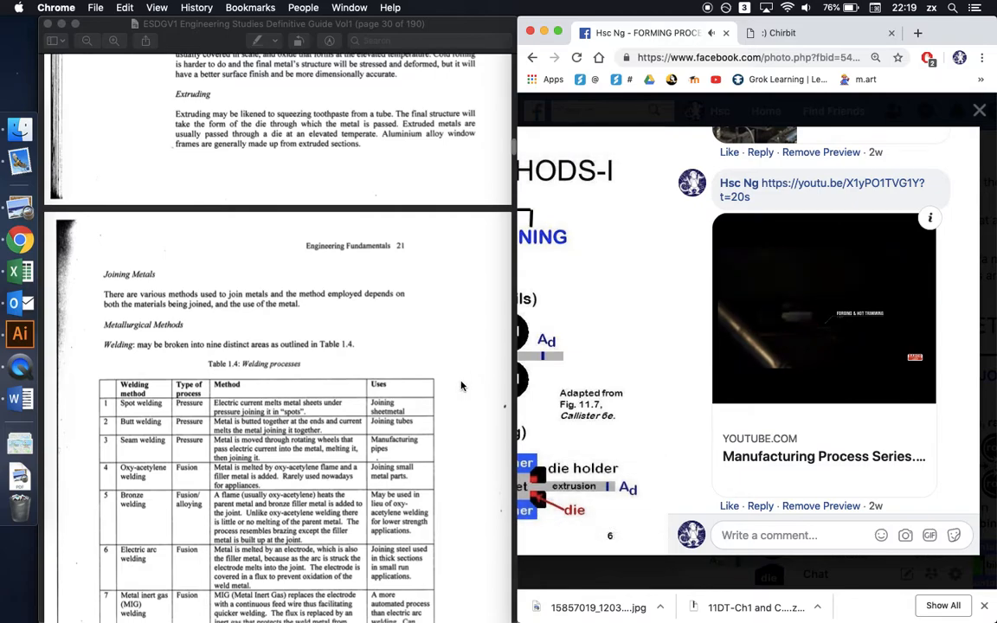
scroll("down", 3)
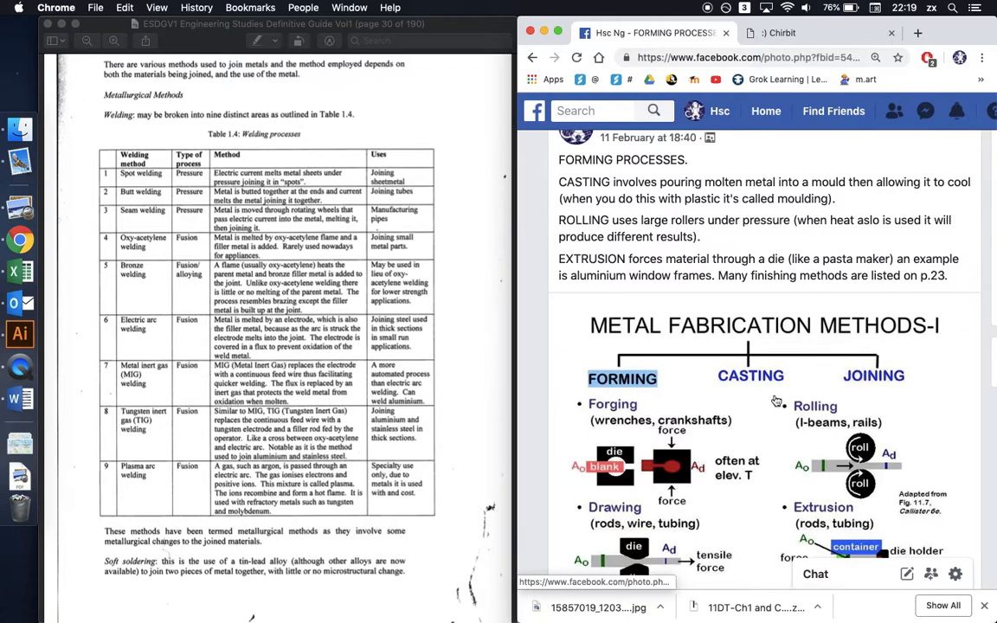
scroll("down", 3)
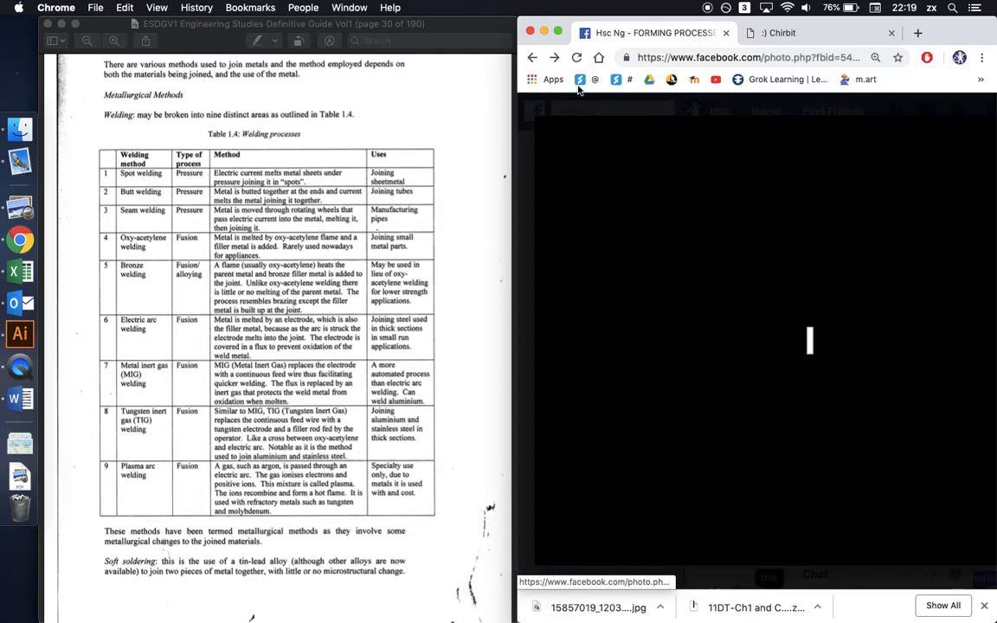
Open the Calcium group's Photos and locate the OXY/STICK/MIG/TIG Joining Metals photo
left_click(532, 57)
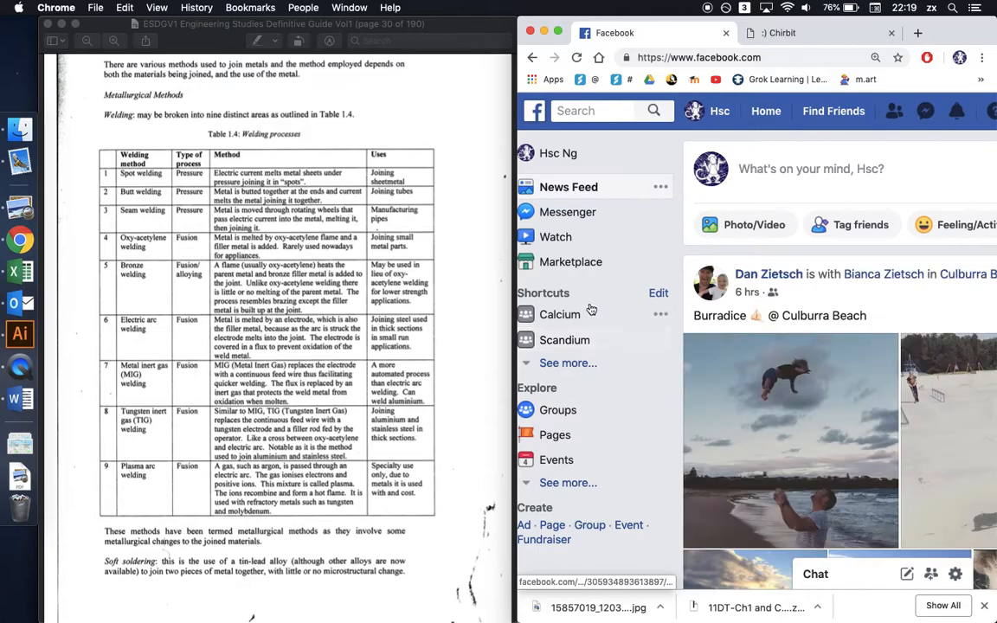
left_click(560, 314)
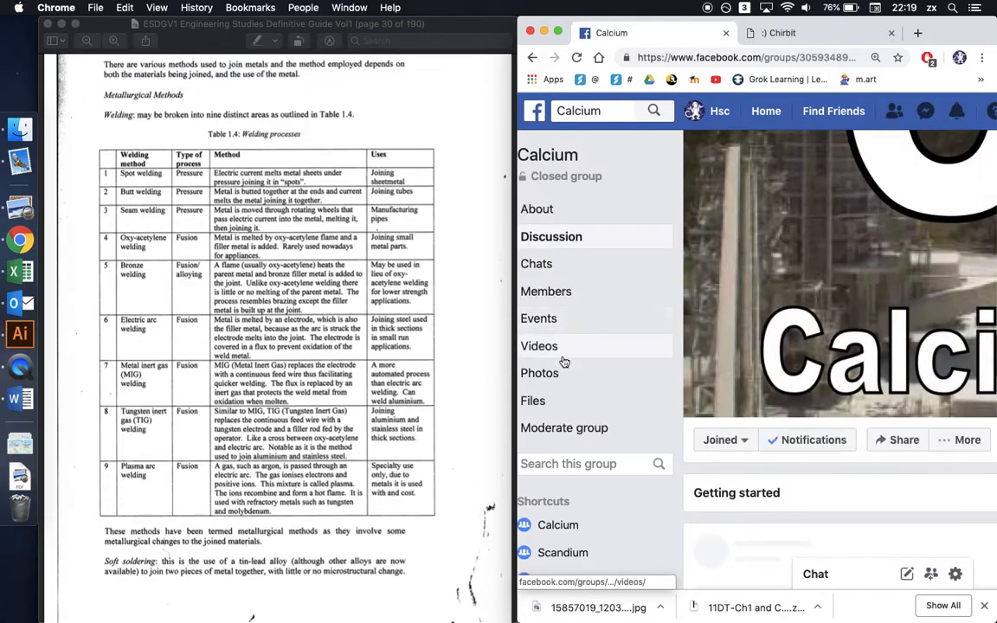
left_click(539, 373)
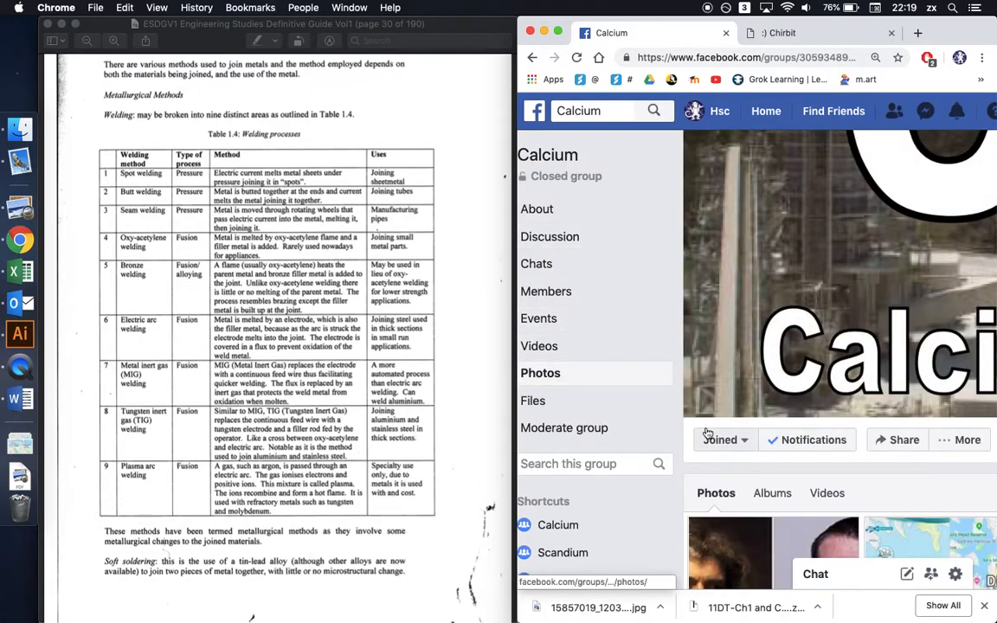
scroll("down", 3)
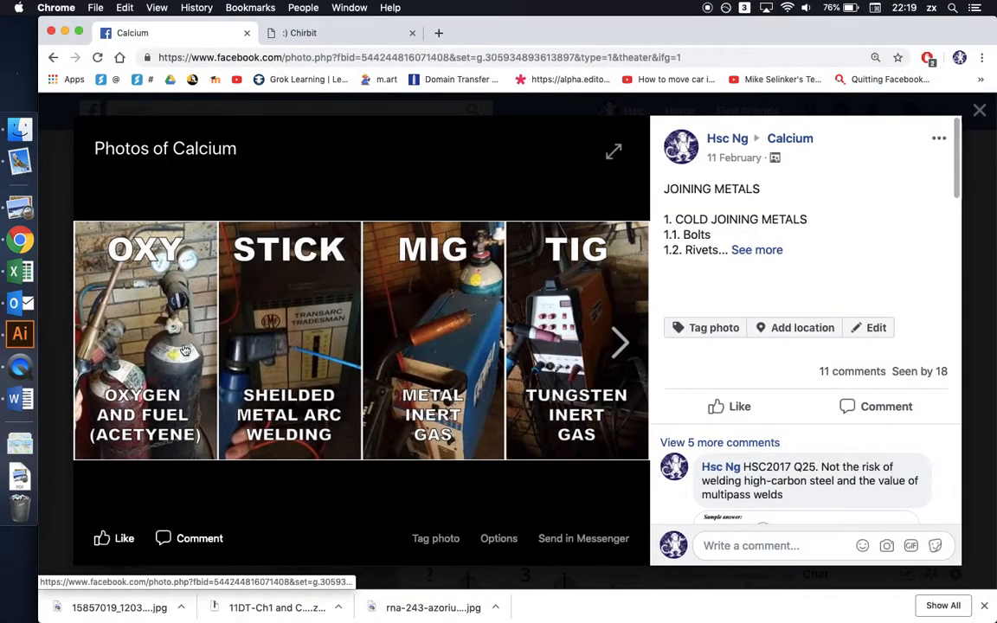
mouse_move(300, 318)
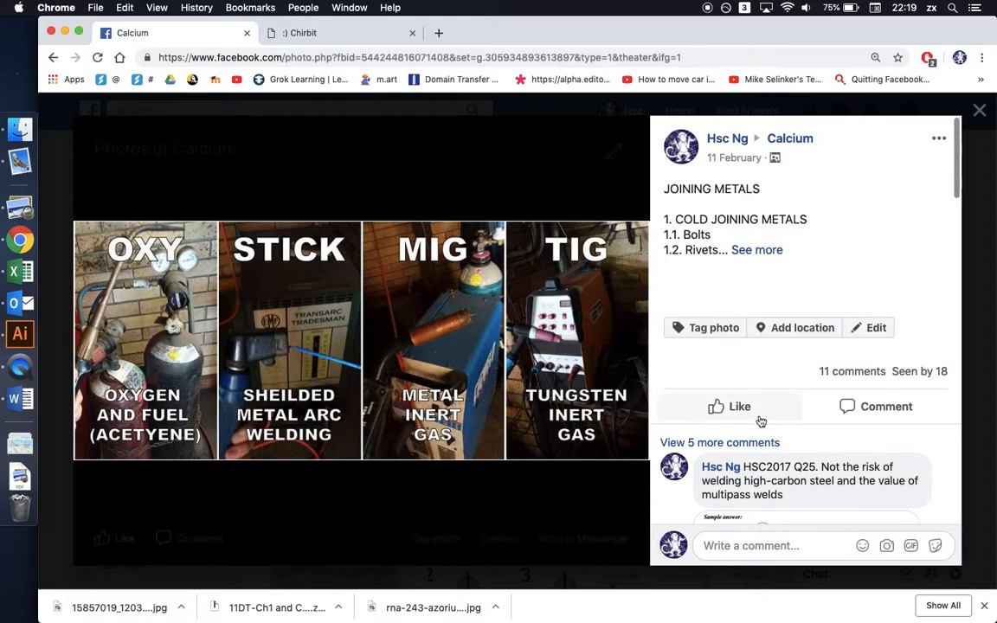
Scroll the welding post comments to the HSC2017 Q25 multipass weld diagram, then bring Preview forward
scroll("down", 3)
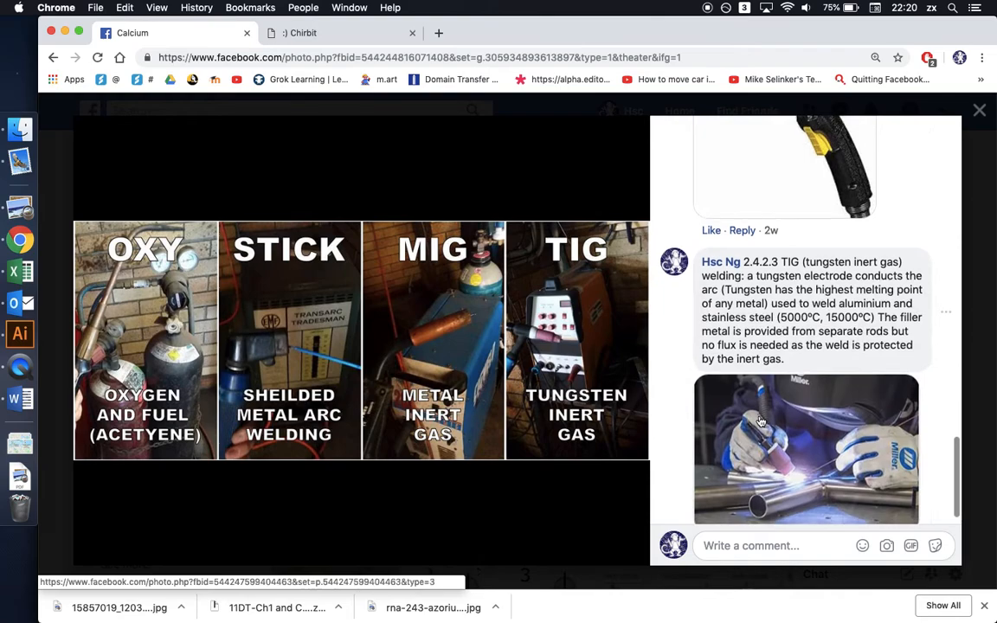
scroll("down", 3)
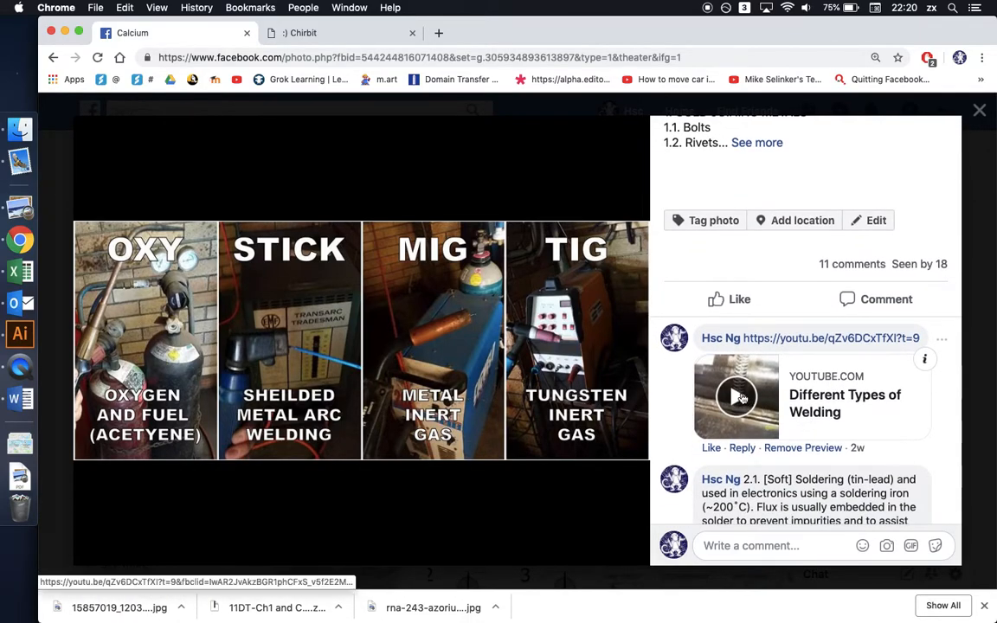
mouse_move(814, 412)
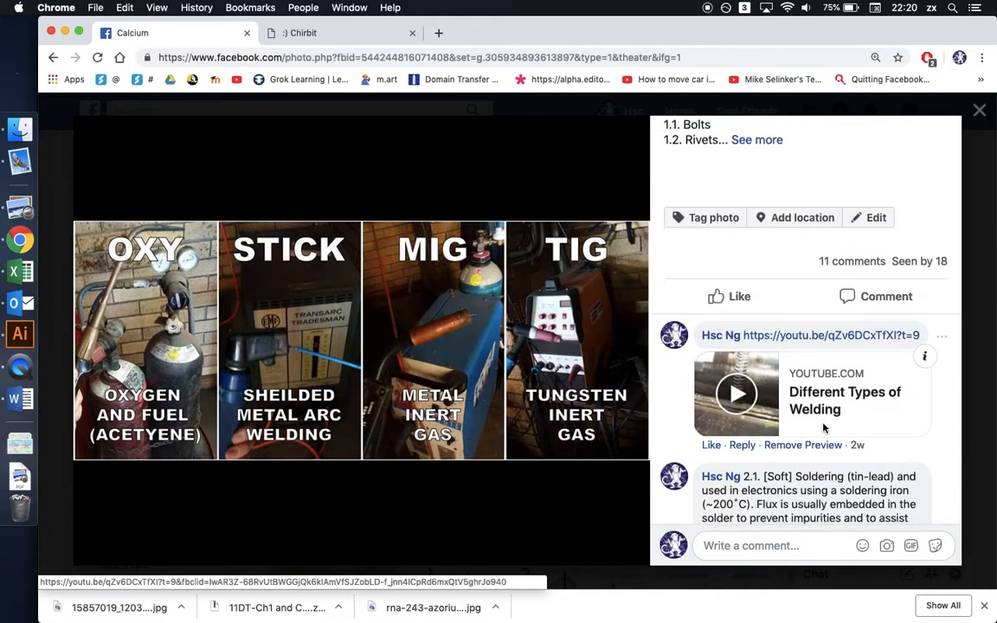
scroll("down", 3)
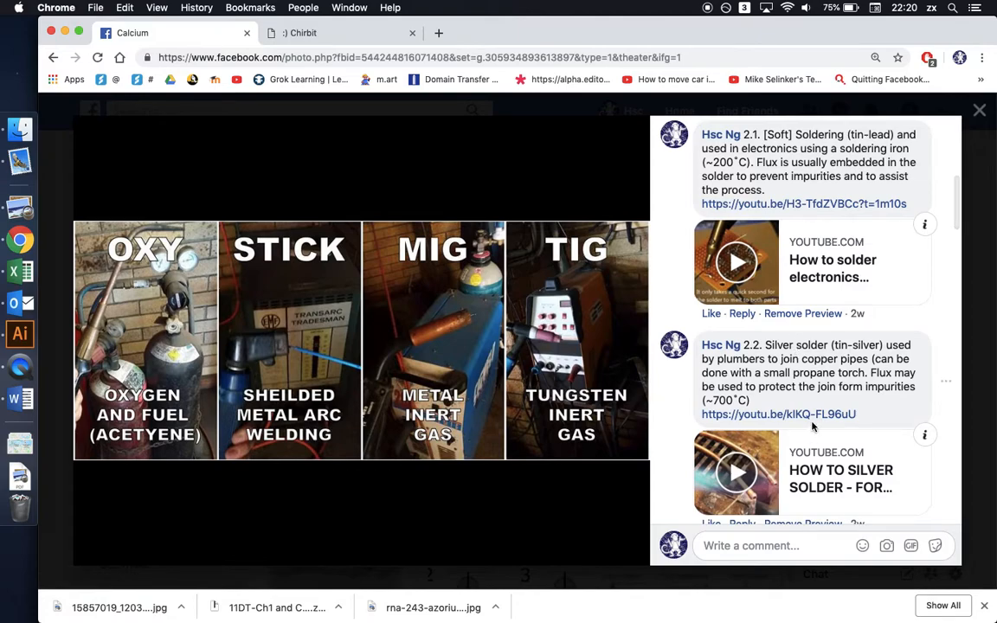
scroll("down", 3)
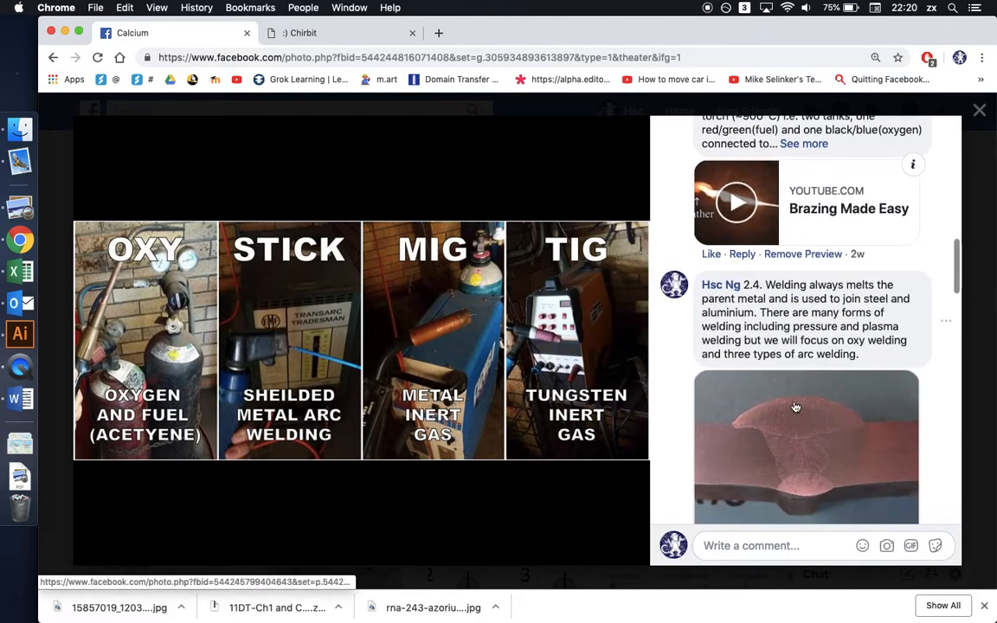
scroll("down", 3)
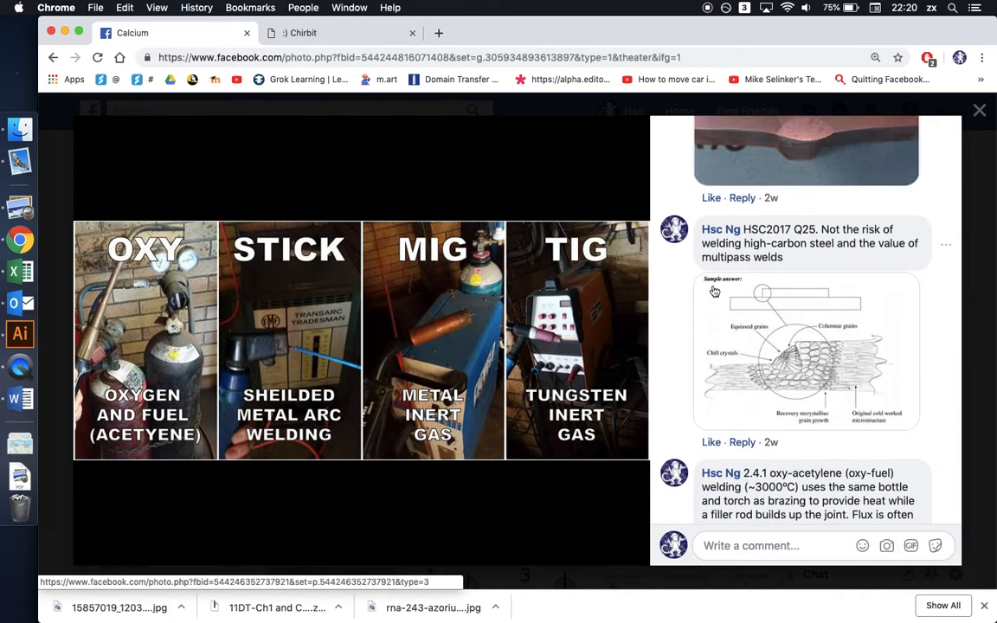
mouse_move(782, 373)
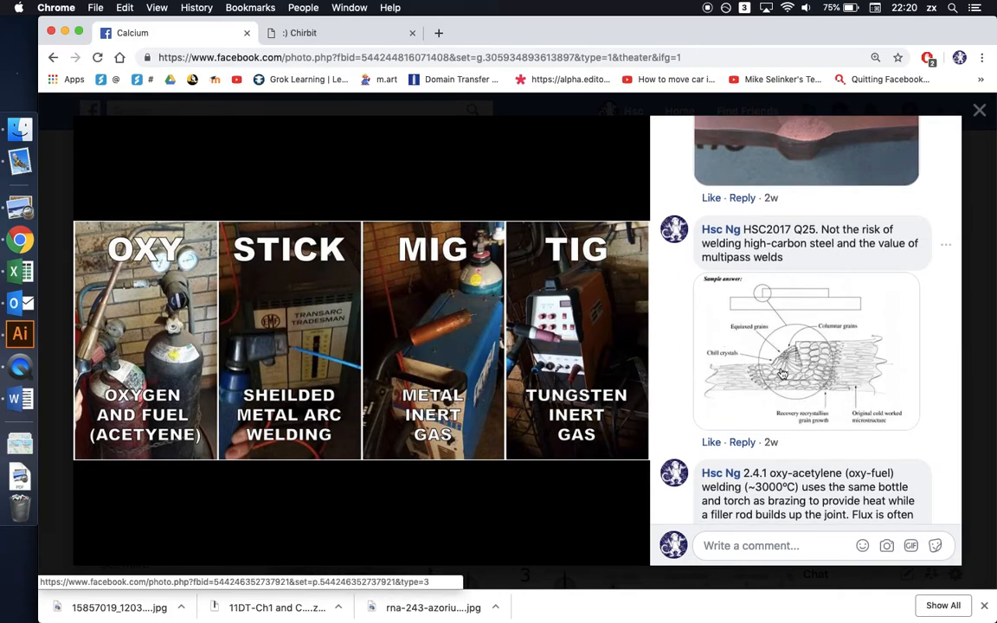
mouse_move(866, 383)
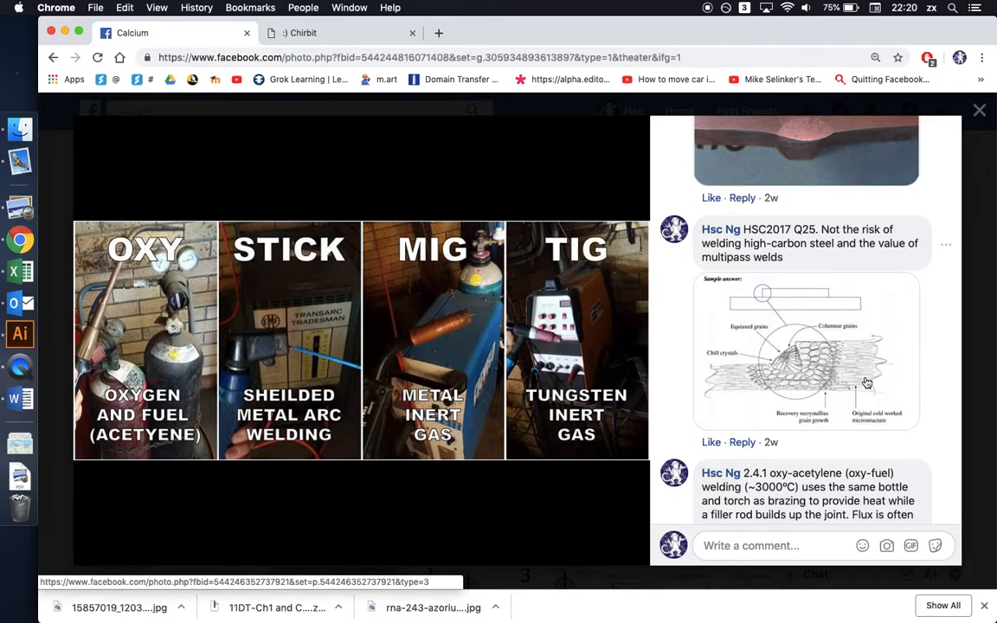
left_click(19, 206)
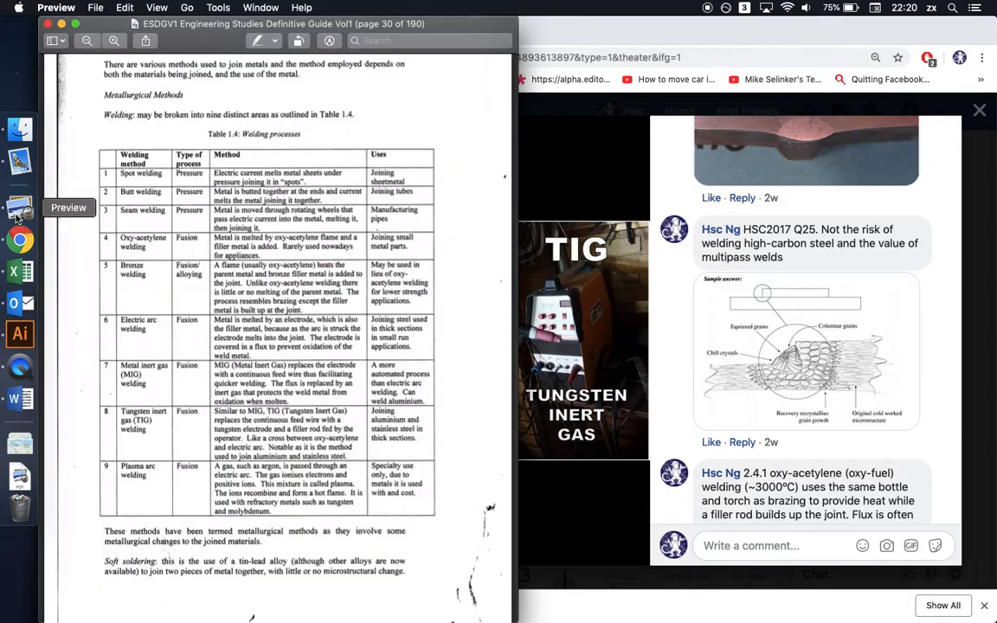
Read the guide through soldering, joining and cutting to page 32's Table 1.5, then return to Facebook
scroll("down", 3)
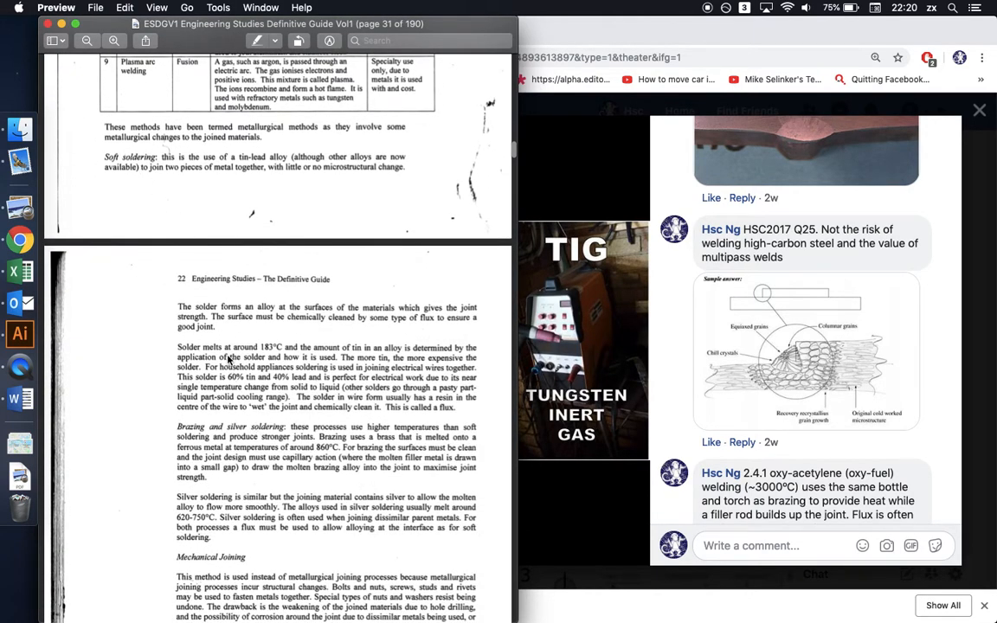
mouse_move(251, 467)
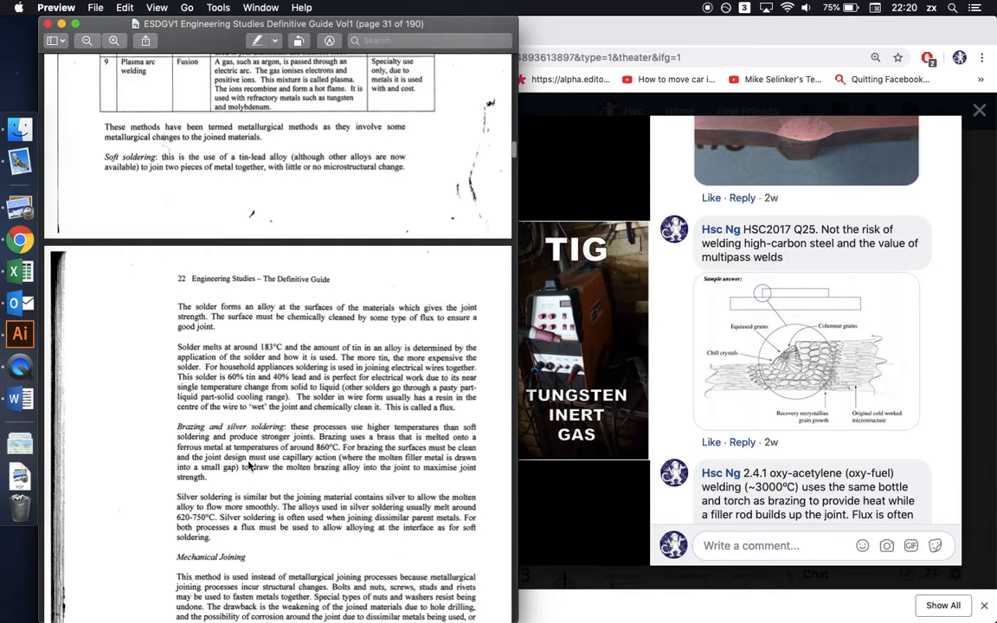
scroll("down", 3)
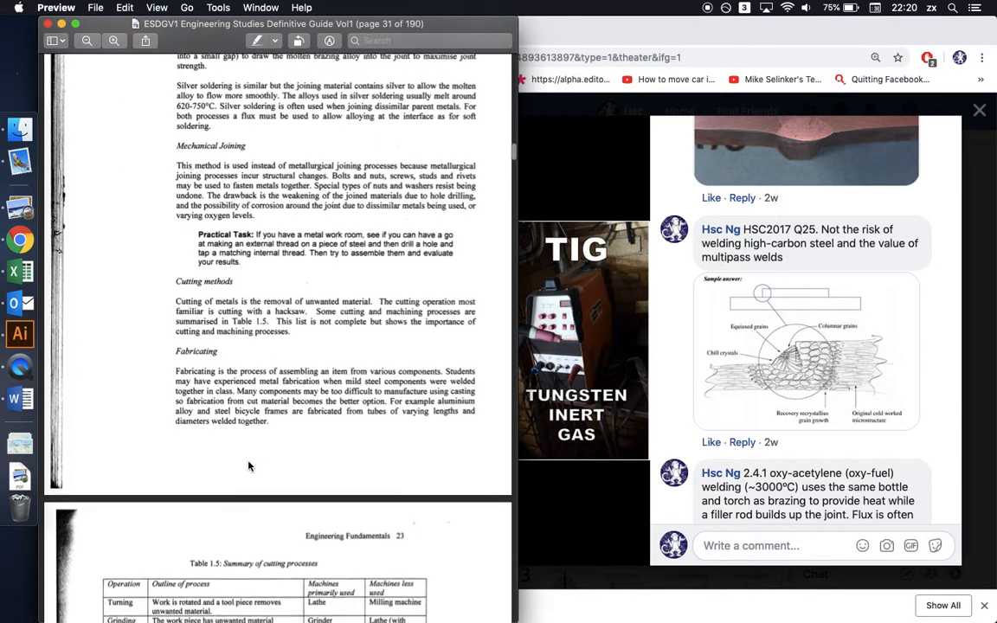
scroll("down", 3)
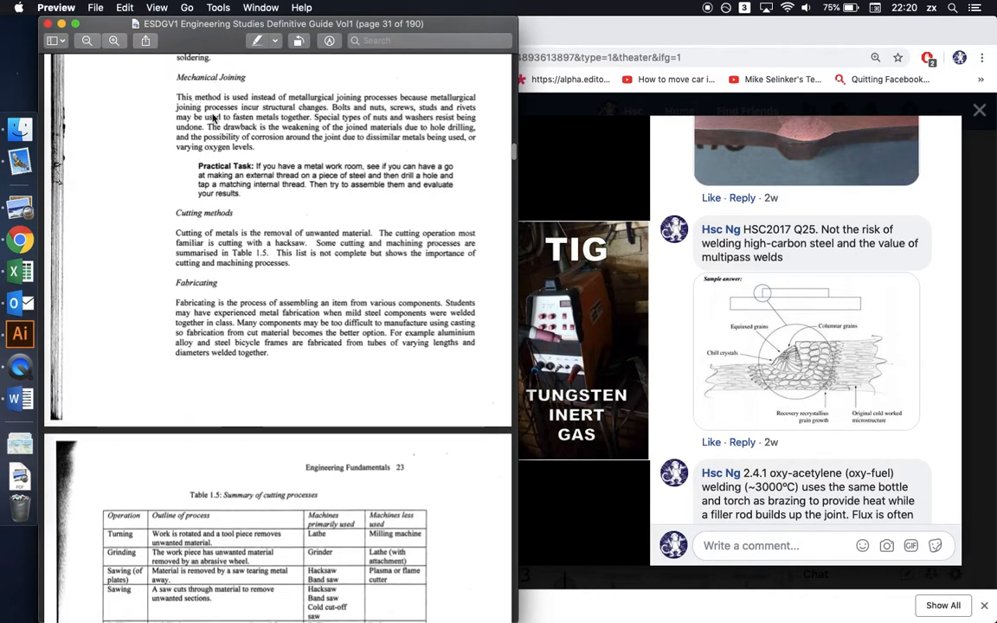
mouse_move(418, 120)
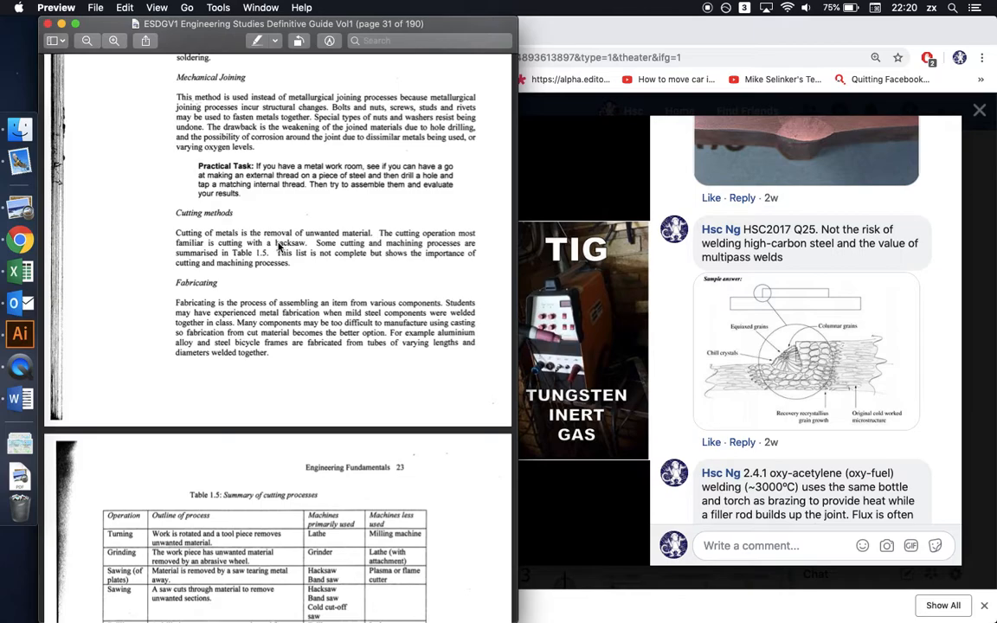
mouse_move(294, 244)
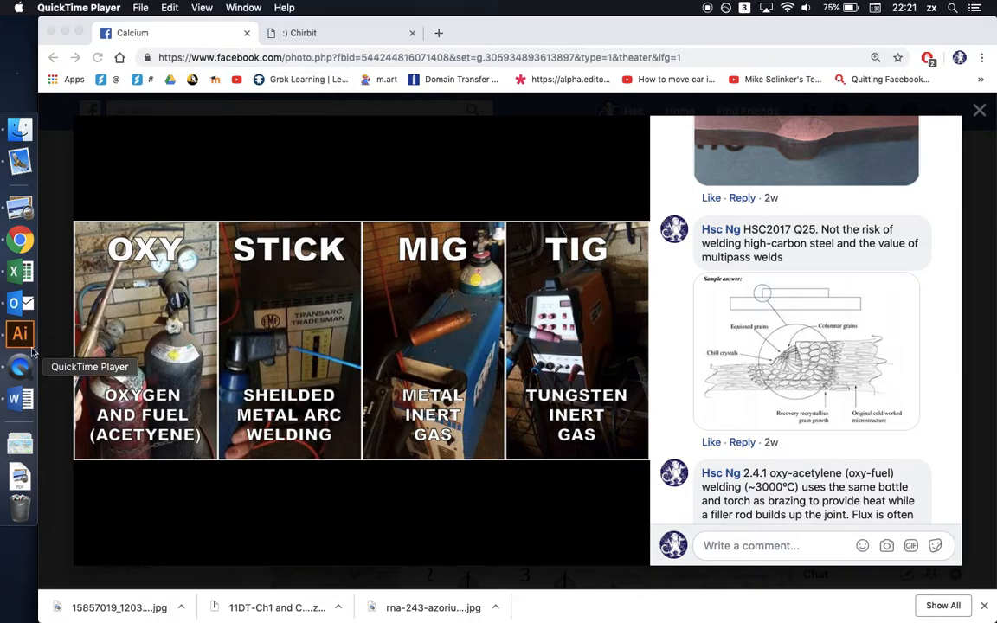
left_click(19, 206)
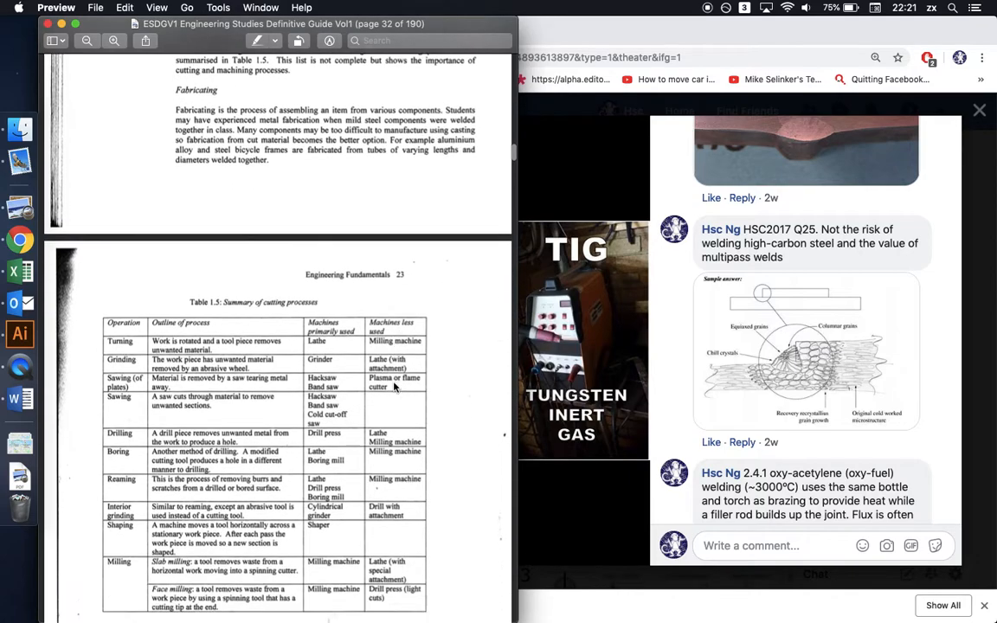
scroll("down", 3)
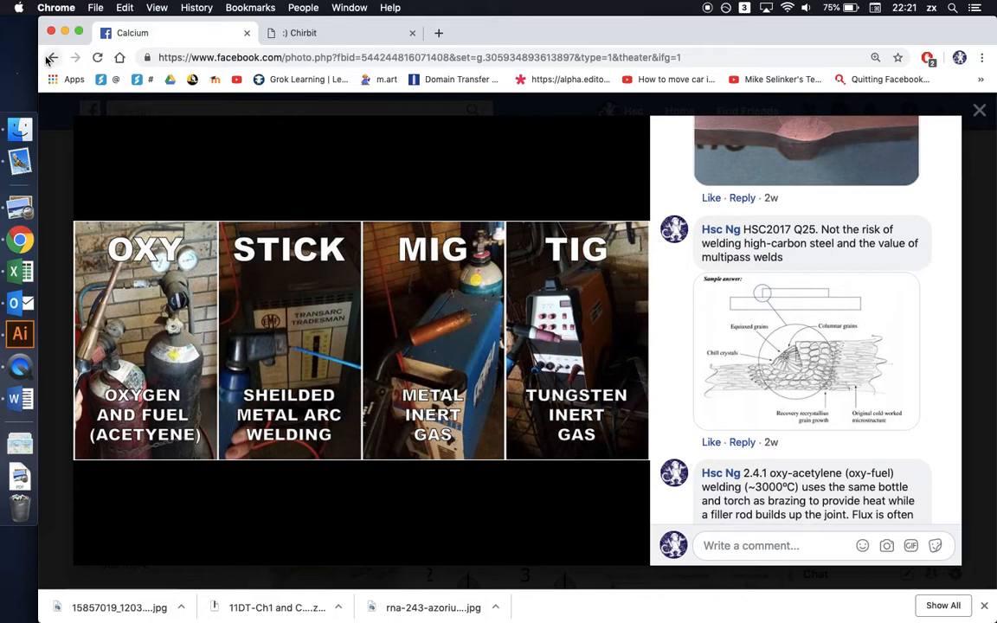
Go back to the Calcium group's Metal Fabrication Methods slide post
left_click(50, 57)
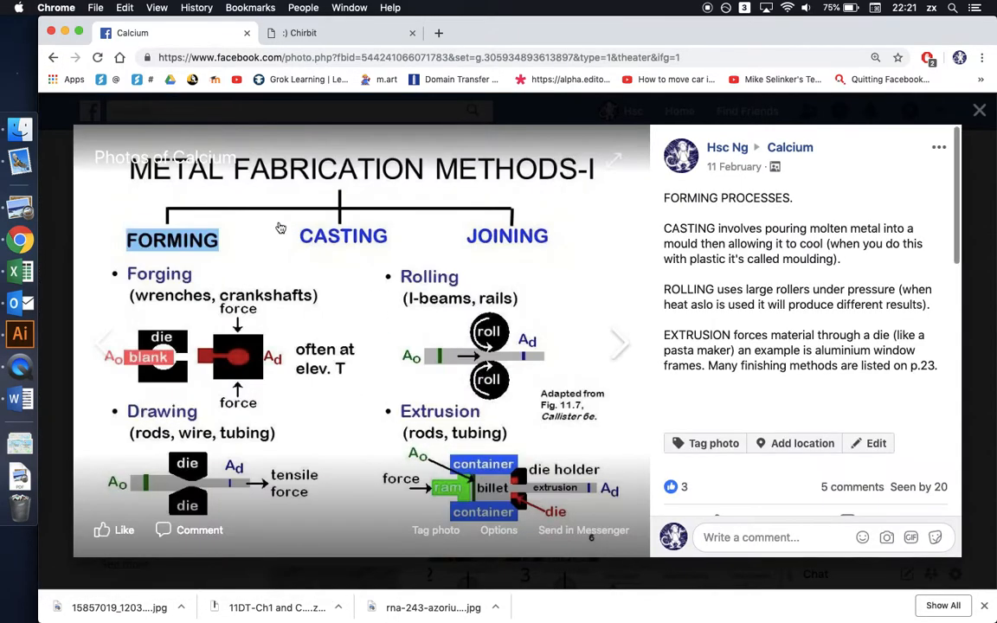
mouse_move(566, 245)
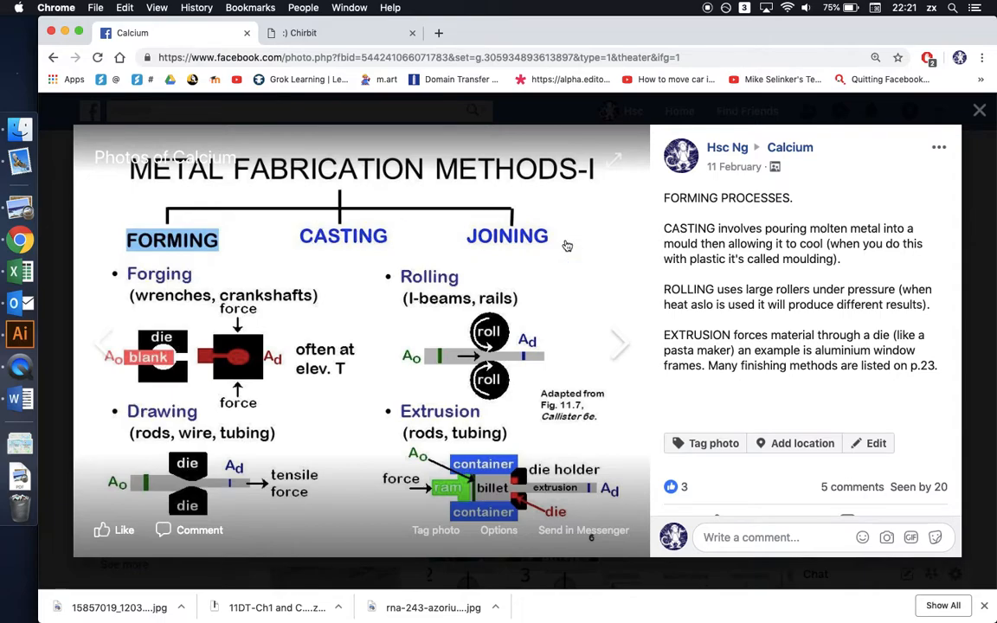
mouse_move(619, 226)
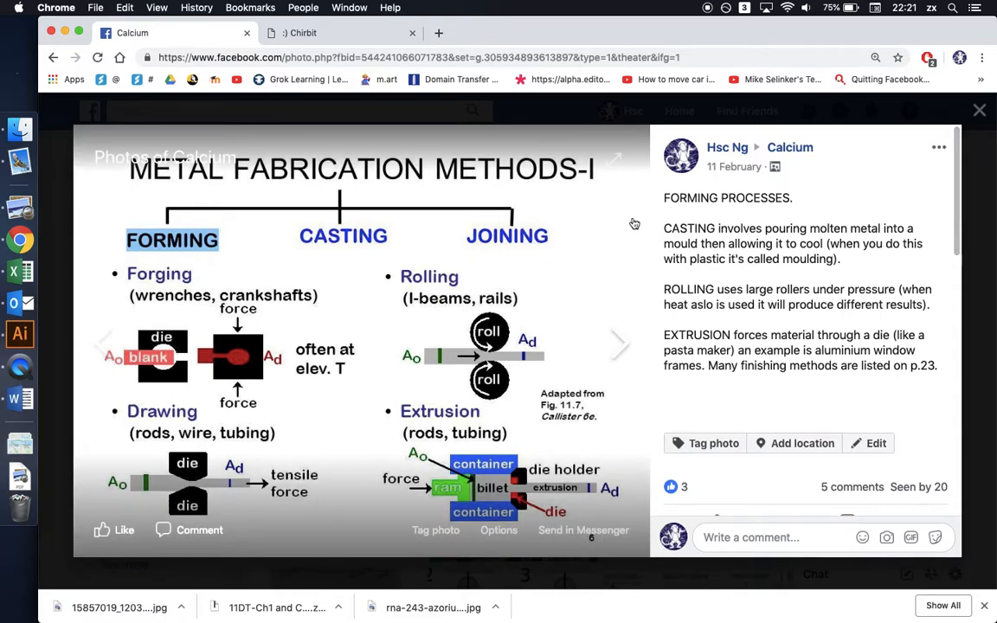
mouse_move(372, 205)
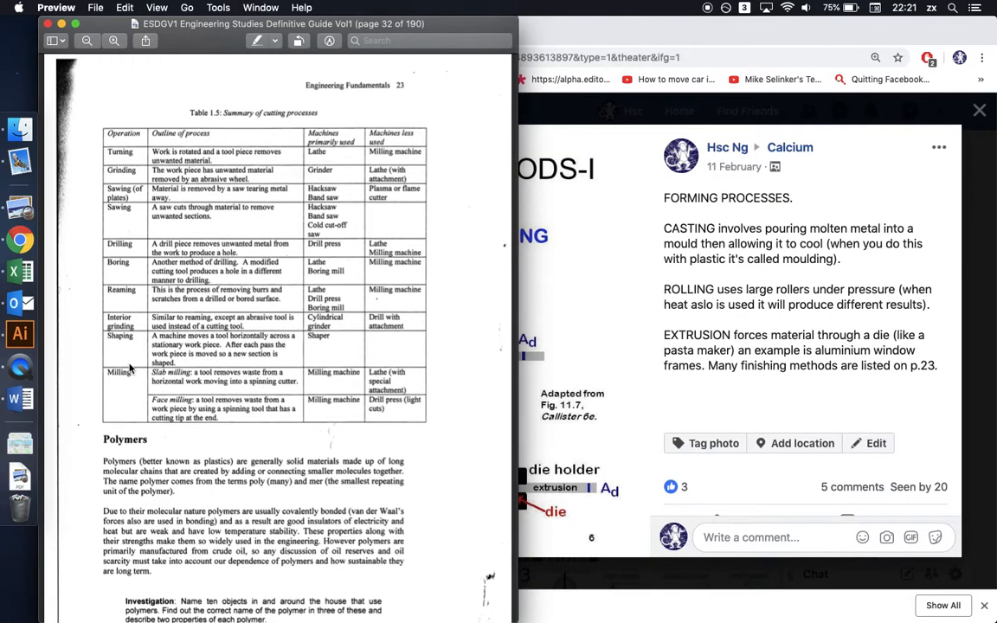
Scroll the guide into Formation of Polymers with the addition polymerisation and copolymer diagrams
scroll("down", 3)
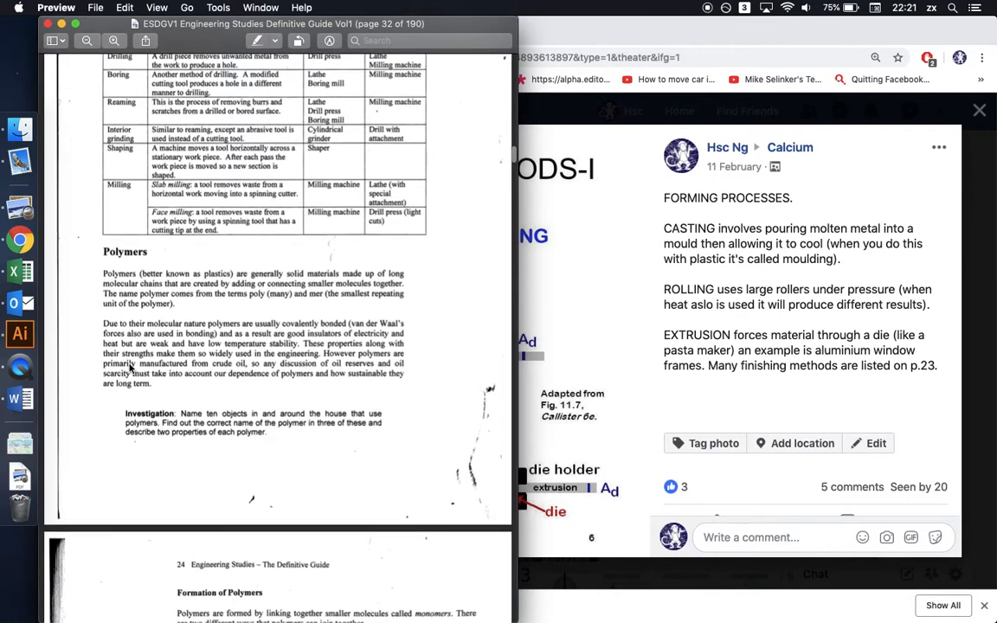
scroll("down", 3)
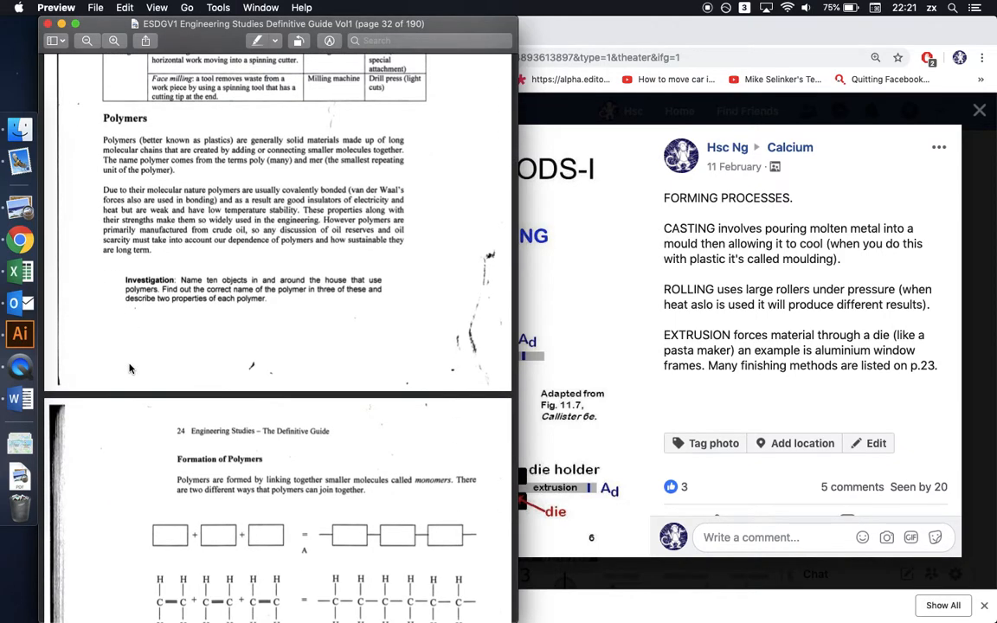
scroll("down", 3)
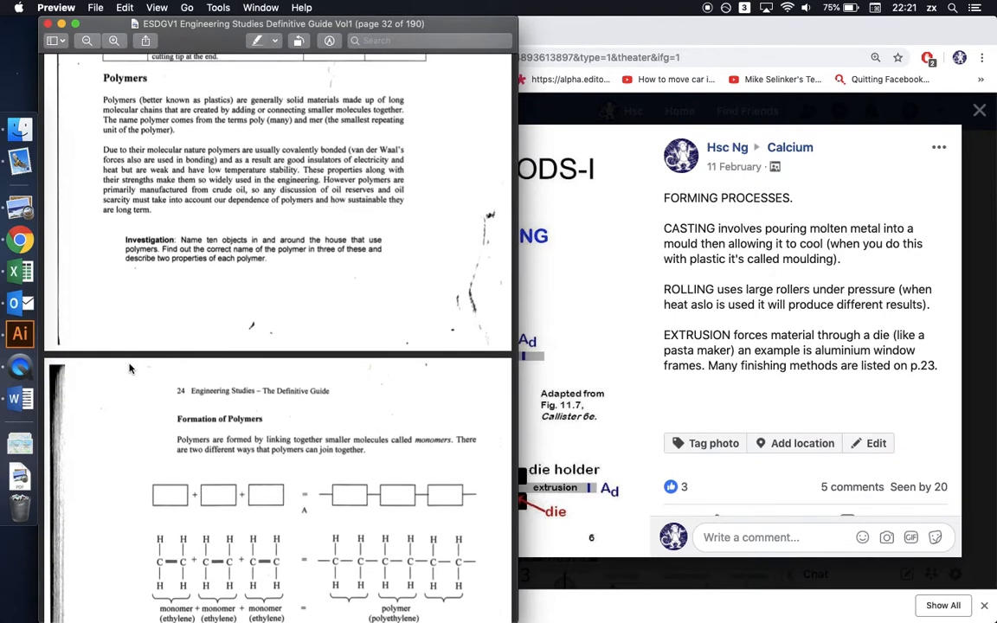
scroll("down", 3)
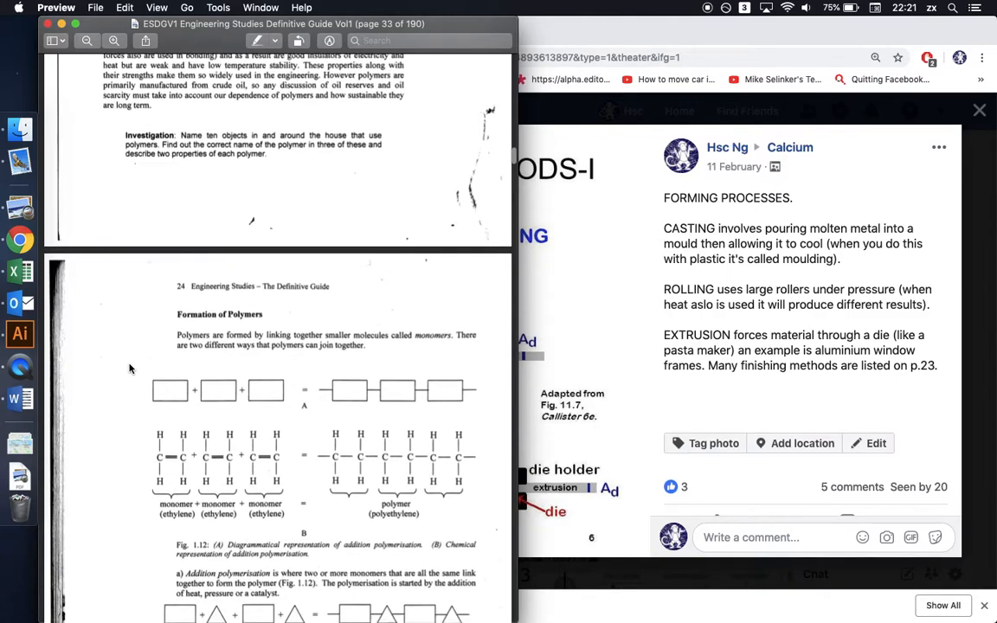
scroll("down", 3)
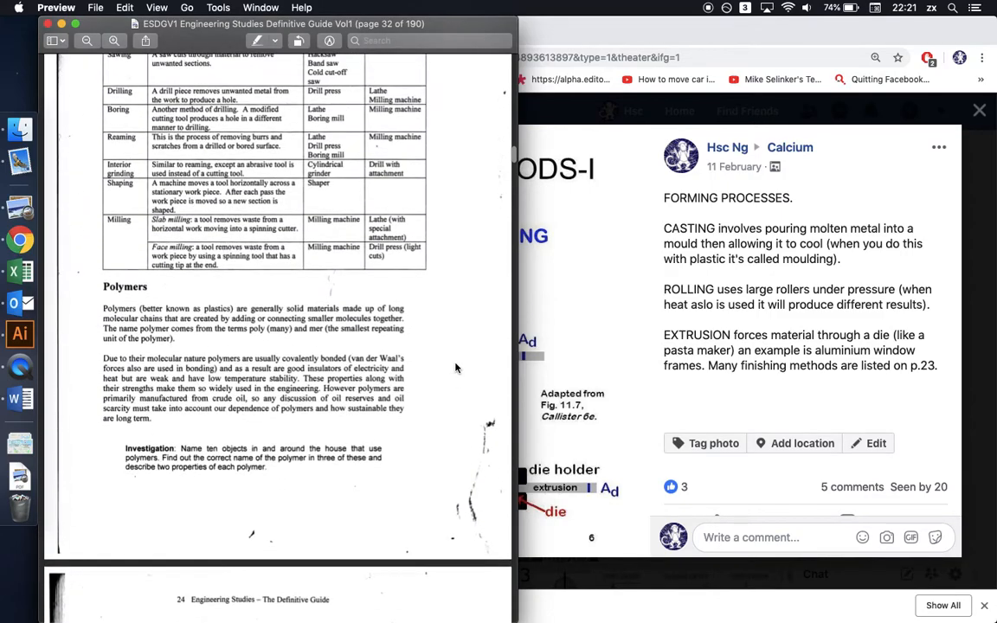
scroll("down", 3)
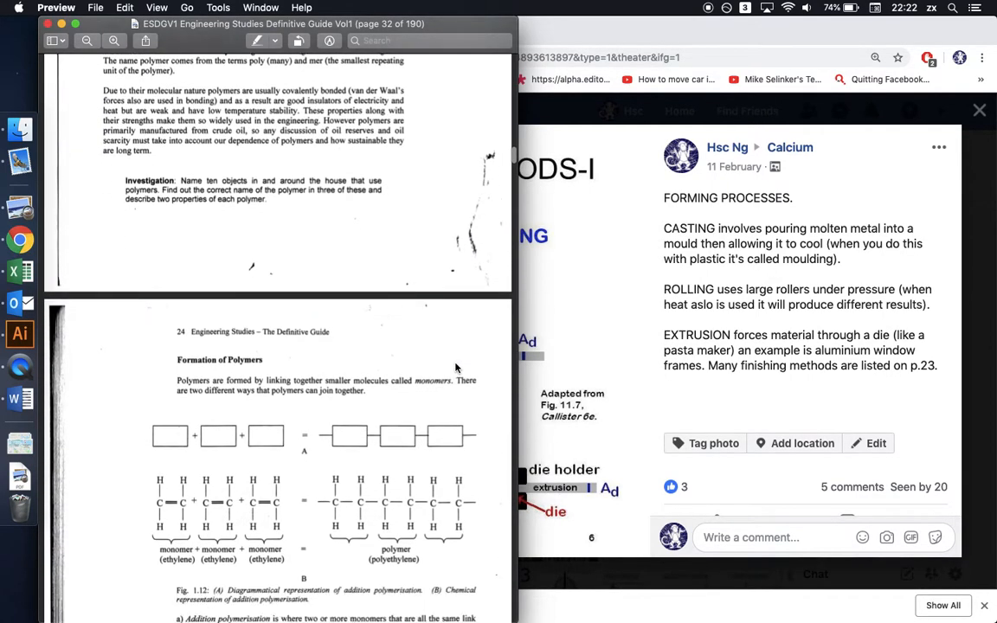
scroll("down", 3)
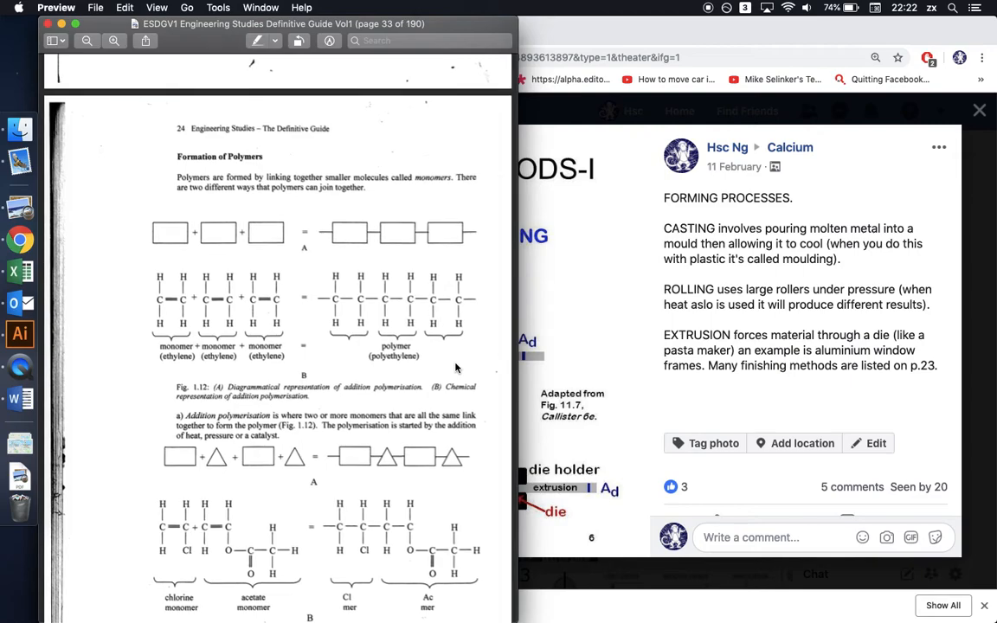
scroll("down", 3)
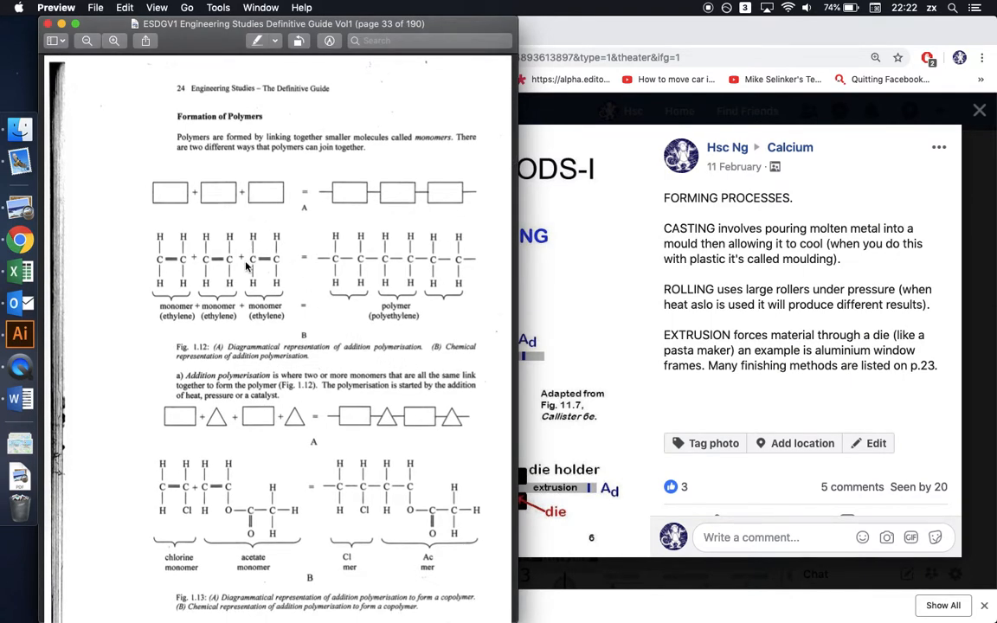
scroll("down", 3)
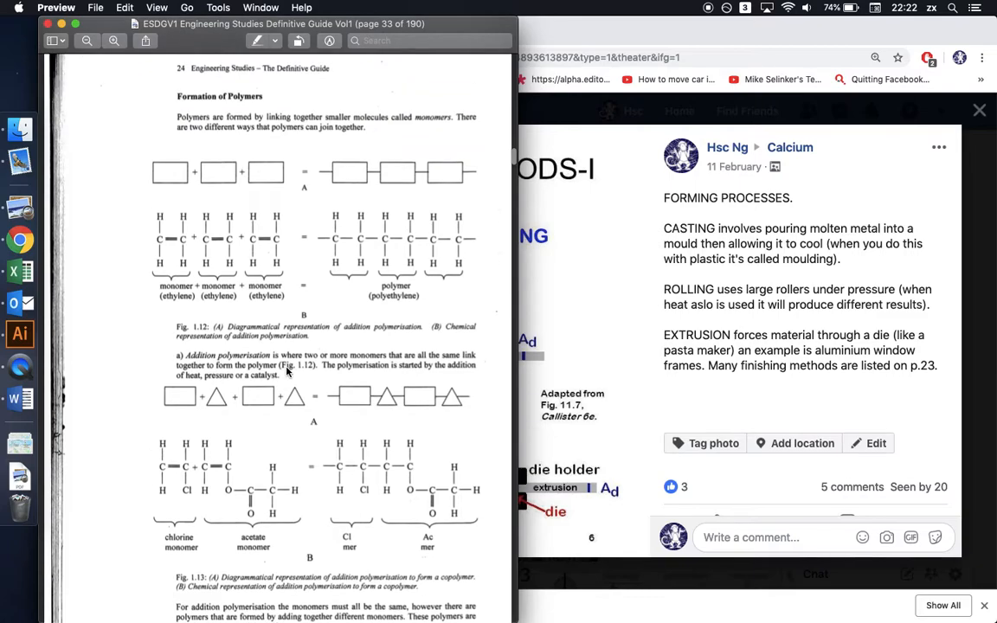
mouse_move(165, 173)
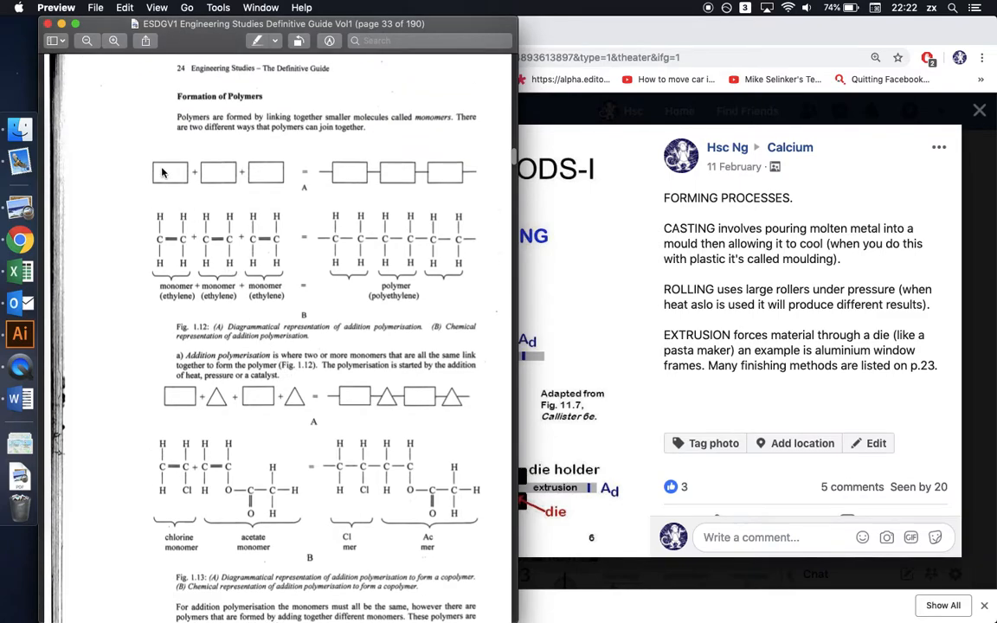
mouse_move(327, 234)
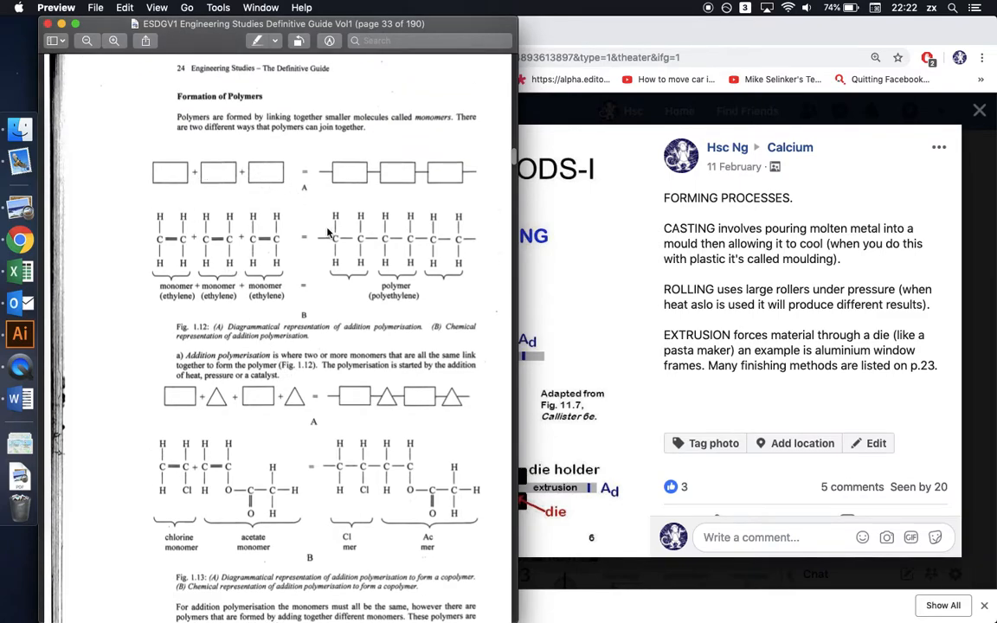
mouse_move(321, 166)
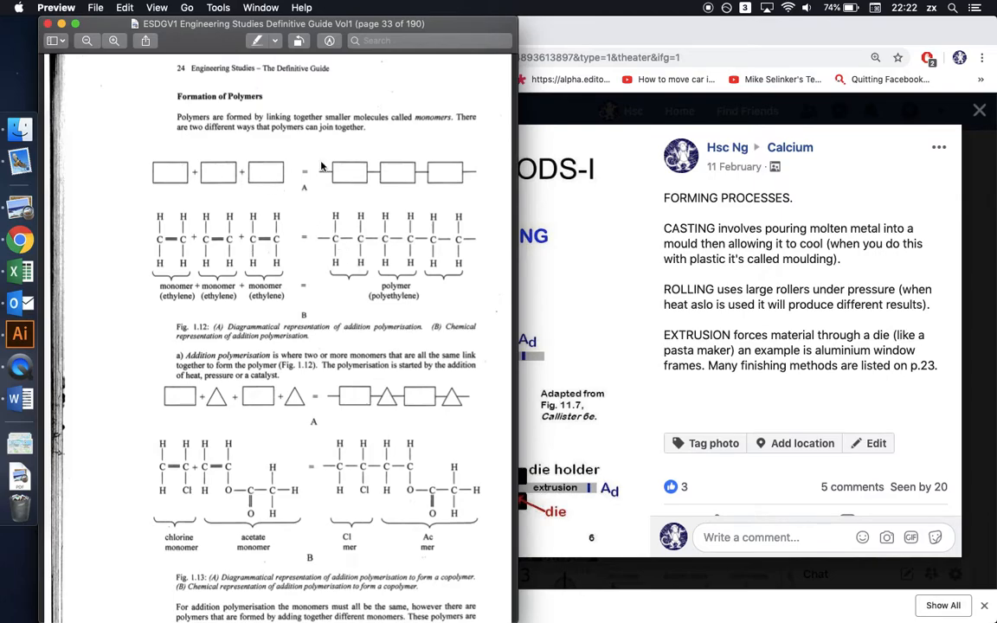
mouse_move(212, 262)
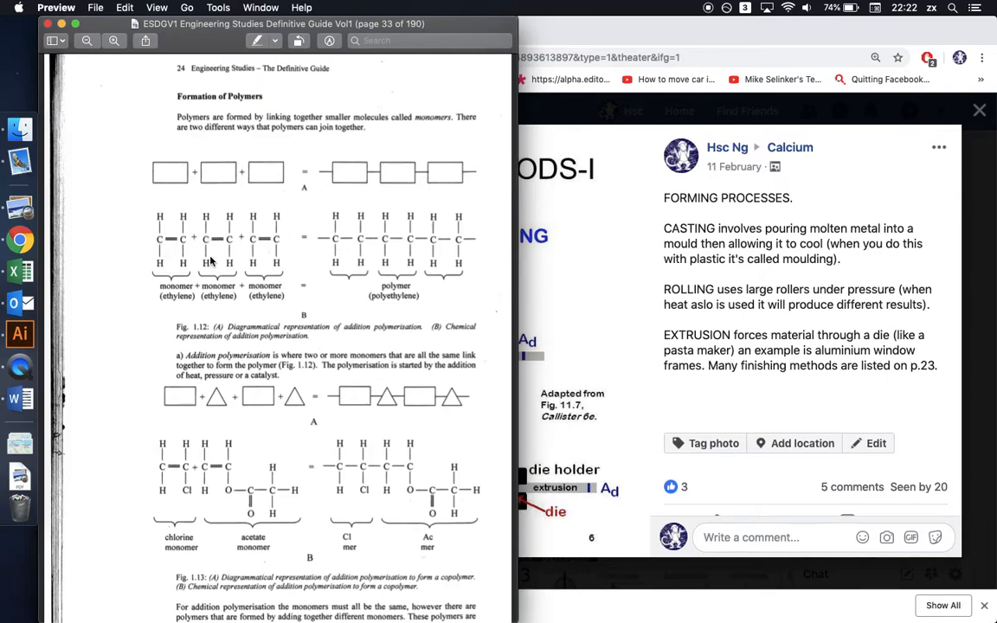
mouse_move(455, 264)
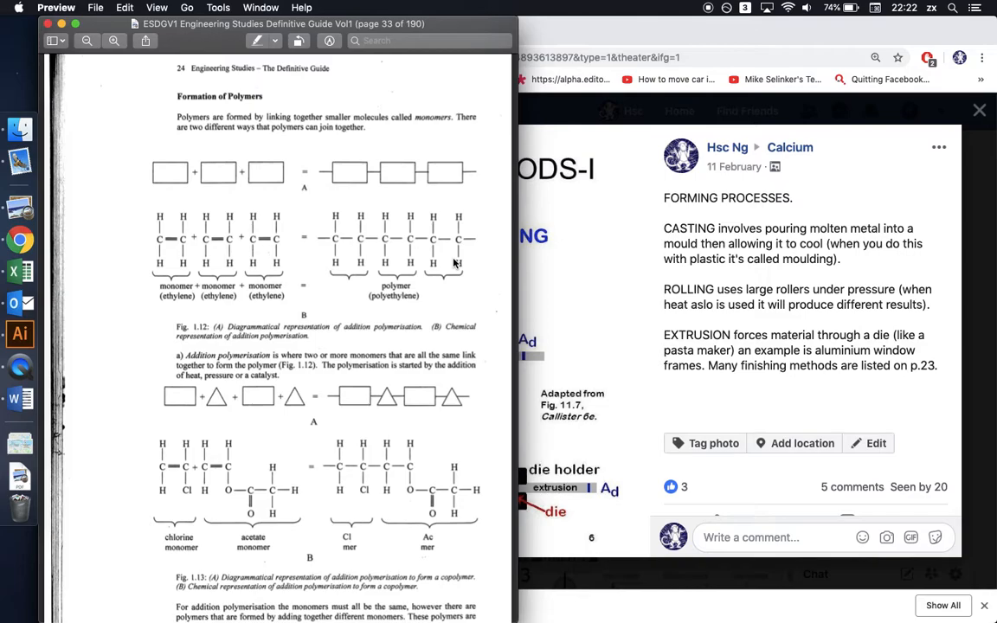
mouse_move(199, 261)
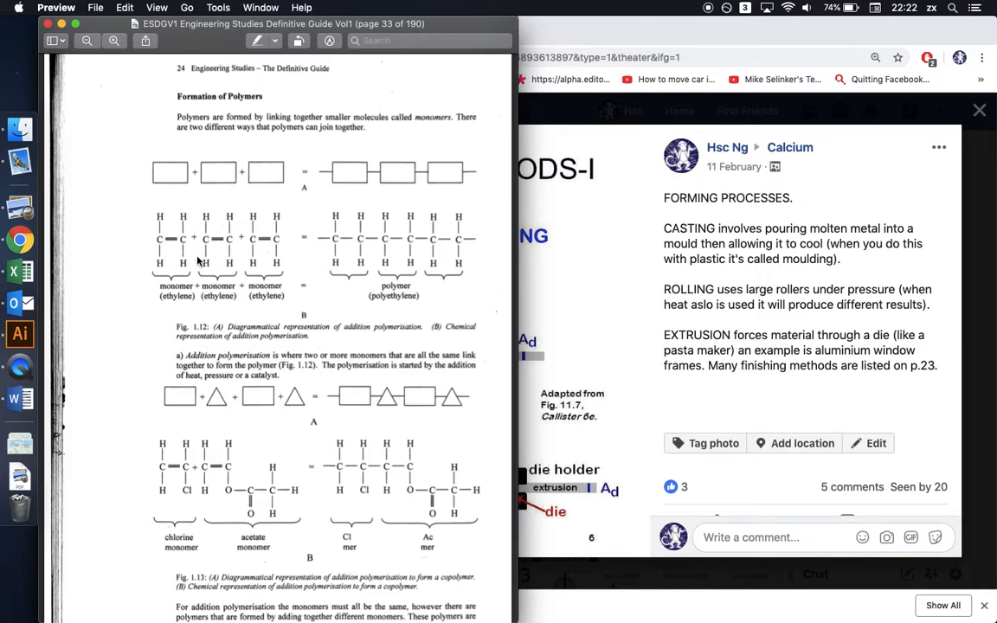
mouse_move(161, 244)
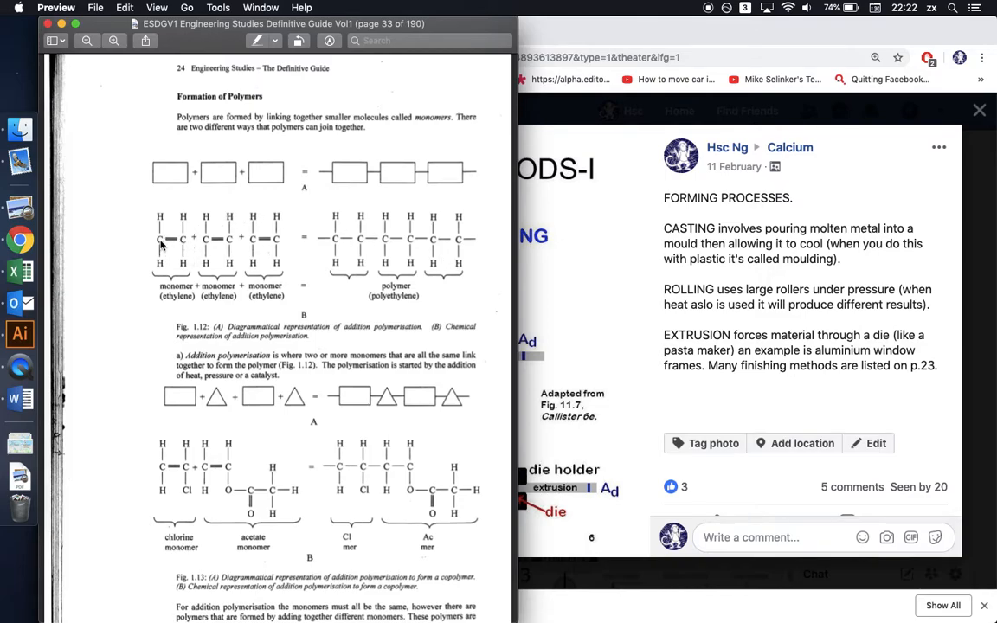
mouse_move(192, 247)
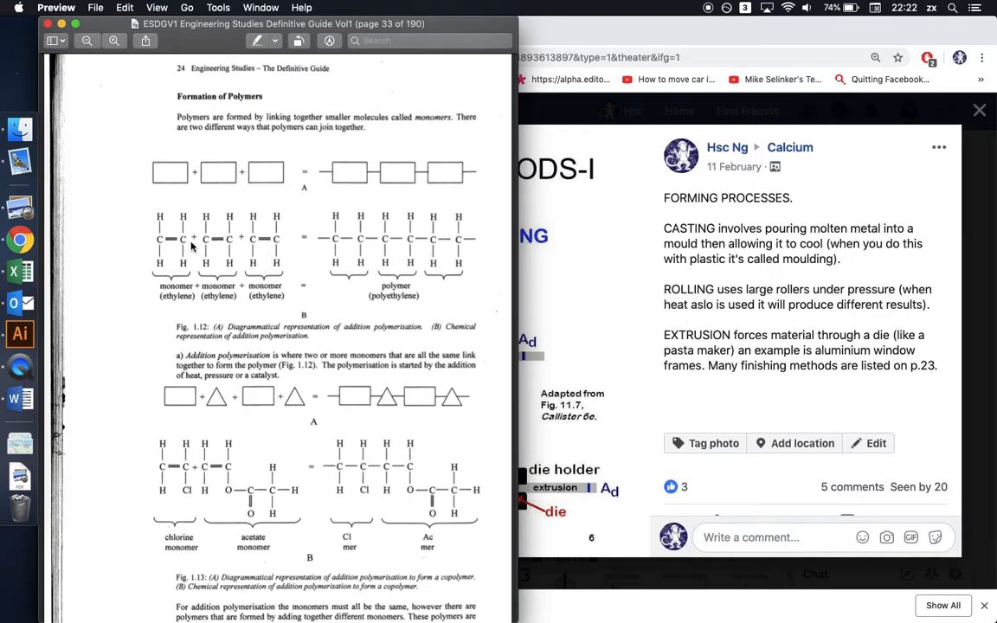
mouse_move(178, 246)
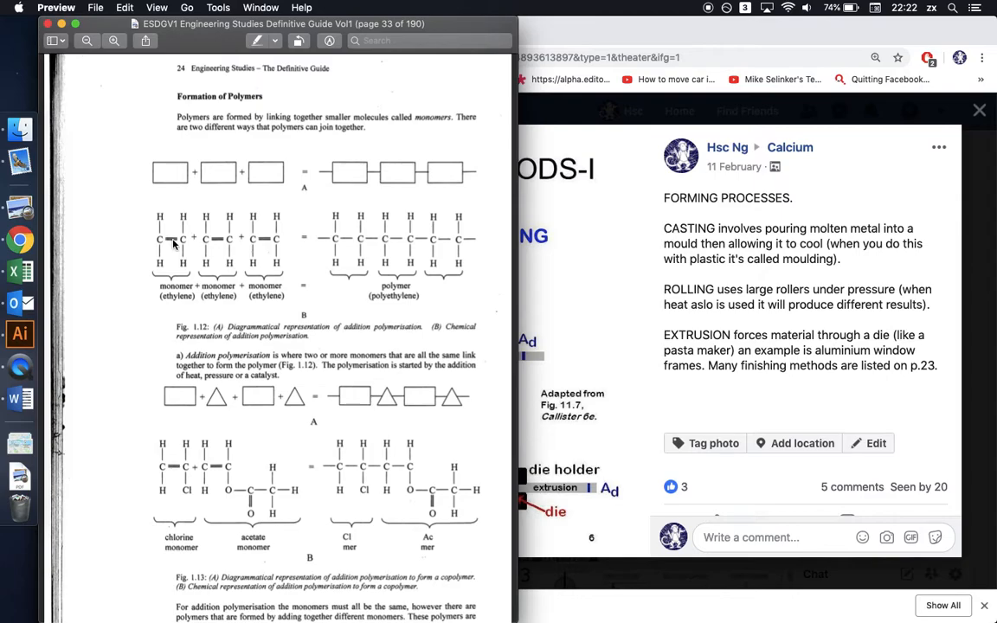
mouse_move(161, 228)
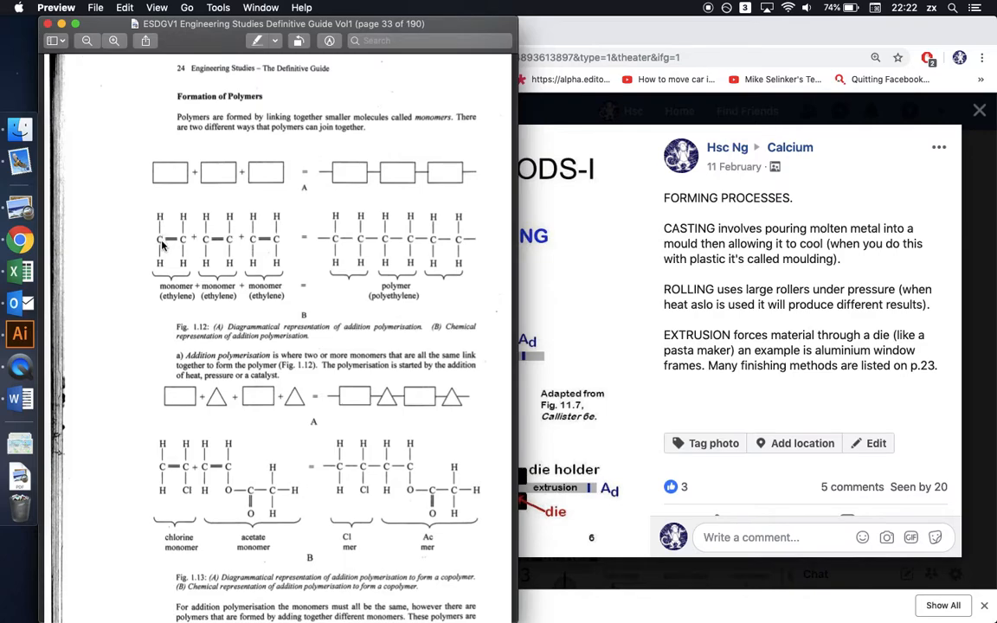
mouse_move(171, 231)
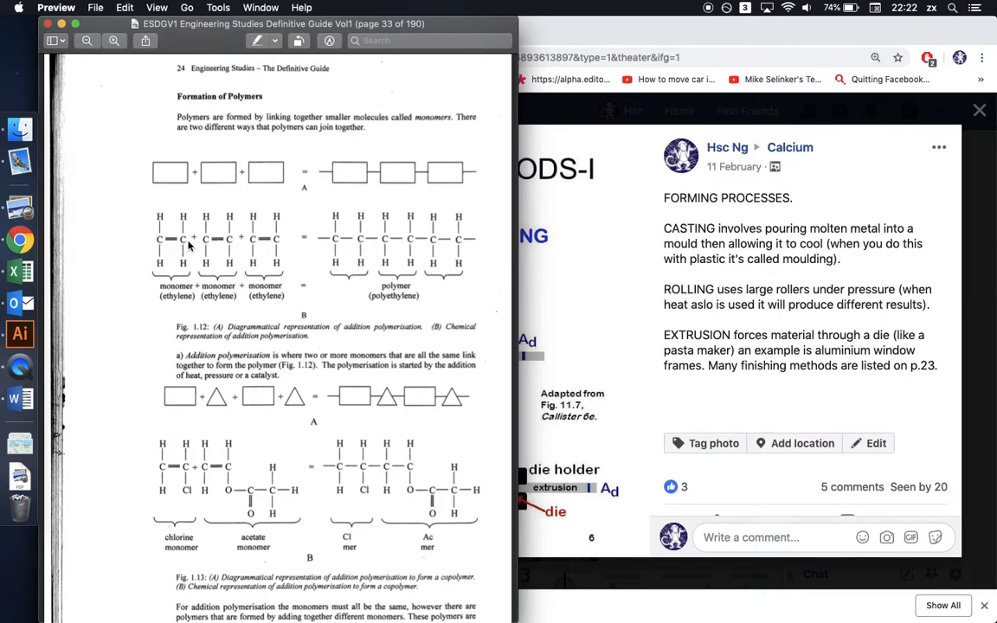
mouse_move(339, 242)
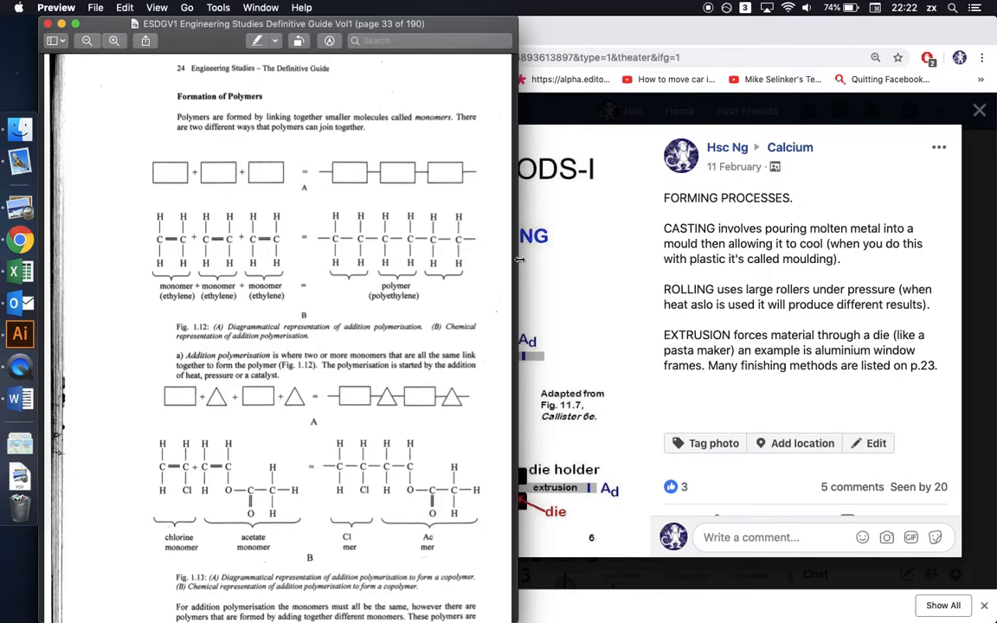
mouse_move(279, 254)
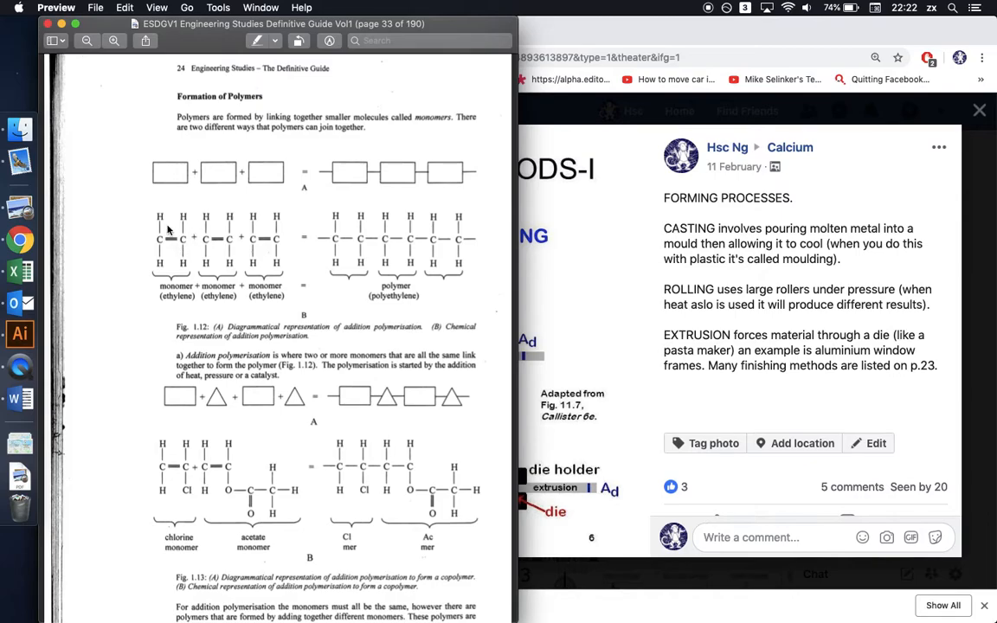
mouse_move(175, 310)
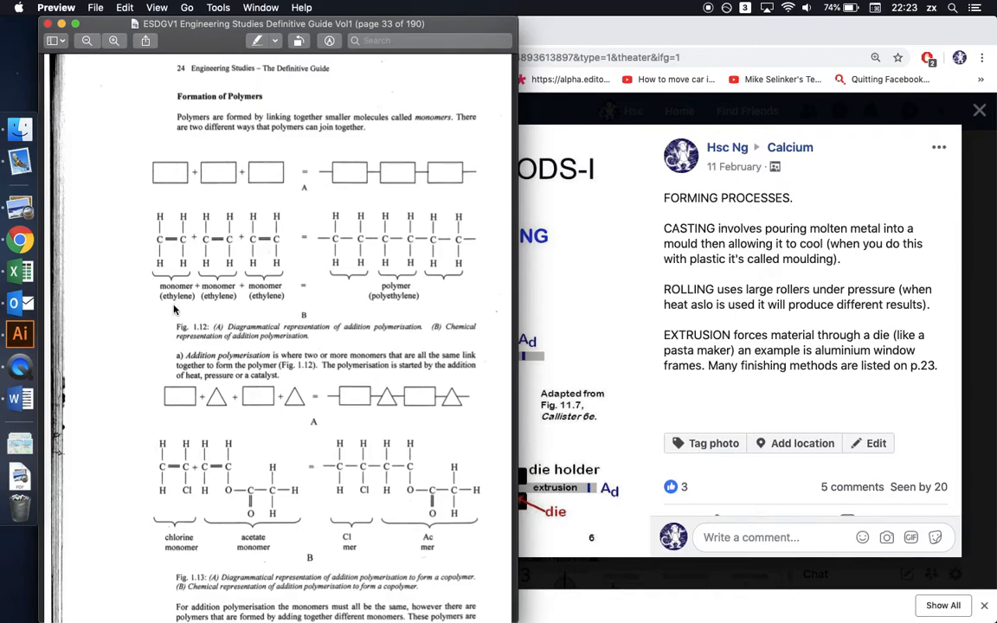
mouse_move(384, 313)
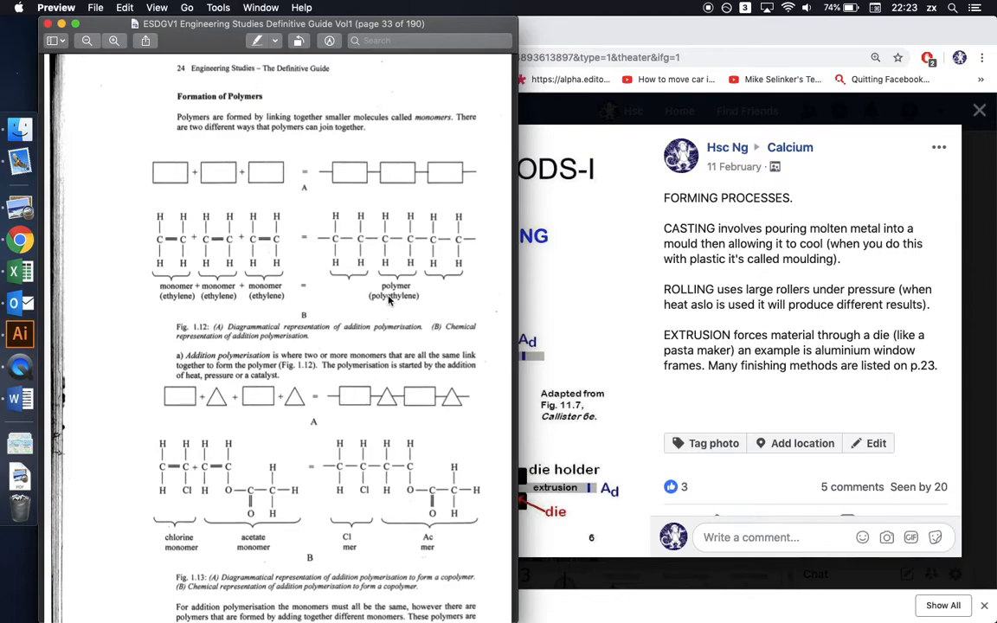
mouse_move(331, 190)
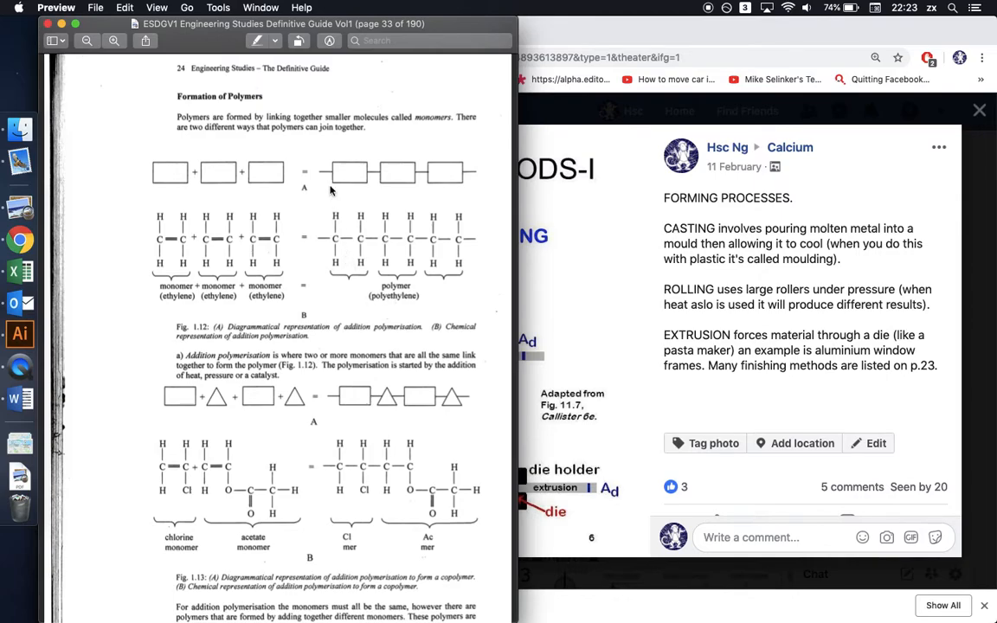
mouse_move(382, 172)
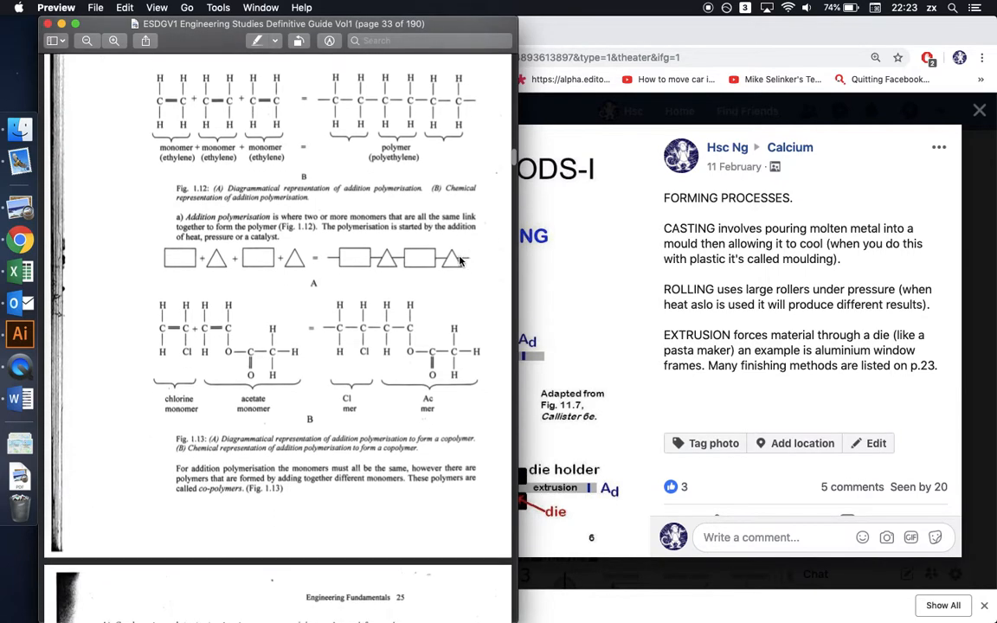
Scroll the guide to the co-polymers paragraph and page 25's condensation polymerisation definition
scroll("down", 3)
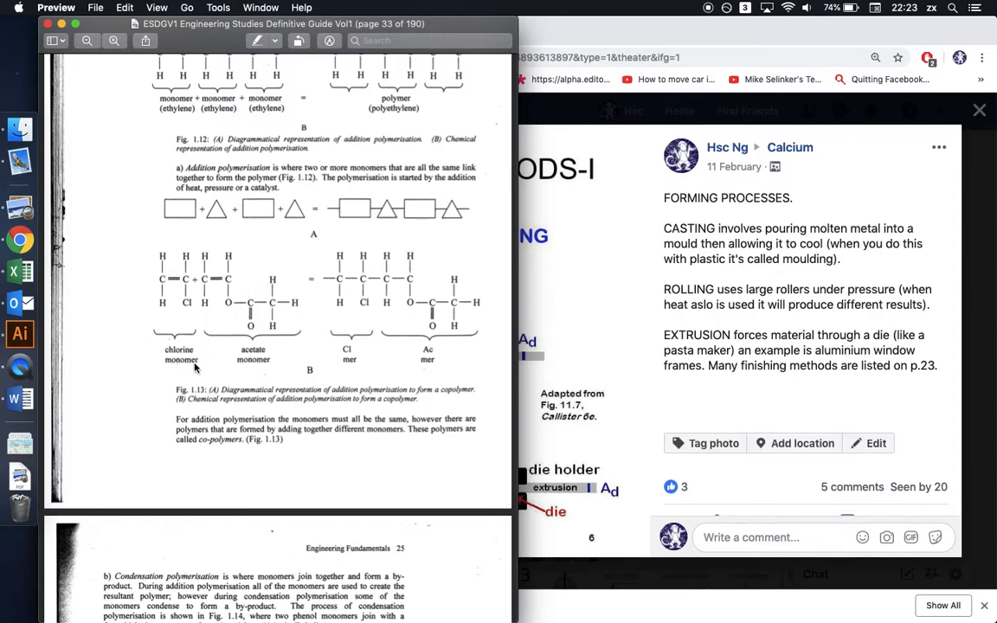
mouse_move(380, 359)
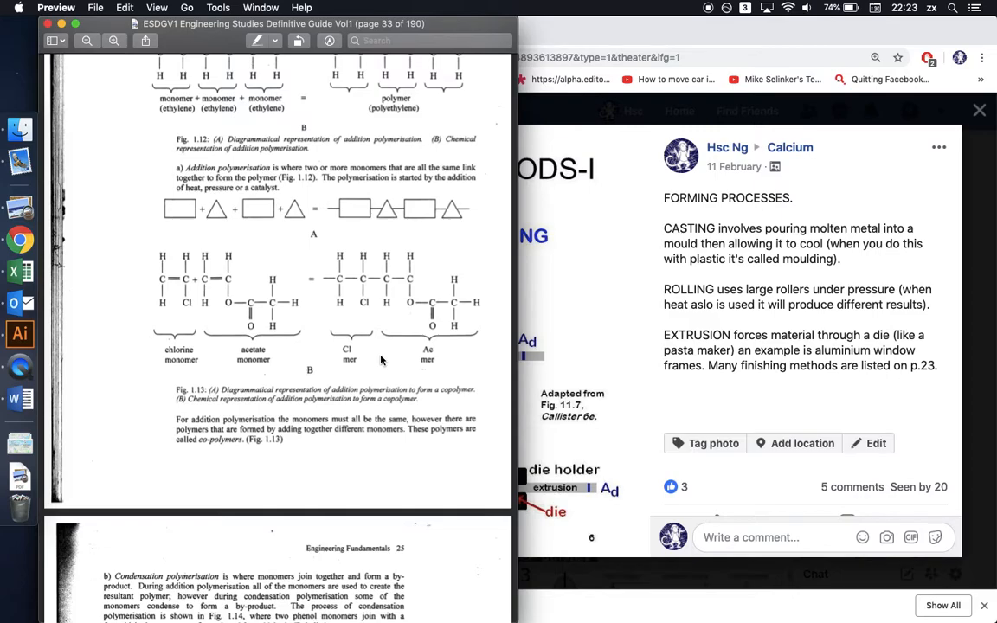
mouse_move(353, 412)
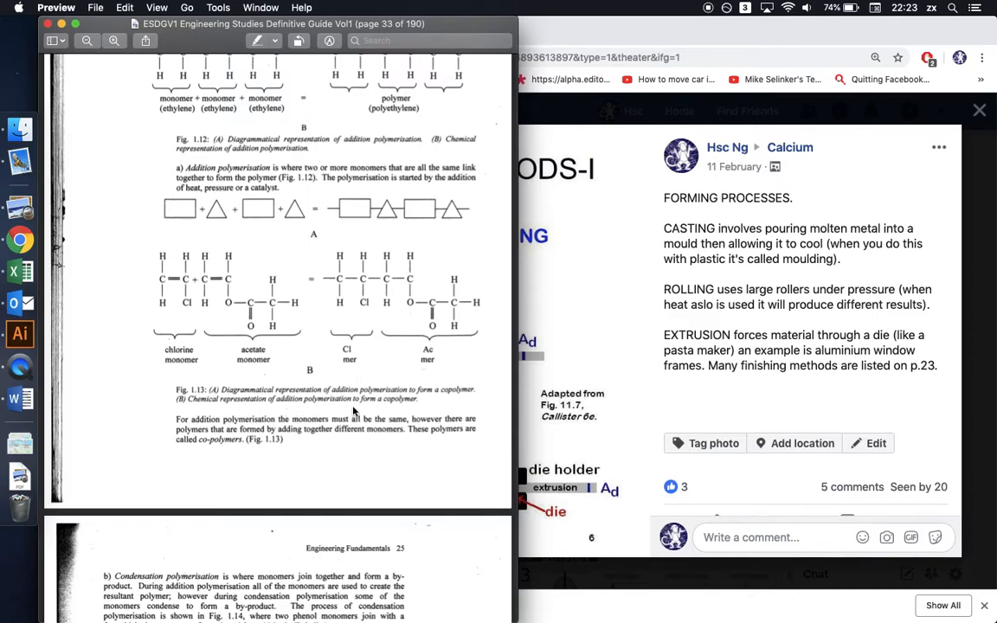
mouse_move(270, 459)
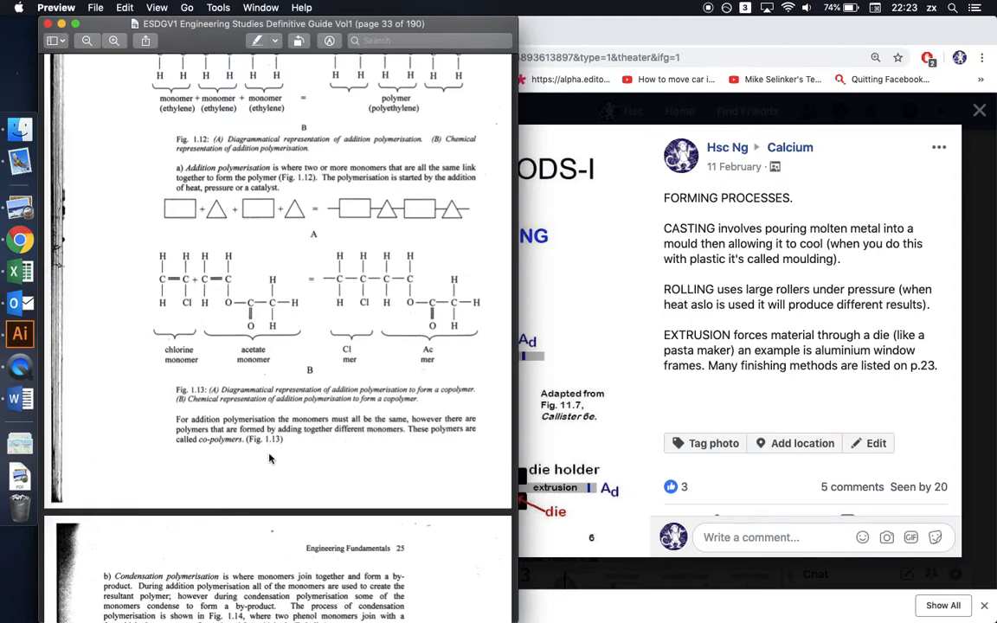
mouse_move(261, 361)
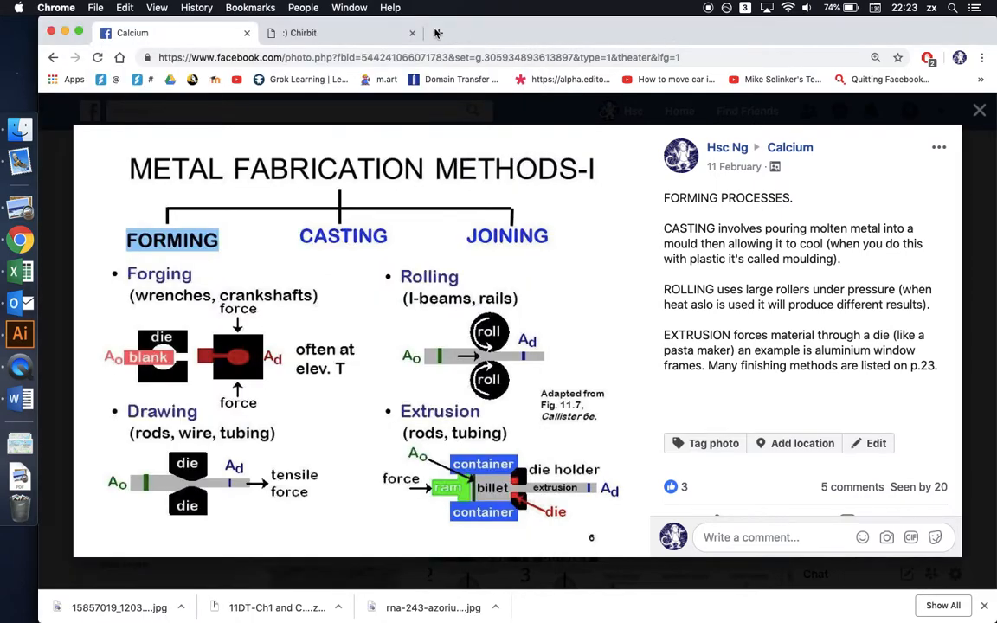
Search 'abs polymer', open its Wikipedia article, then start a new 'business casual lego' search
left_click(604, 33)
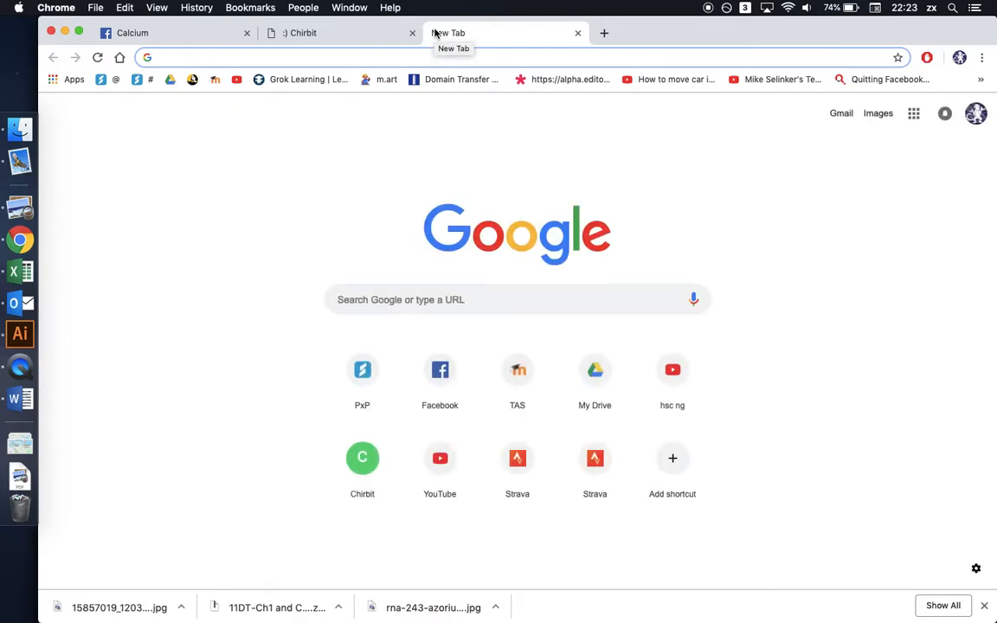
type("arpee")
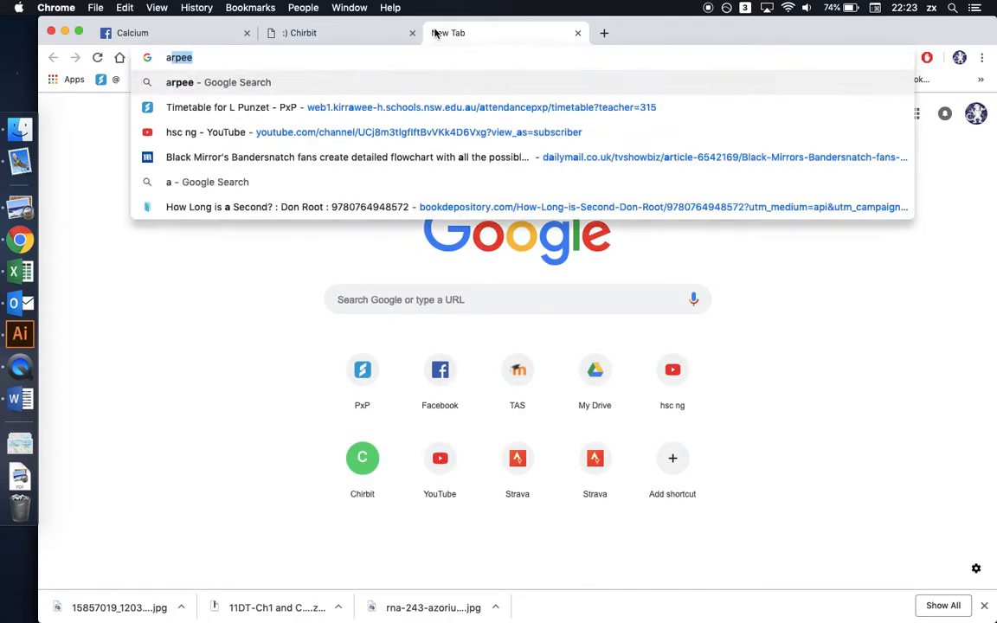
type("abs")
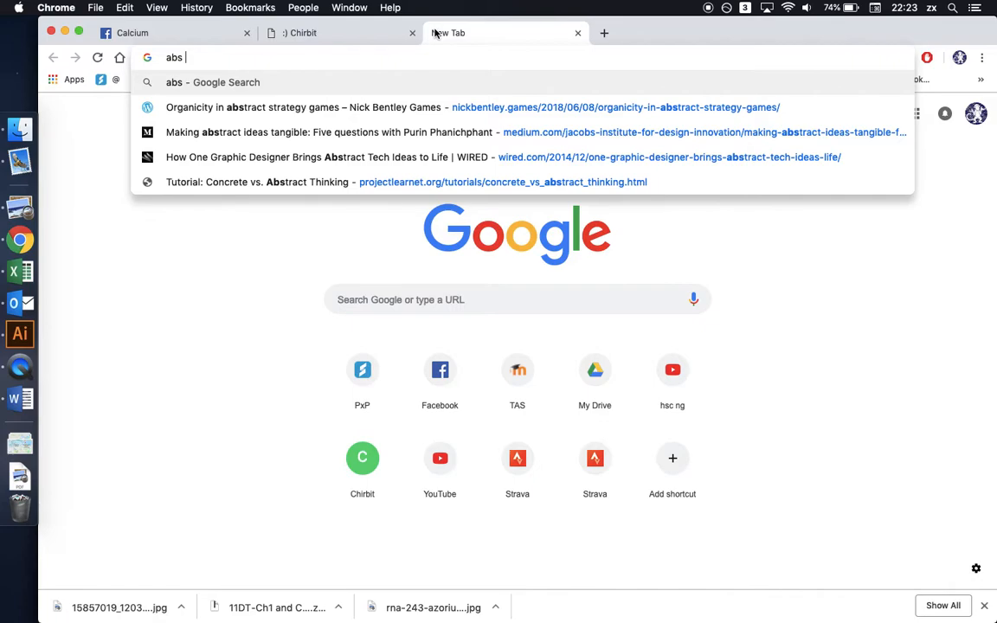
type("polymer&oq=abs+polymer&aqs=chrome..69i57.5063j0j7&sourceid=chrome&ie=UTF-8")
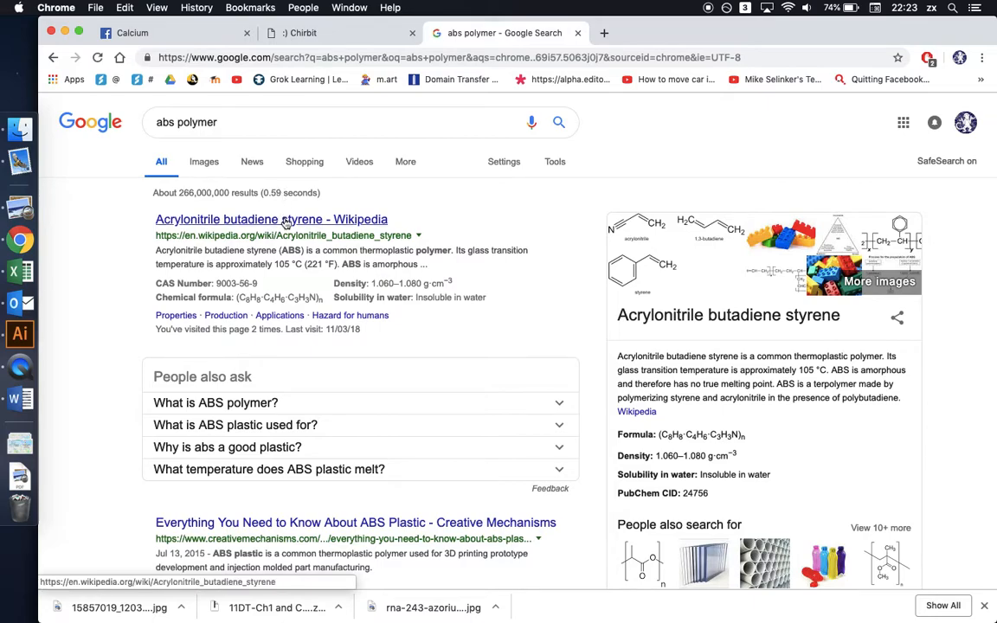
left_click(271, 219)
type("business csual")
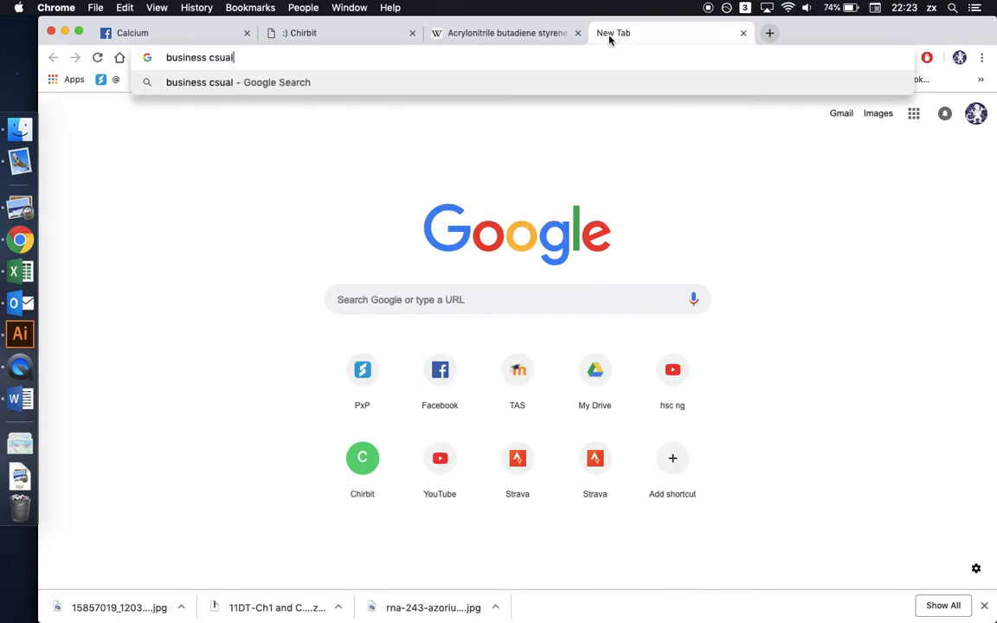
key("Backspace")
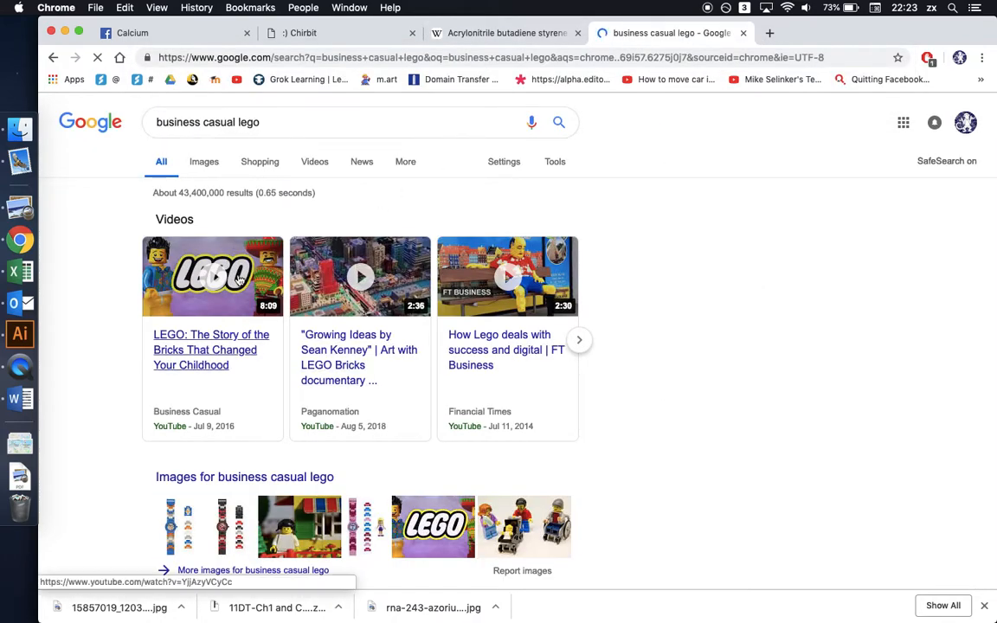
Play the LEGO story video to the ABS $1-per-kilogram slide, then return to Wikipedia
left_click(212, 276)
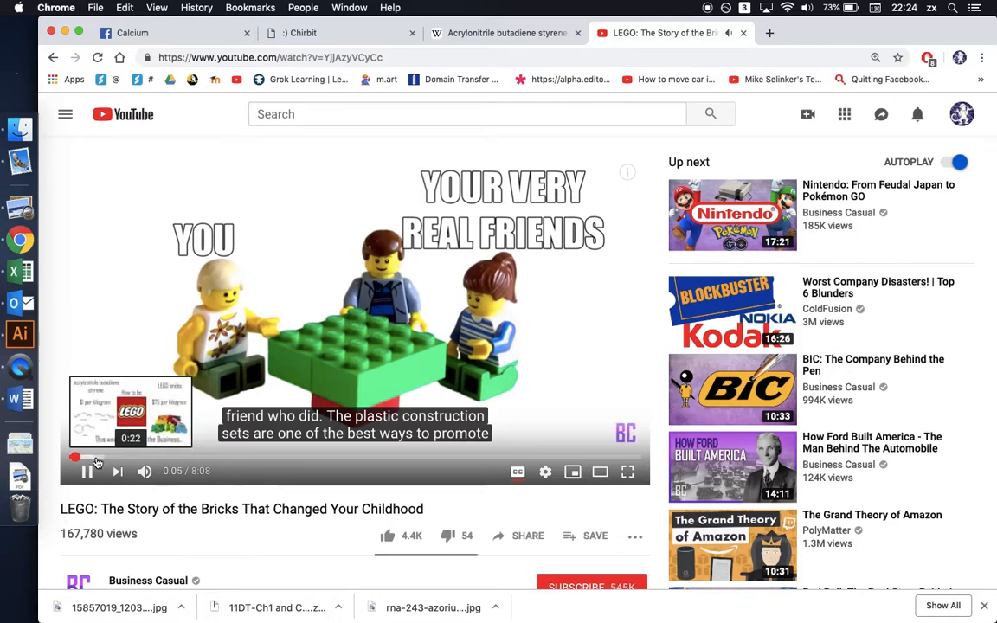
left_click(86, 457)
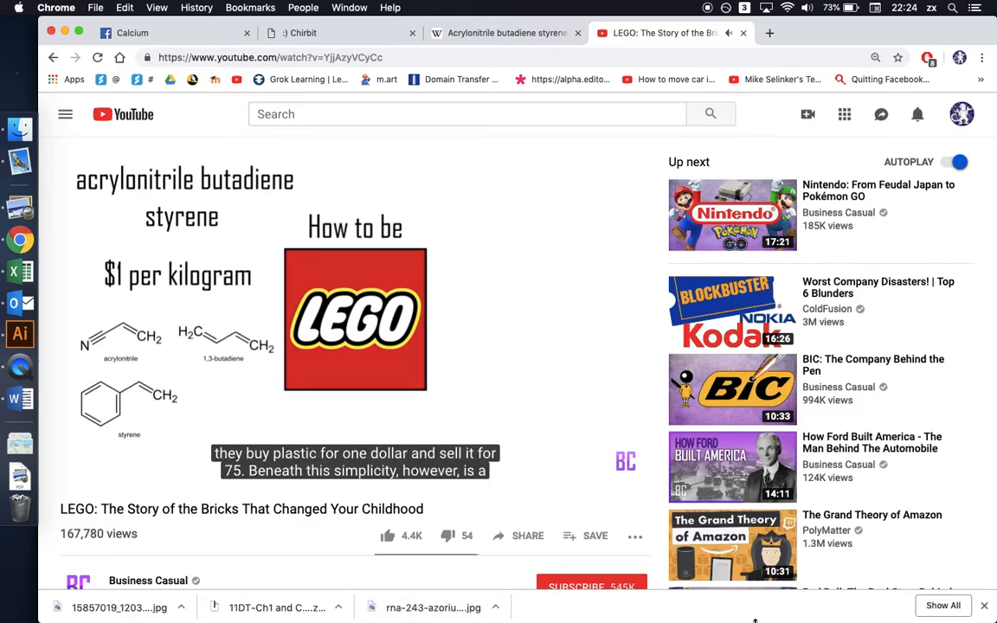
mouse_move(339, 362)
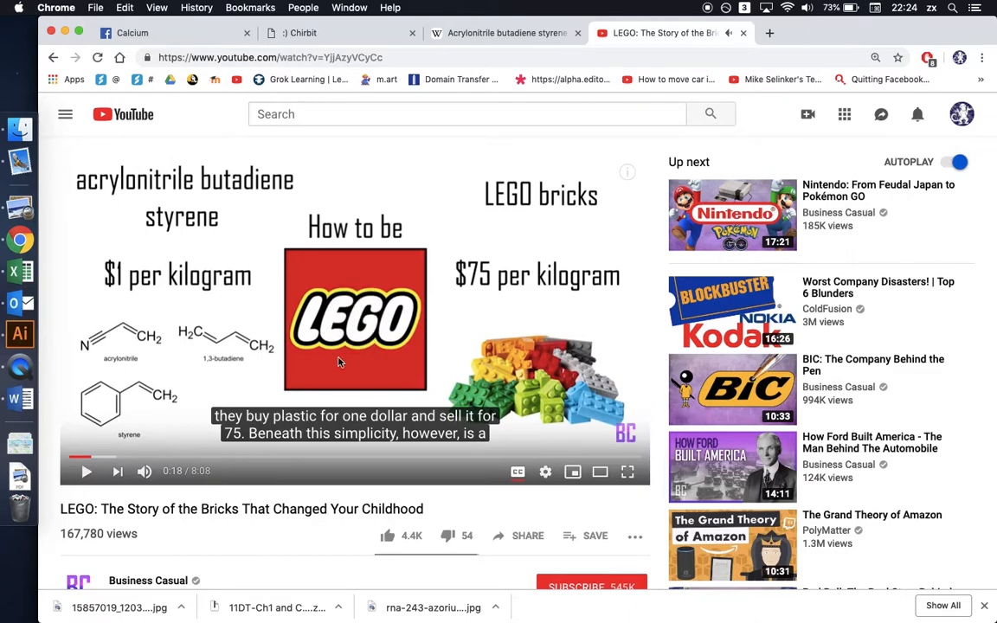
mouse_move(124, 345)
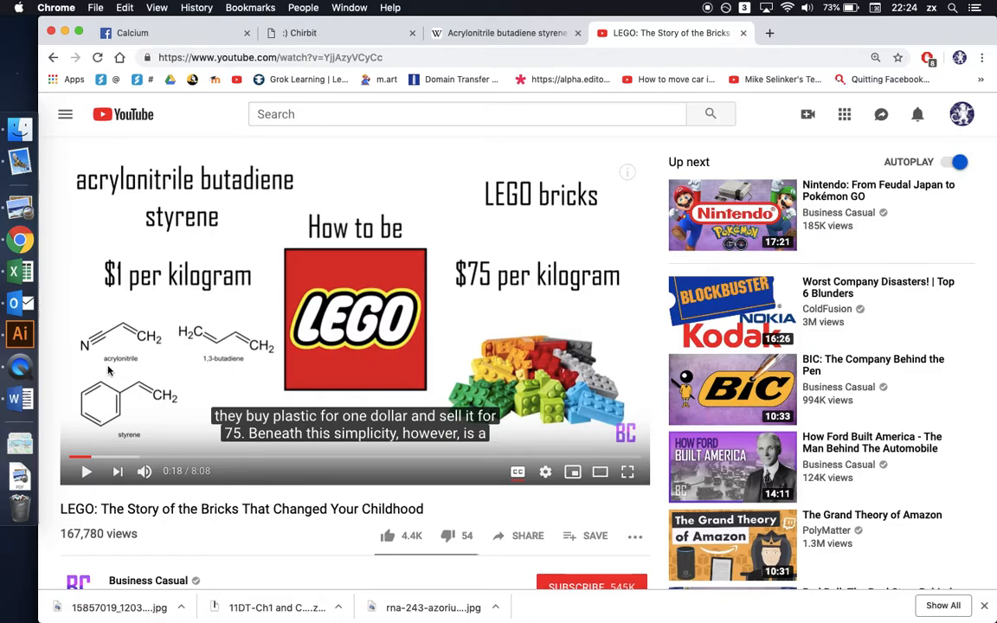
mouse_move(159, 367)
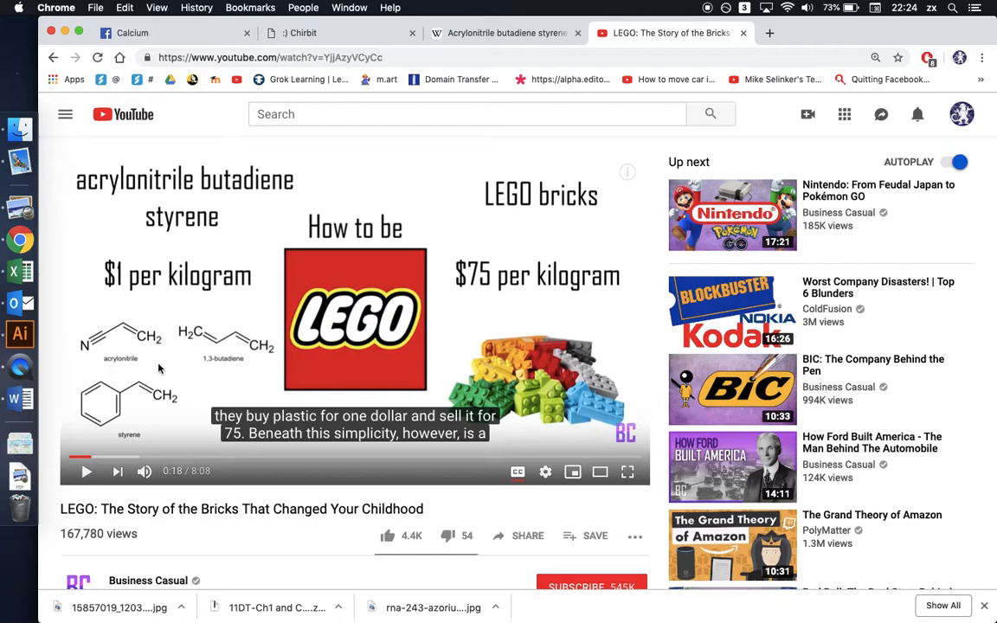
mouse_move(218, 372)
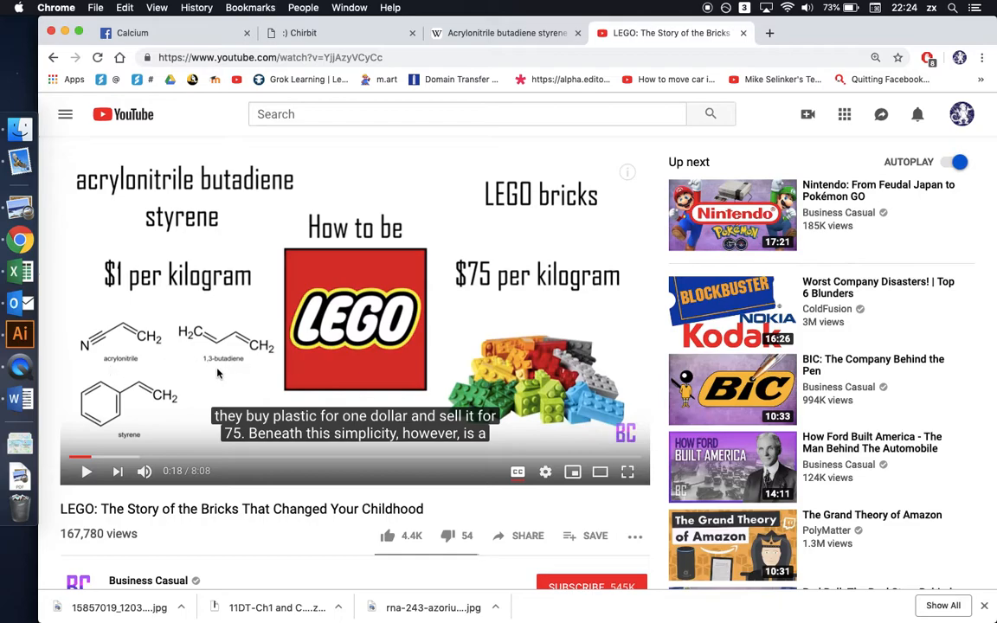
mouse_move(137, 450)
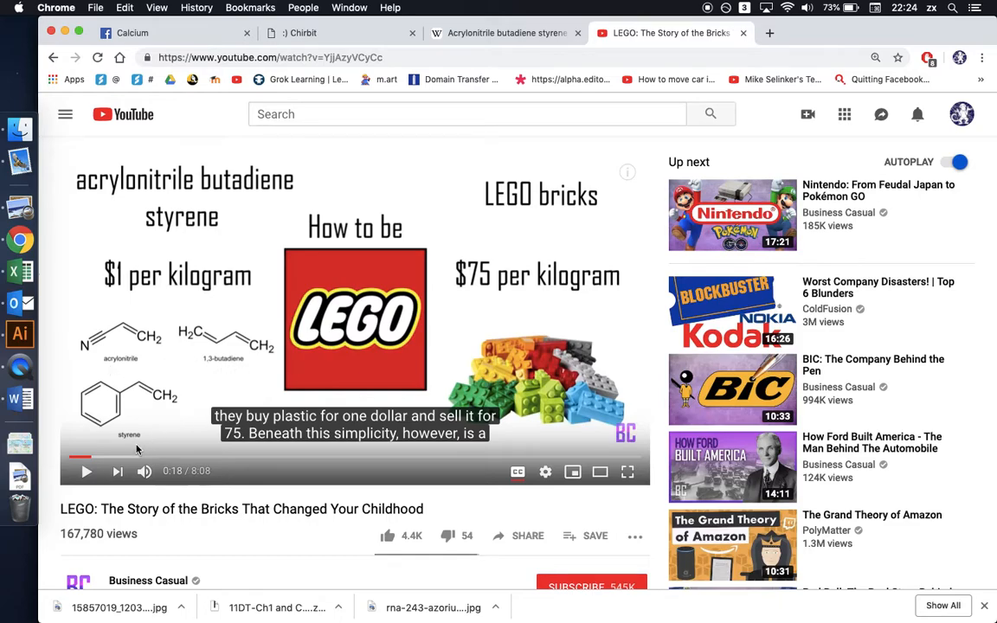
left_click(506, 33)
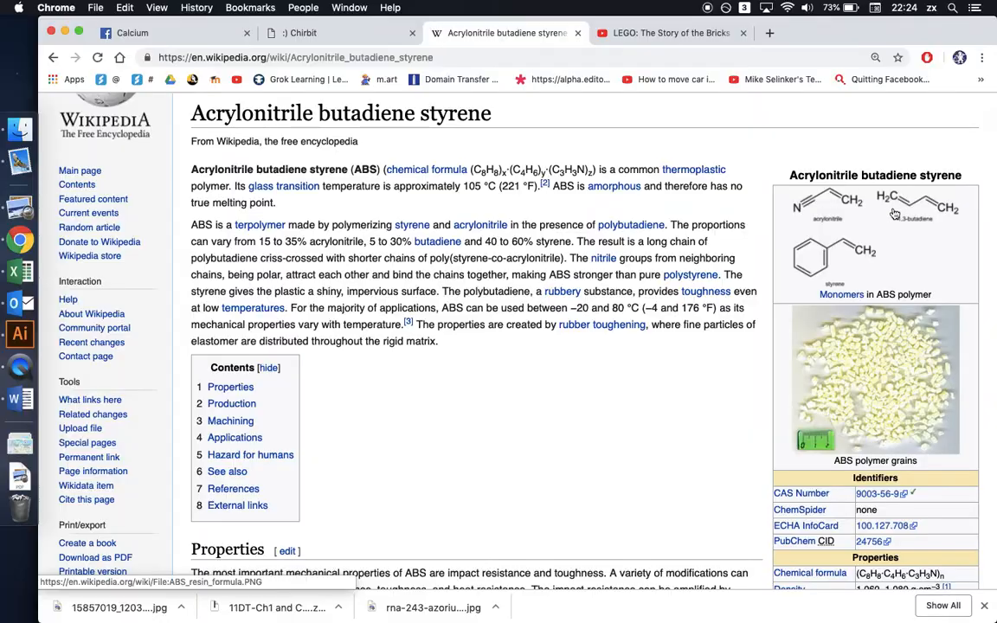
Scroll down the ABS Wikipedia article
scroll("down", 3)
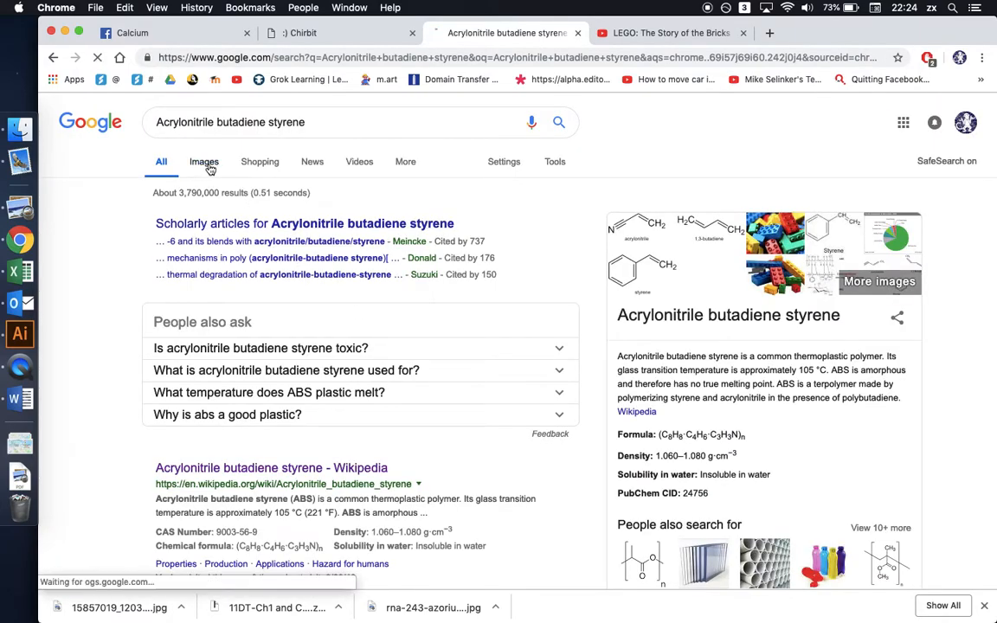
View image results for Acrylonitrile butadiene styrene and preview the labelled monomer structure illustration
left_click(203, 161)
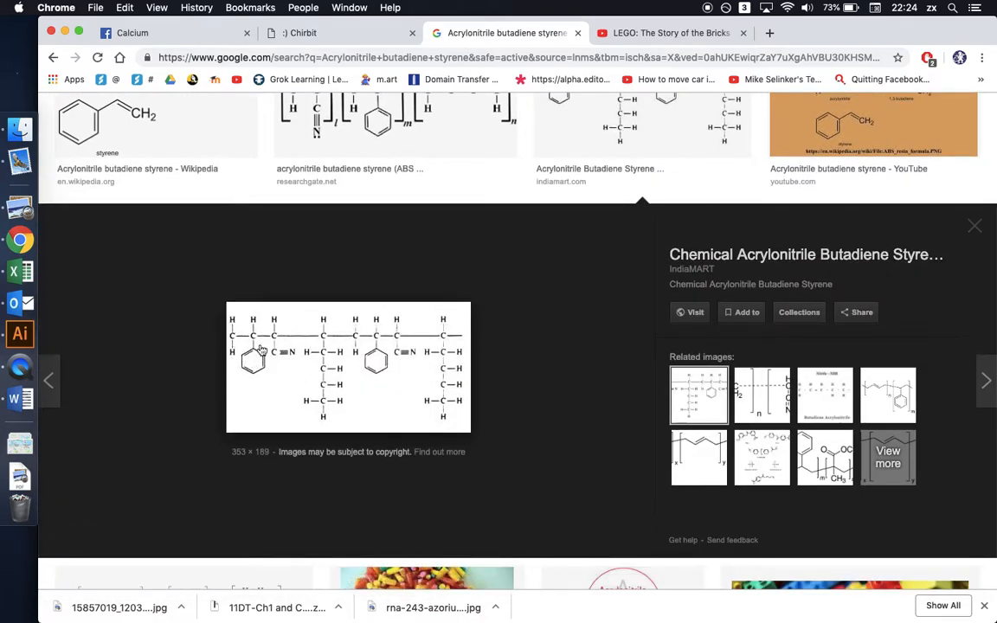
mouse_move(511, 406)
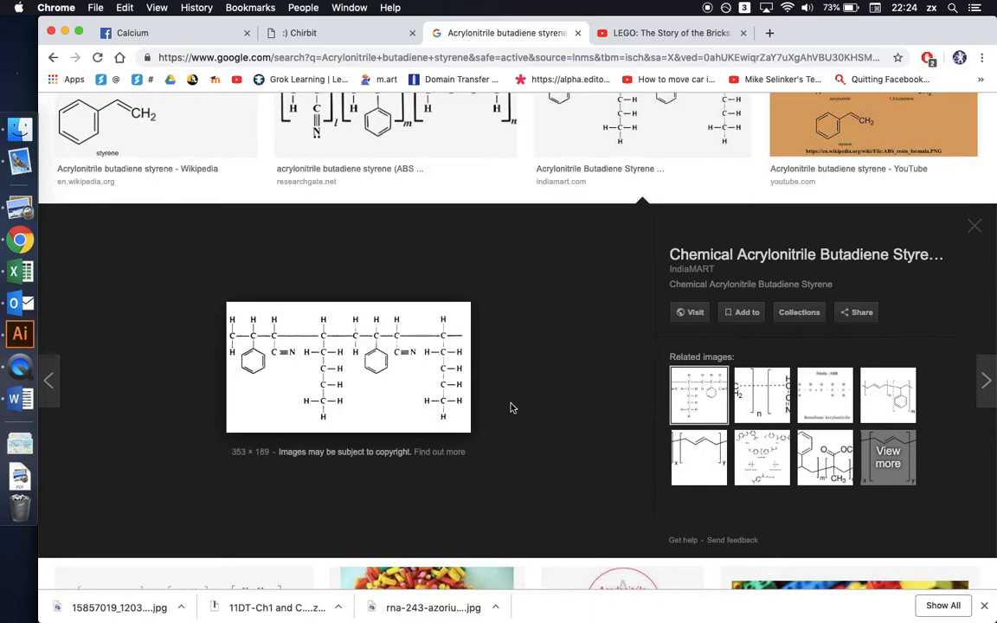
scroll("down", 3)
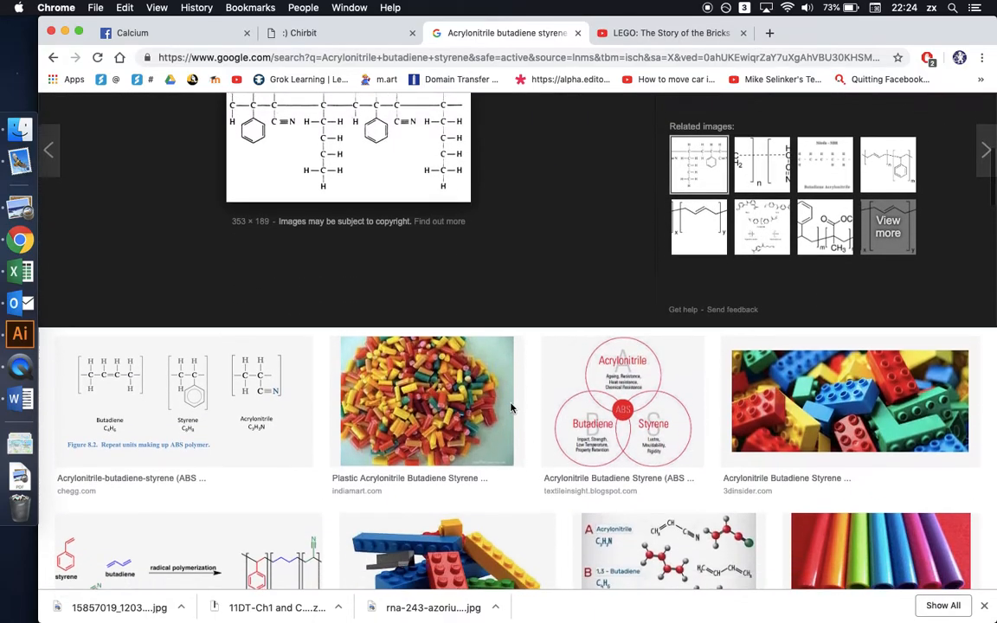
scroll("down", 3)
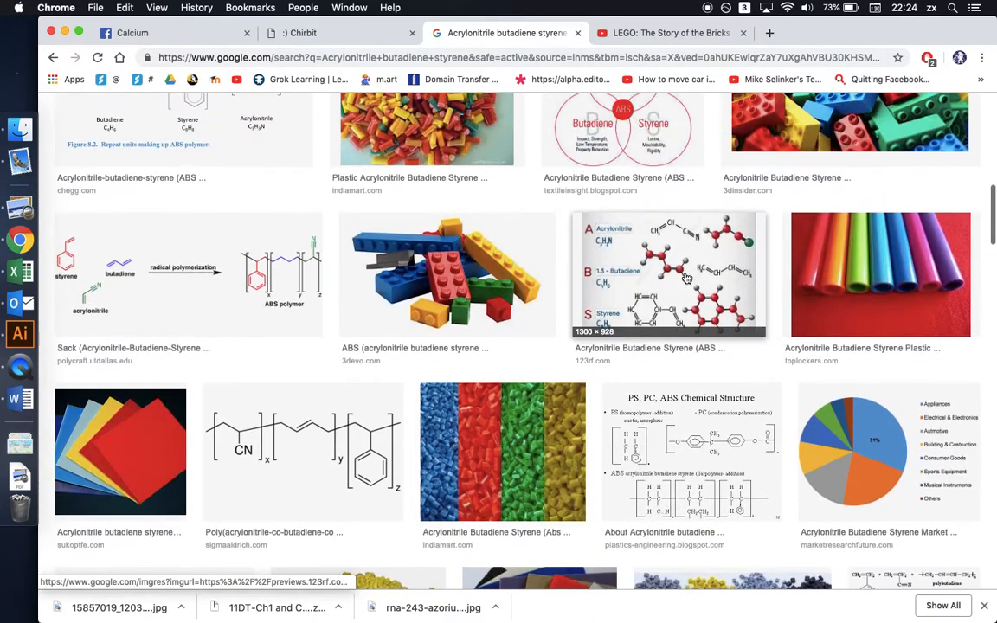
left_click(669, 274)
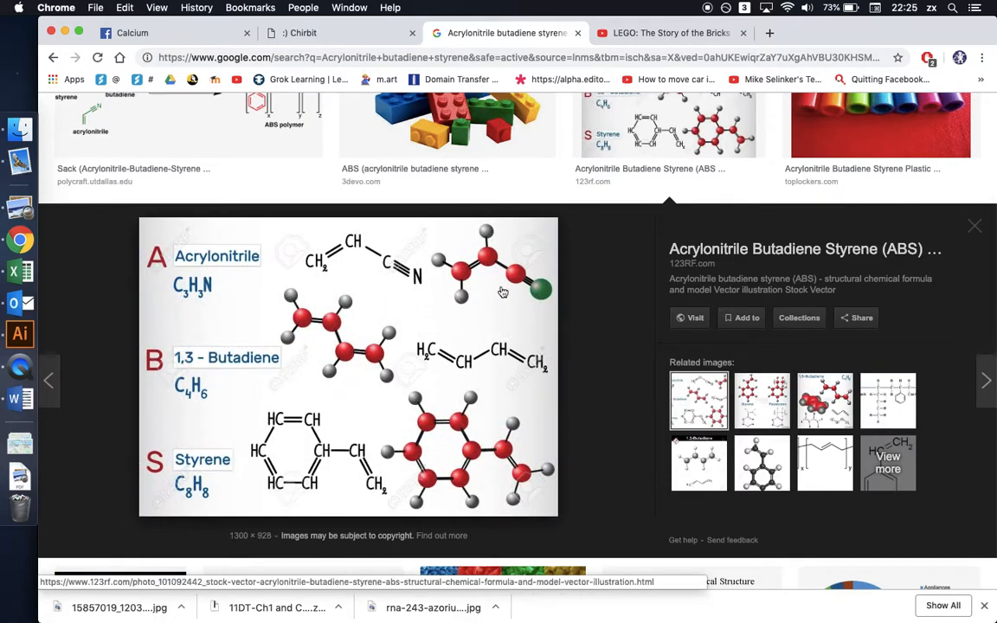
scroll("down", 3)
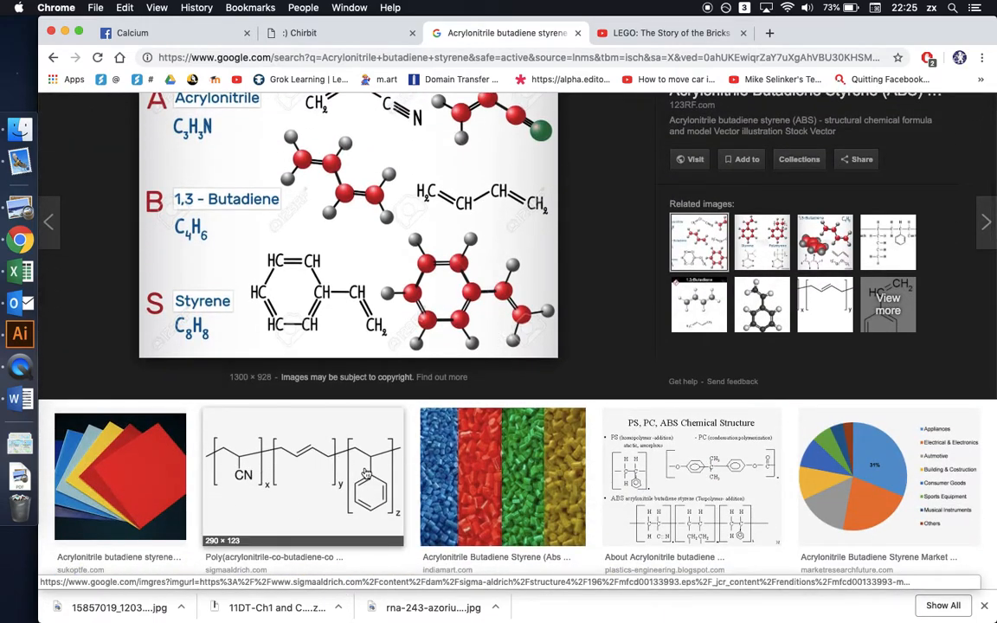
mouse_move(386, 459)
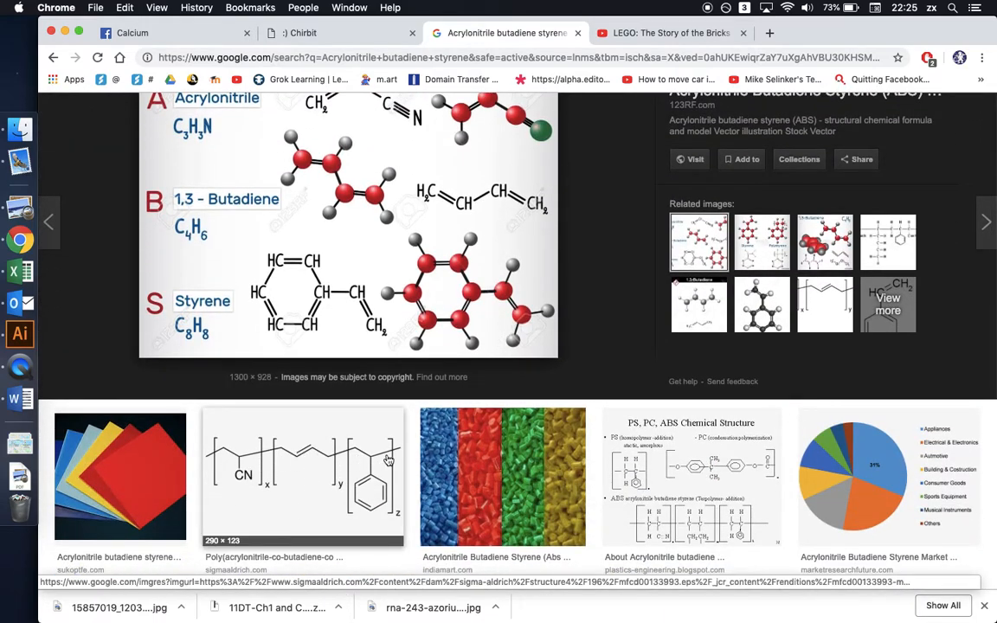
scroll("down", 3)
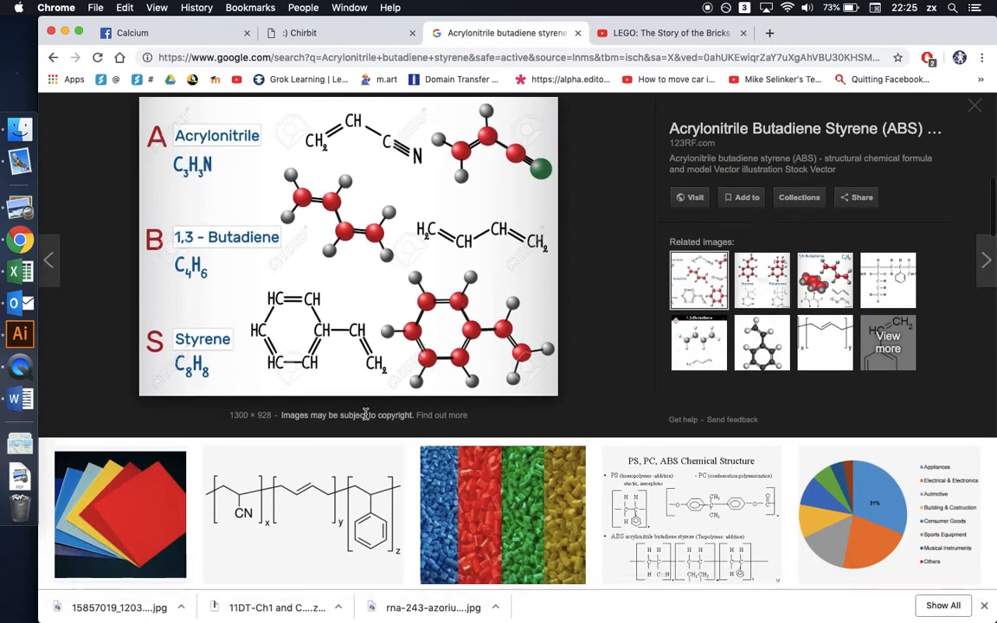
left_click(974, 105)
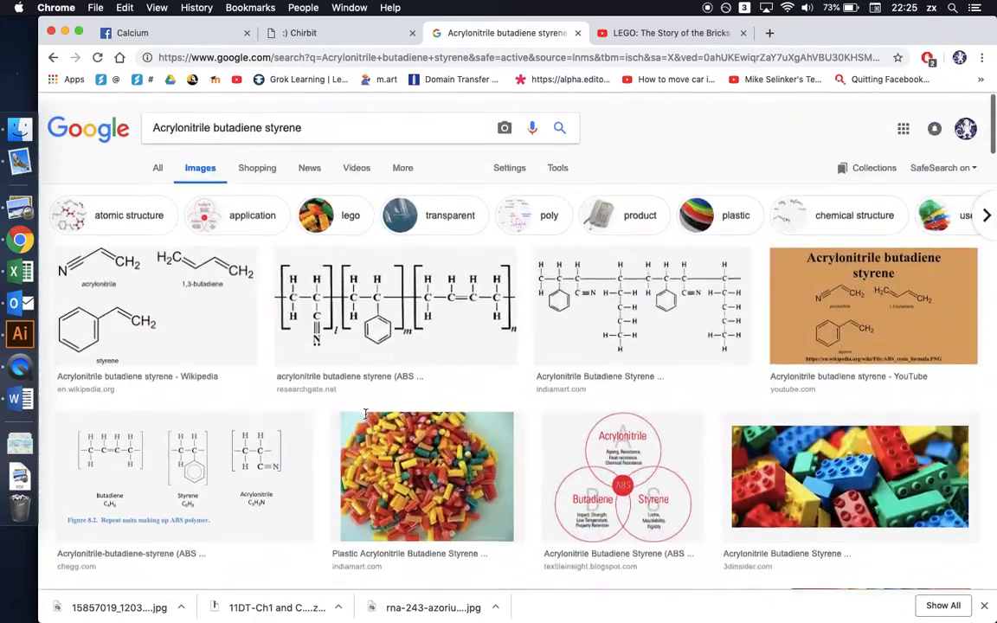
Filter the image results to atomic structure
scroll("down", 3)
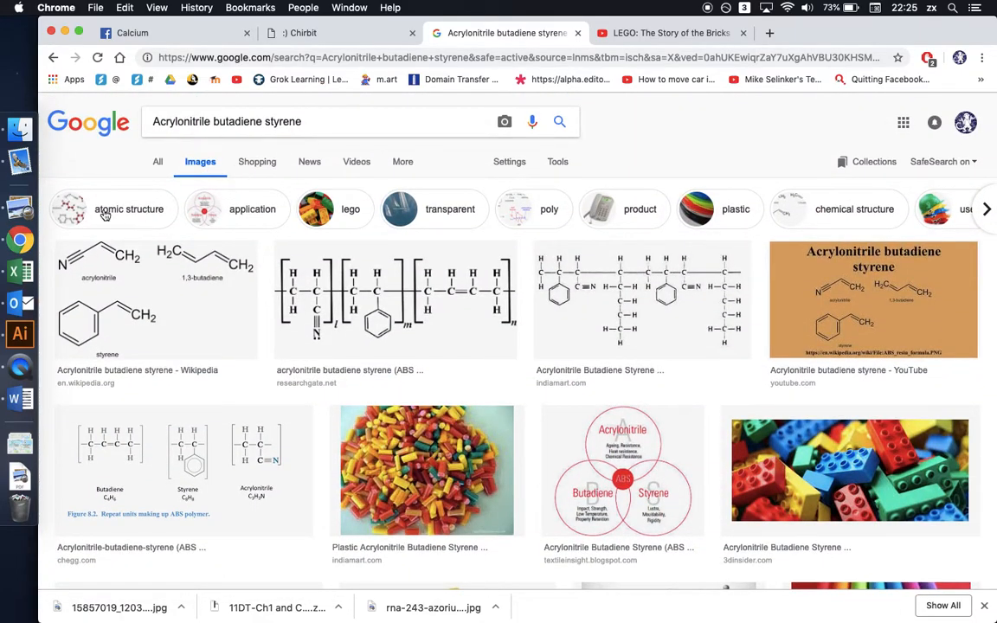
left_click(128, 208)
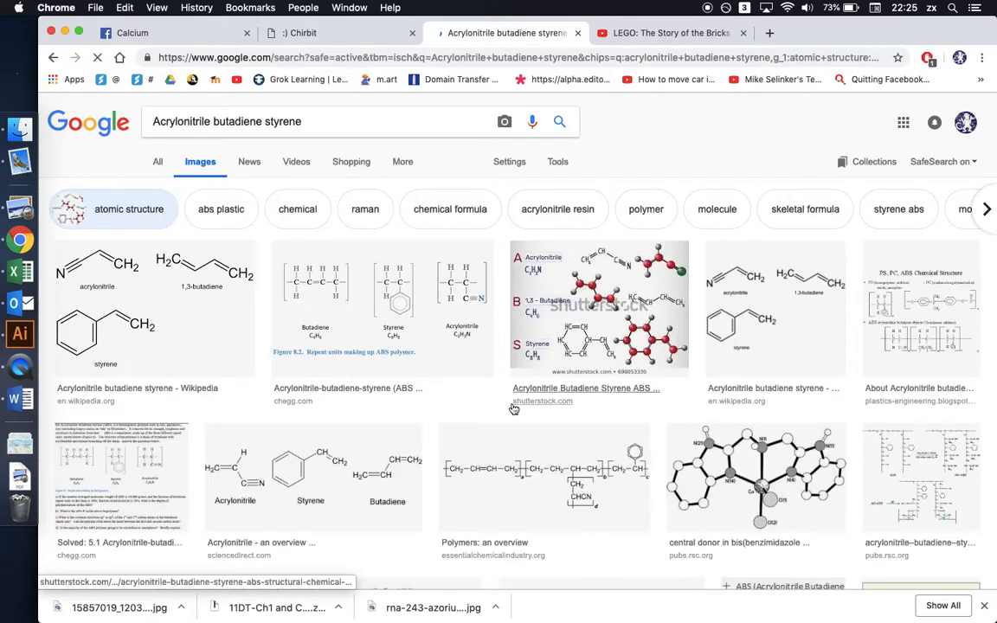
scroll("down", 3)
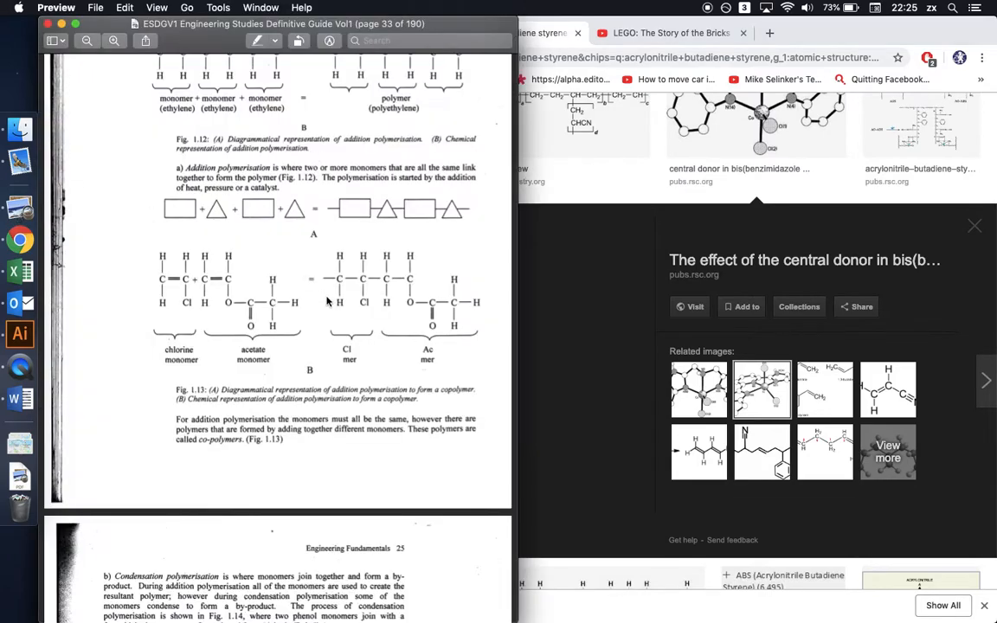
mouse_move(249, 212)
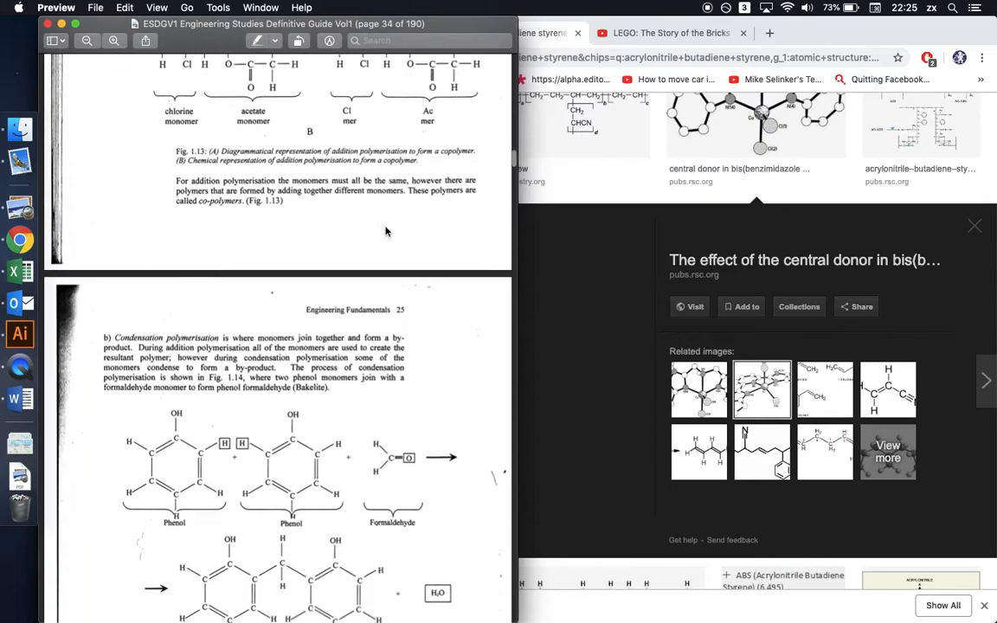
Scroll from condensation polymerisation to Fig. 1.15 and Table 1.6 on page 35
scroll("down", 3)
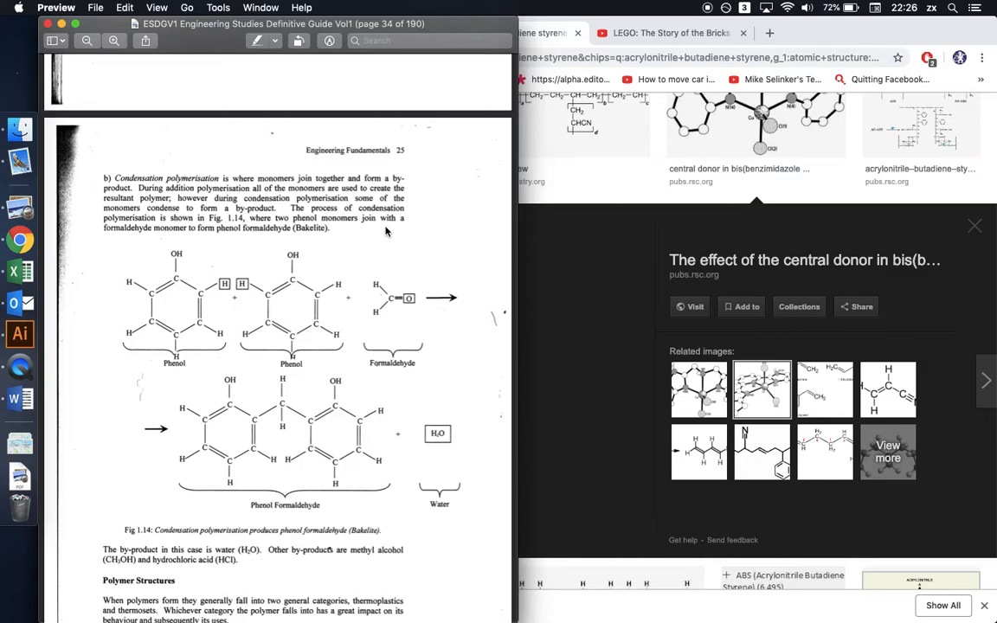
mouse_move(269, 310)
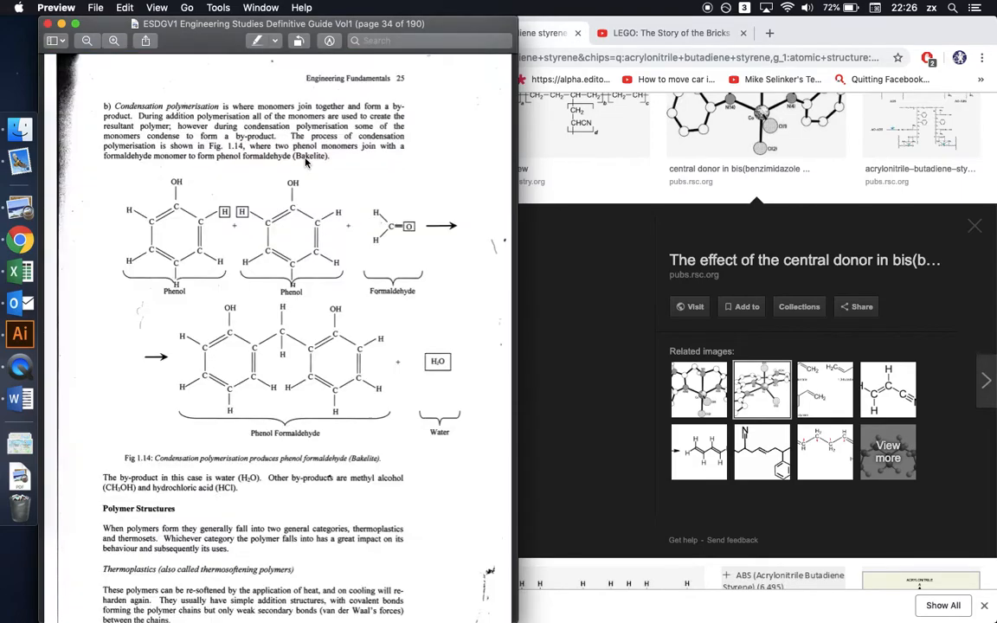
scroll("down", 3)
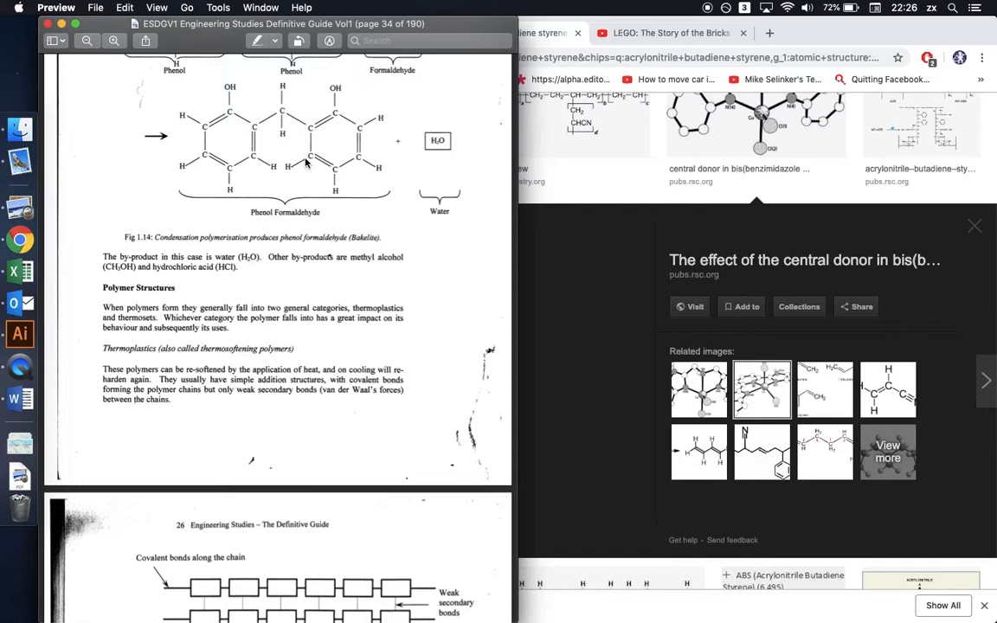
scroll("down", 3)
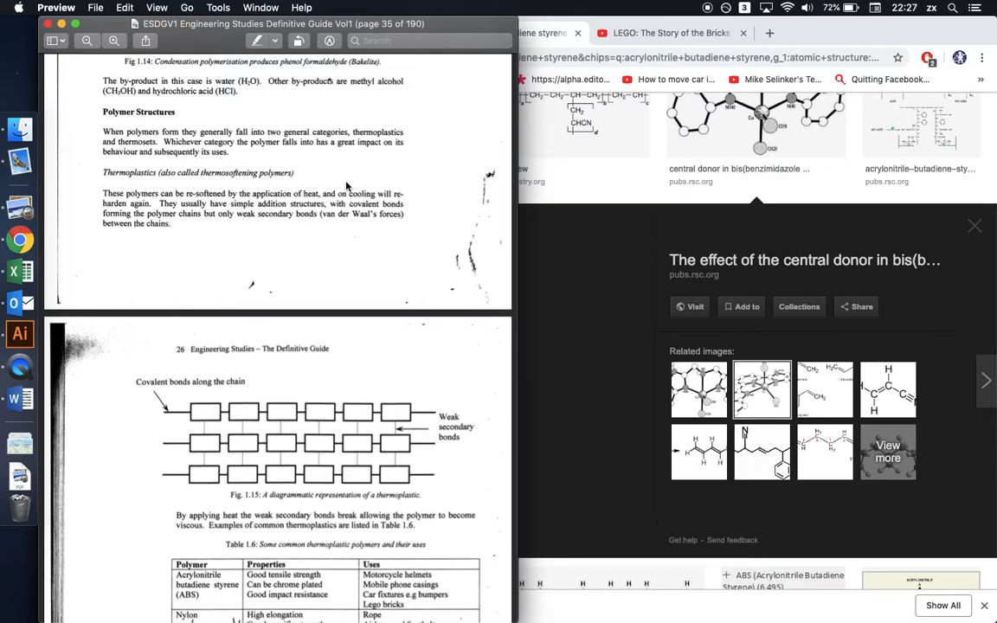
scroll("down", 3)
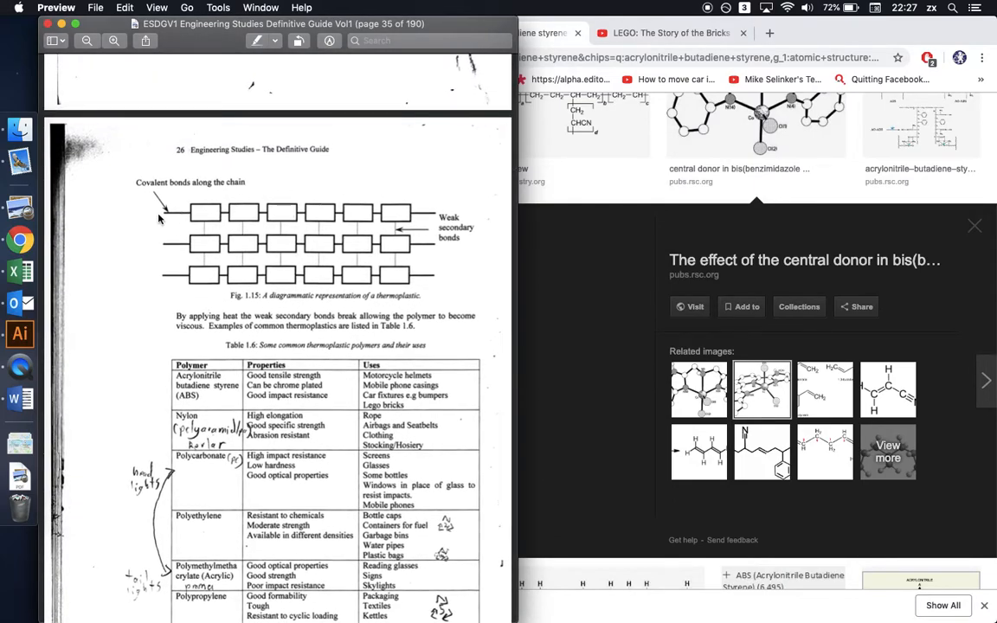
mouse_move(269, 215)
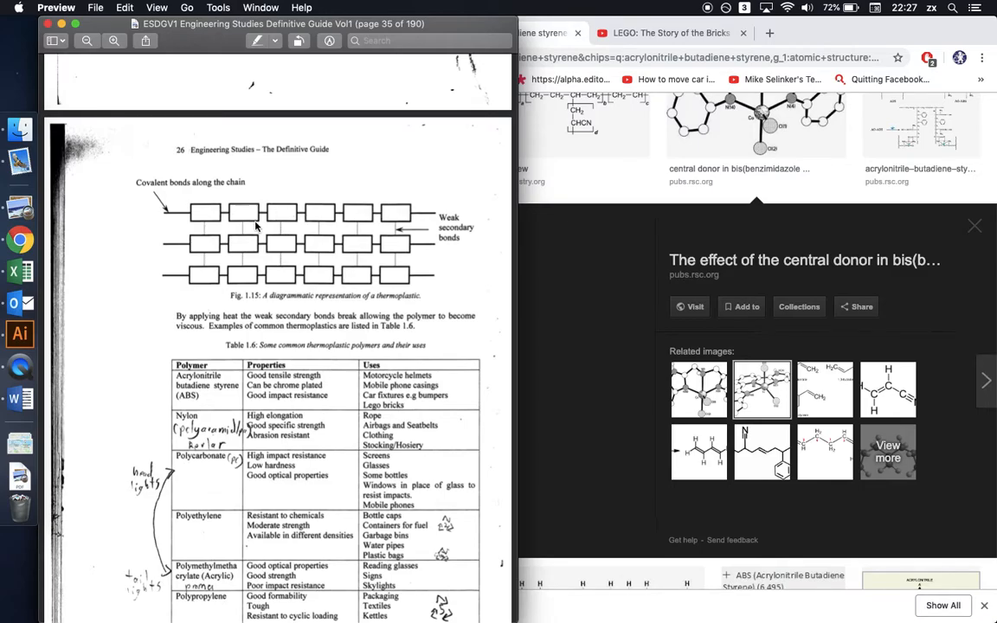
mouse_move(238, 212)
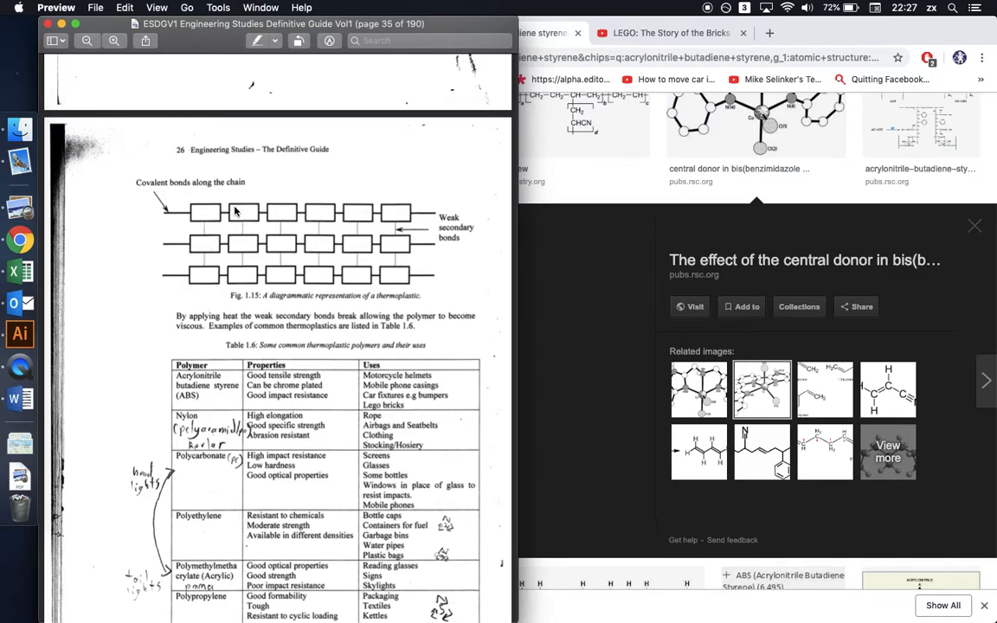
mouse_move(283, 257)
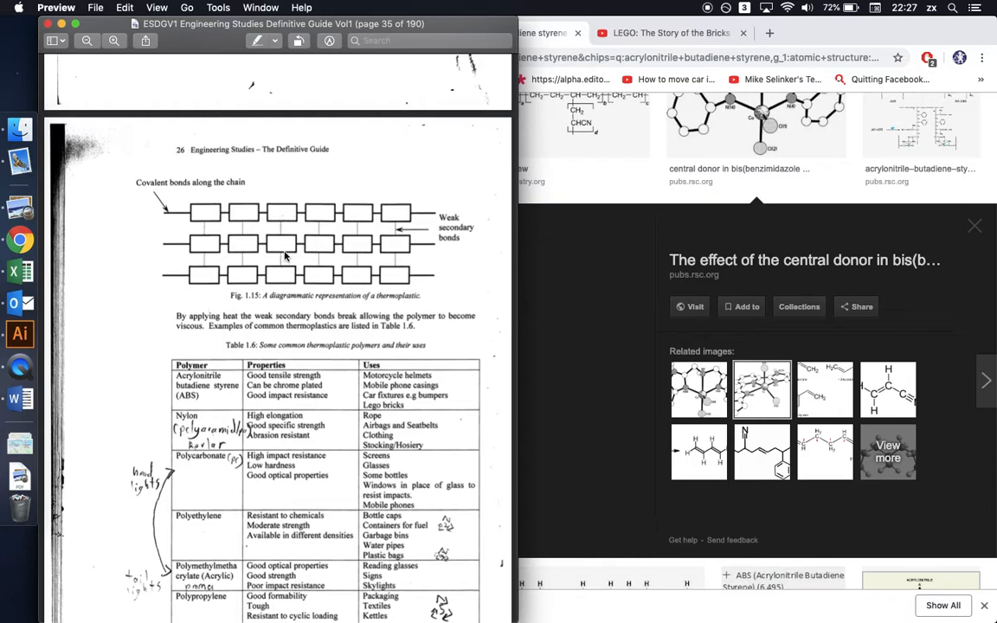
mouse_move(415, 426)
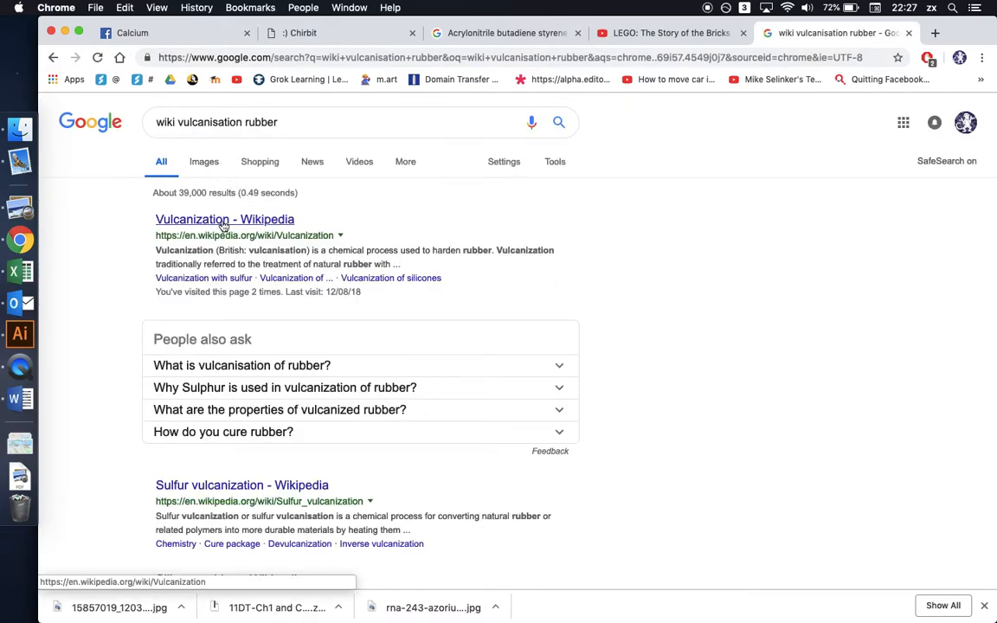
Open the Vulcanization Wikipedia result, then enlarge the Sulfur vulcanization image result
left_click(224, 219)
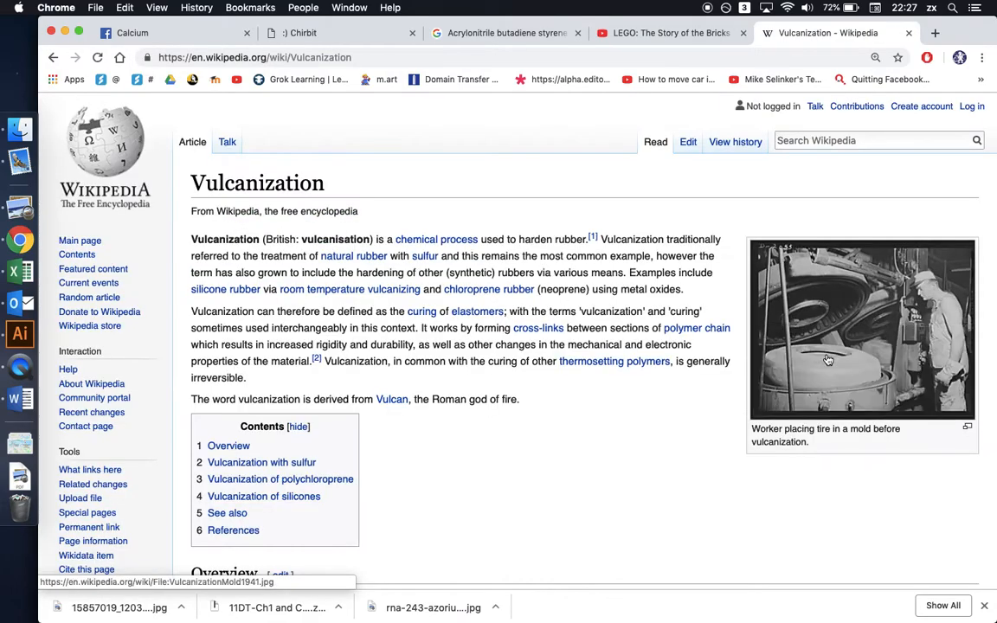
scroll("down", 3)
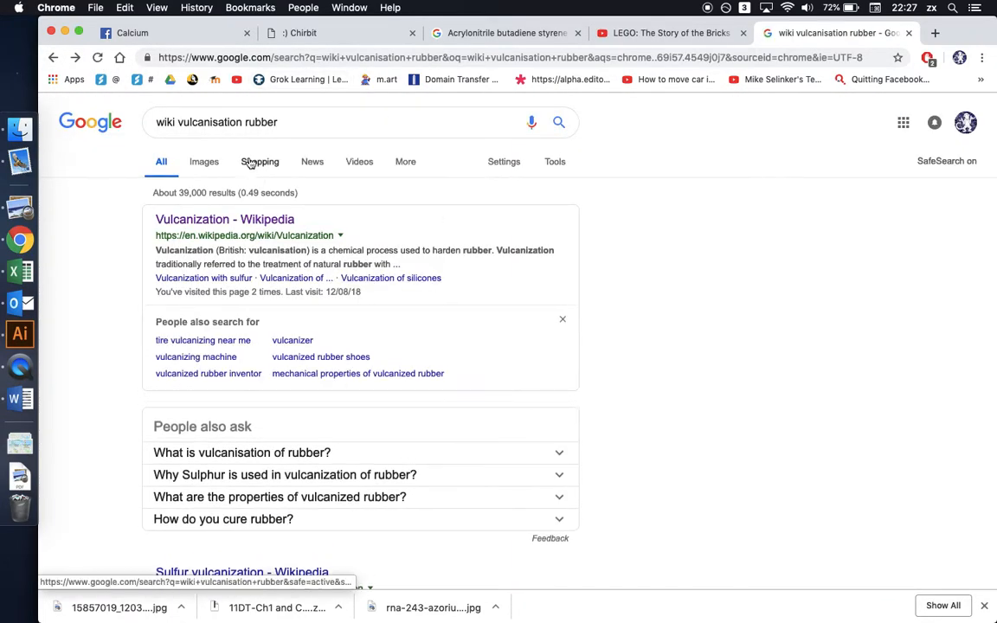
left_click(204, 161)
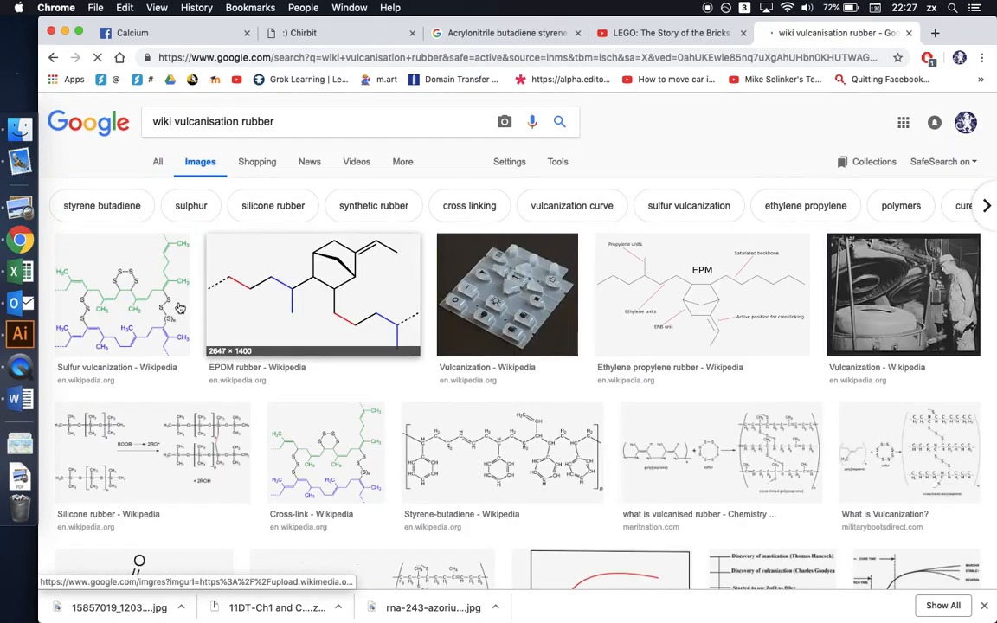
left_click(121, 295)
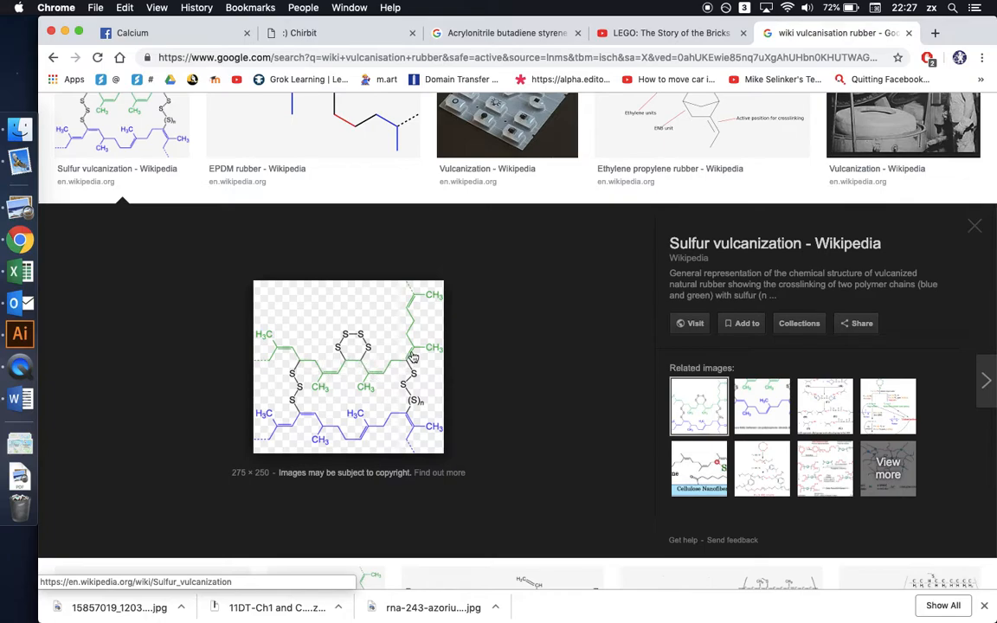
mouse_move(354, 437)
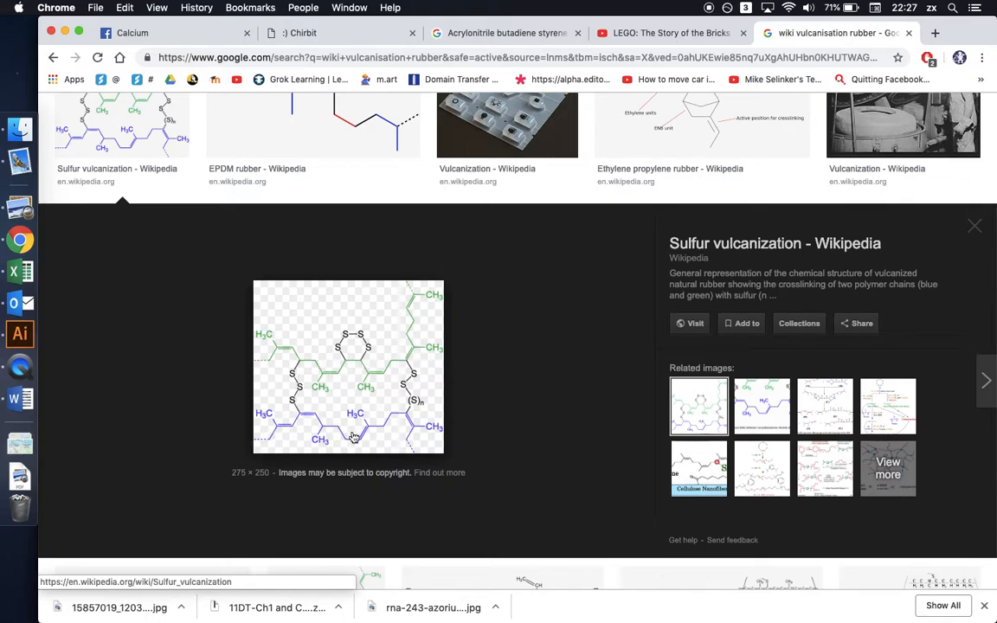
mouse_move(409, 387)
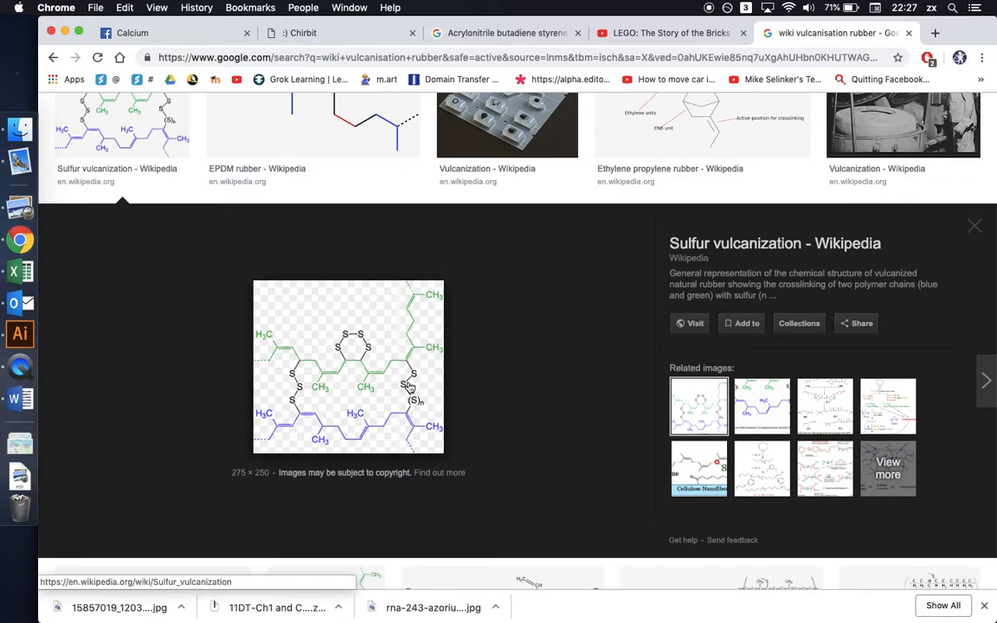
mouse_move(303, 387)
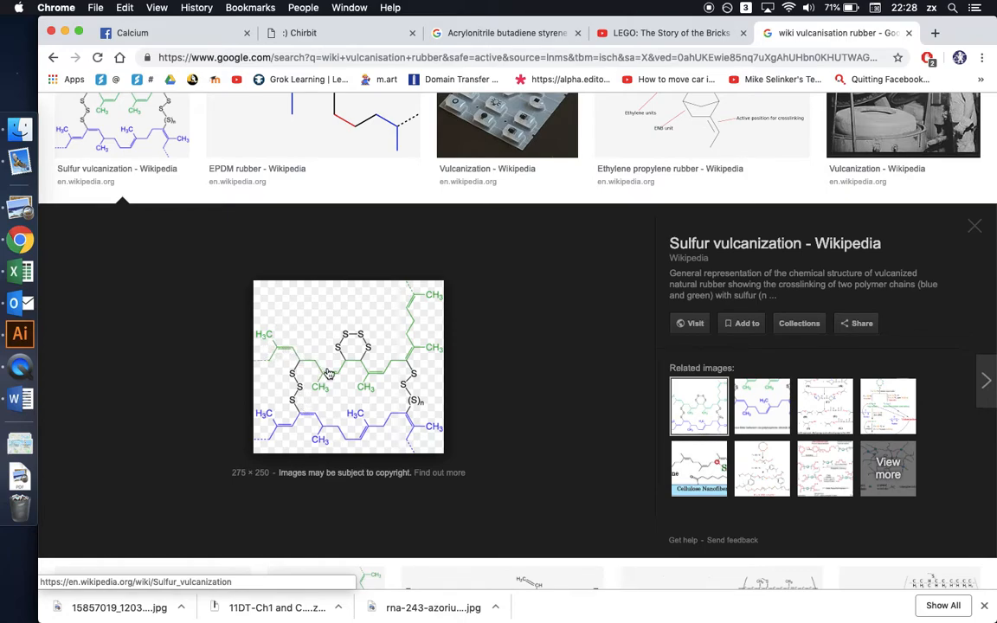
mouse_move(363, 424)
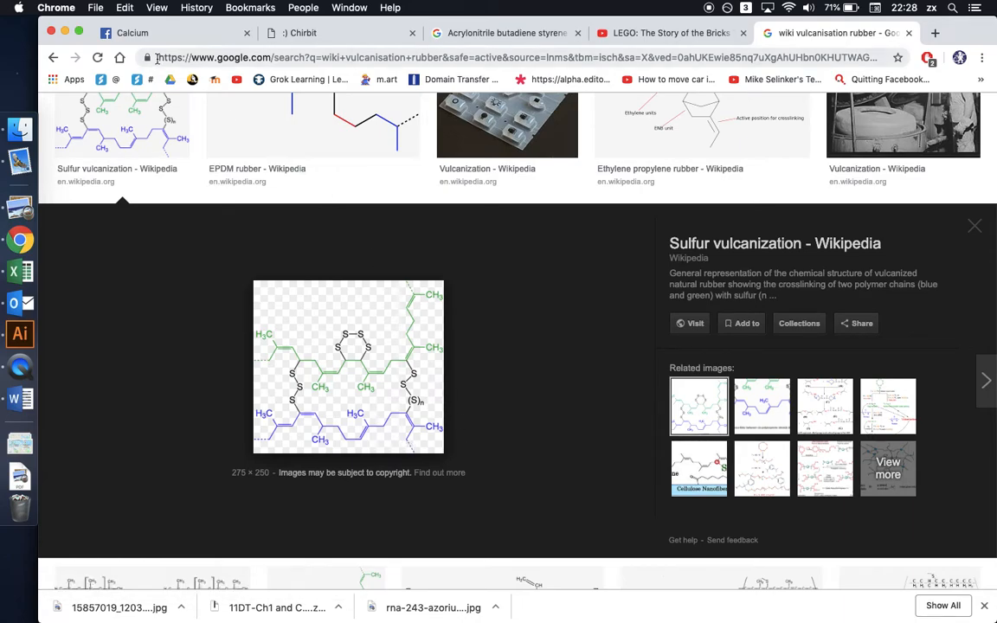
left_click(131, 32)
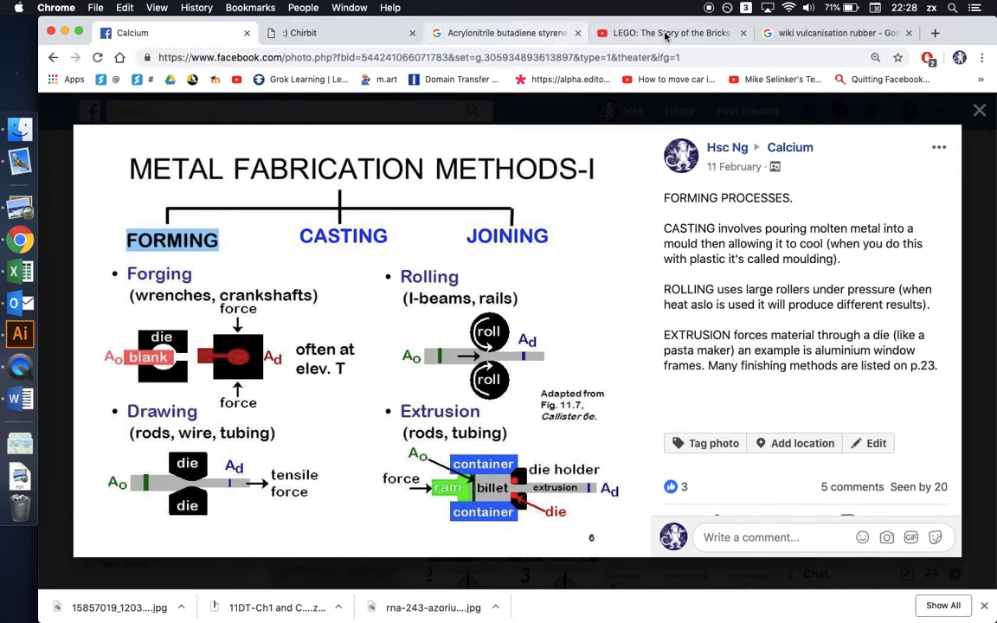
Switch to the LEGO: The Story of the Bricks video, then back to the guide PDF
left_click(670, 33)
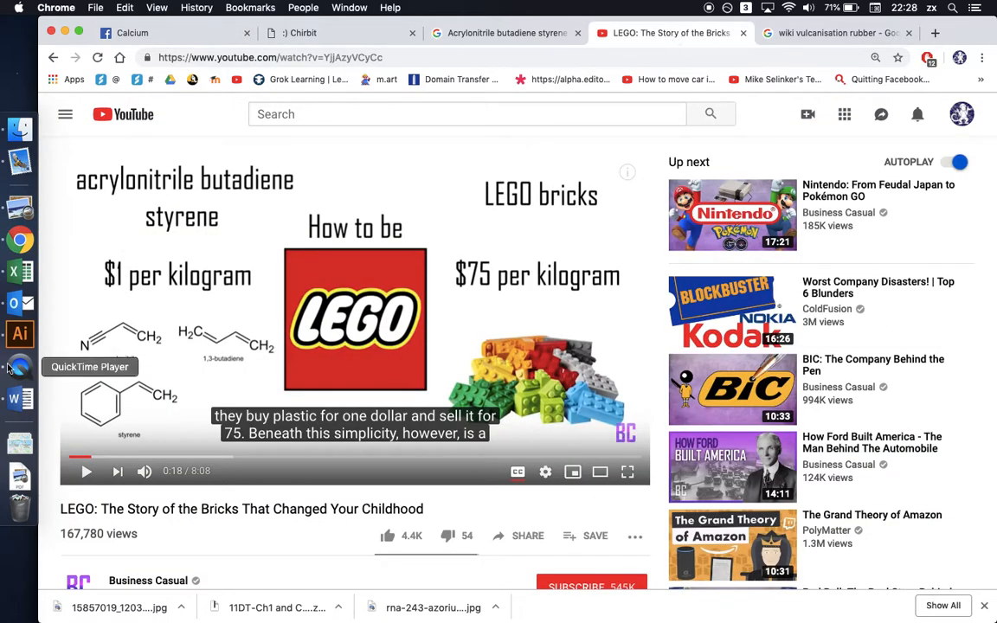
mouse_move(19, 239)
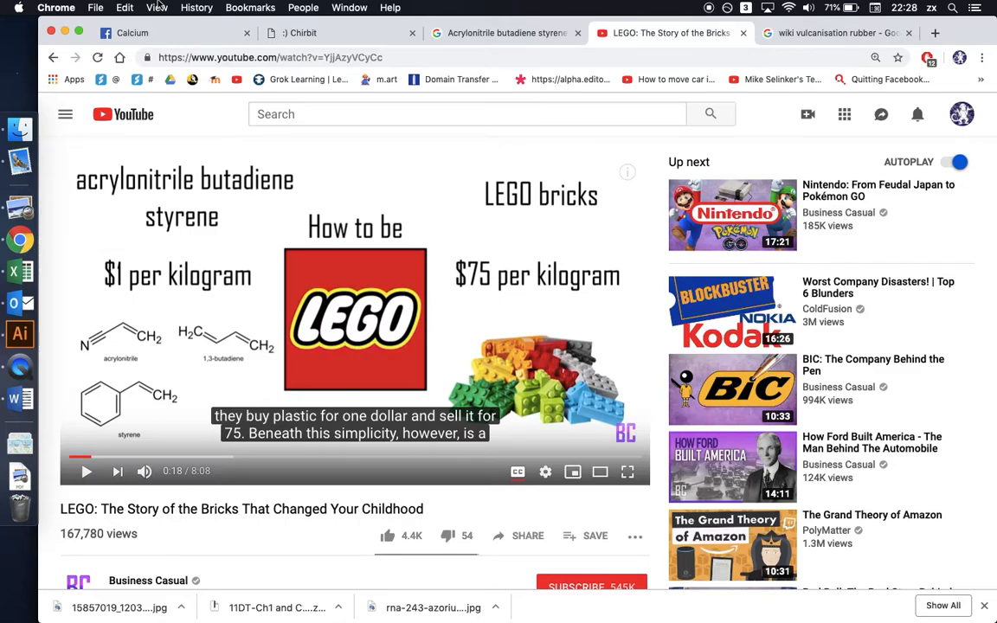
left_click(156, 33)
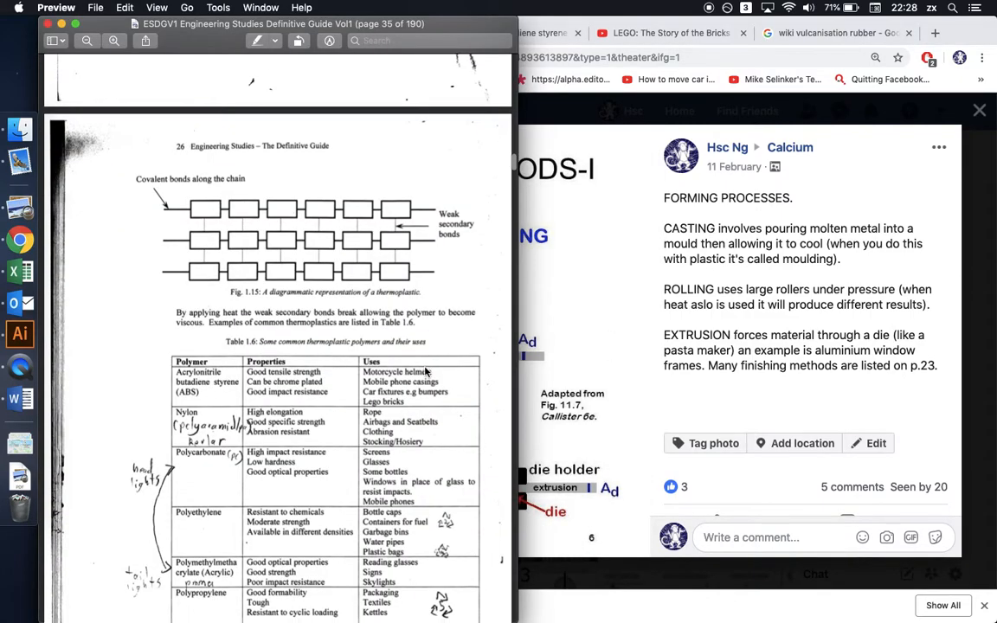
Scroll slightly through Table 1.6 of thermoplastic polymers on page 35
scroll("down", 3)
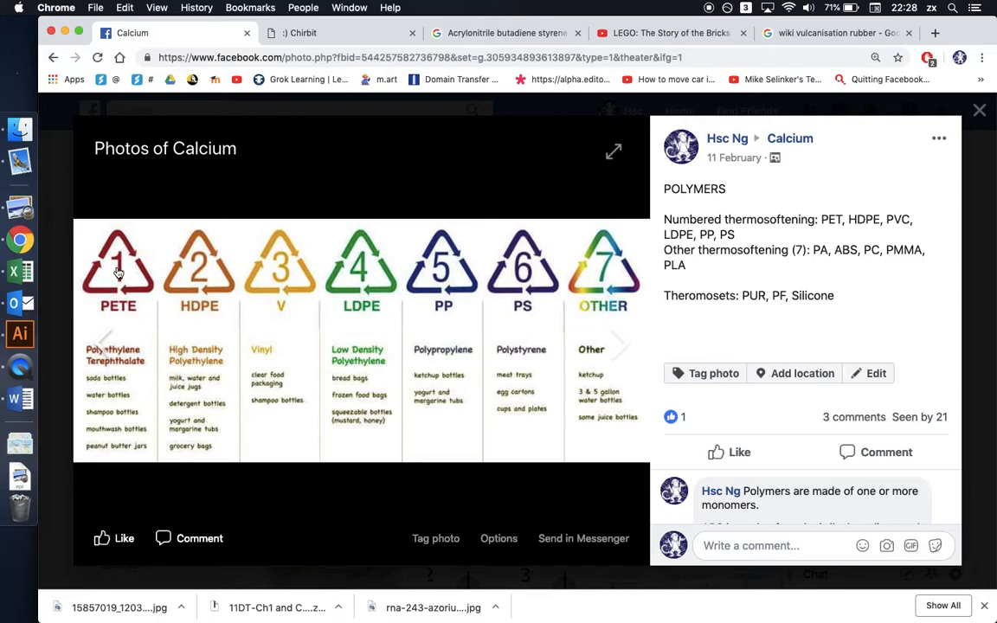
mouse_move(219, 276)
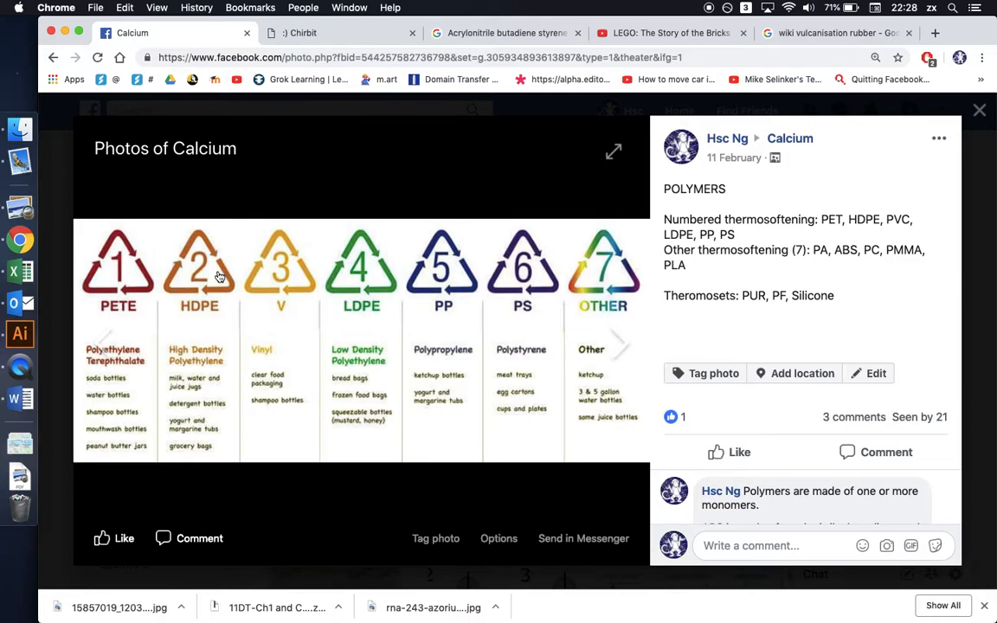
mouse_move(285, 279)
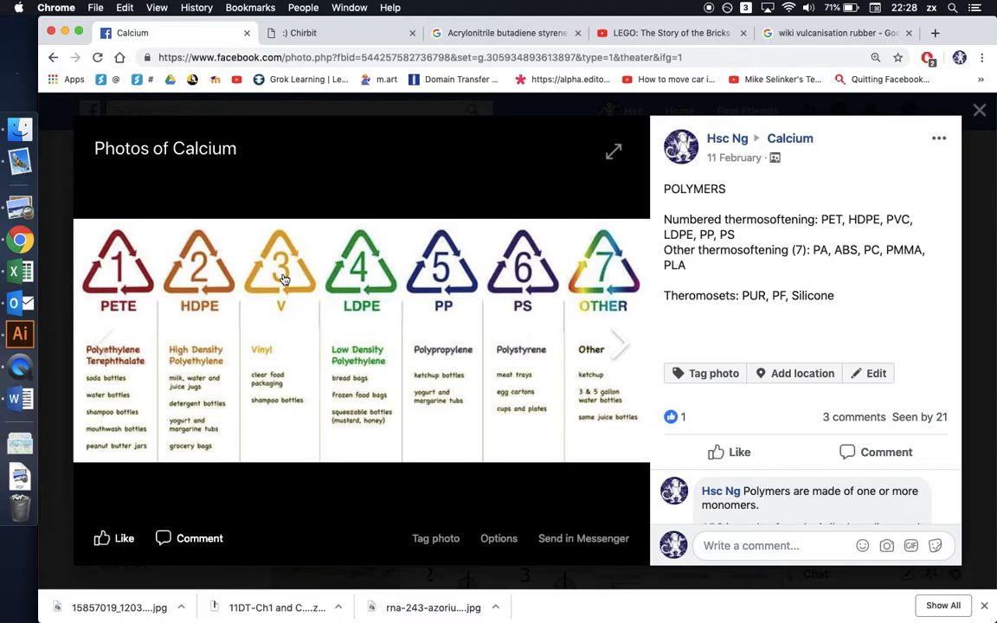
mouse_move(371, 286)
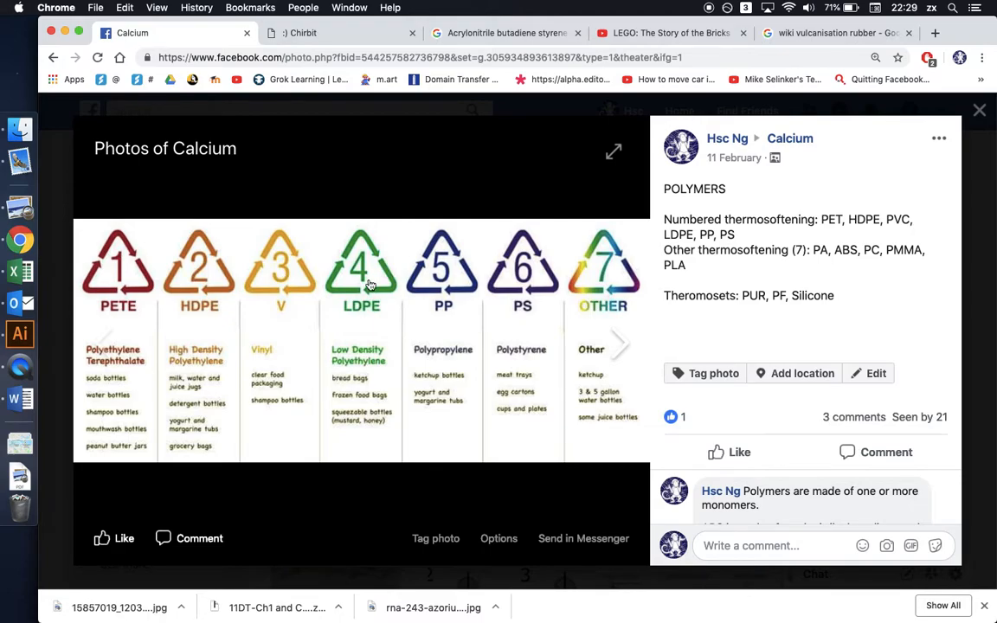
mouse_move(442, 281)
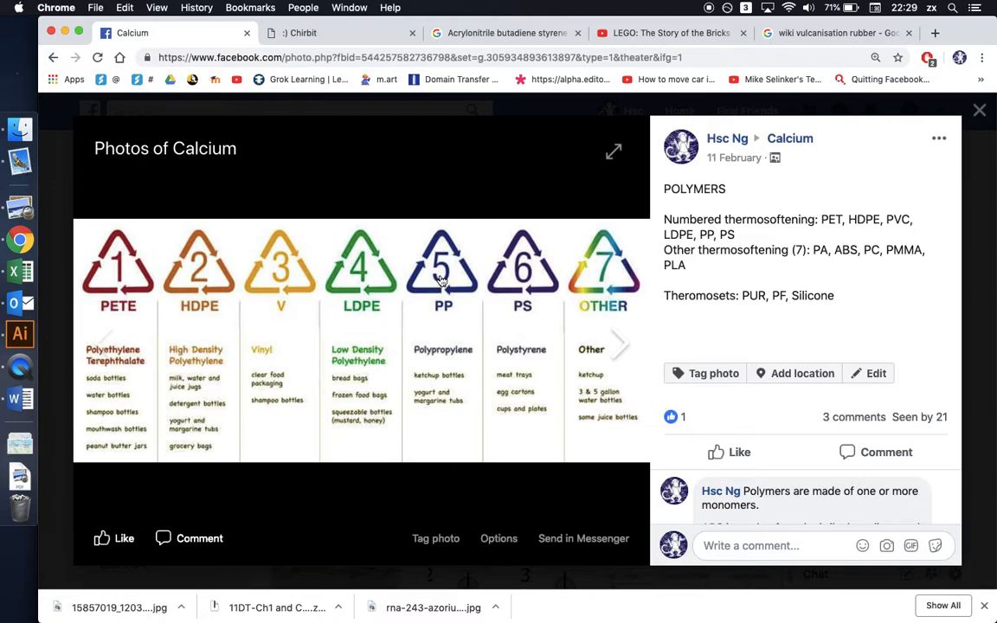
mouse_move(417, 432)
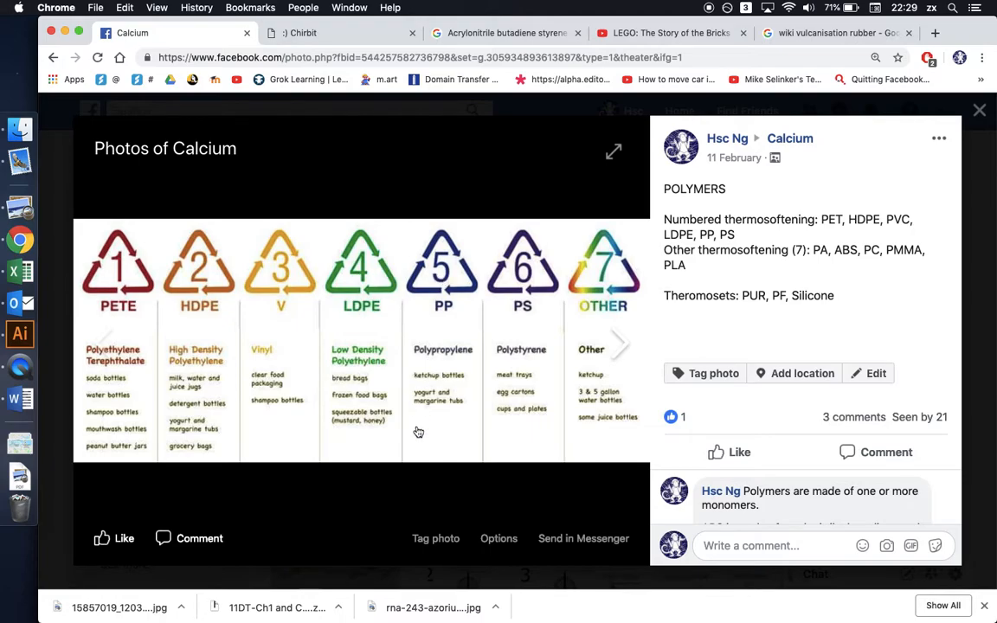
mouse_move(543, 283)
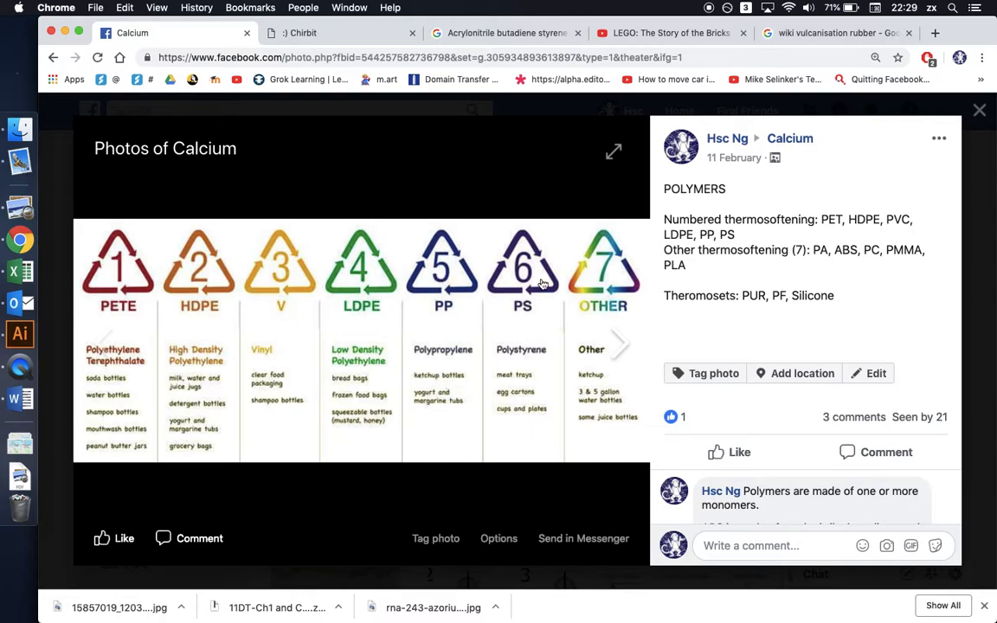
mouse_move(532, 276)
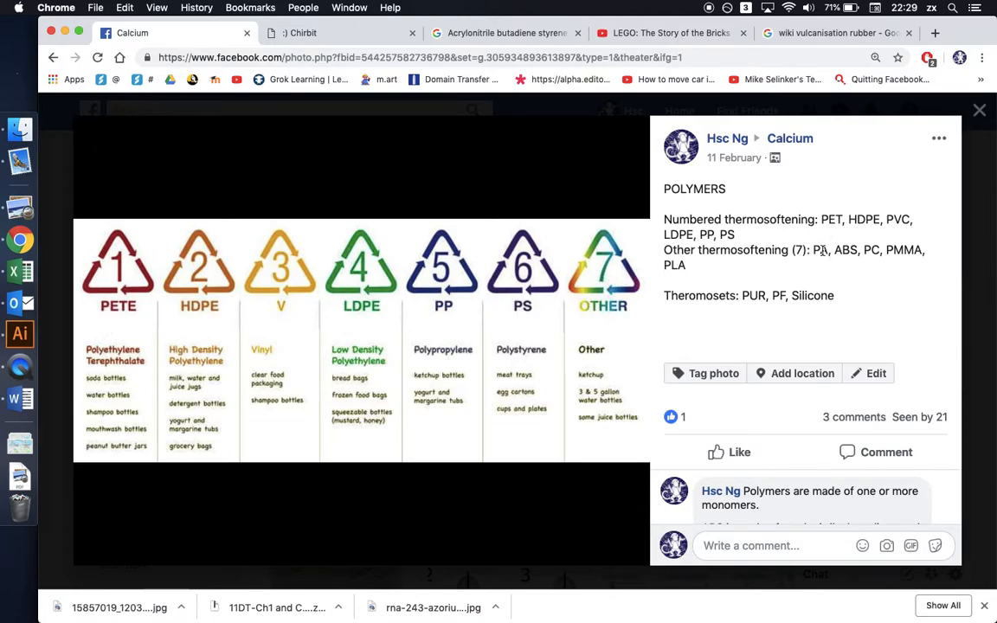
double_click(820, 250)
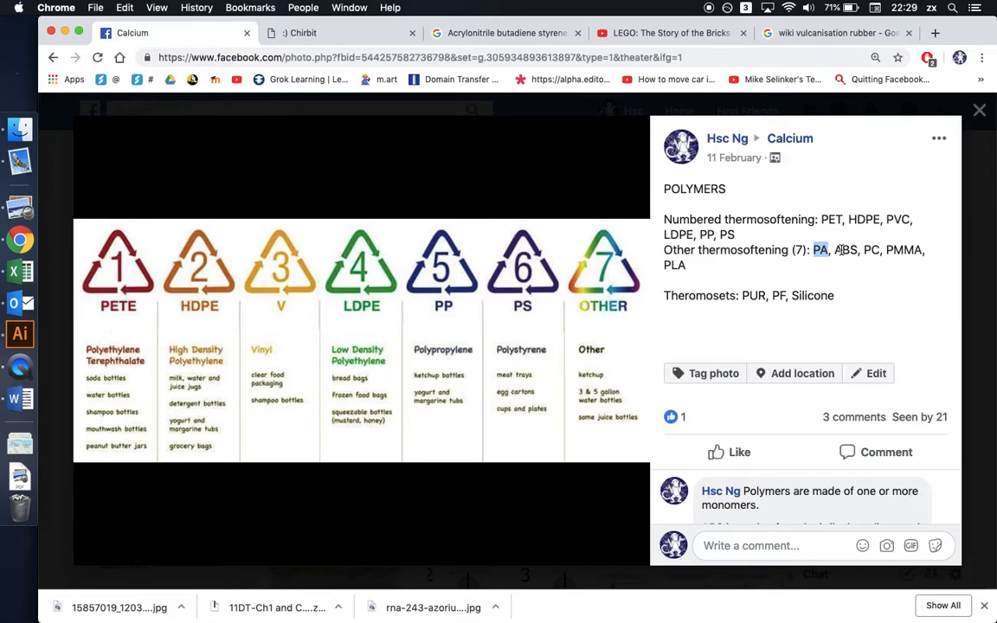
double_click(846, 249)
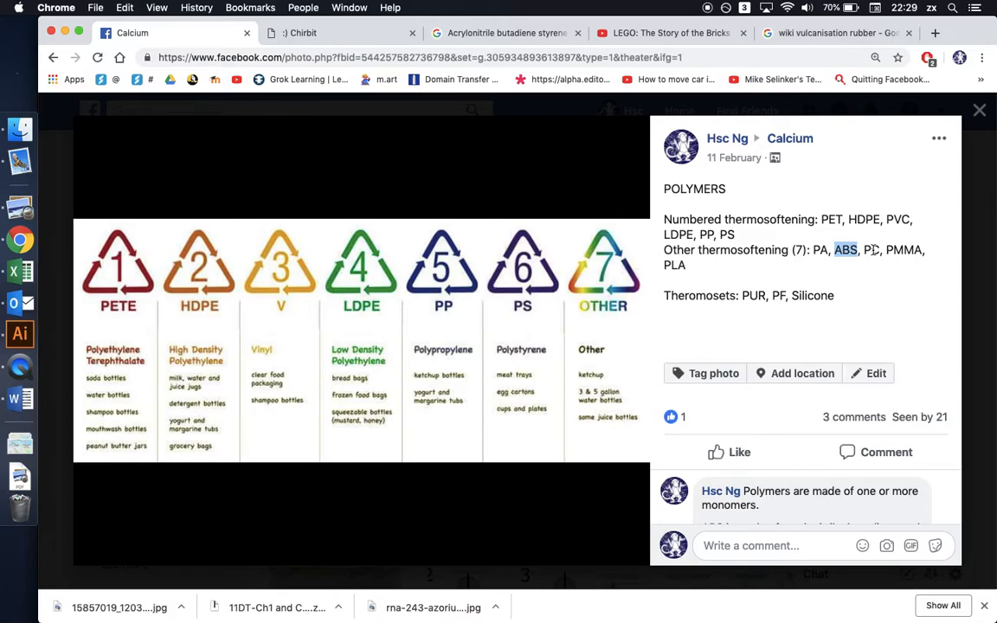
left_click_drag(834, 250, 880, 250)
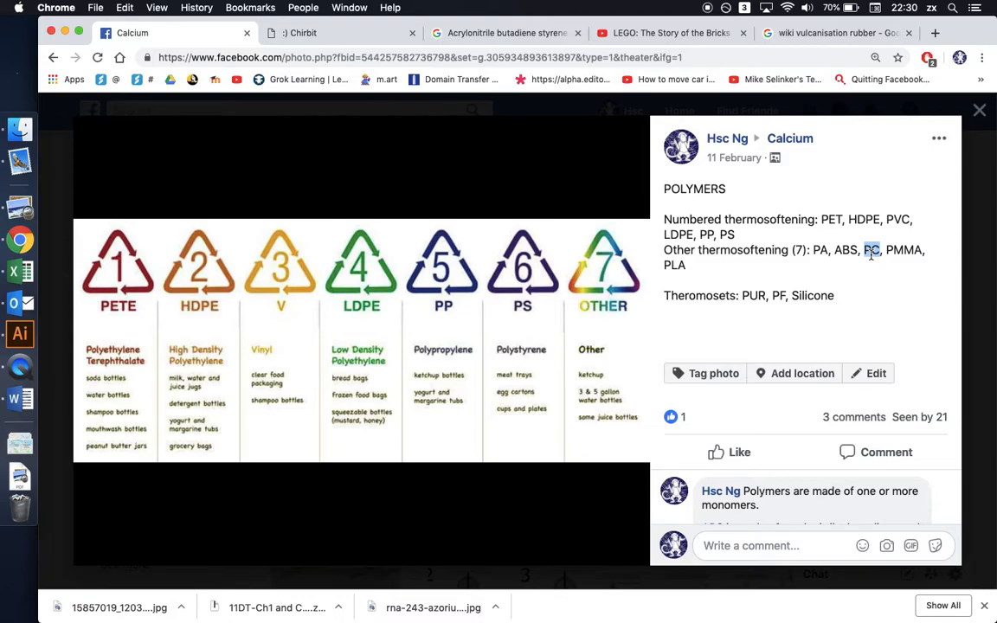
double_click(903, 250)
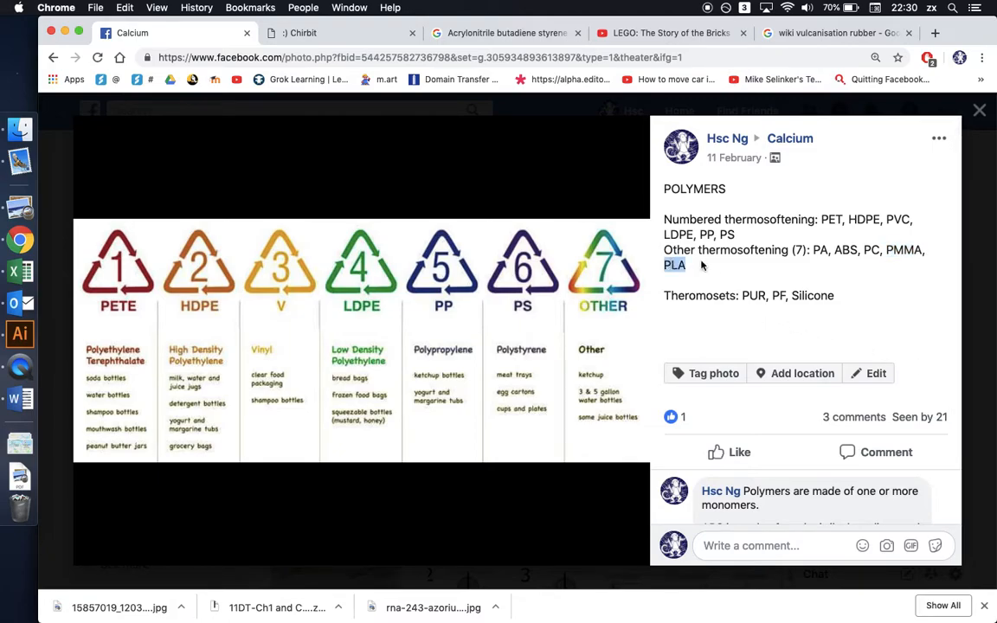
mouse_move(796, 281)
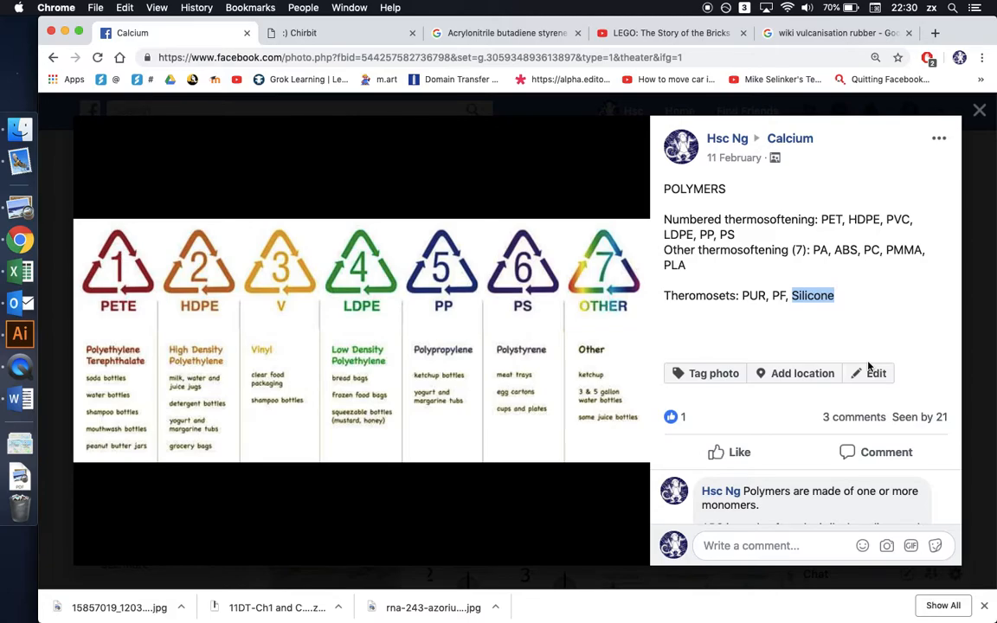
mouse_move(838, 297)
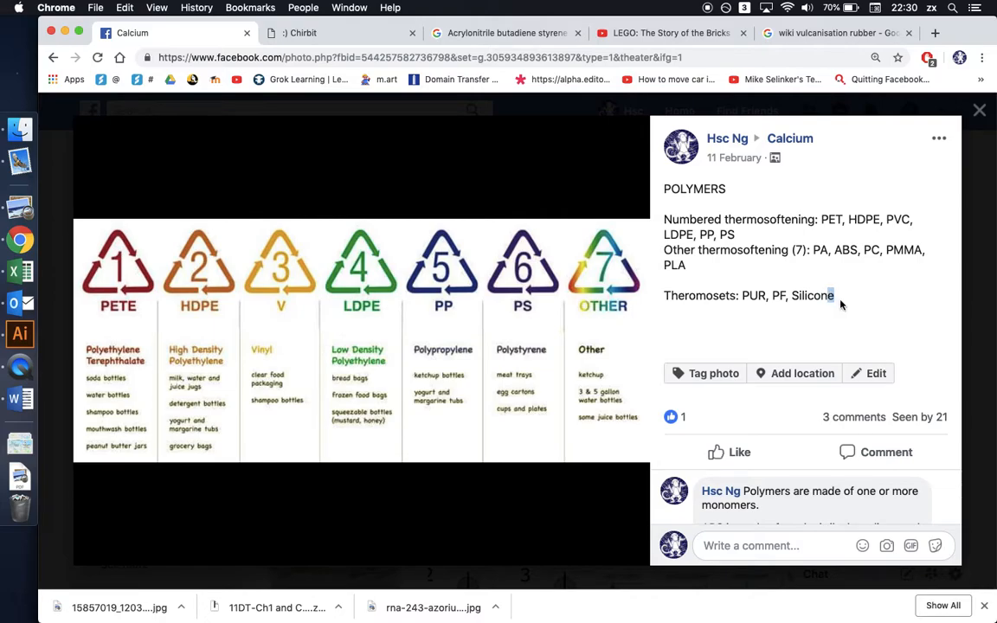
double_click(752, 295)
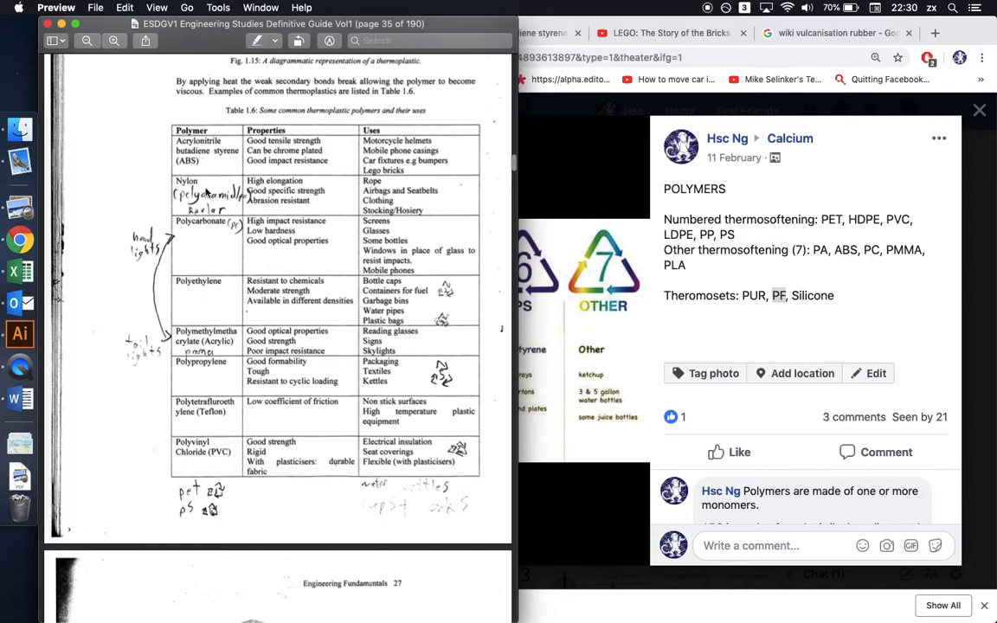
mouse_move(219, 314)
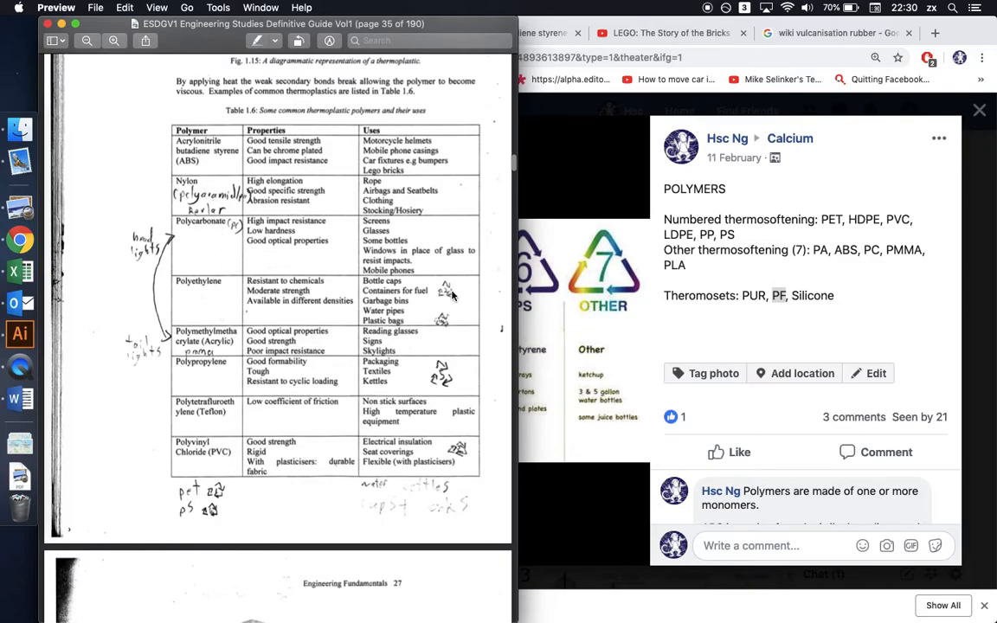
mouse_move(179, 283)
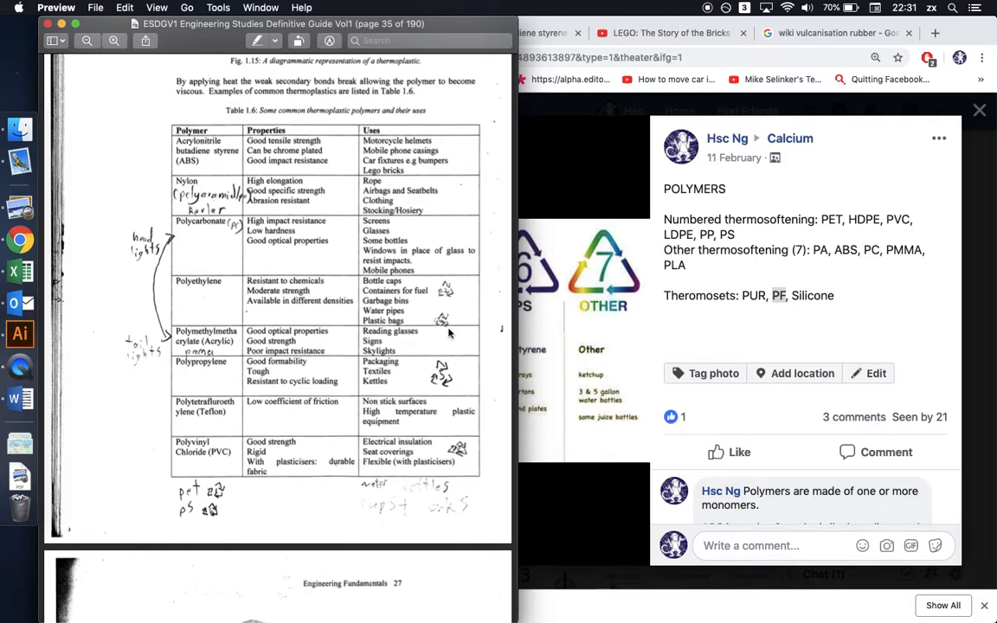
mouse_move(230, 350)
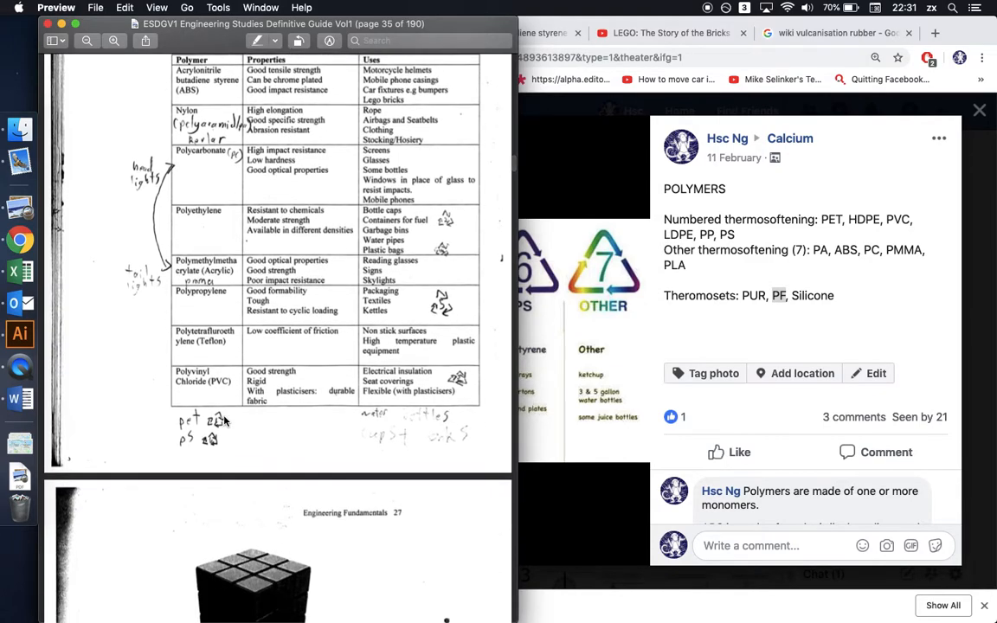
mouse_move(227, 395)
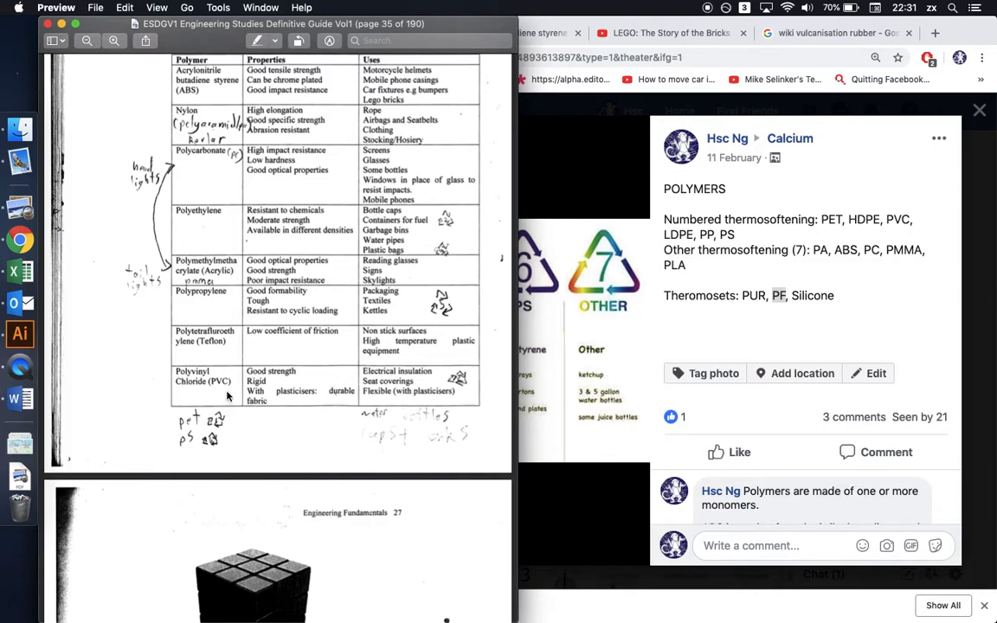
mouse_move(191, 447)
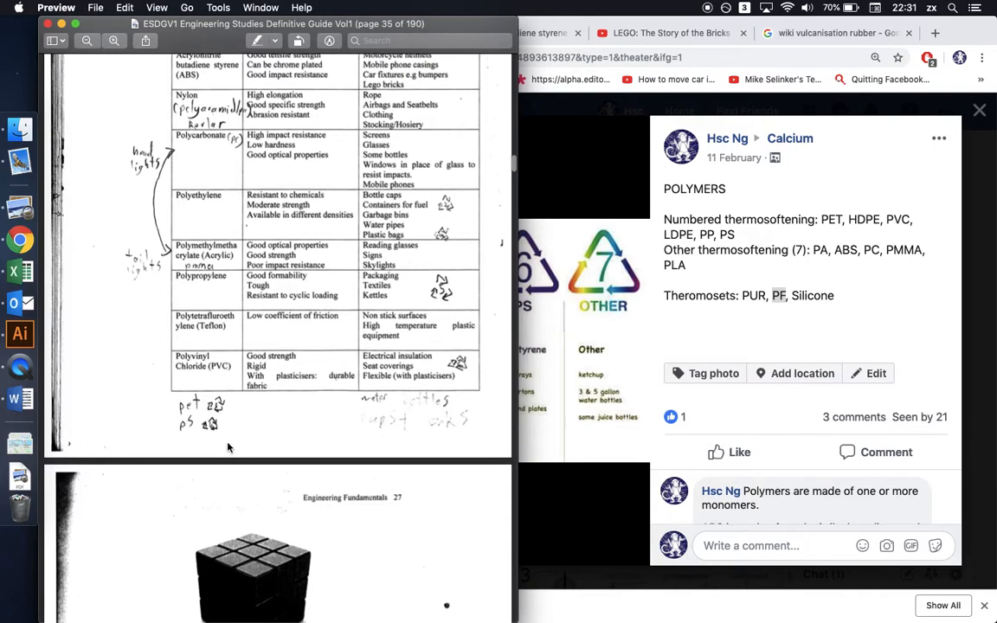
Scroll from Table 1.6 past thermosets to the Ceramics section on page 37
scroll("down", 3)
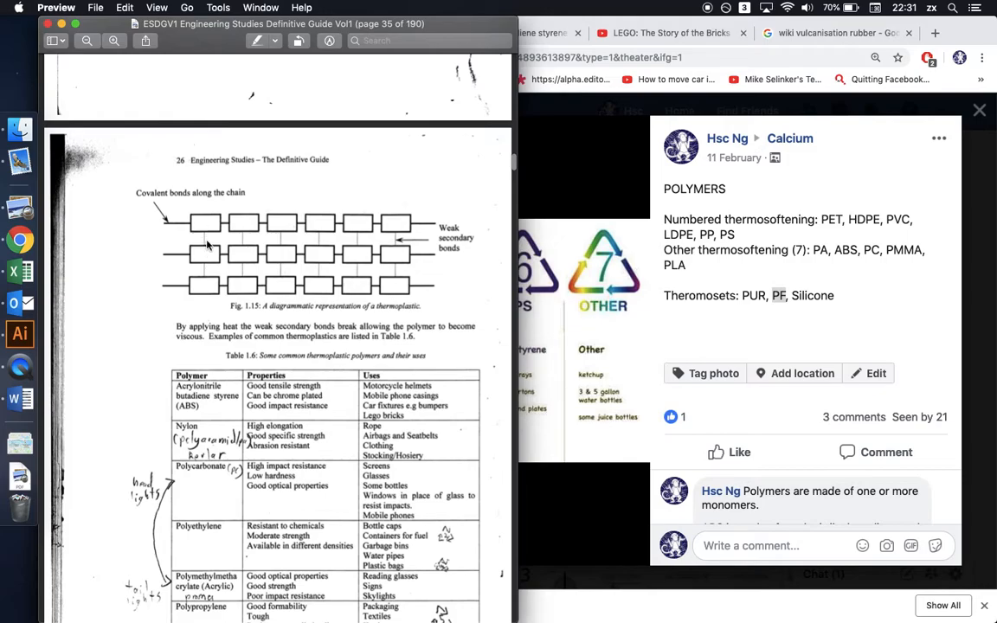
mouse_move(210, 250)
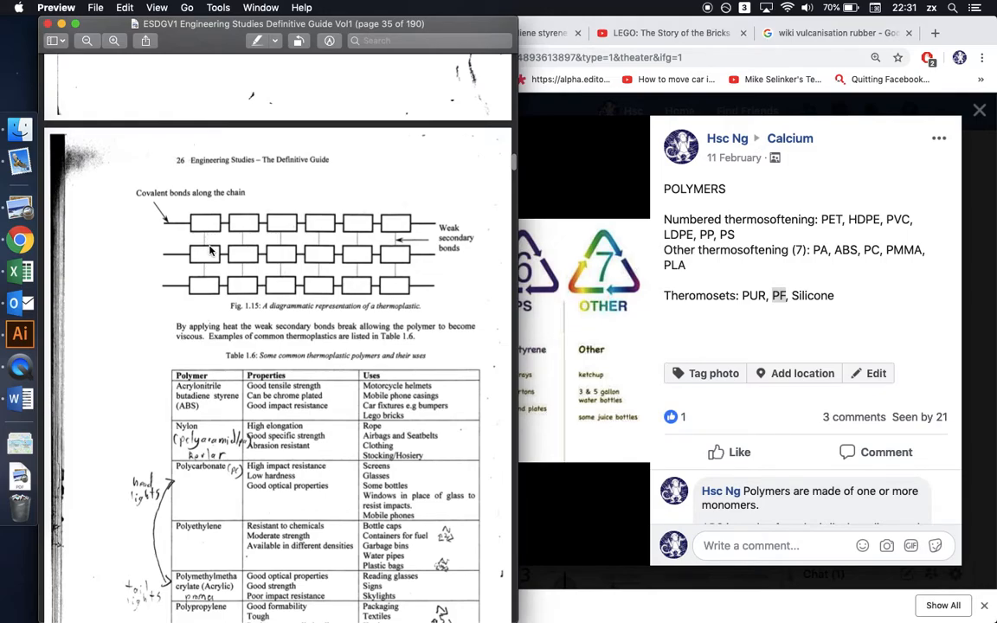
mouse_move(240, 231)
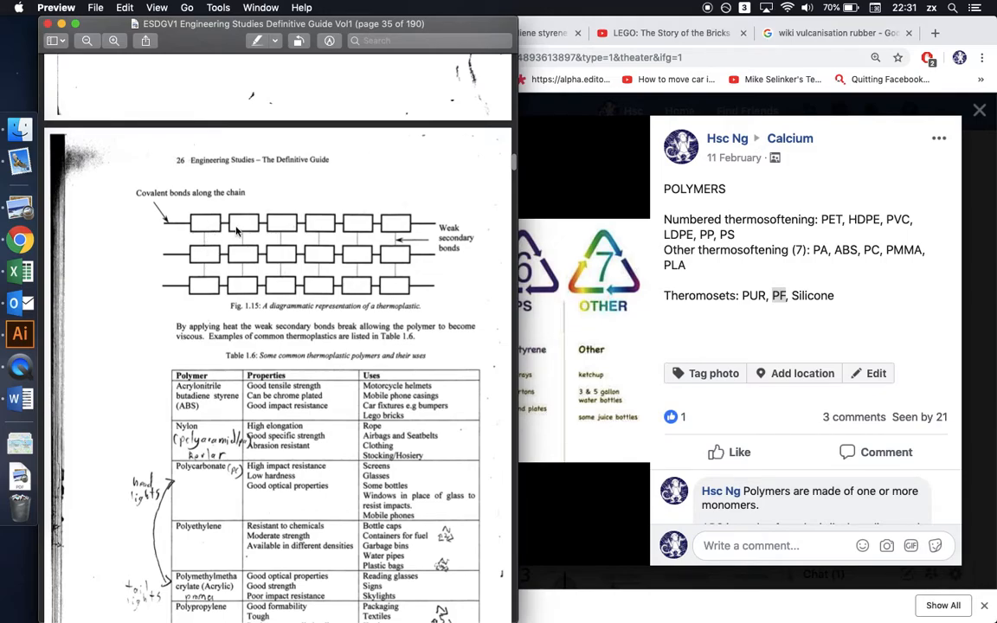
scroll("down", 3)
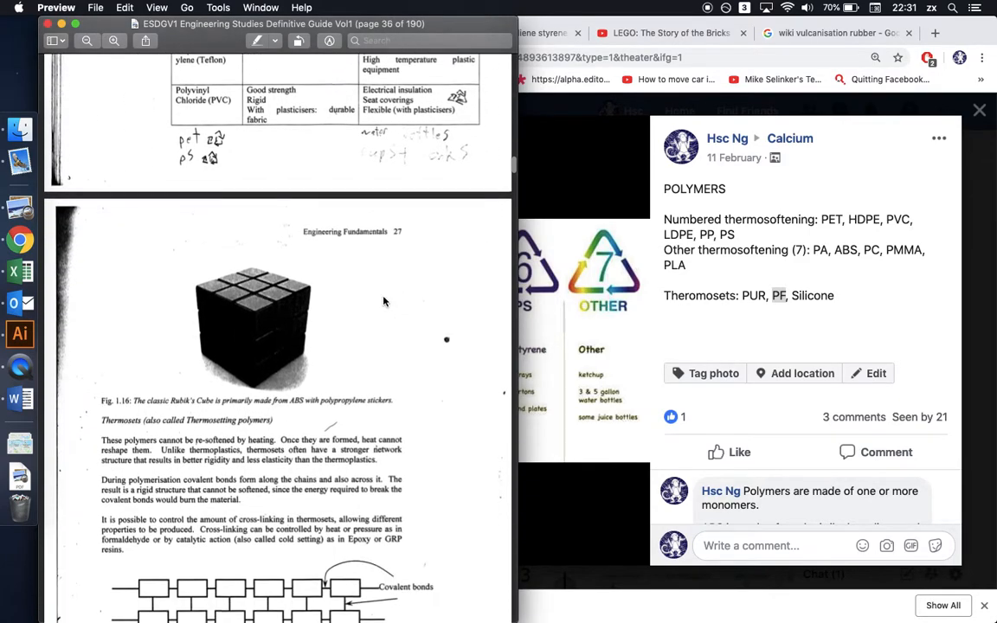
scroll("down", 3)
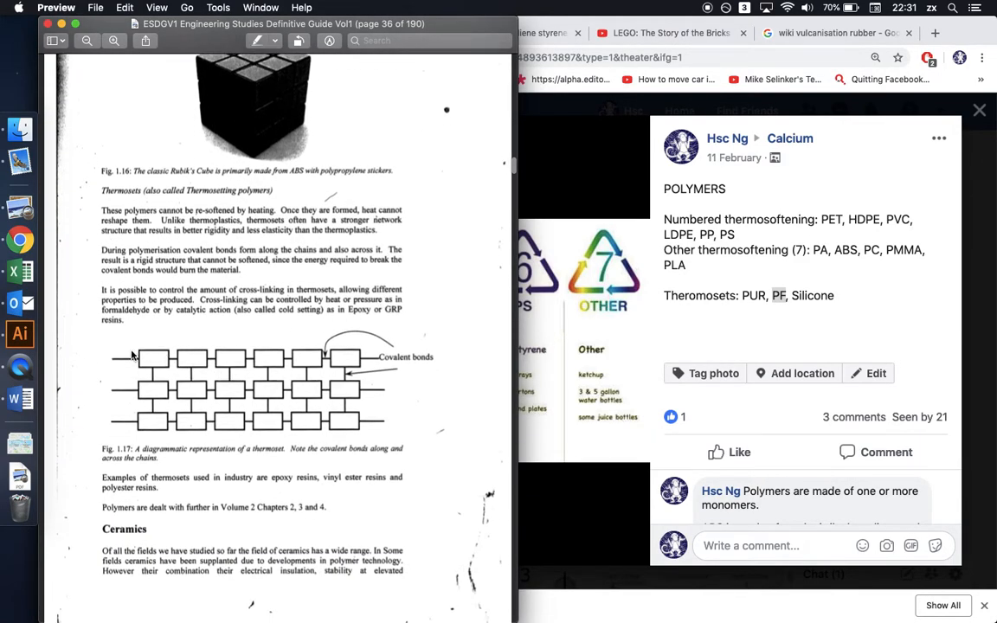
scroll("down", 3)
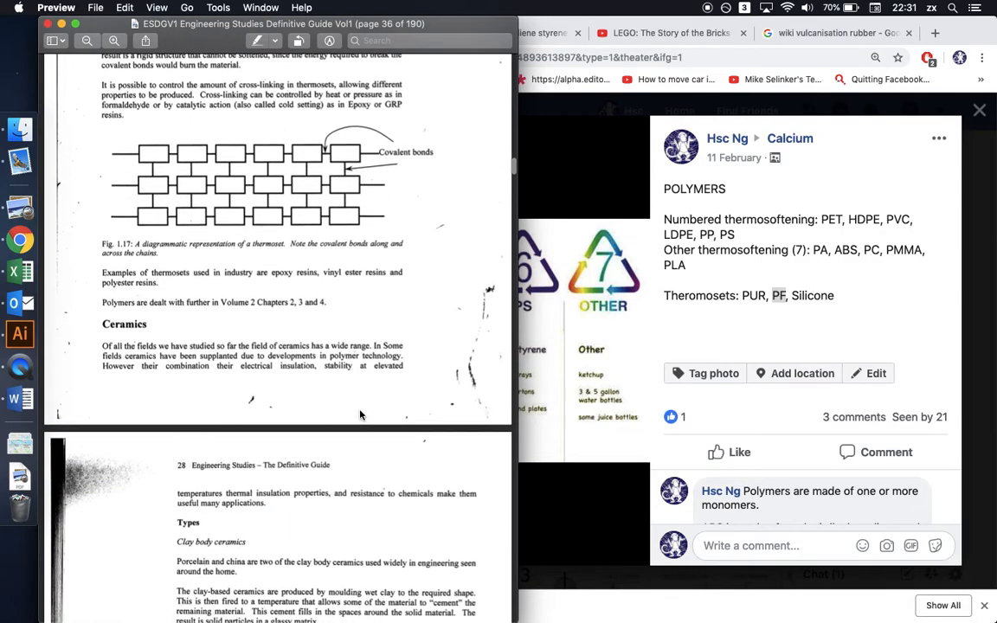
scroll("down", 3)
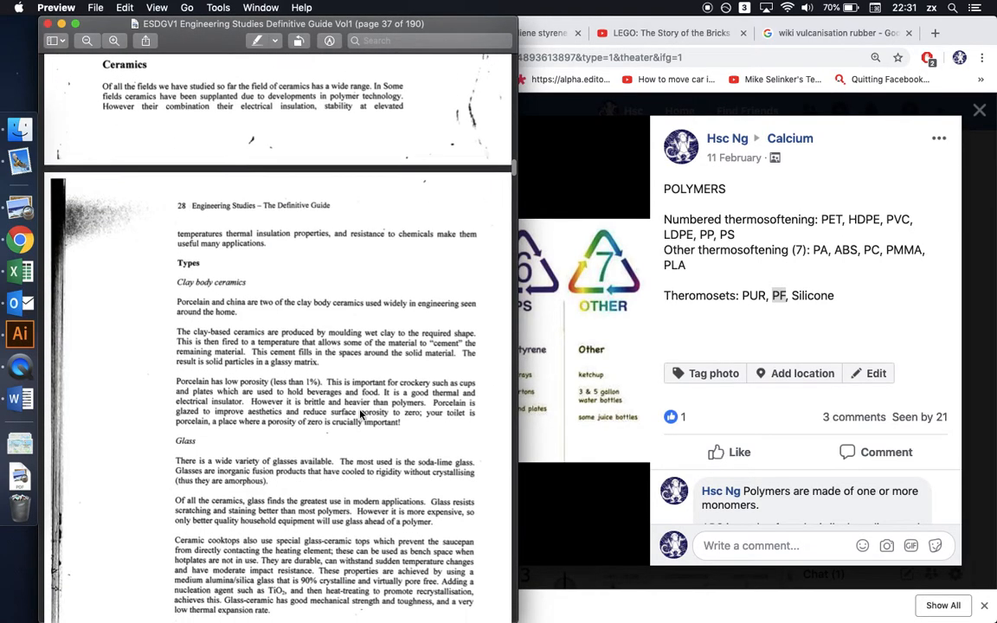
scroll("down", 3)
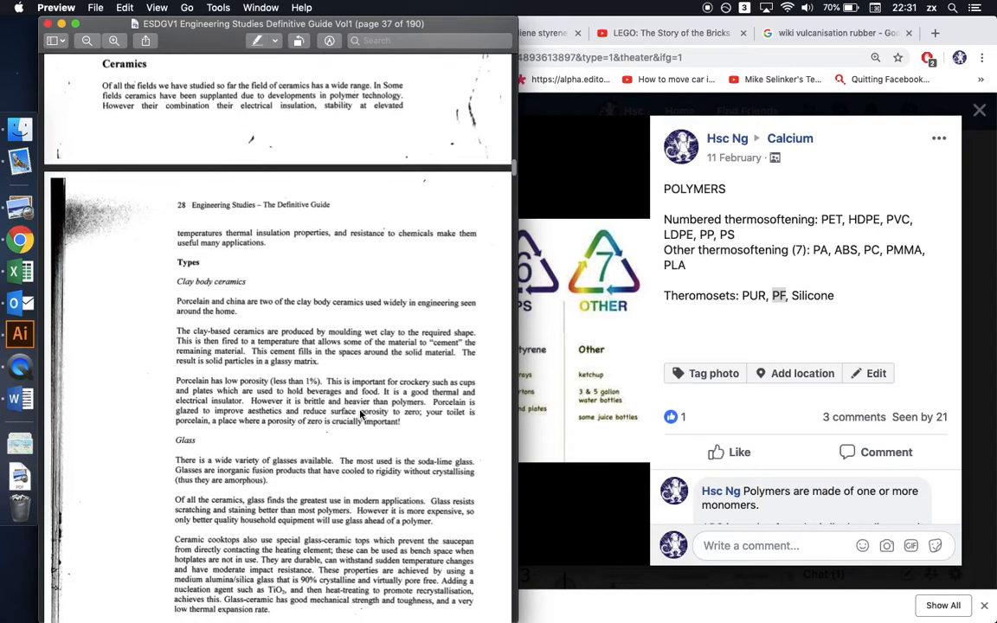
scroll("down", 3)
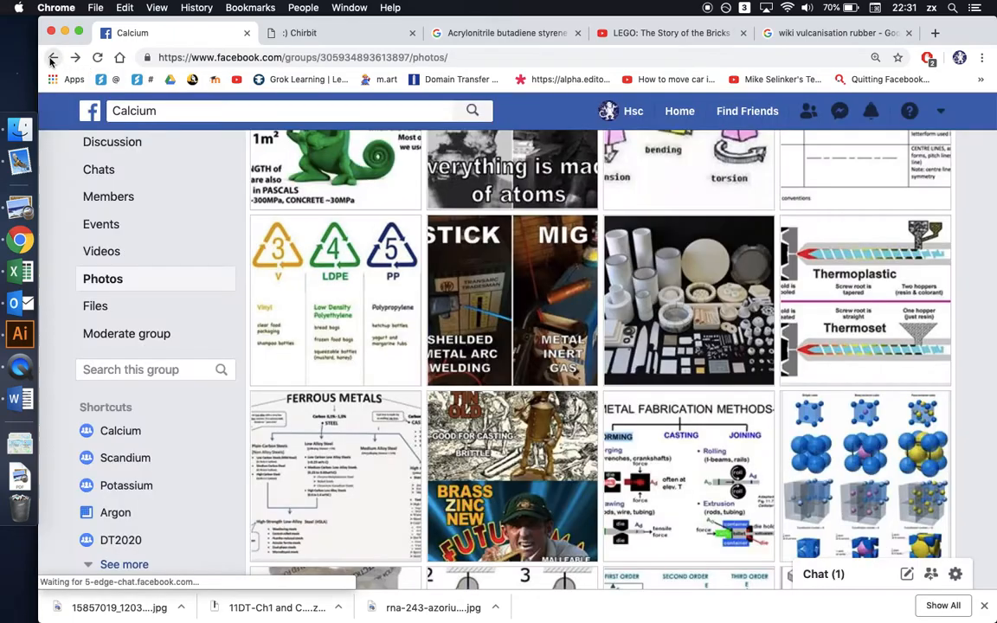
Read the expanded Ceramics post, then right-click the glasses photo in the Calcium group grid
left_click(688, 300)
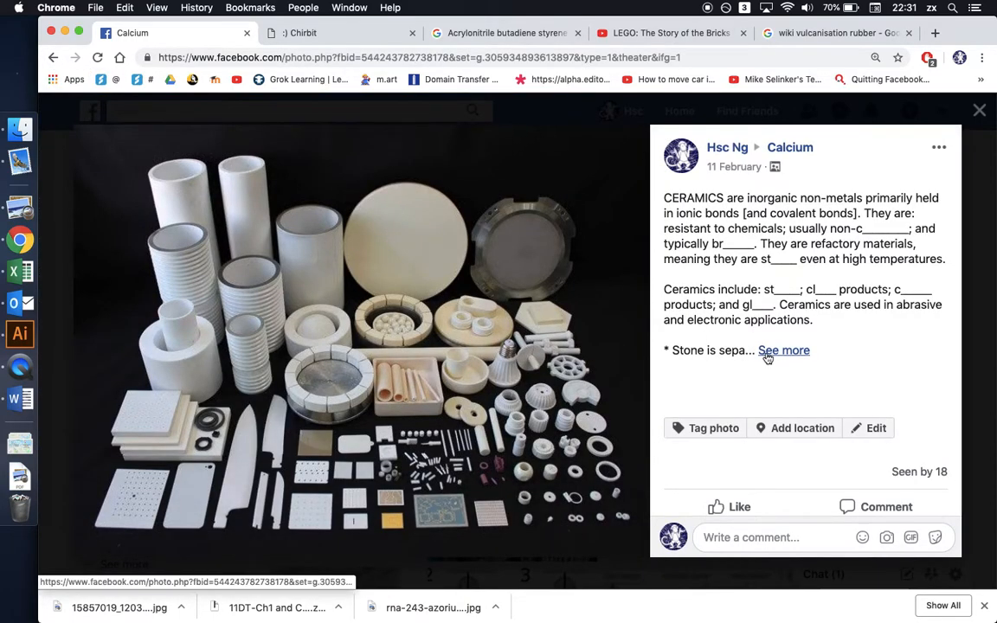
left_click(783, 350)
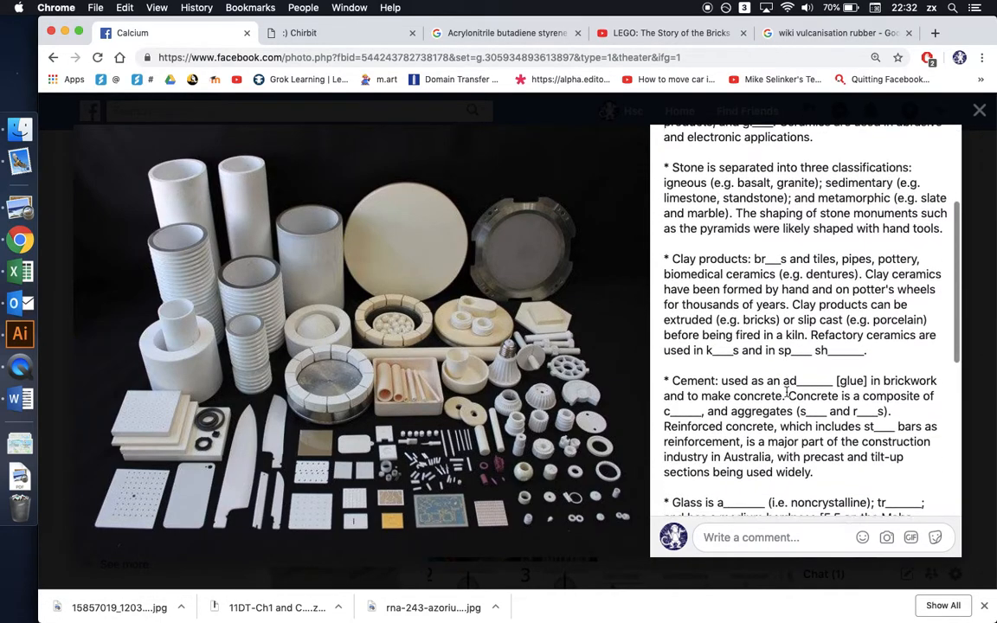
scroll("down", 3)
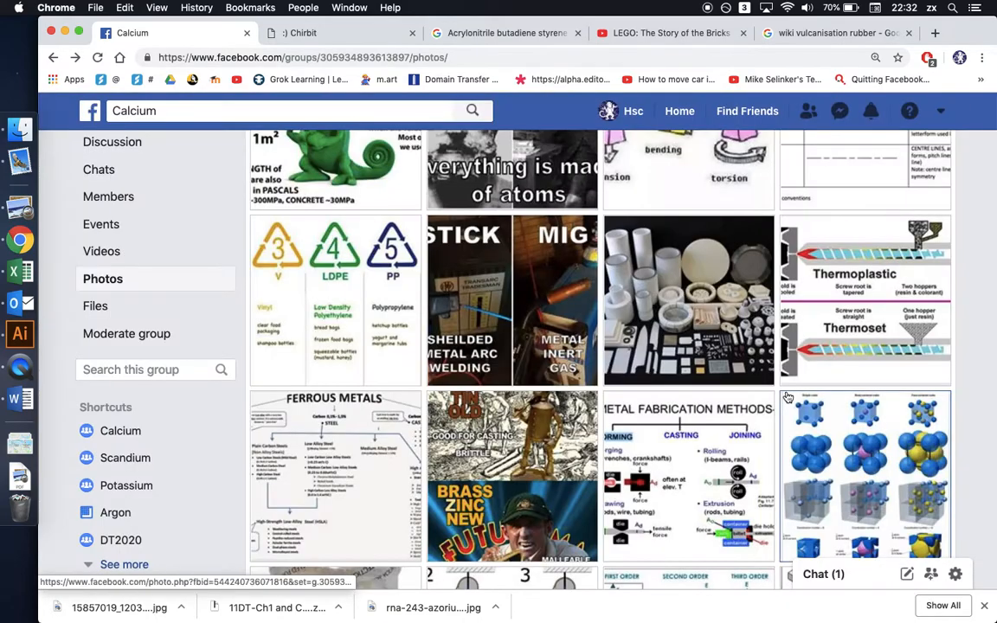
scroll("up", 3)
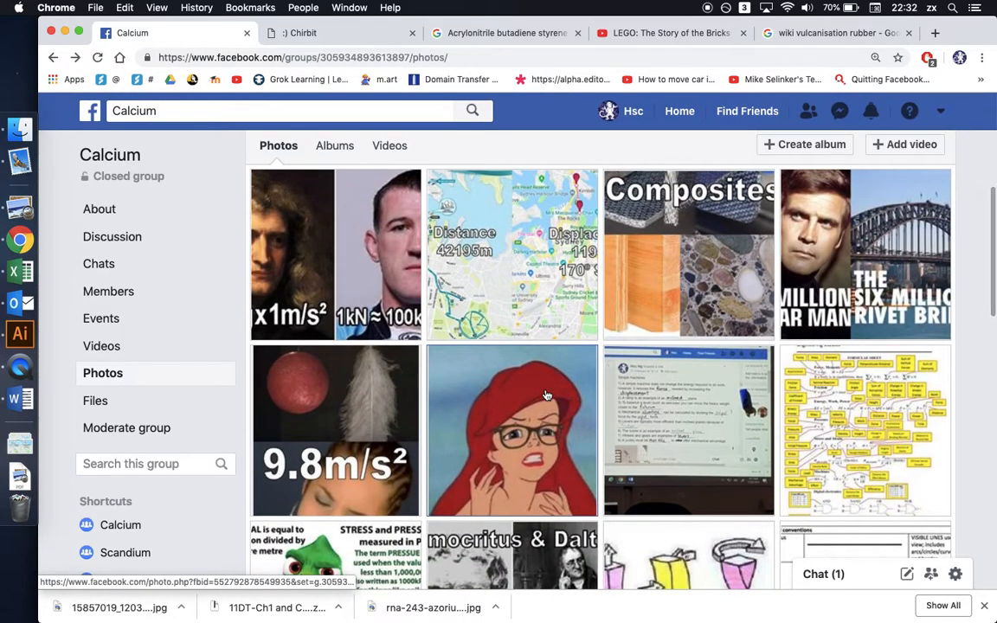
mouse_move(532, 420)
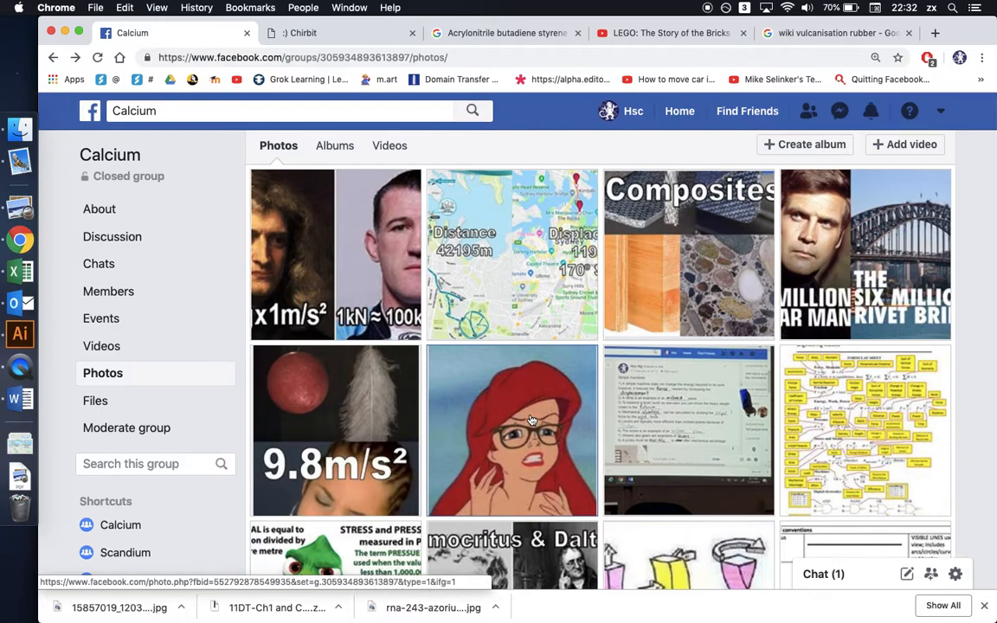
mouse_move(545, 430)
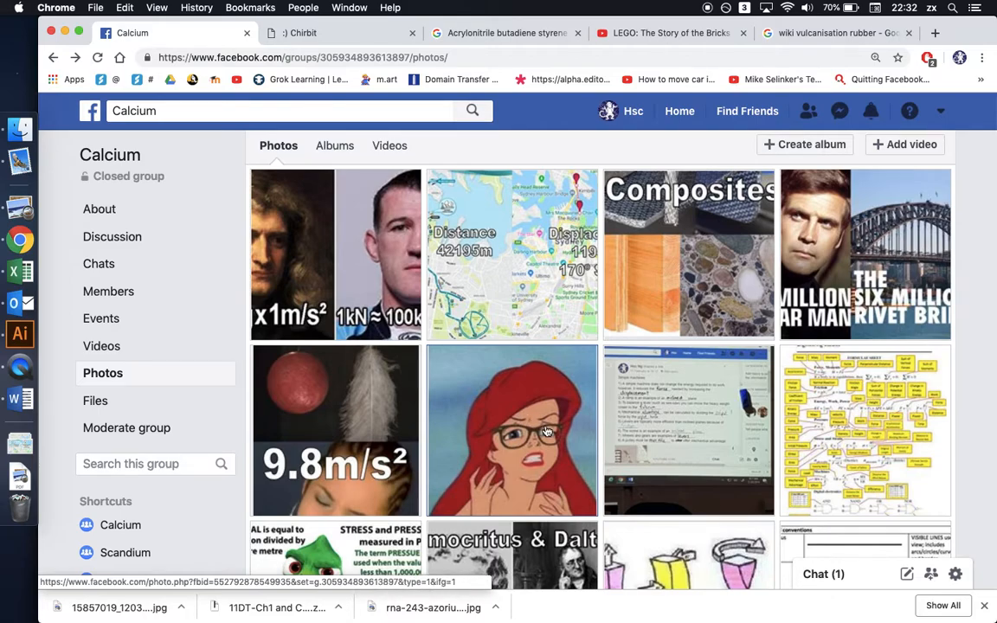
mouse_move(499, 405)
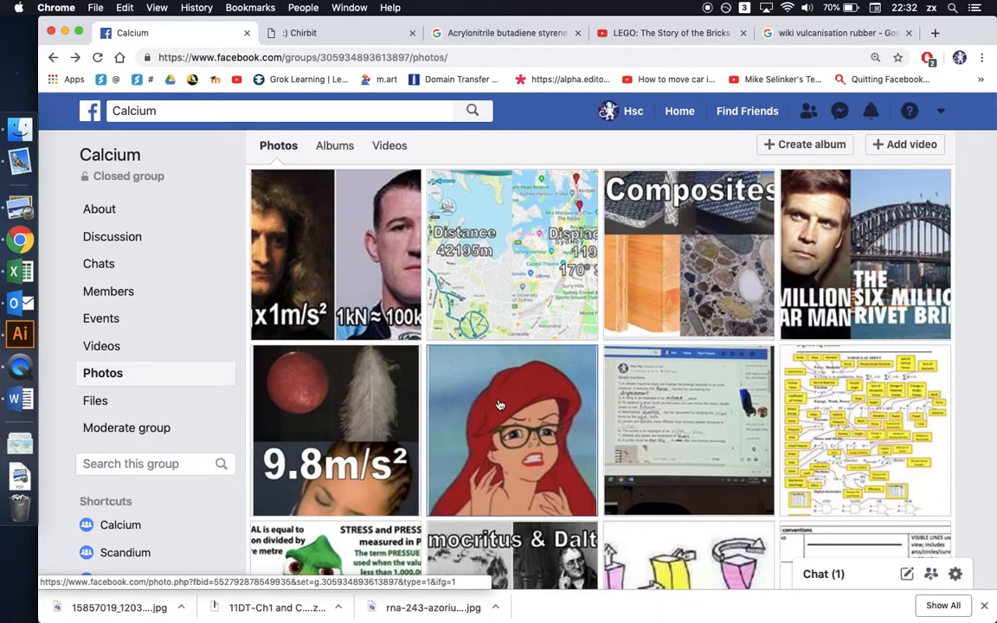
right_click(499, 405)
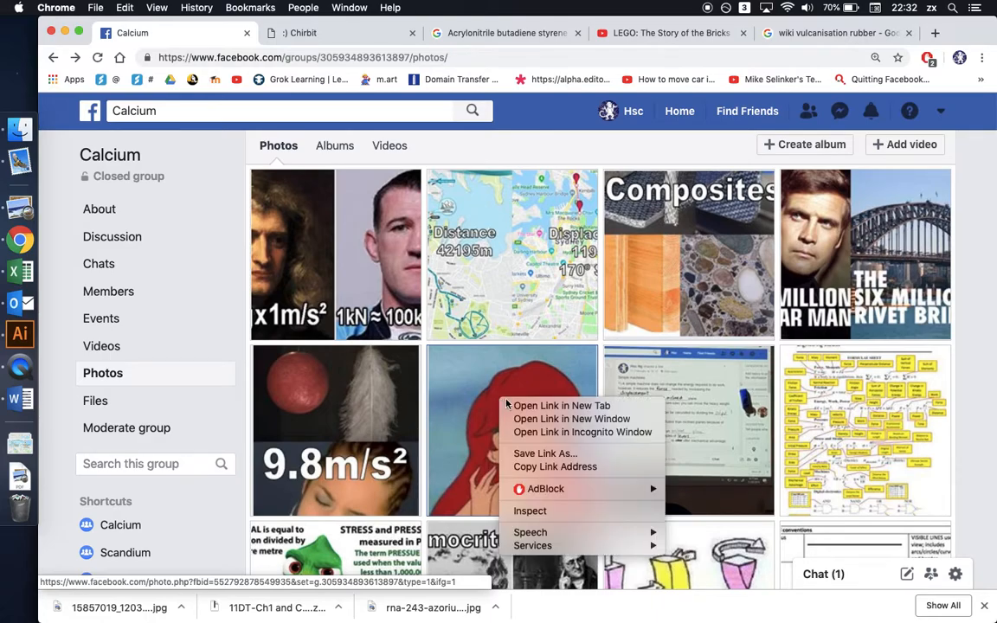
Open the Important Glasses post, highlight Soda-Lime and Laminated, and reach the video-link comments
left_click(561, 405)
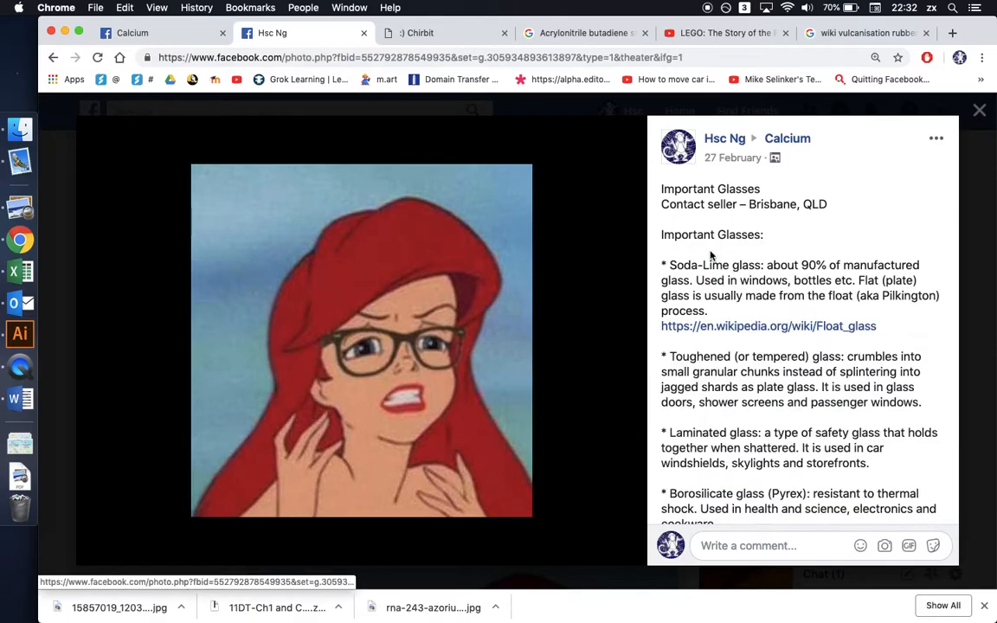
scroll("down", 3)
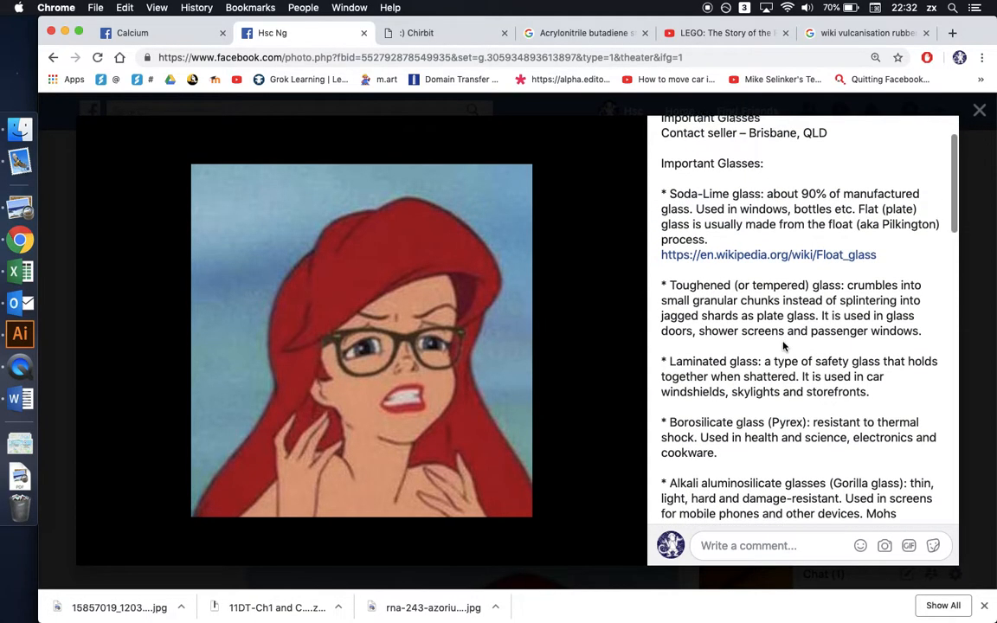
scroll("down", 3)
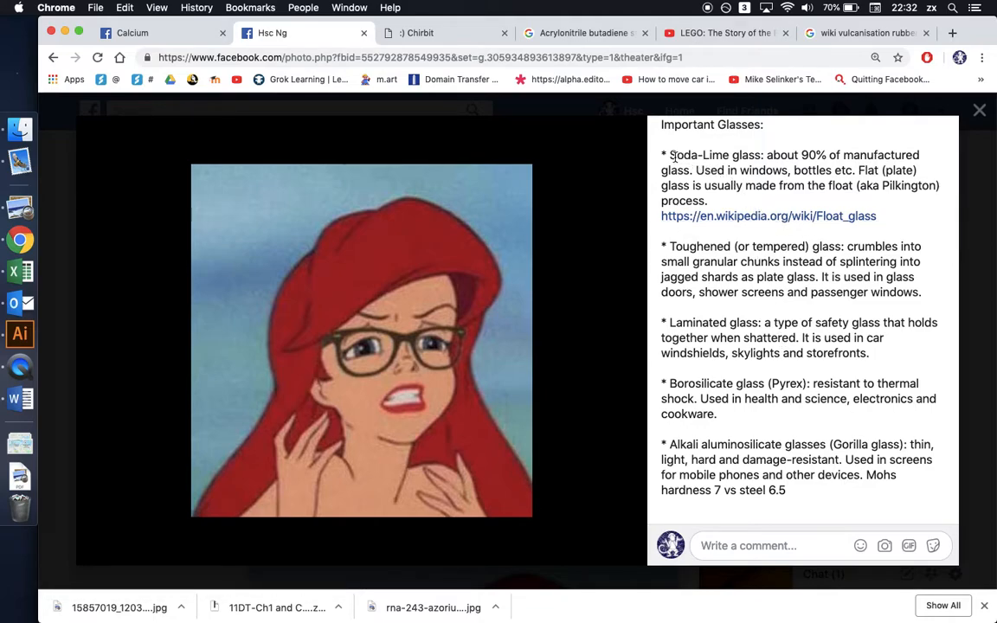
double_click(699, 245)
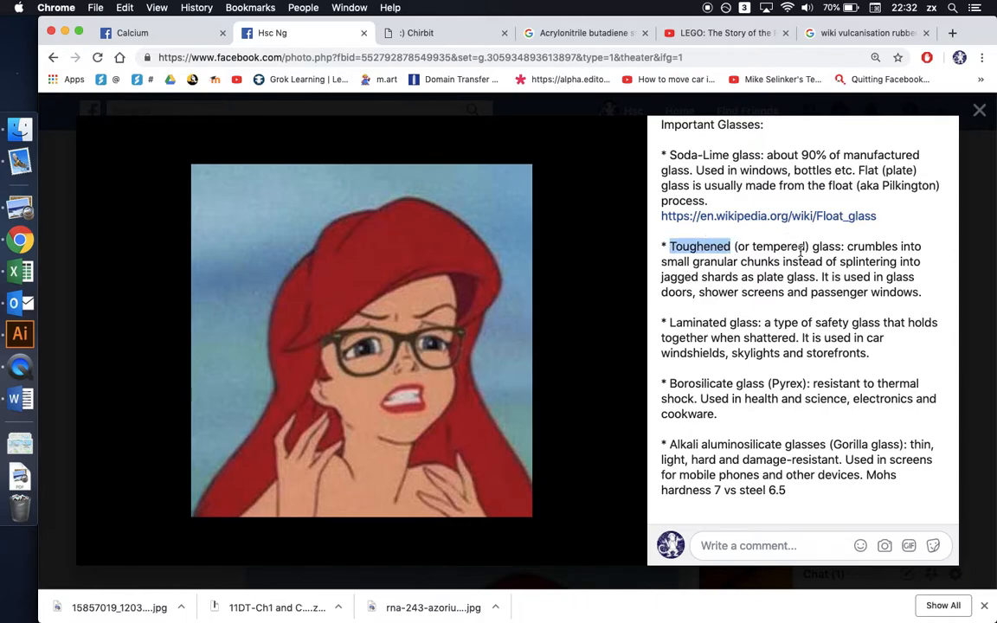
mouse_move(734, 318)
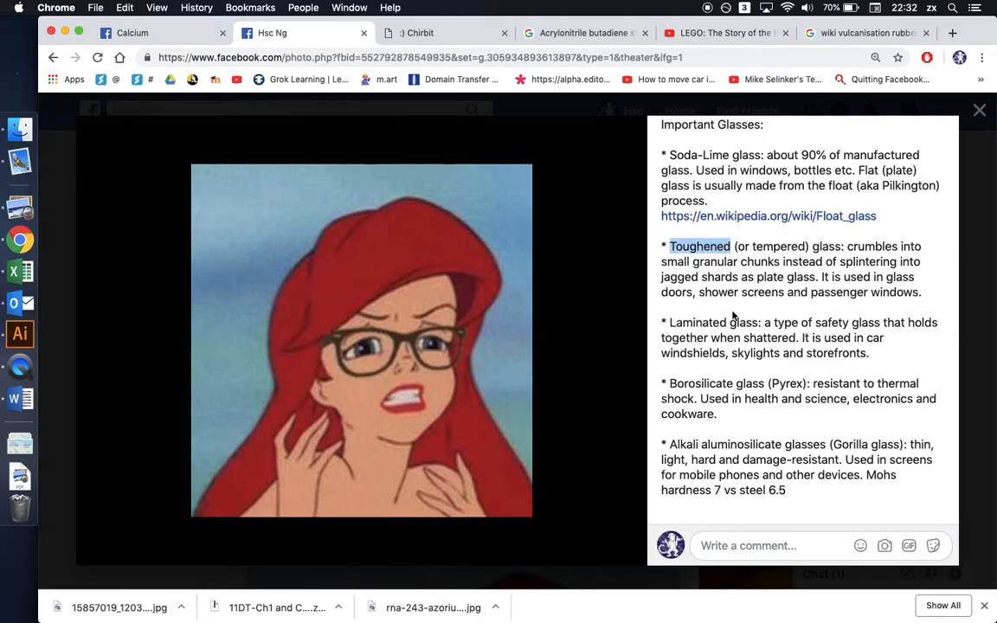
double_click(696, 322)
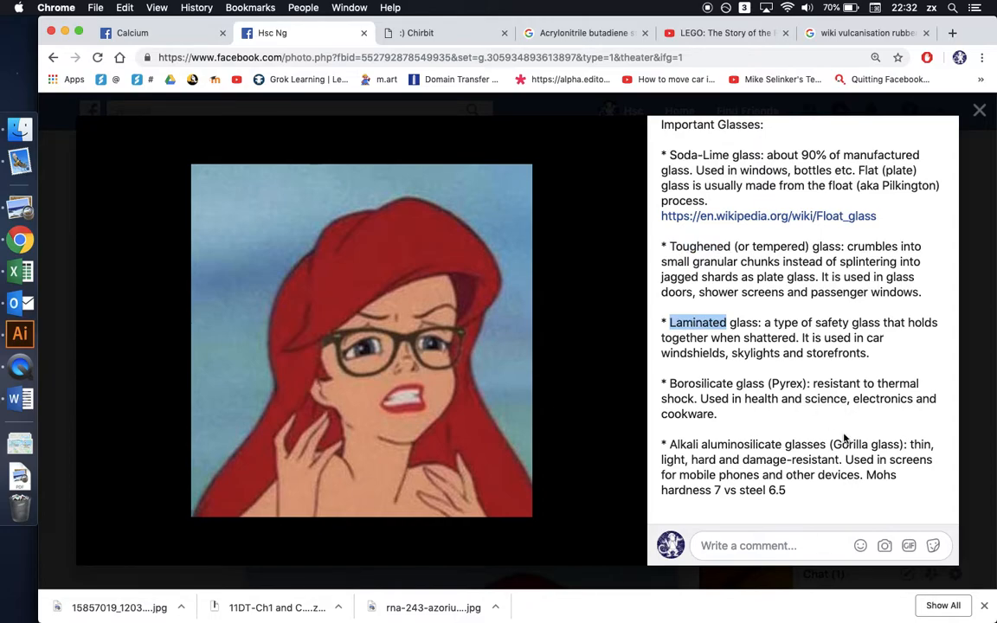
mouse_move(709, 276)
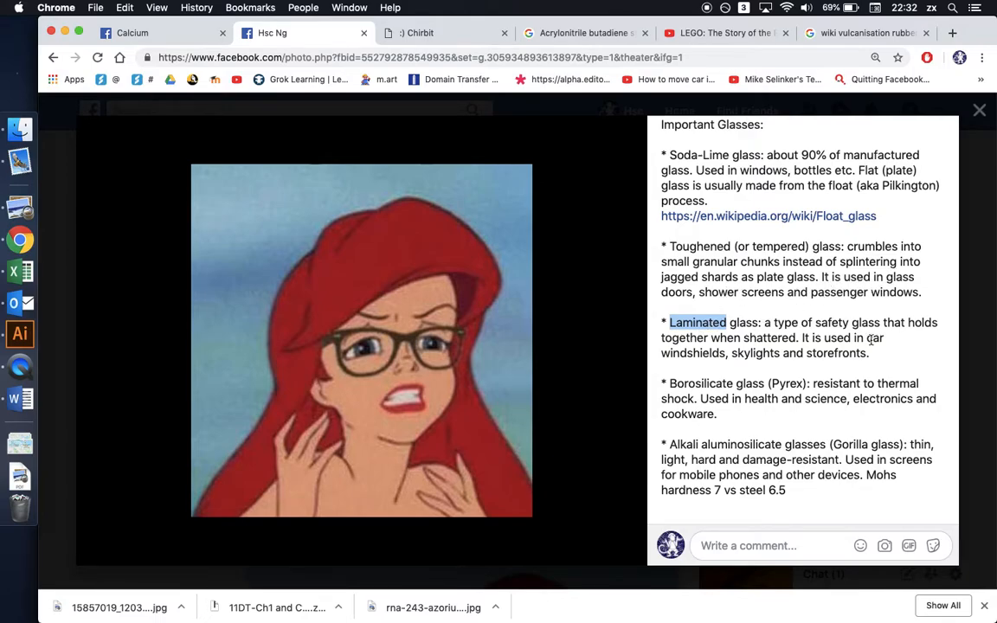
mouse_move(822, 355)
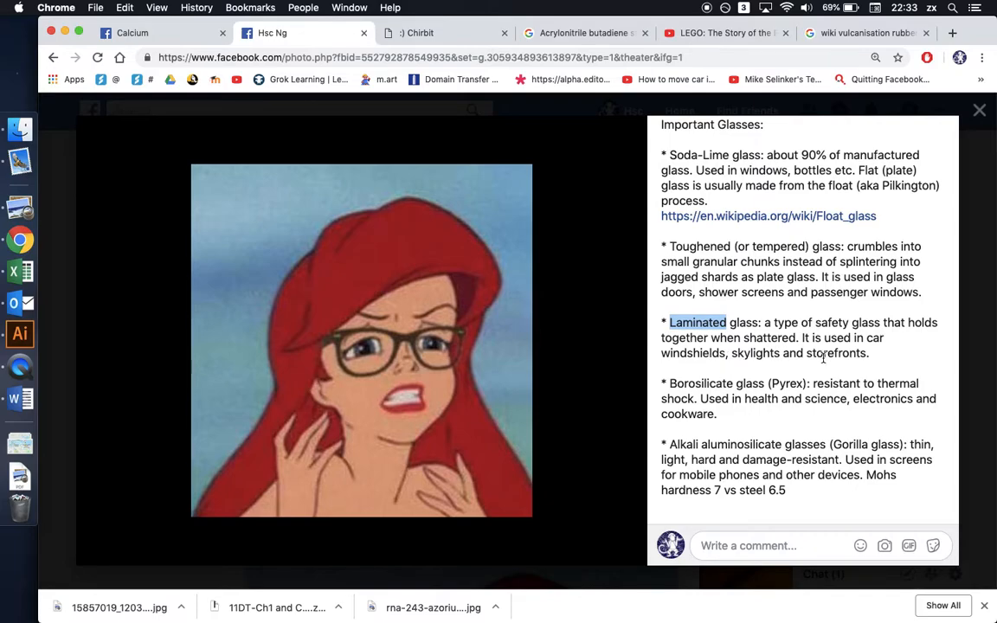
scroll("down", 3)
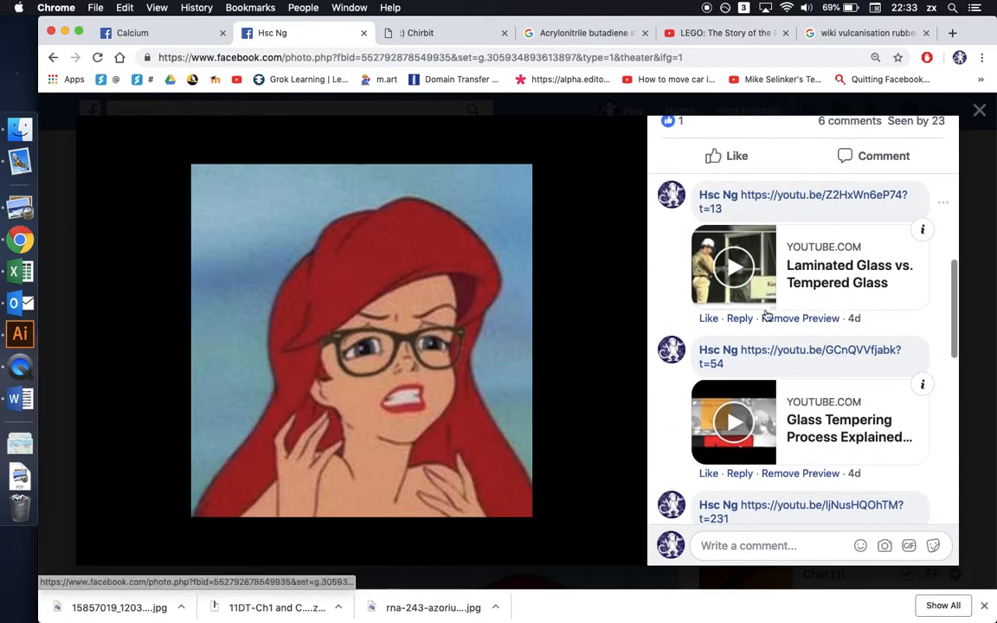
Play the Laminated Glass vs. Tempered Glass video from the comments, then close the photo
left_click(733, 266)
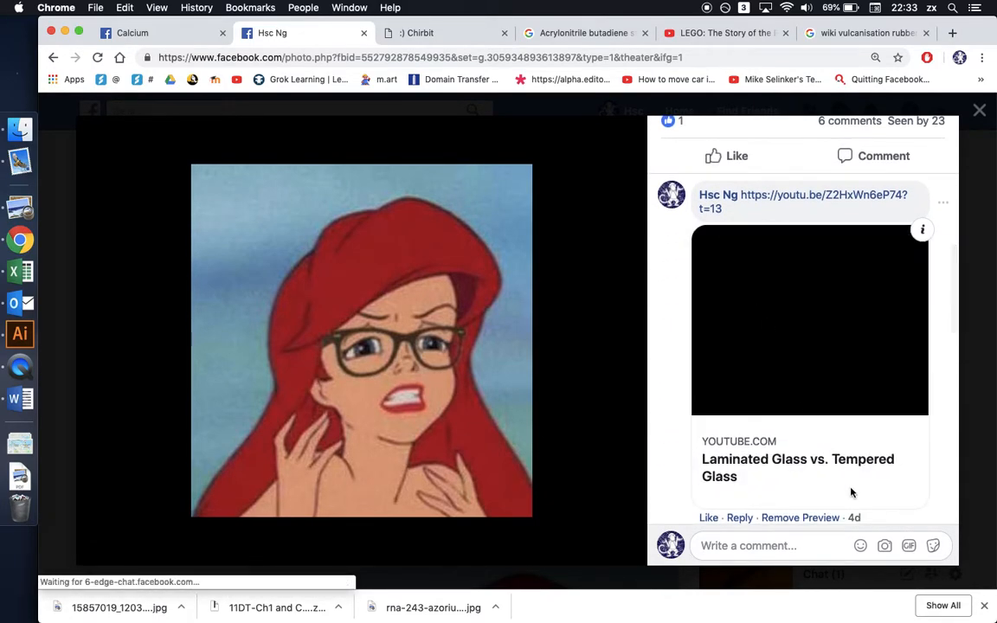
left_click(809, 319)
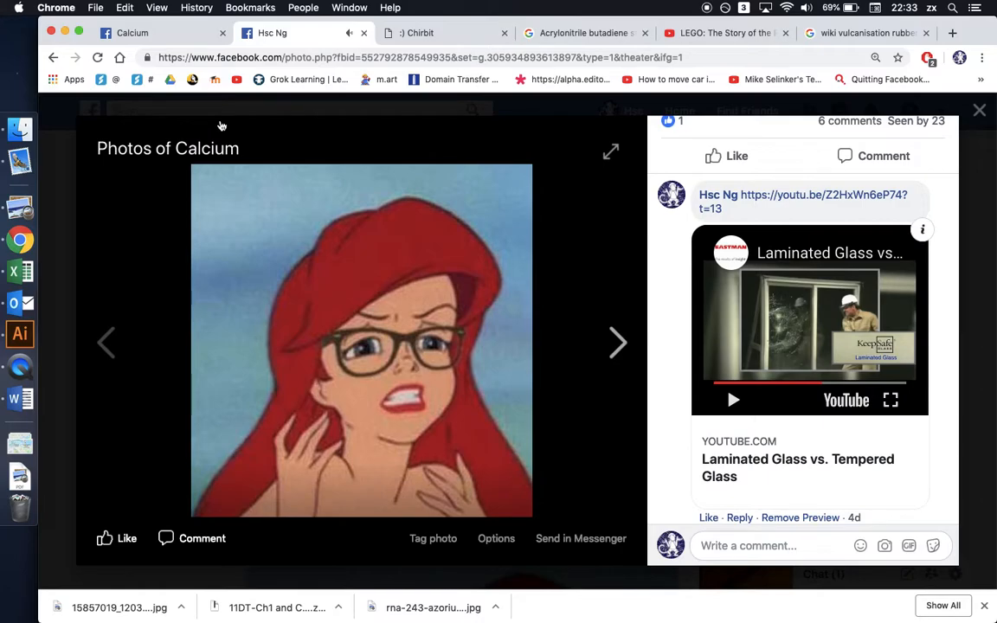
left_click(979, 110)
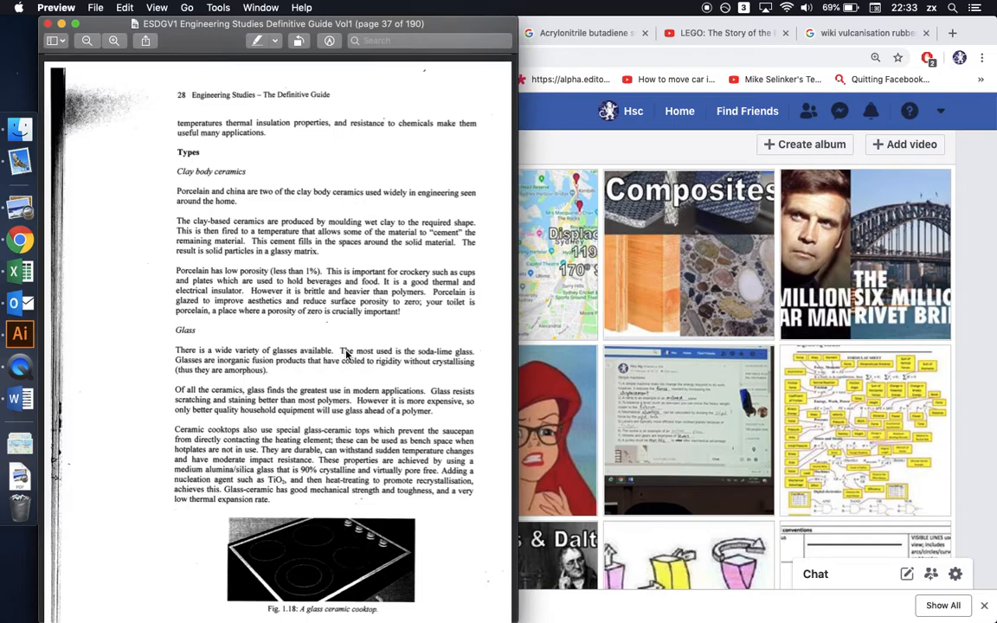
Scroll the guide from page 37 past Gorilla glass and ceramics to page 39's Composites
scroll("down", 3)
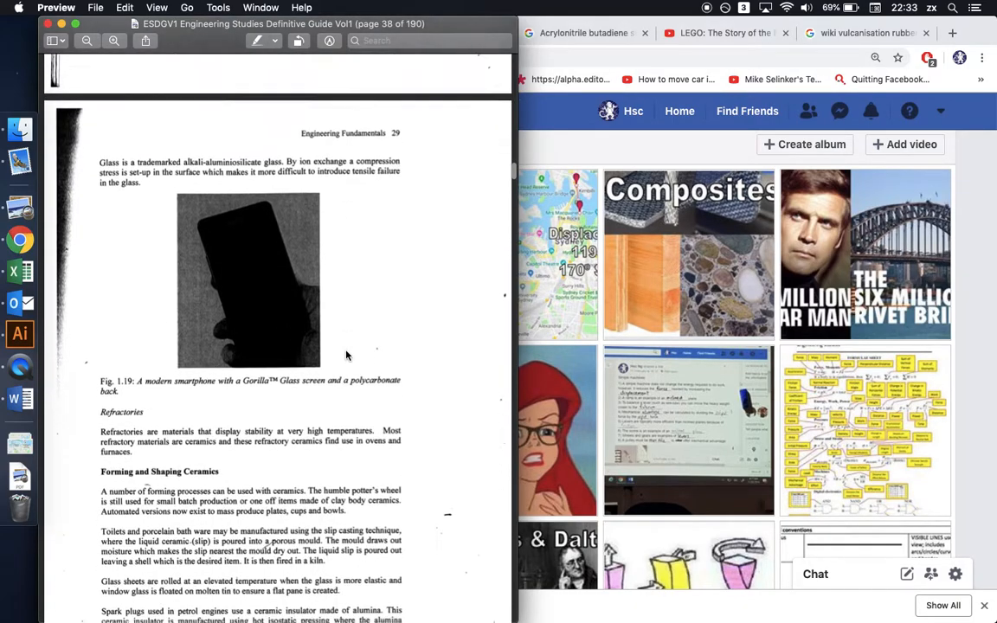
scroll("down", 3)
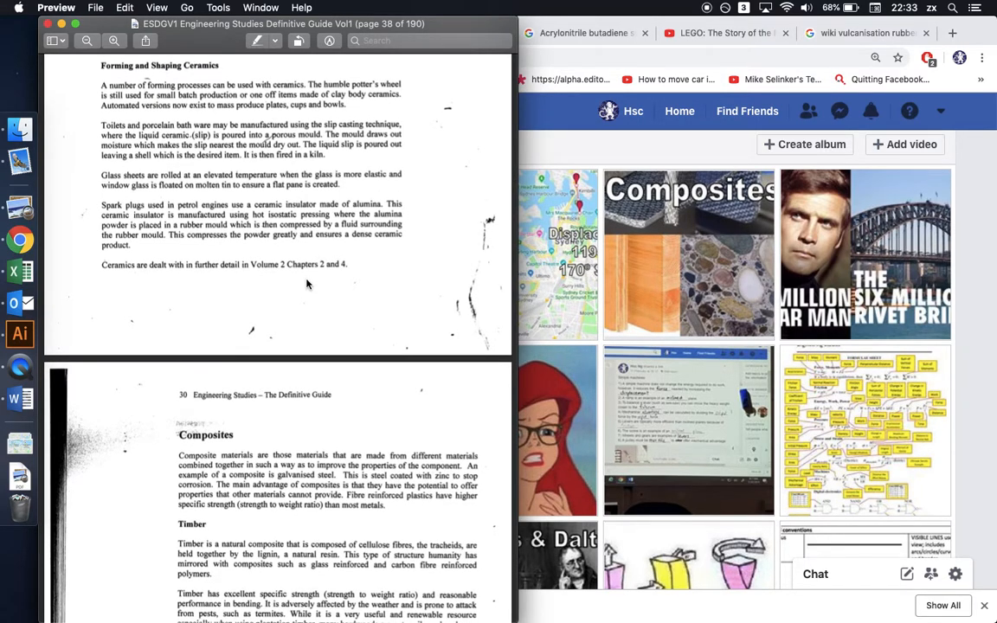
mouse_move(251, 177)
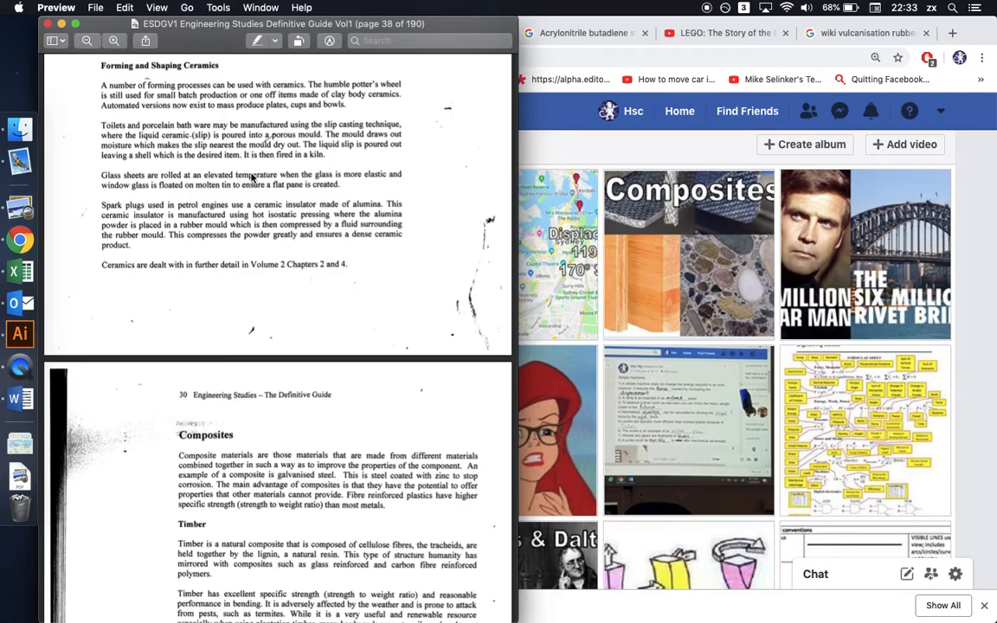
mouse_move(243, 156)
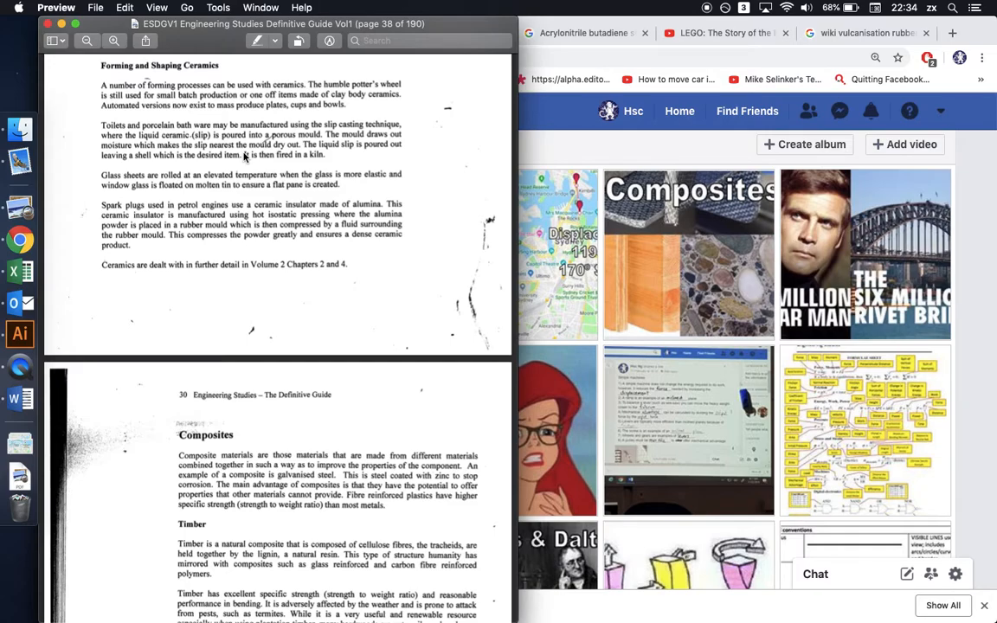
mouse_move(294, 255)
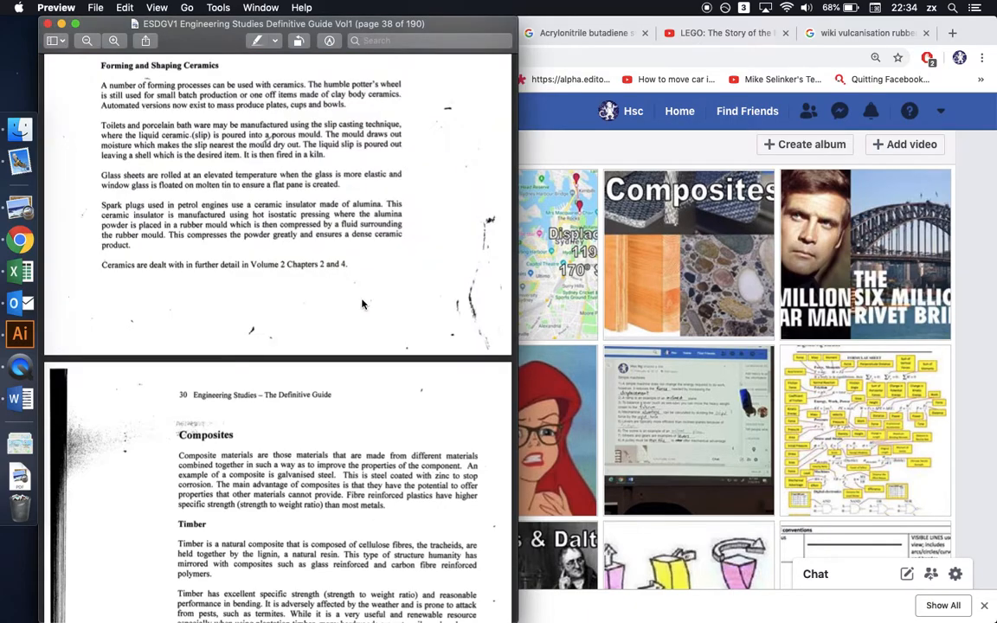
scroll("down", 3)
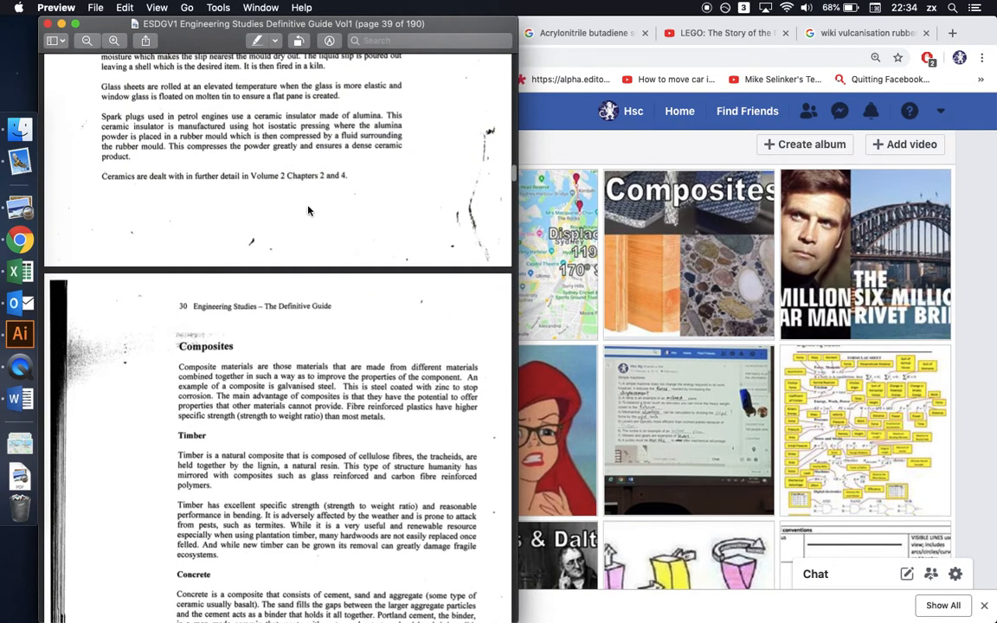
scroll("down", 3)
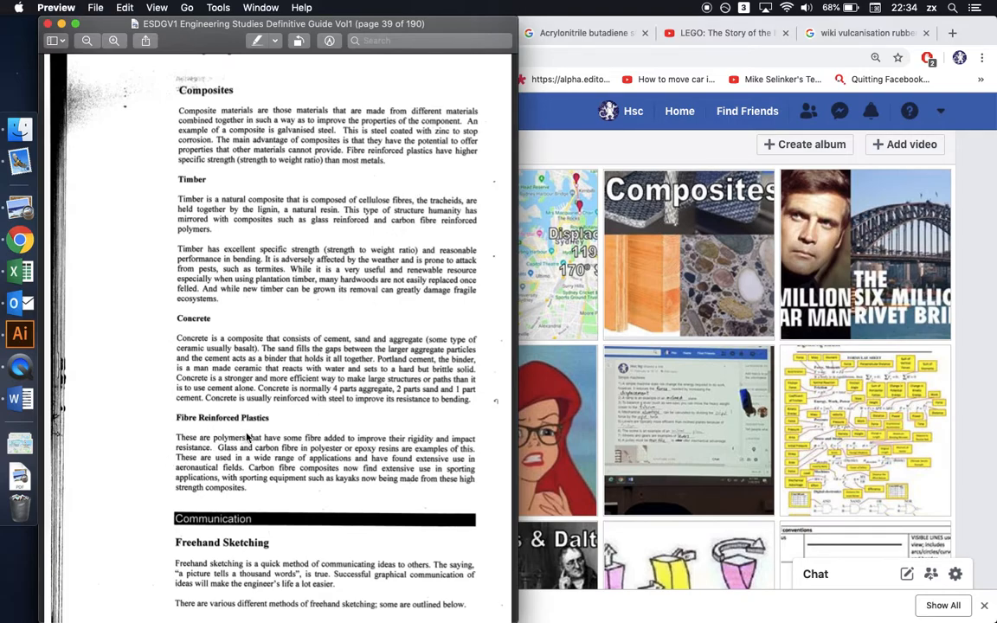
mouse_move(375, 206)
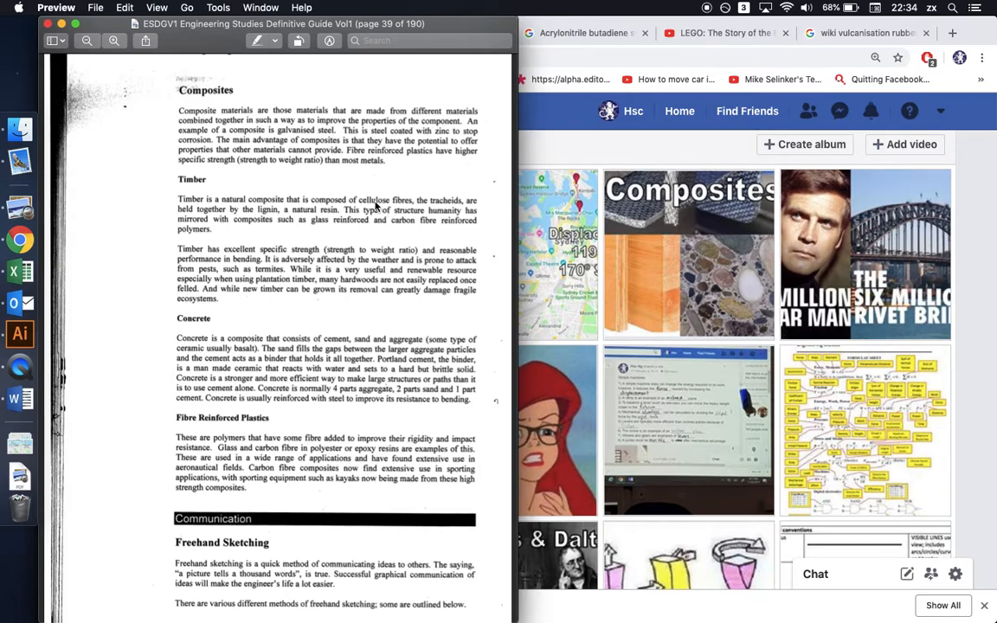
mouse_move(223, 279)
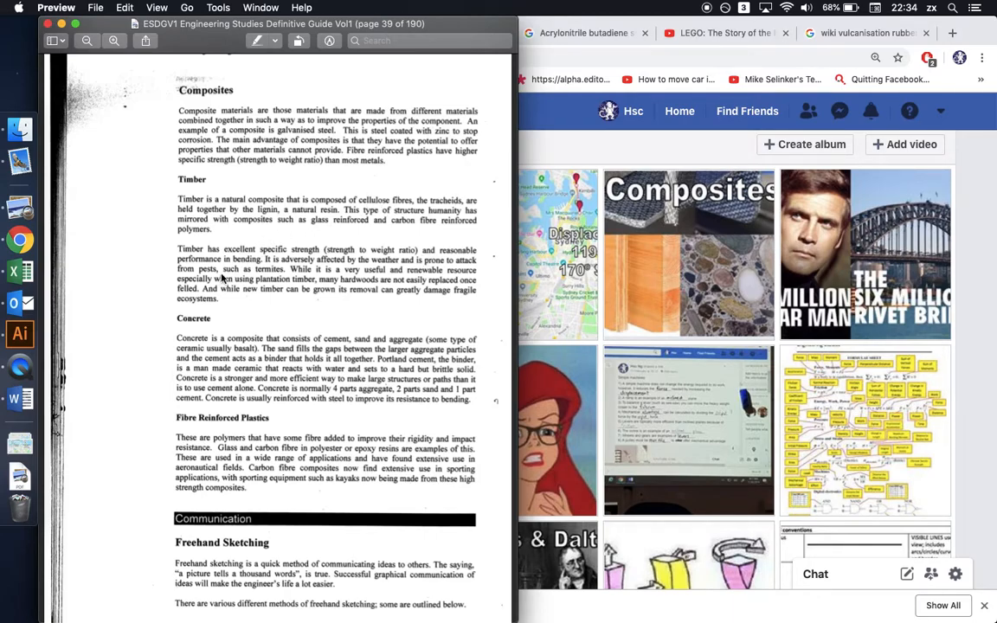
mouse_move(436, 283)
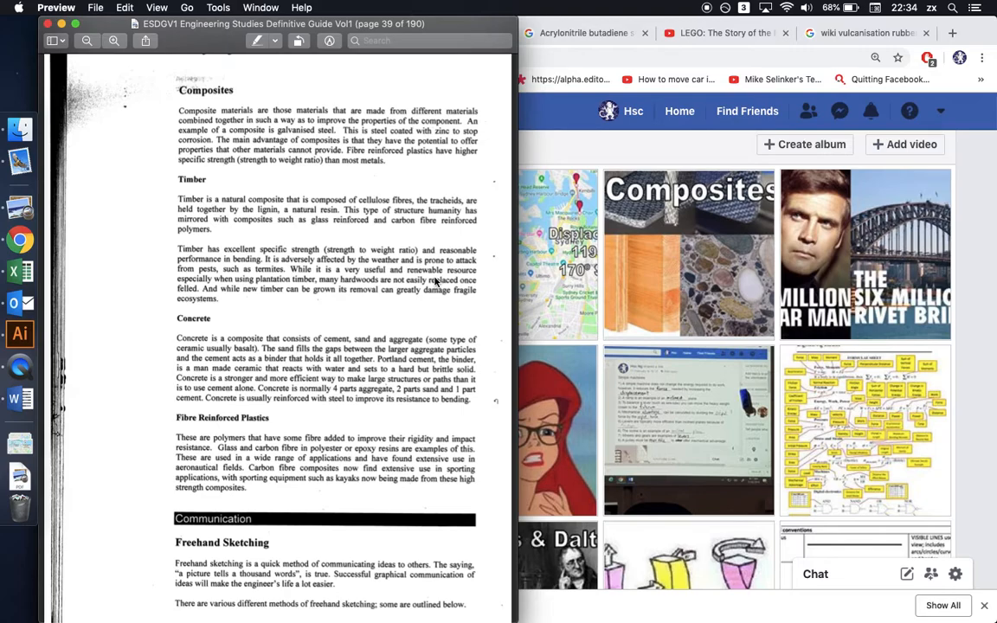
mouse_move(394, 203)
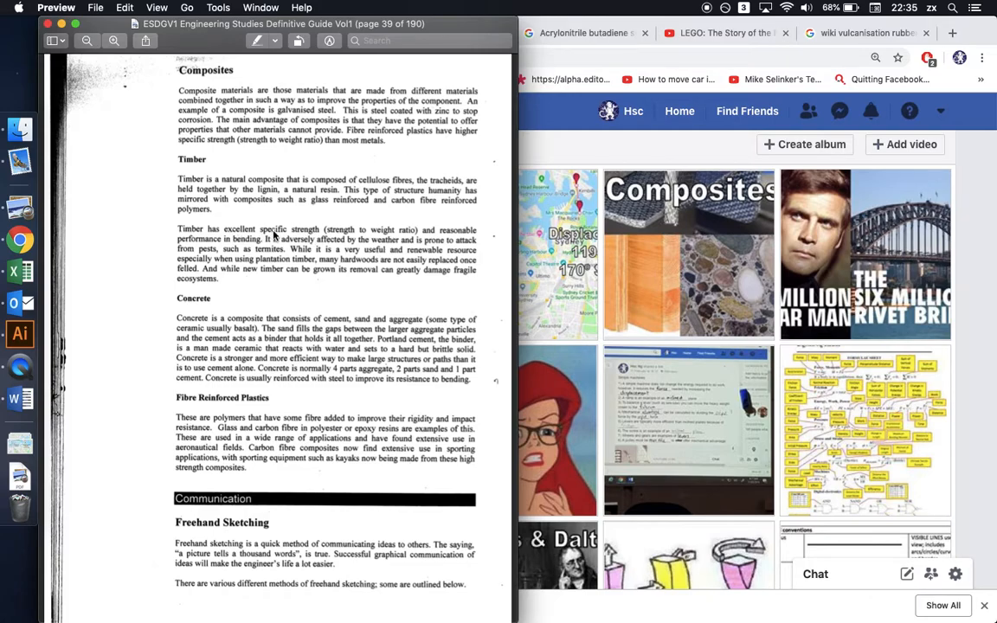
mouse_move(382, 240)
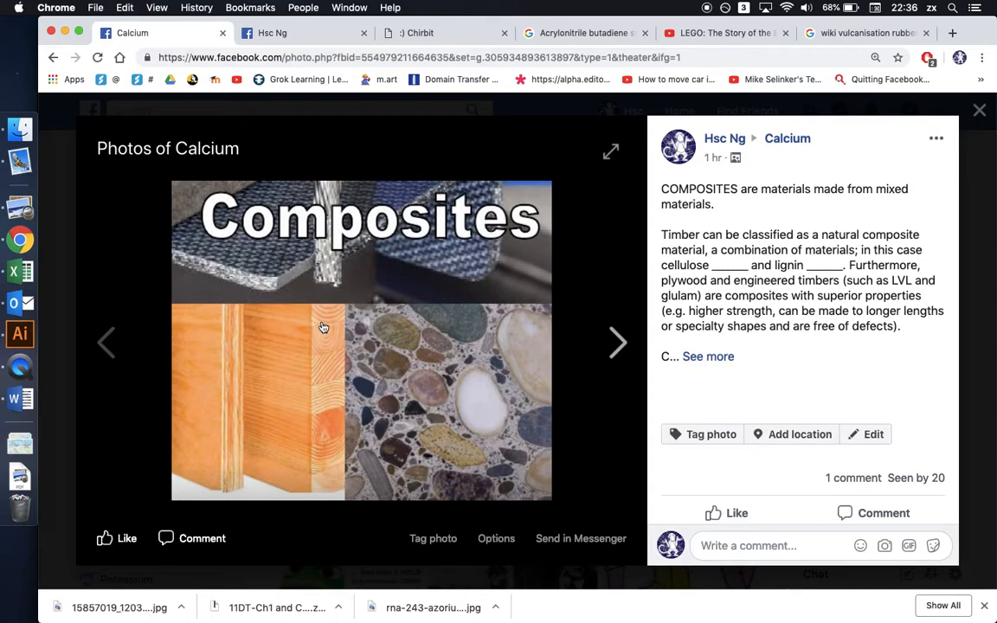
mouse_move(321, 337)
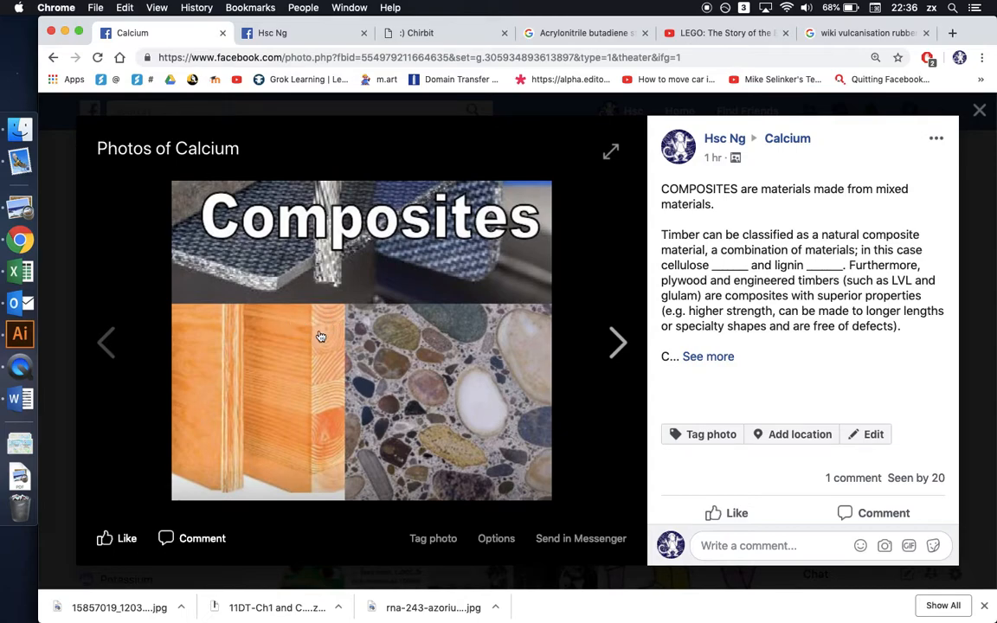
mouse_move(293, 480)
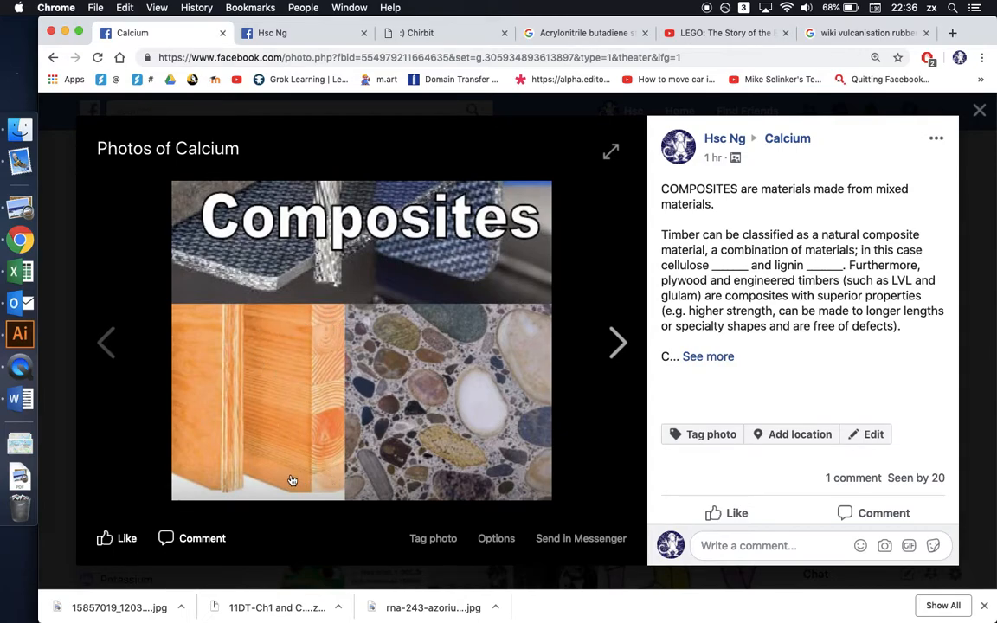
mouse_move(224, 320)
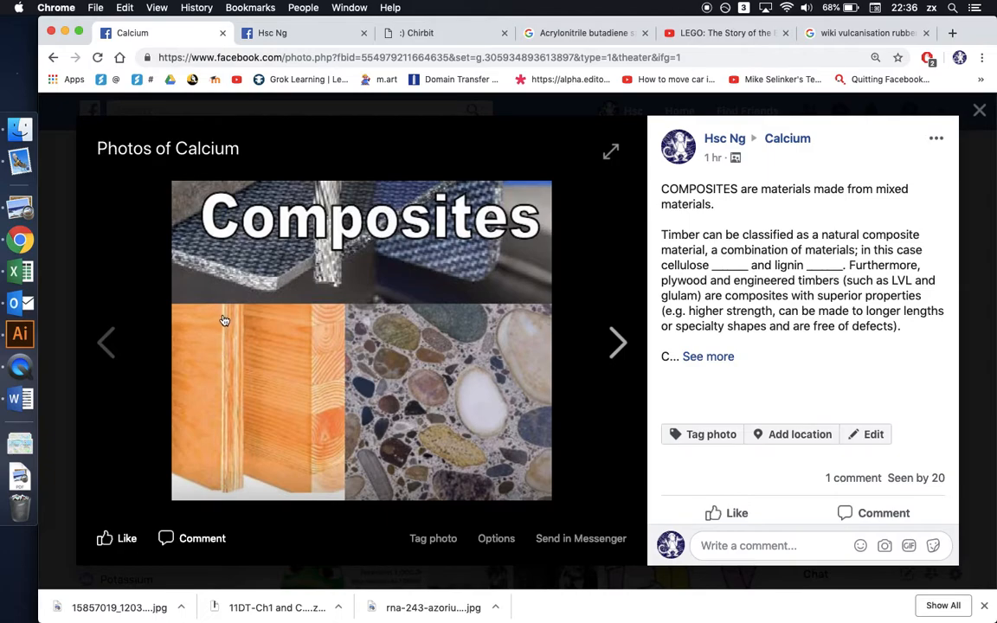
mouse_move(232, 492)
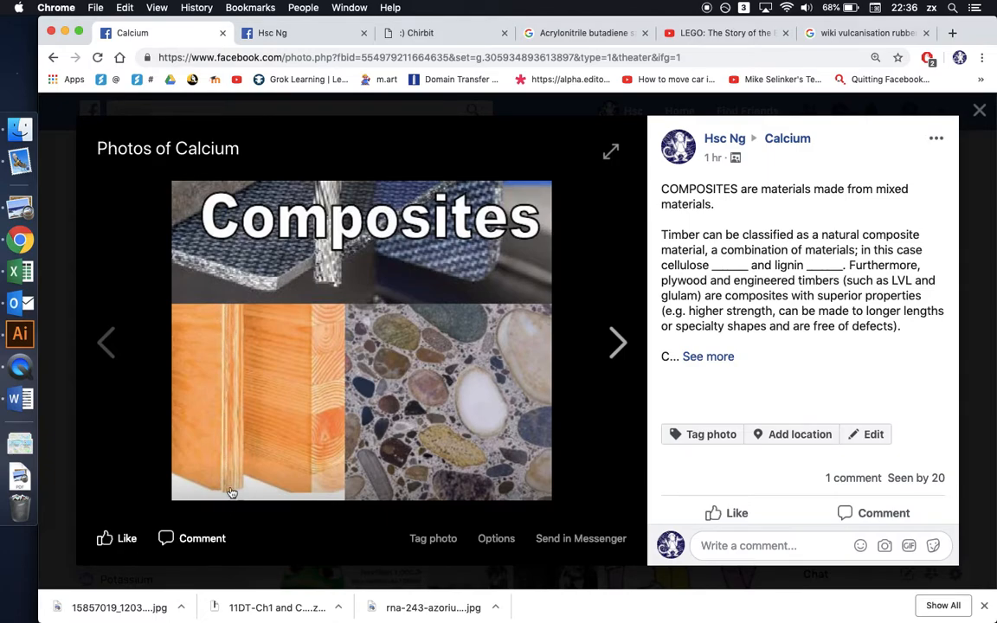
mouse_move(223, 462)
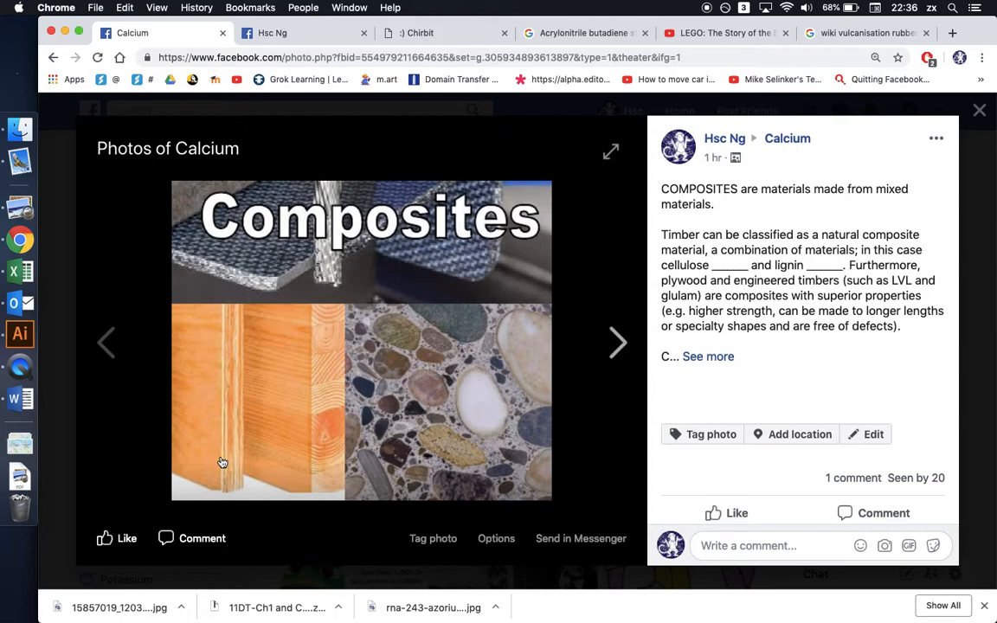
mouse_move(320, 484)
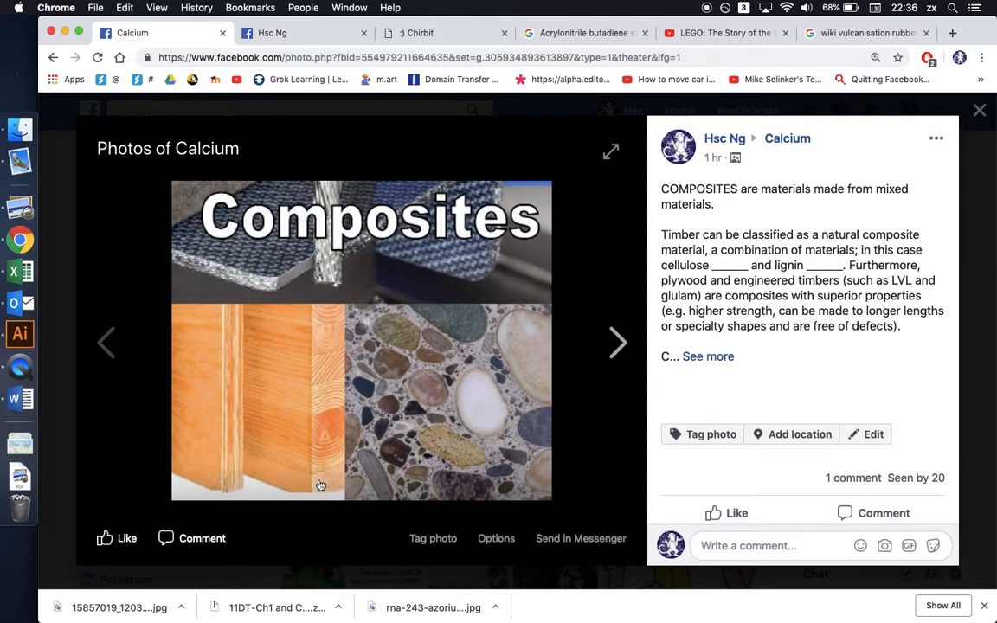
mouse_move(325, 332)
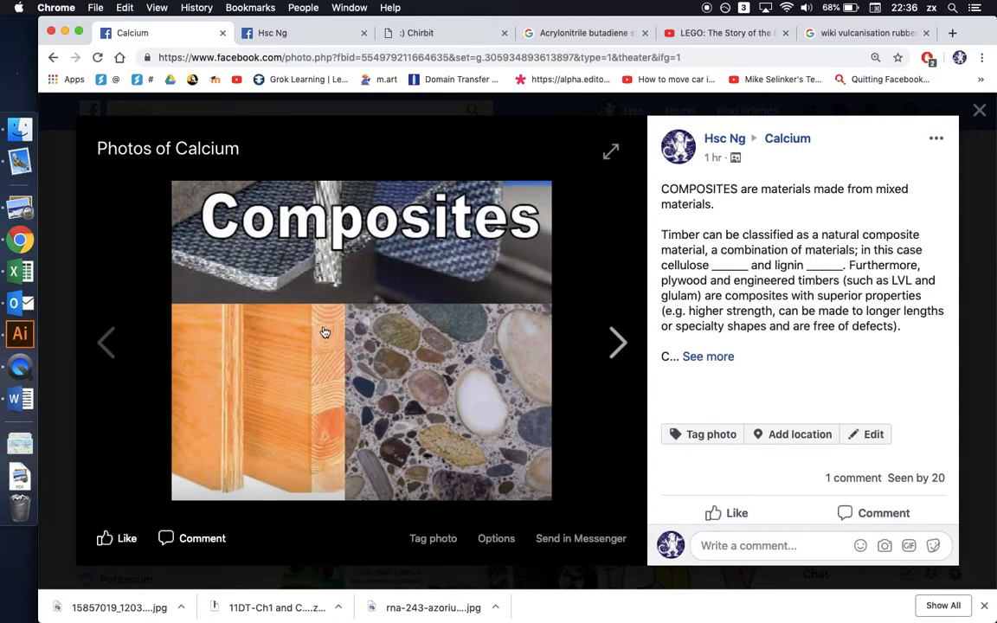
mouse_move(358, 439)
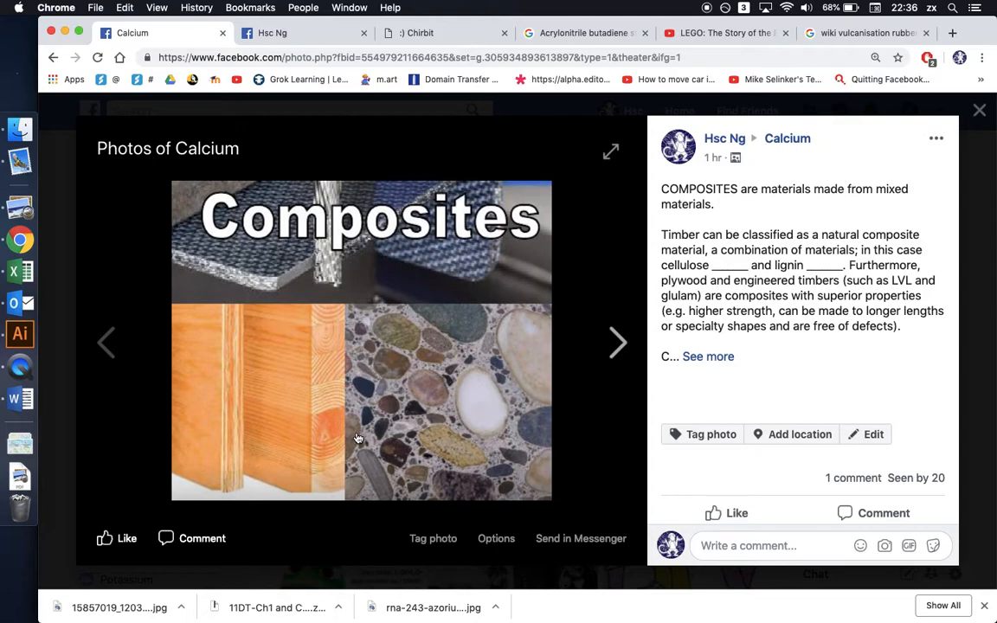
mouse_move(516, 278)
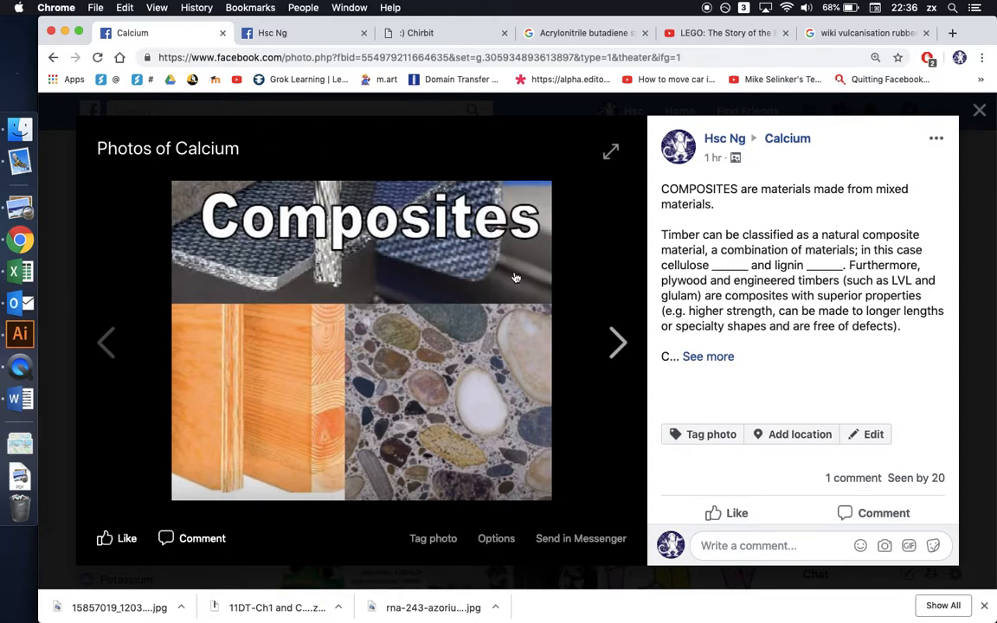
mouse_move(302, 291)
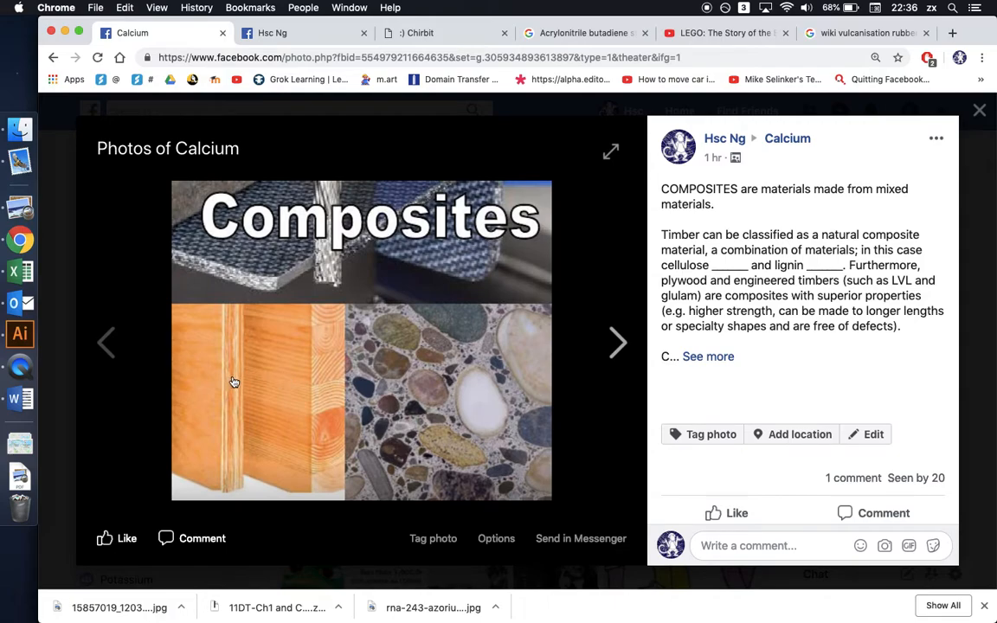
mouse_move(426, 367)
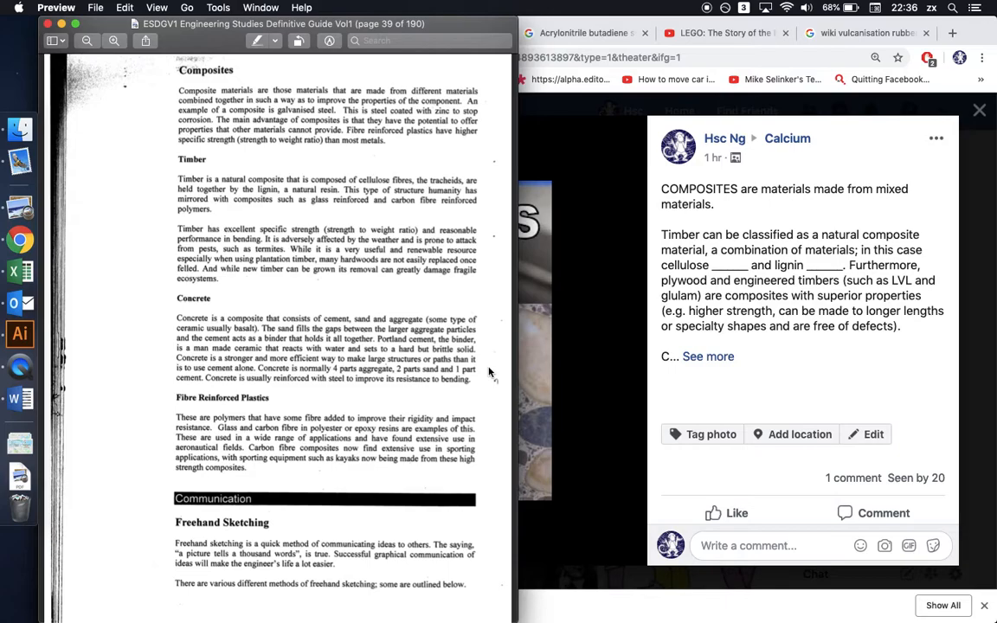
mouse_move(530, 372)
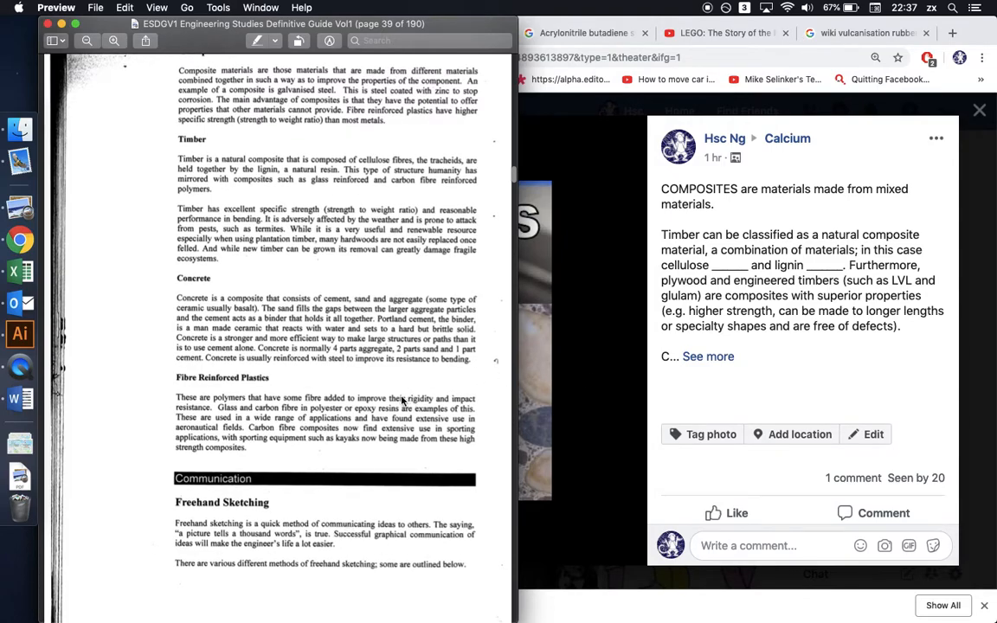
mouse_move(558, 289)
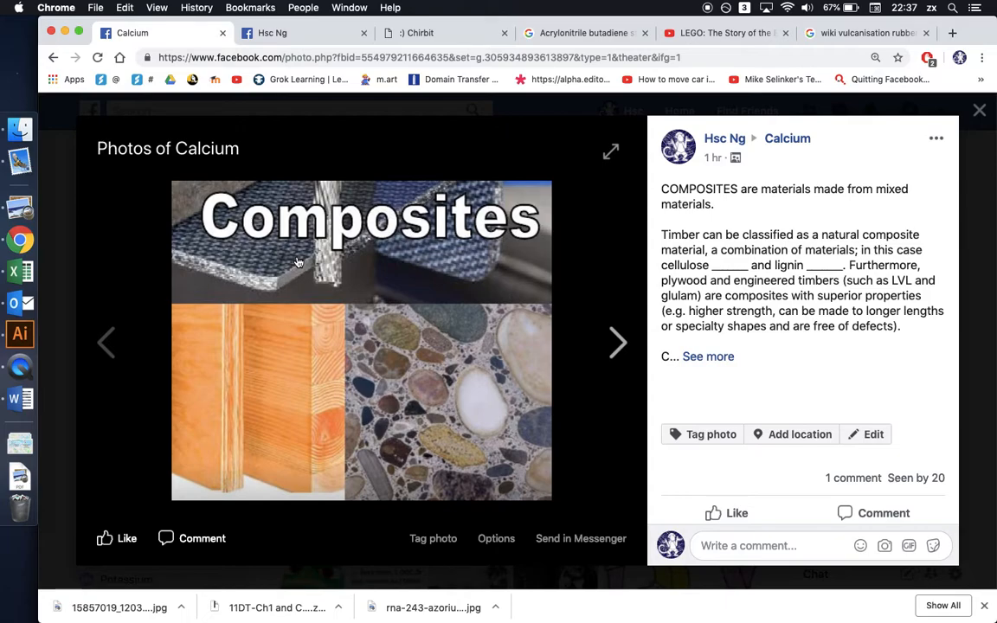
mouse_move(214, 252)
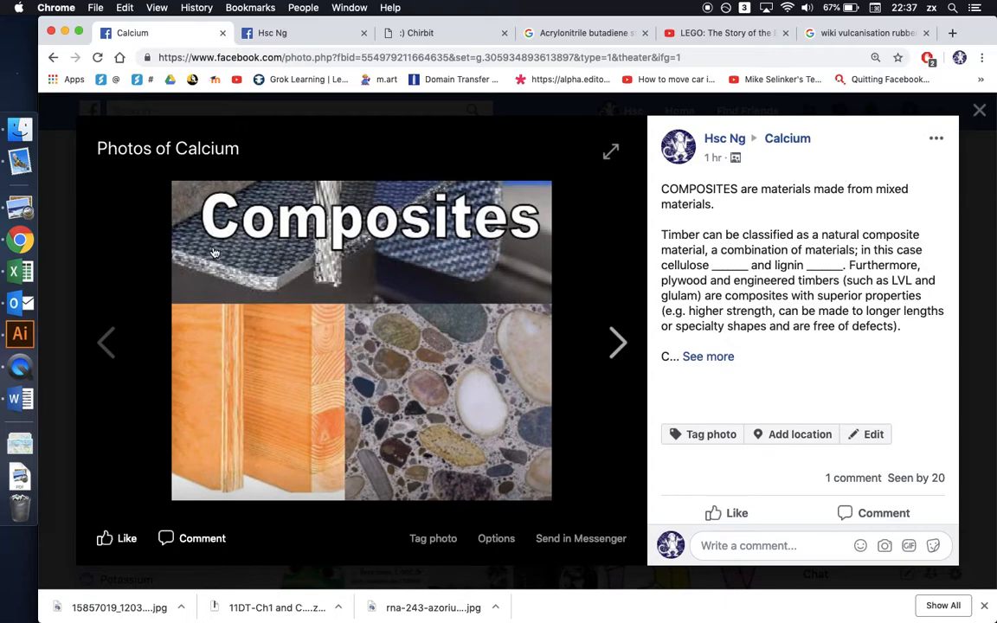
mouse_move(215, 247)
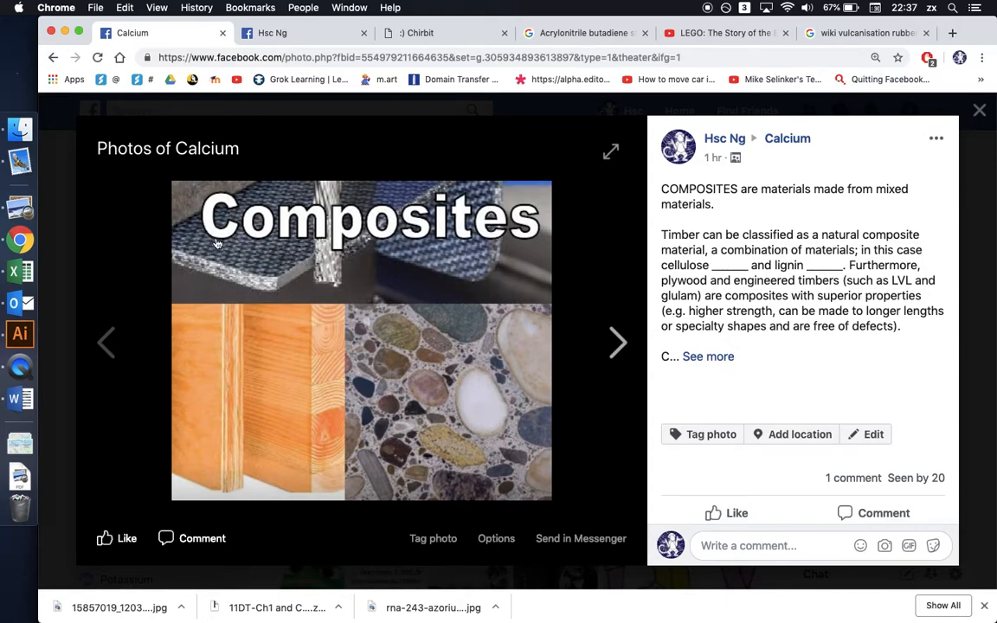
mouse_move(325, 229)
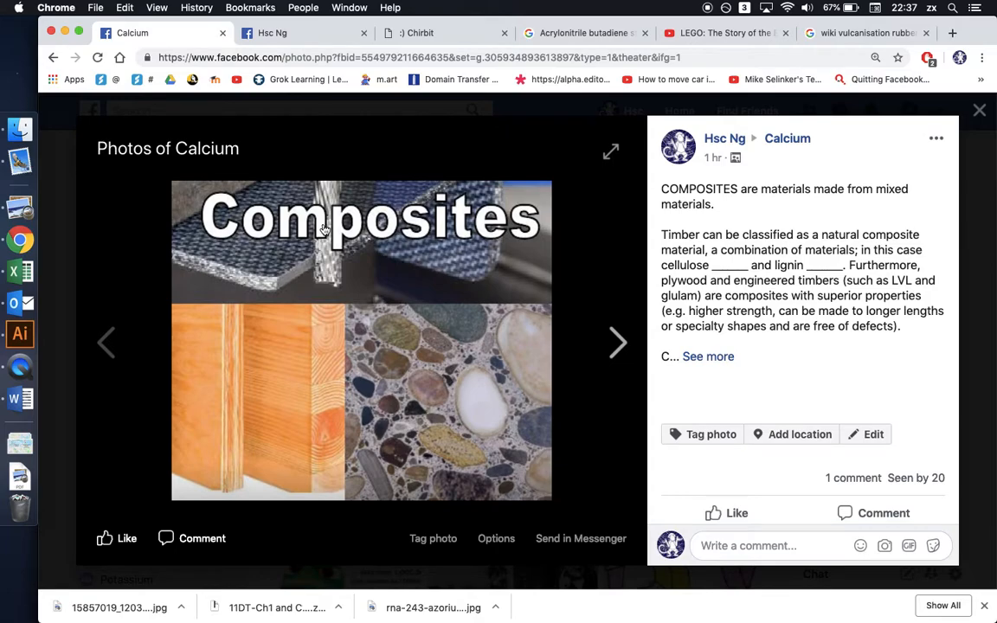
mouse_move(386, 239)
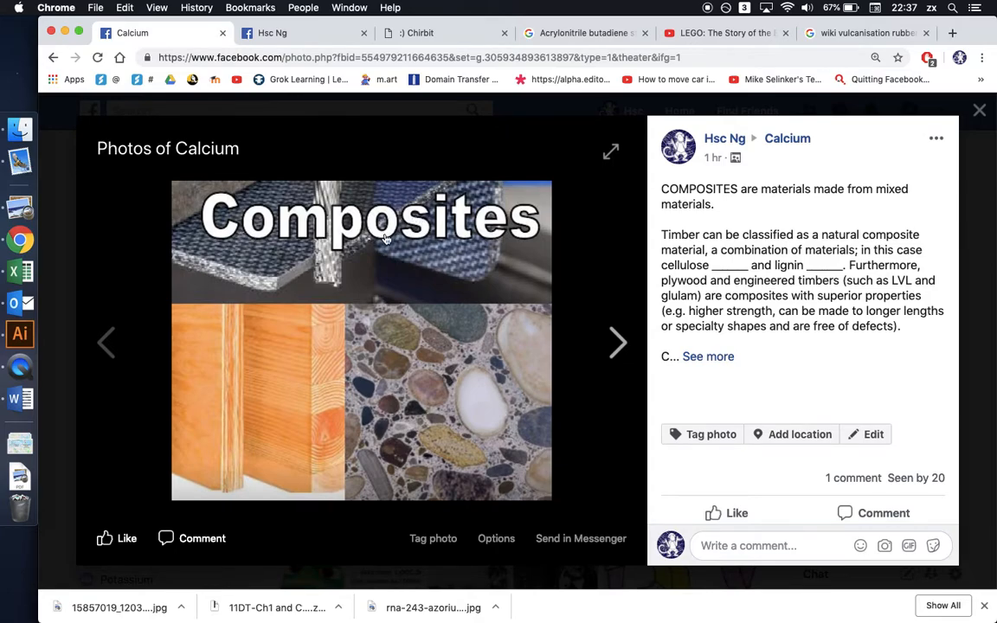
mouse_move(412, 205)
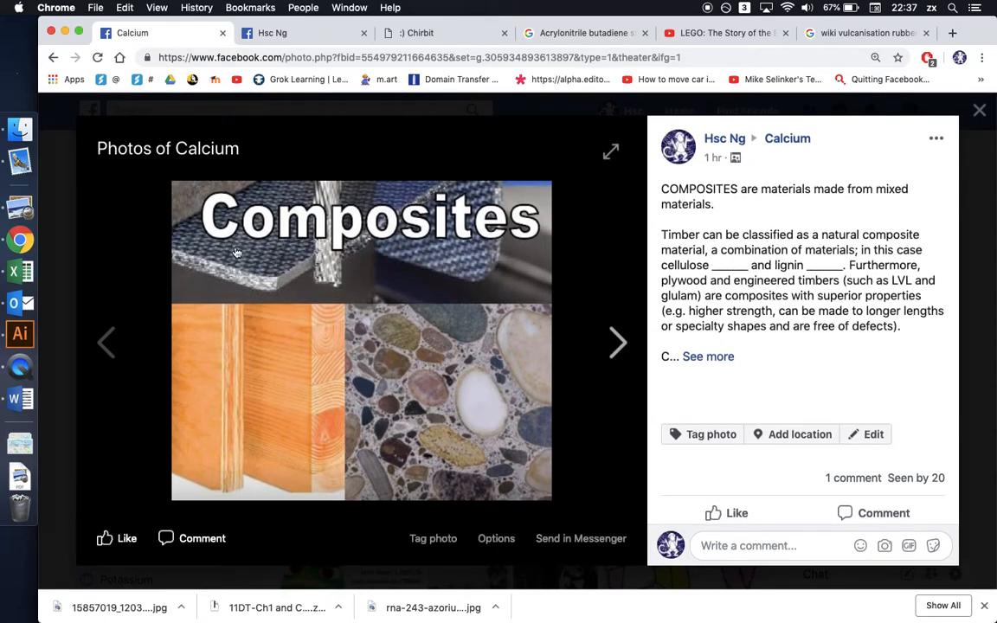
mouse_move(493, 212)
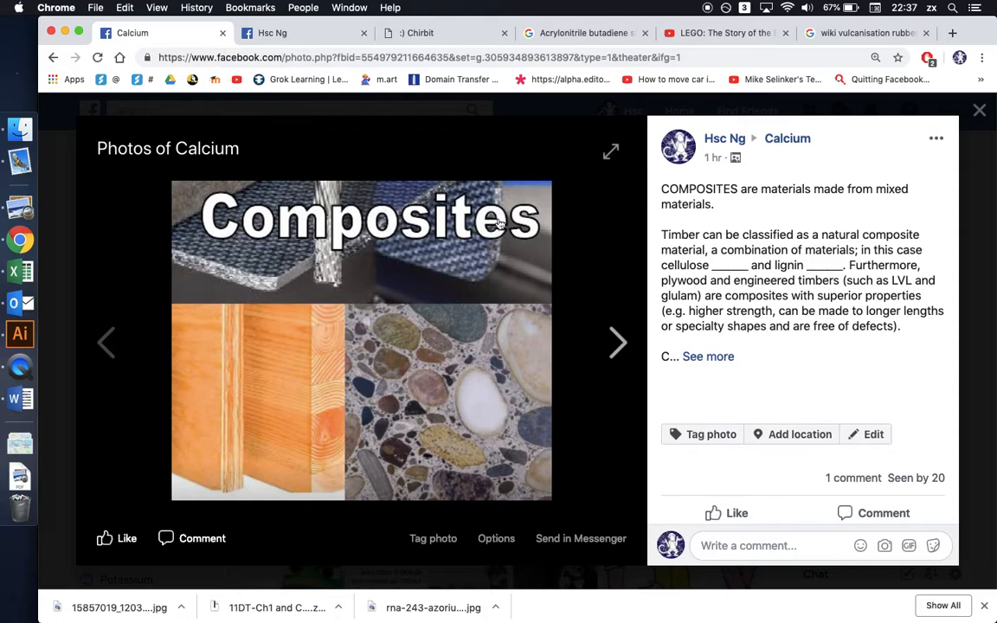
mouse_move(333, 264)
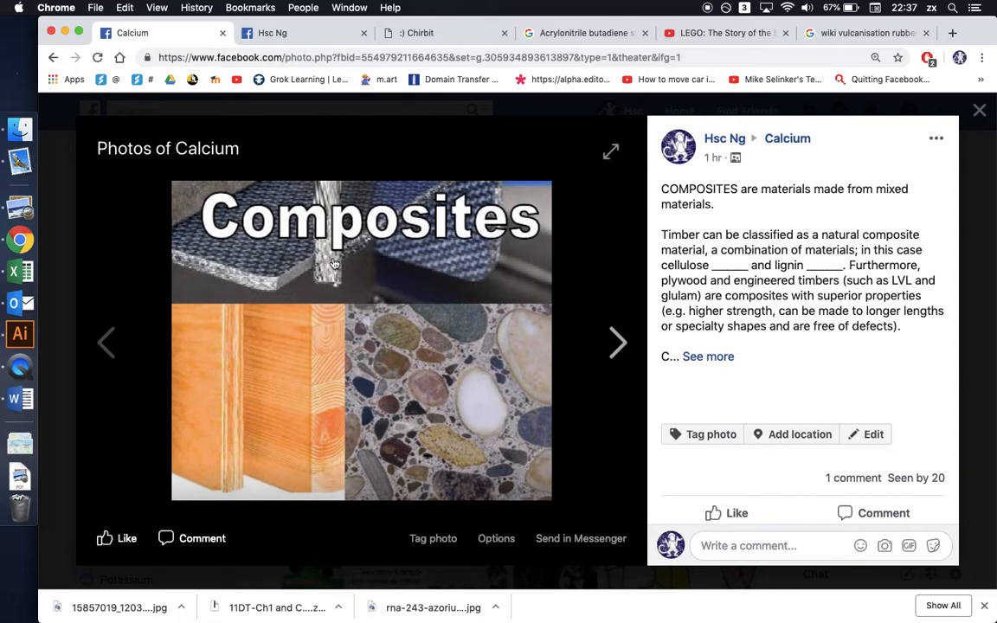
mouse_move(381, 245)
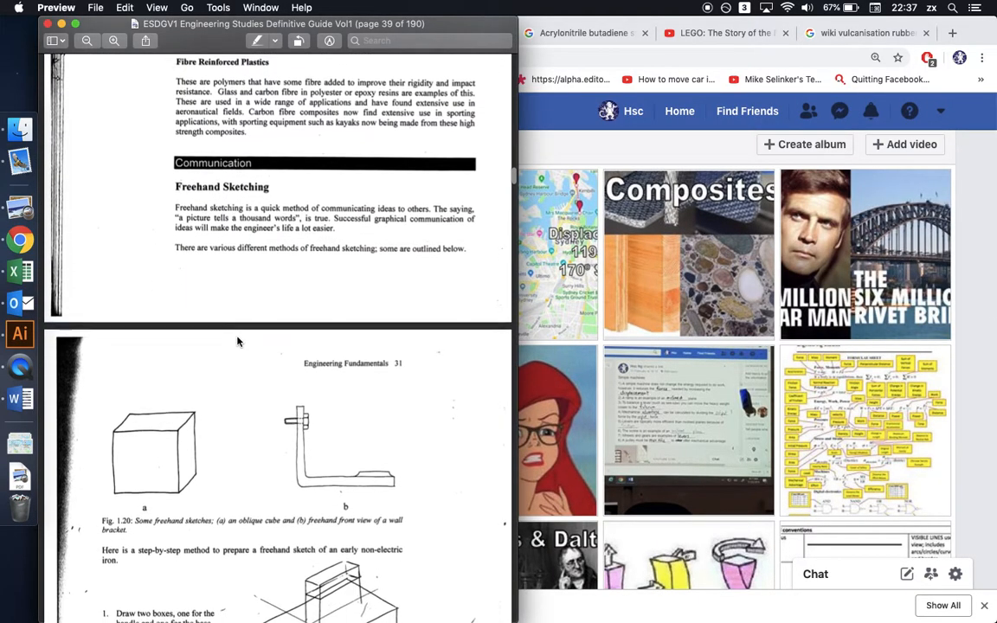
Scroll the guide from page 39 through Freehand Sketching to page 41's orthogonal drawings
scroll("down", 3)
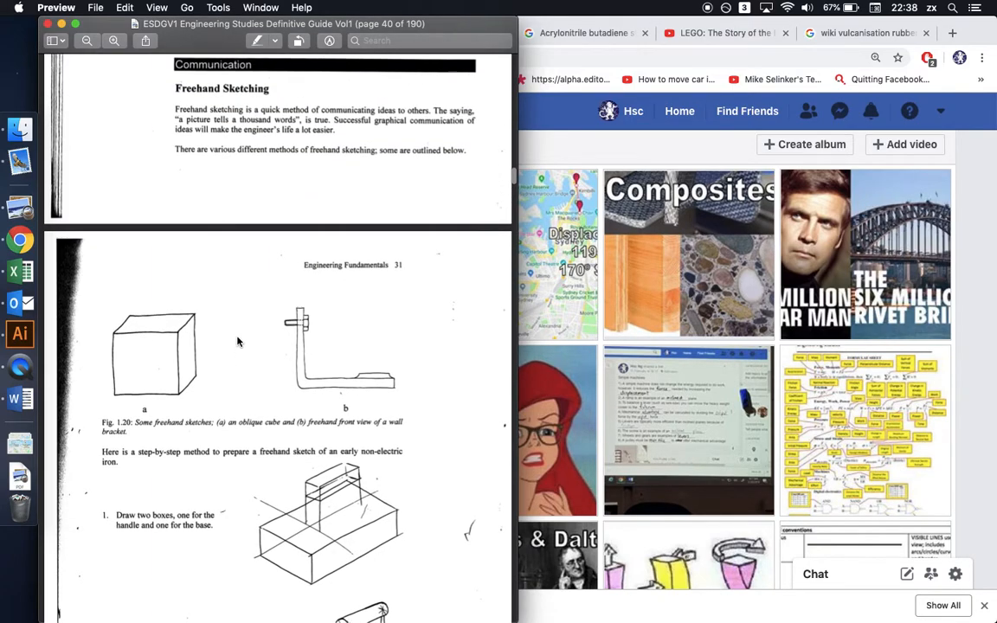
scroll("down", 3)
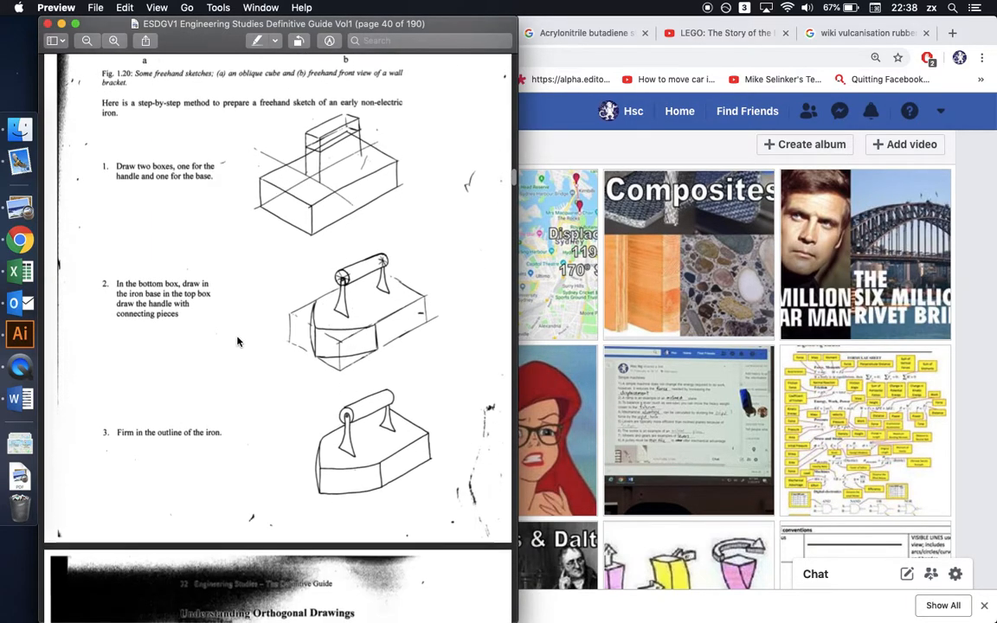
scroll("down", 3)
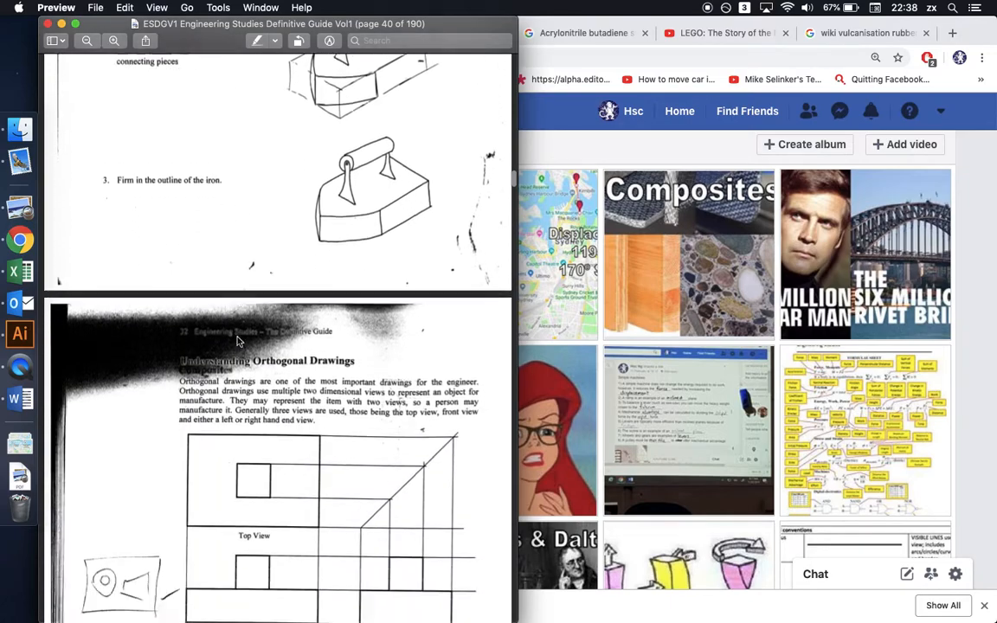
scroll("down", 3)
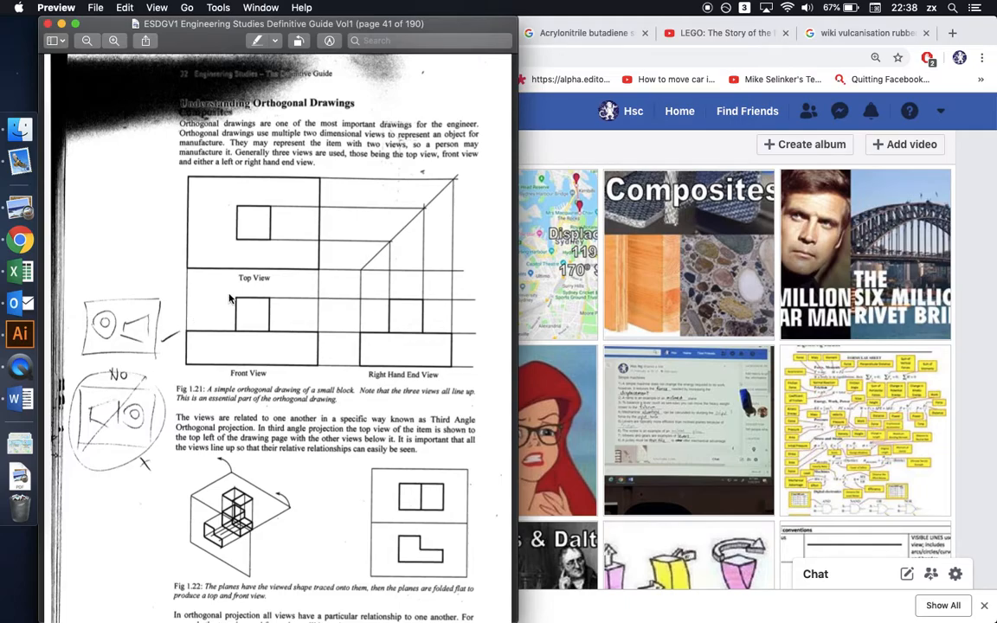
scroll("down", 3)
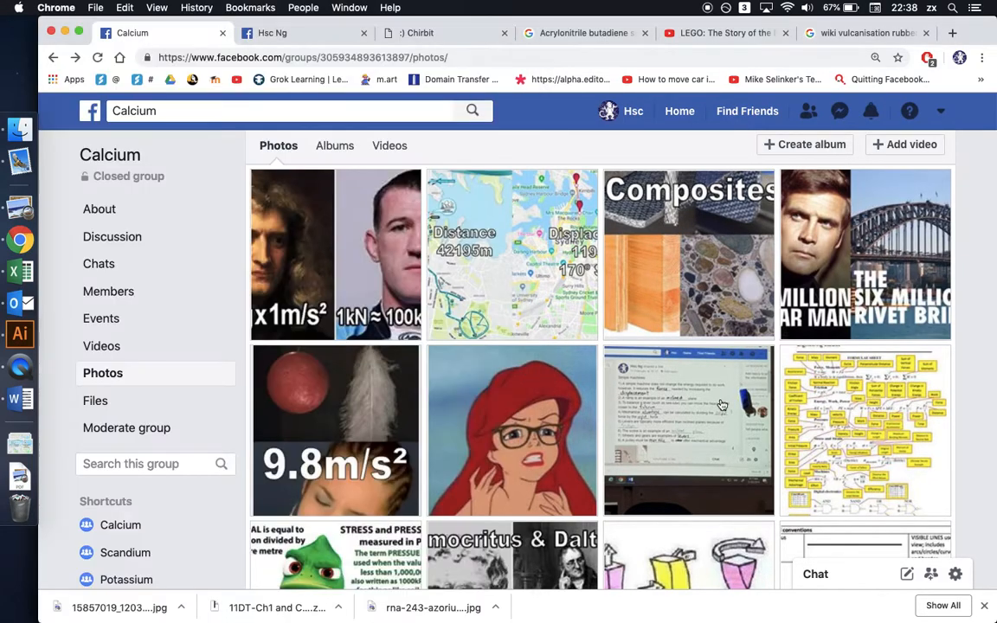
Scroll the Calcium Photos grid and open the perspective, isometric and oblique cube drawing photo
scroll("down", 3)
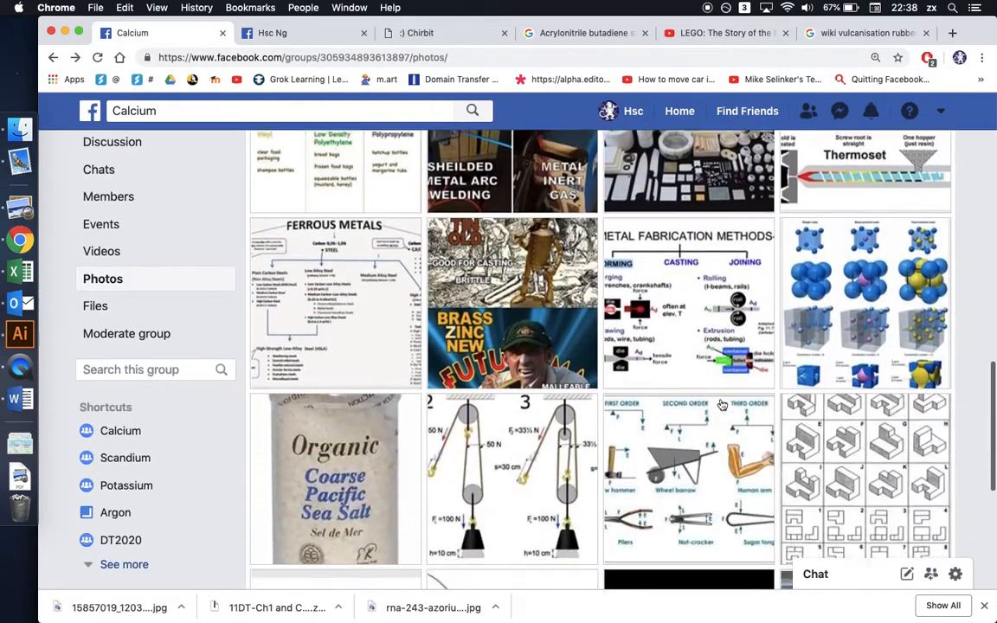
scroll("down", 3)
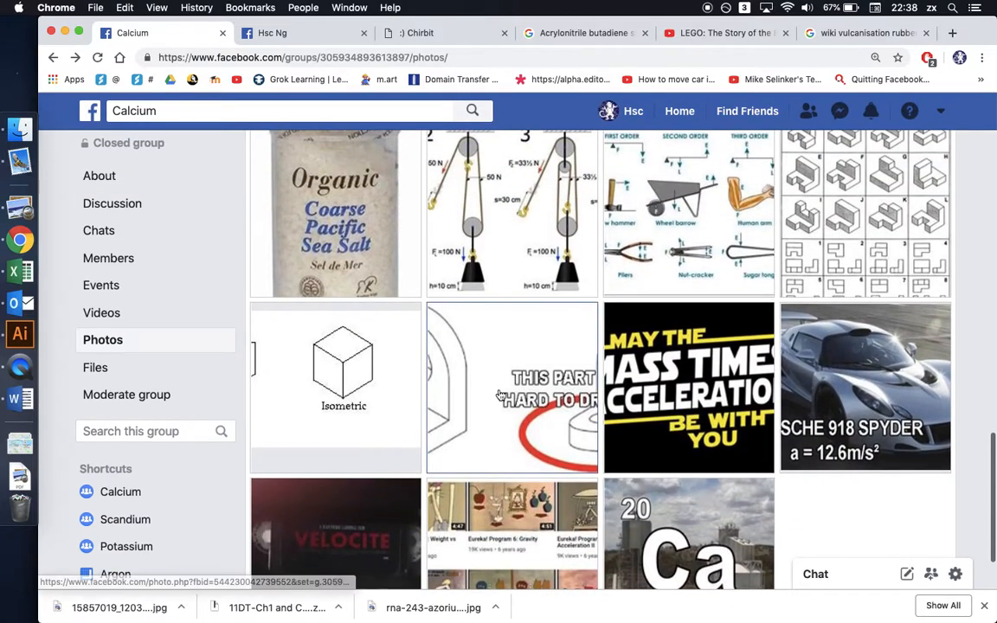
left_click(335, 367)
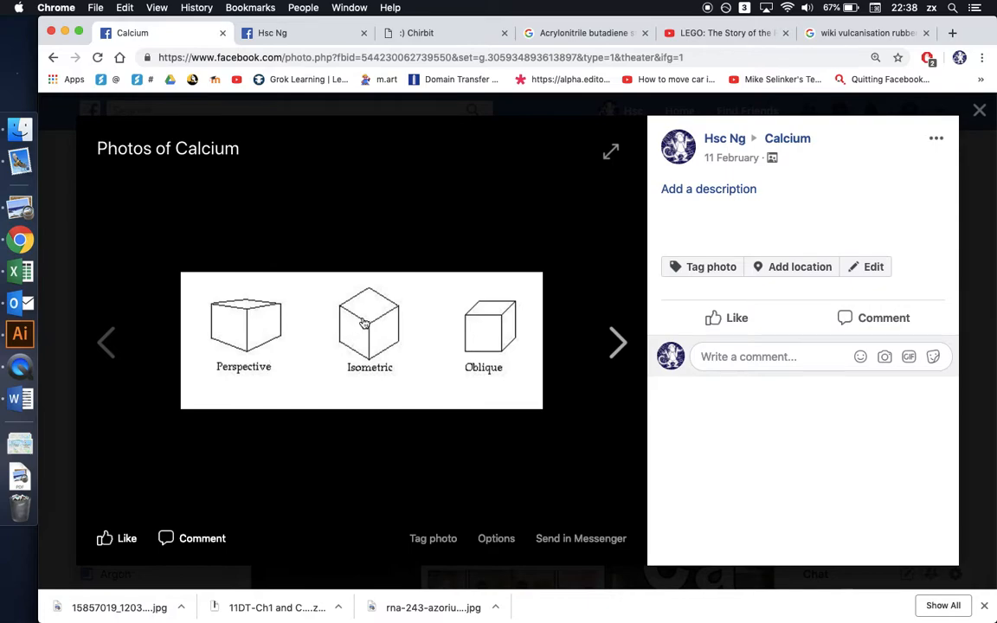
mouse_move(393, 347)
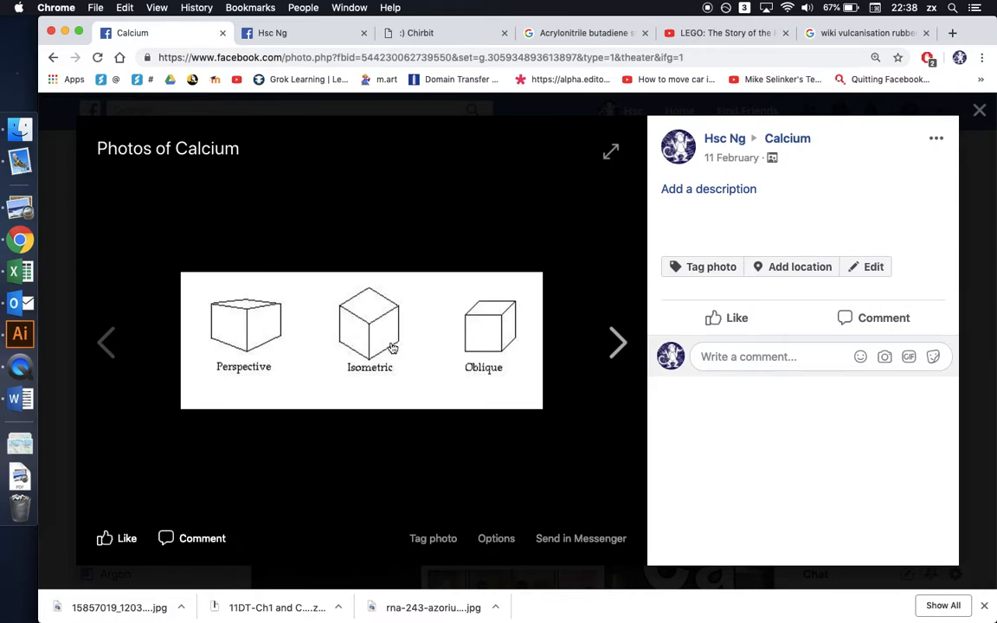
mouse_move(505, 313)
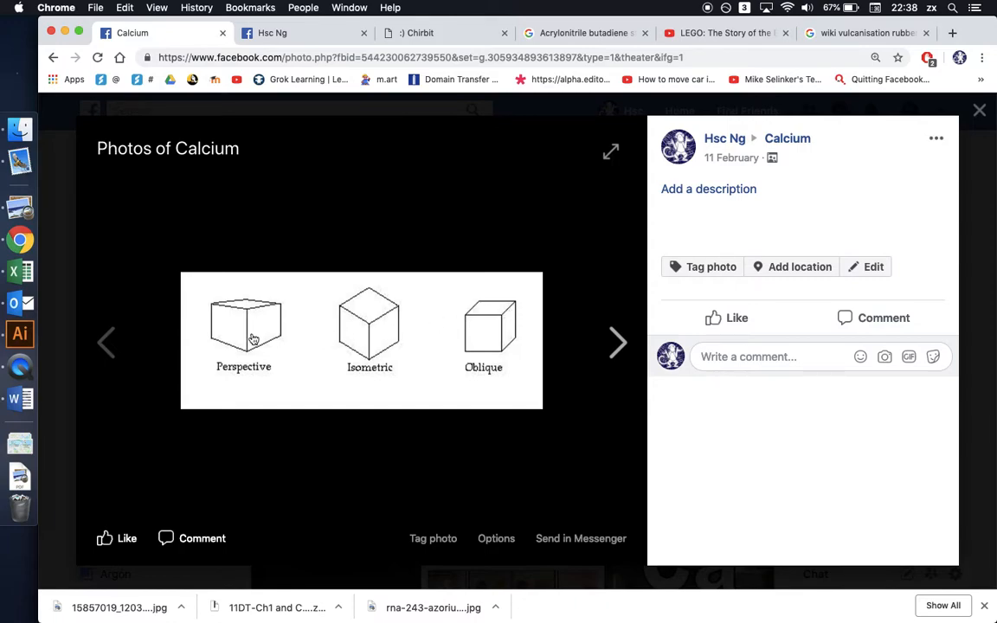
mouse_move(375, 324)
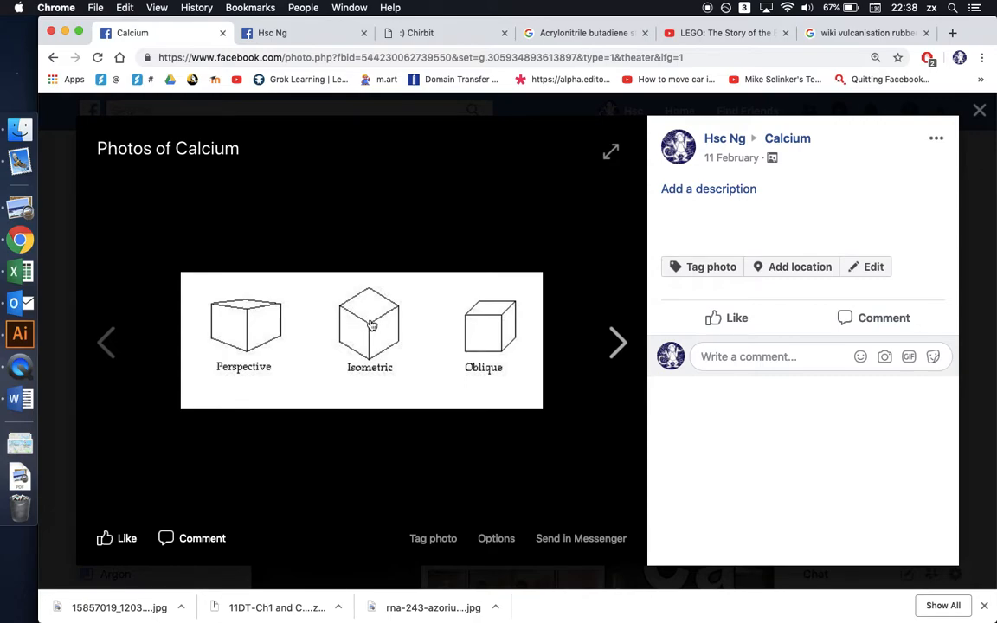
mouse_move(487, 327)
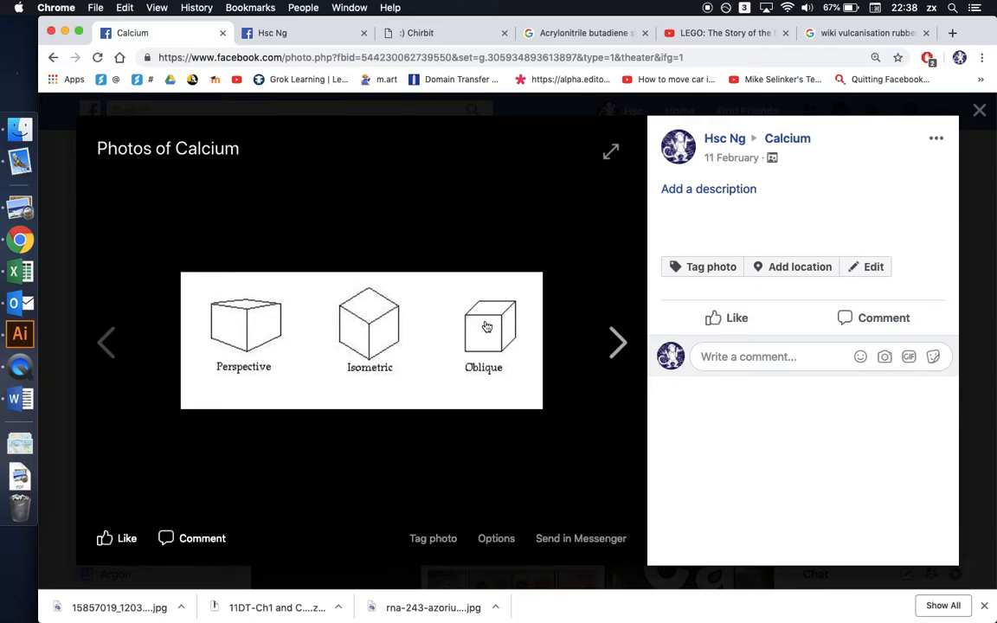
Close the cube photo and open the 'This part is hard to draw' bracket photo
left_click(978, 110)
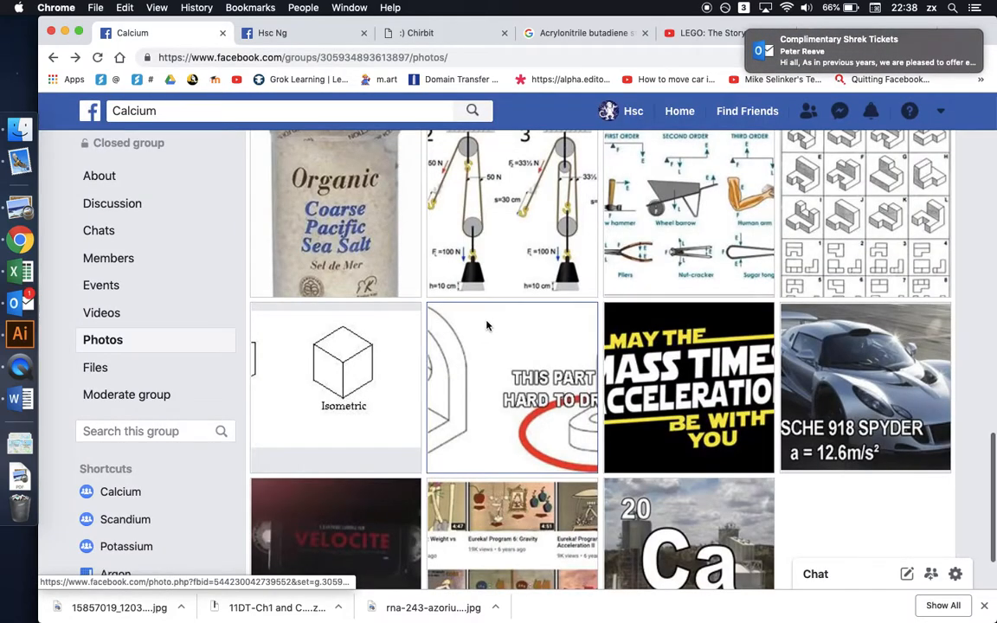
left_click(511, 387)
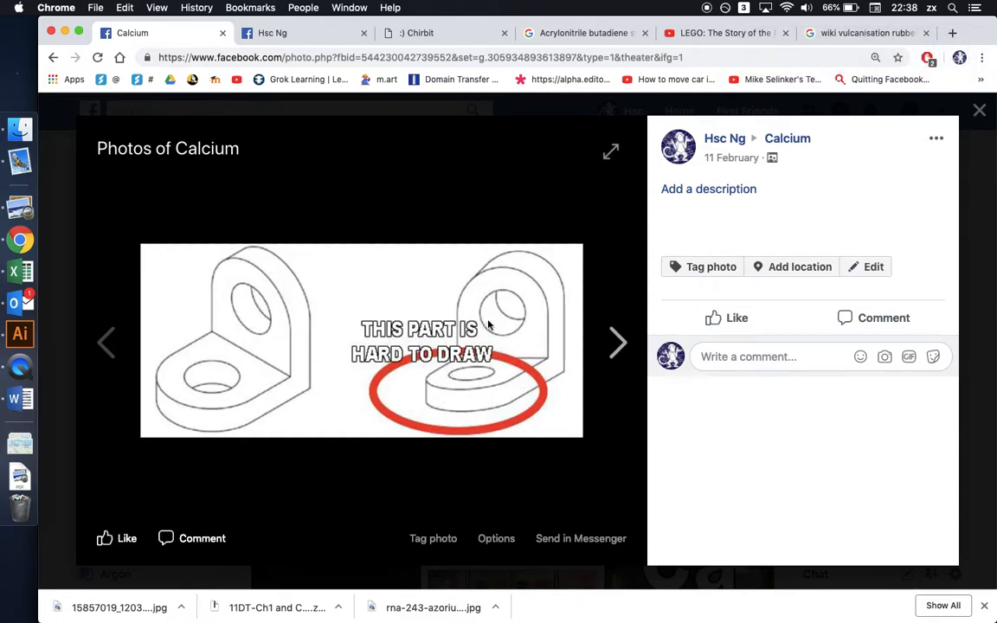
mouse_move(493, 300)
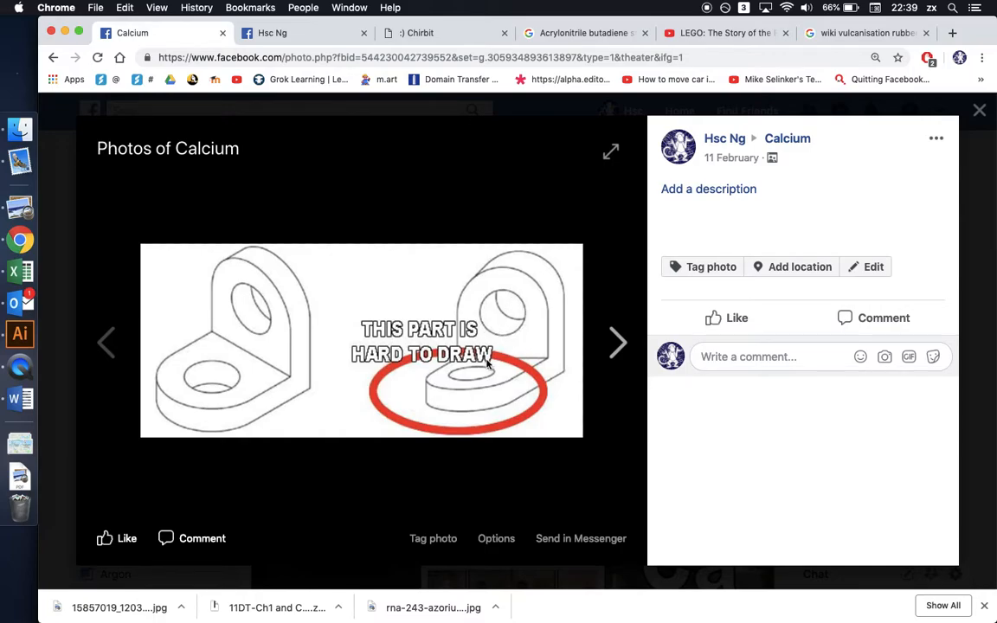
mouse_move(486, 331)
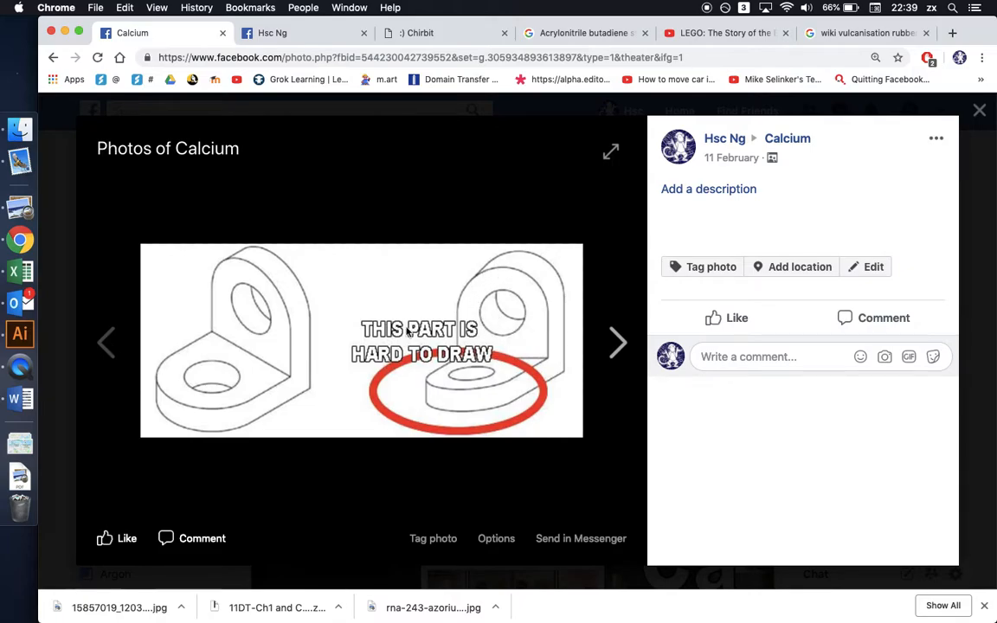
mouse_move(244, 327)
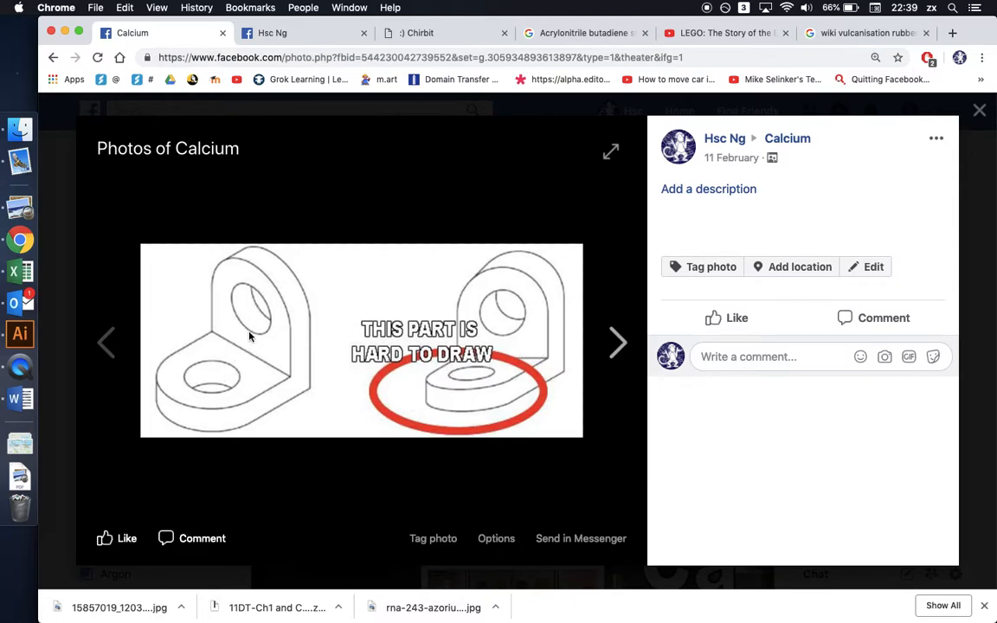
mouse_move(344, 238)
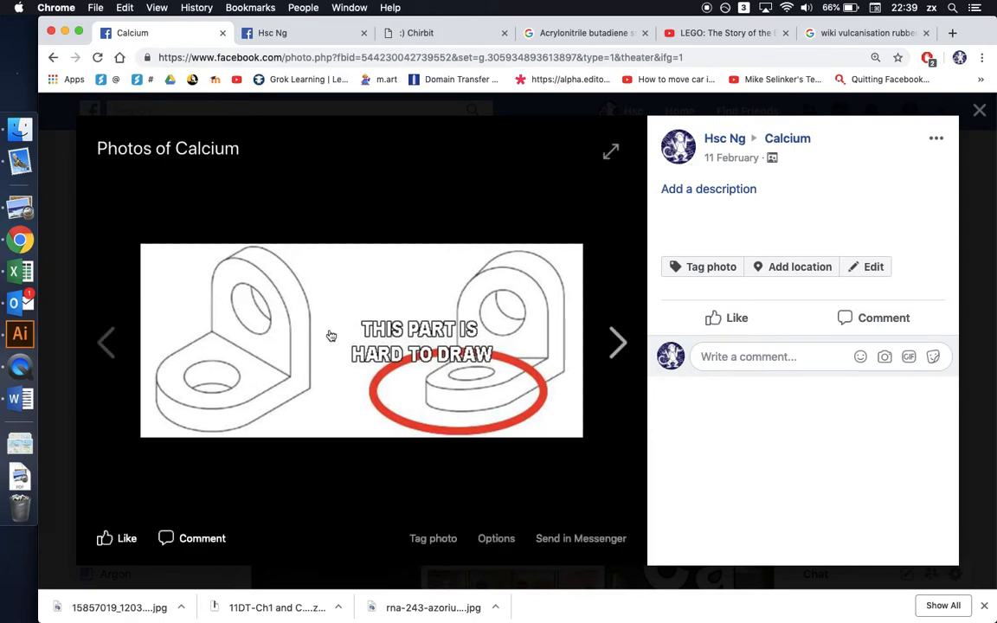
Search for isometric drawing templates and open a template result in a new tab
left_click(866, 33)
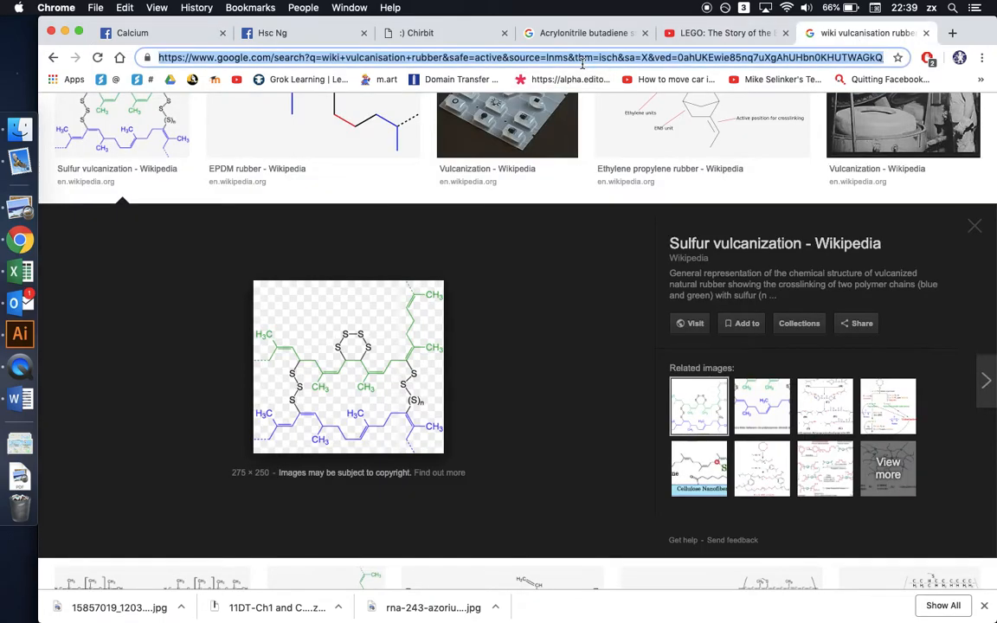
type("isometric")
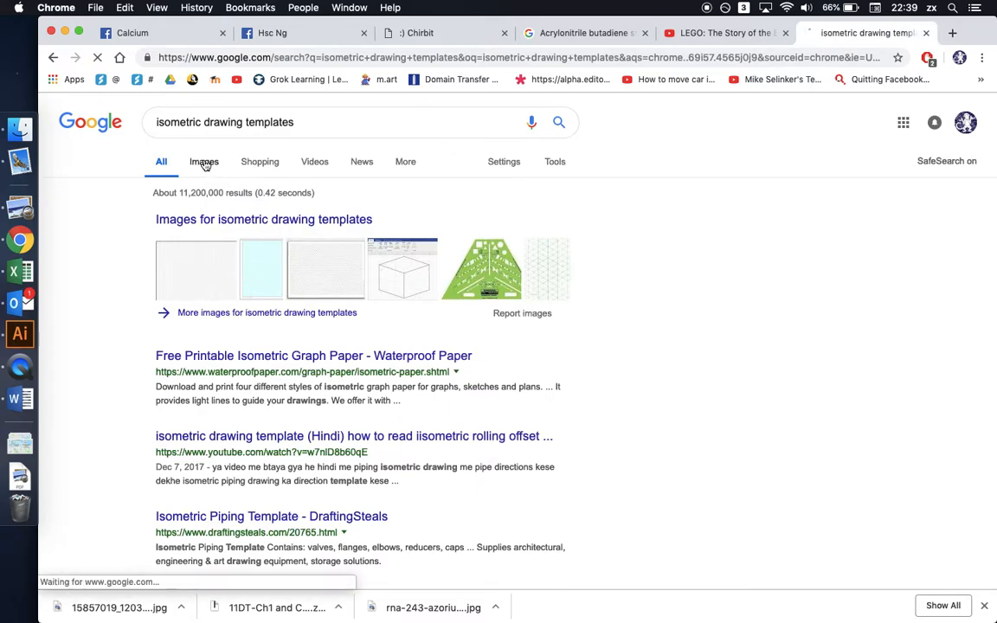
left_click(204, 161)
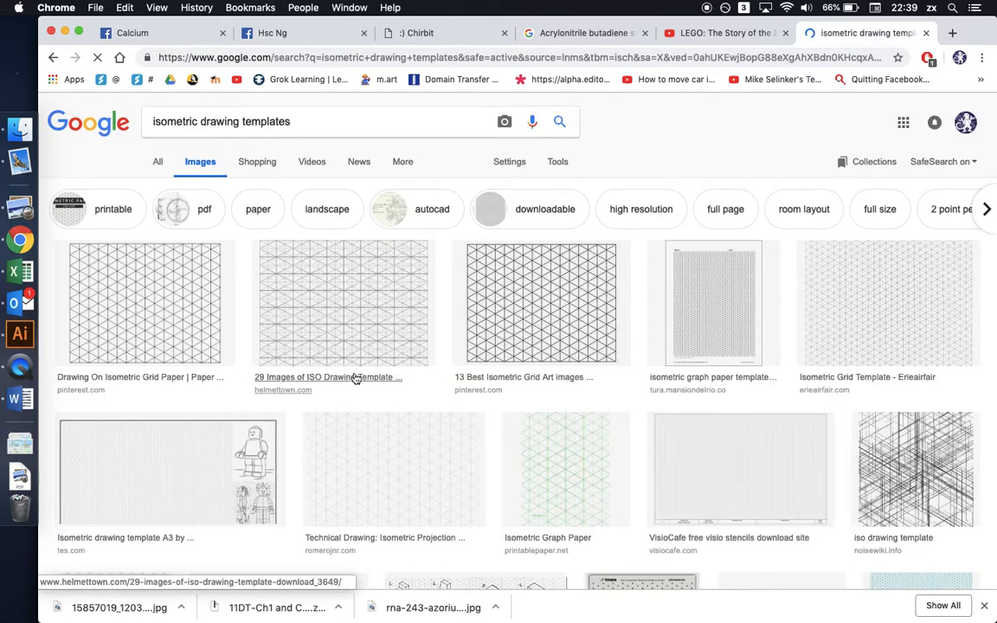
scroll("down", 3)
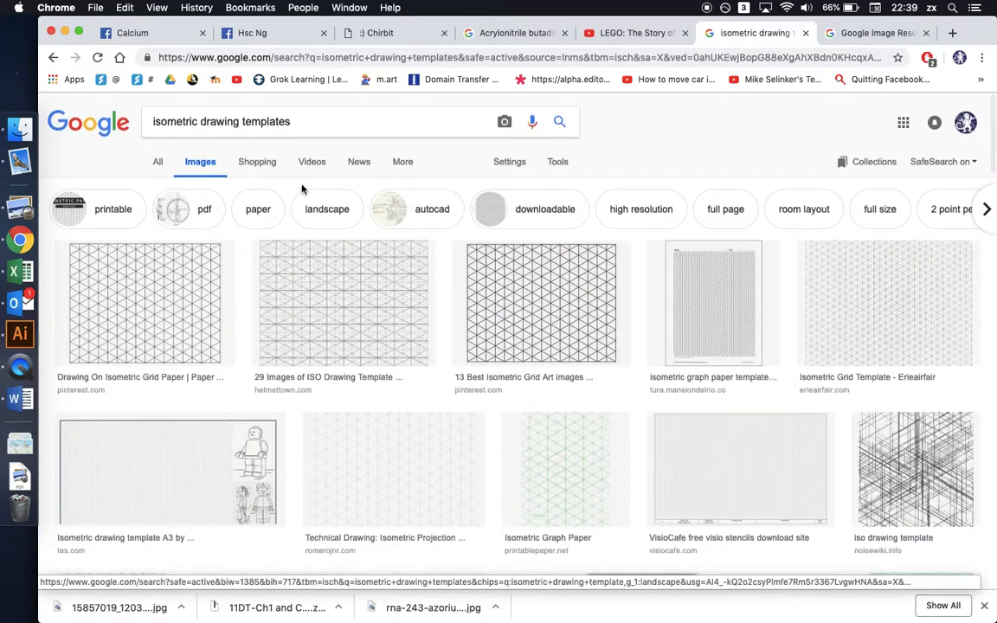
Refine the search to 'isometric drawing templates circle'
left_click(158, 161)
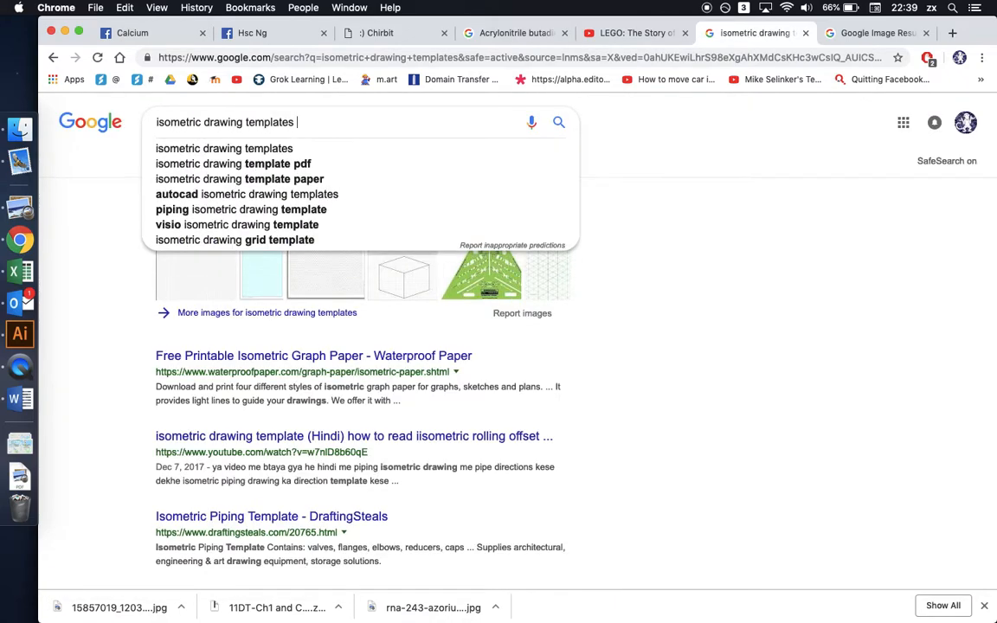
type("circle")
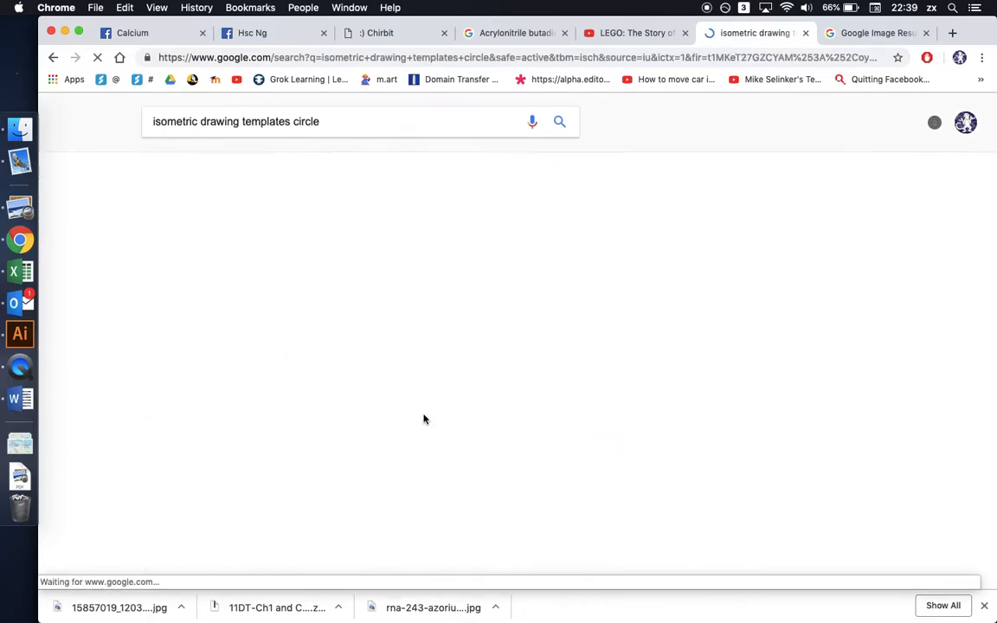
left_click(164, 116)
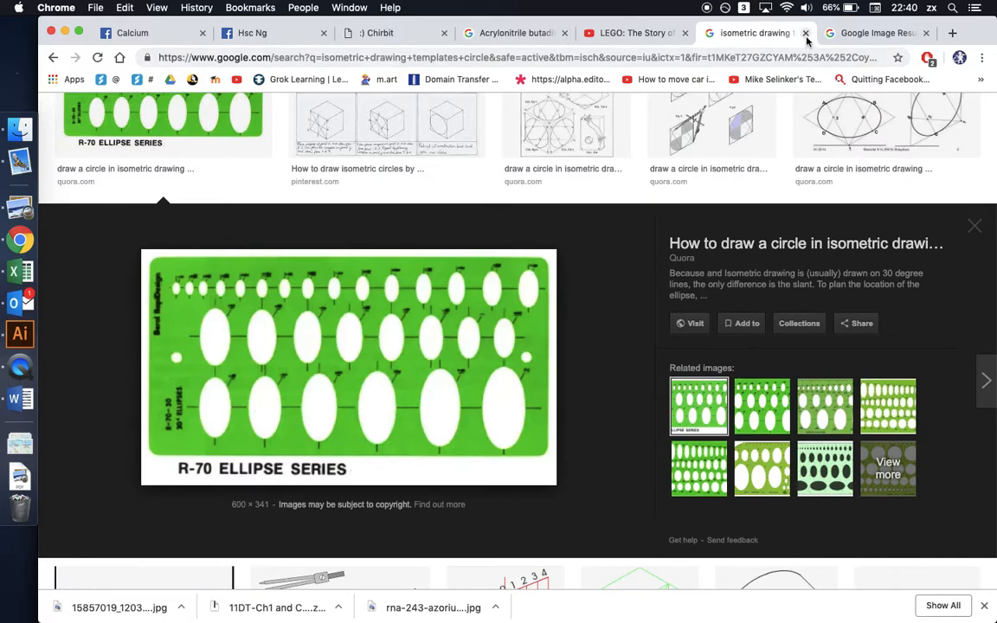
mouse_move(128, 346)
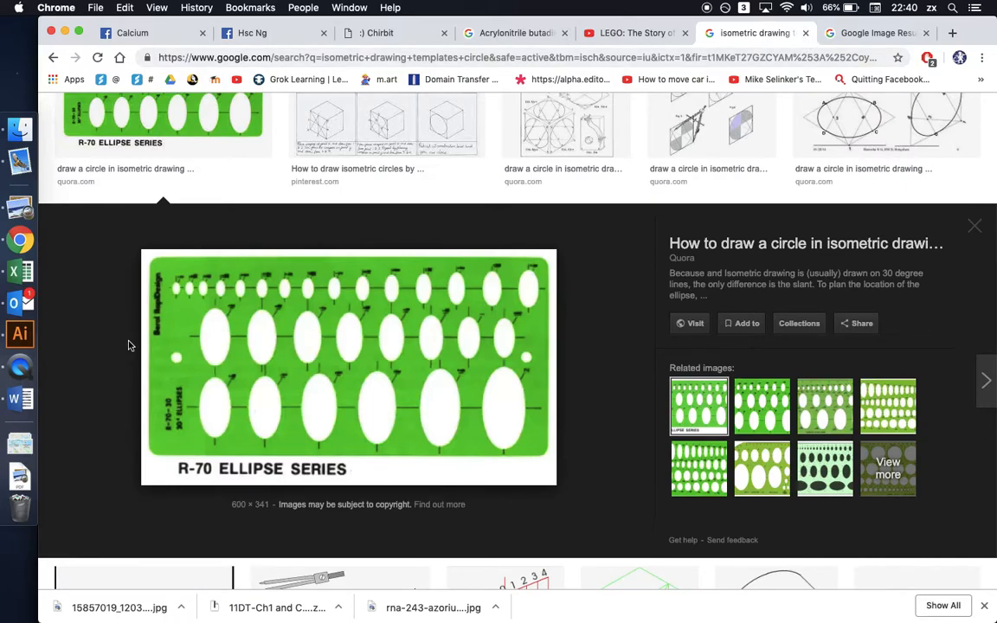
mouse_move(19, 366)
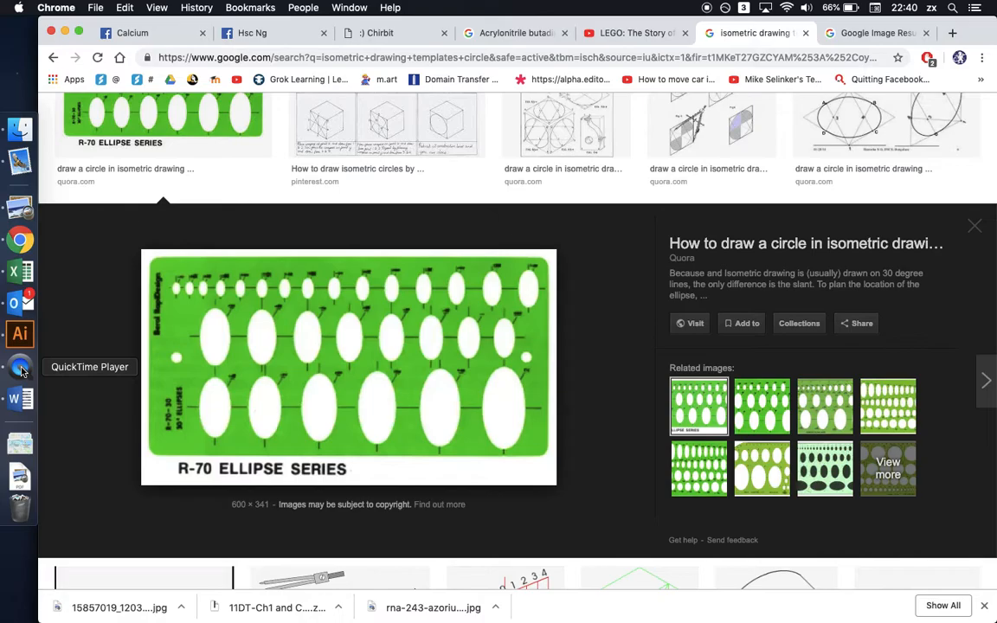
Open the Calcium group's AS 1100 line styles photo and expand its drawing standards caption
left_click(133, 33)
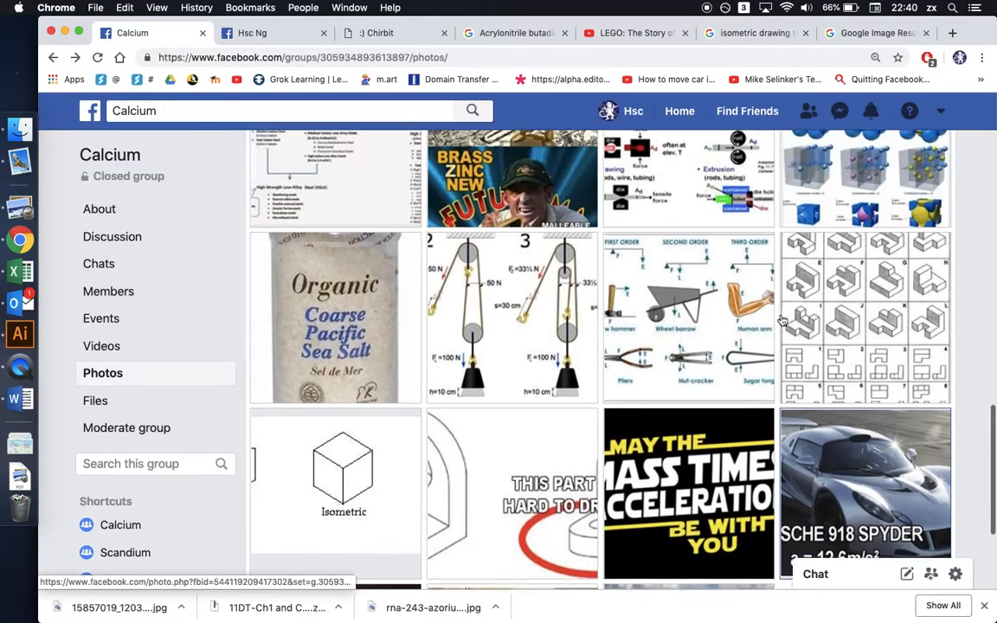
scroll("down", 3)
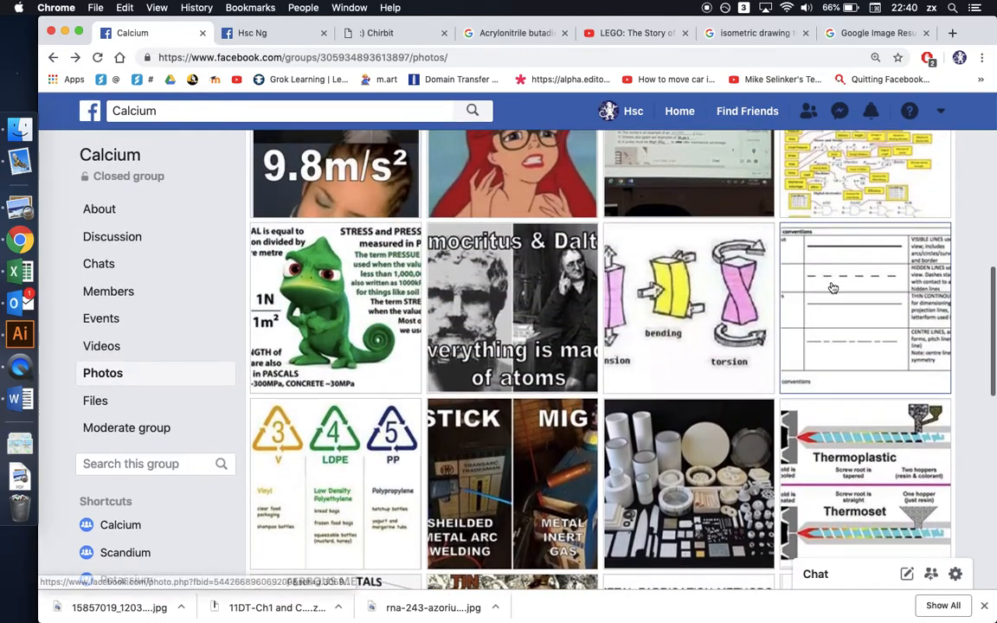
left_click(864, 307)
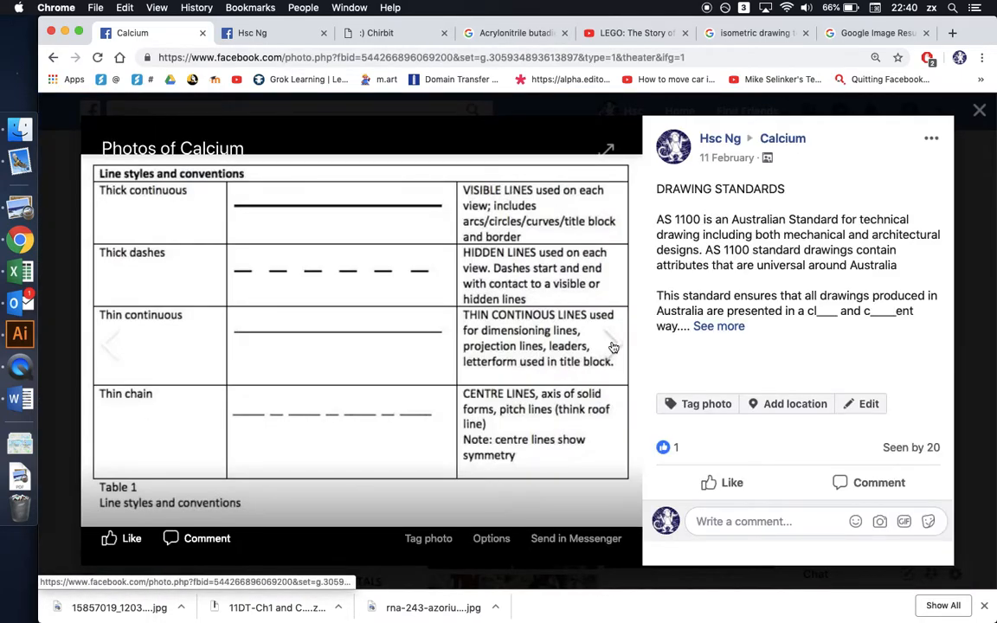
mouse_move(610, 346)
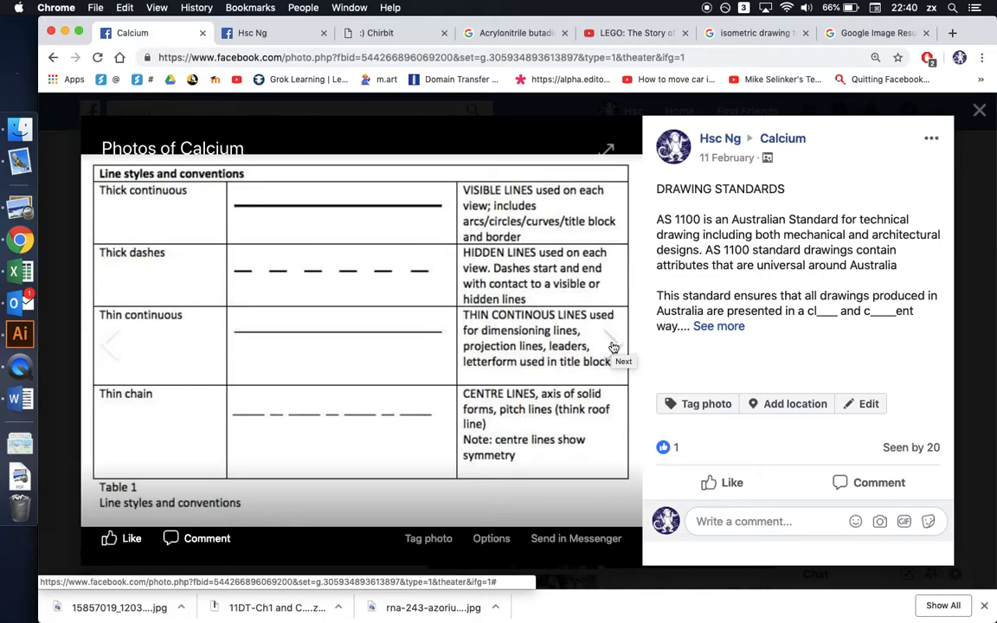
mouse_move(353, 256)
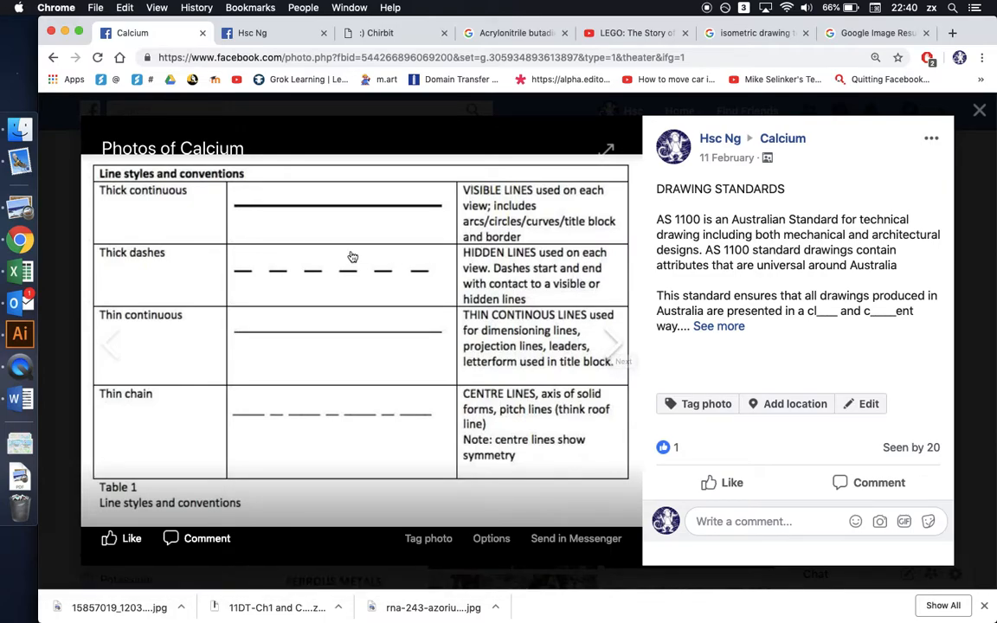
left_click(718, 327)
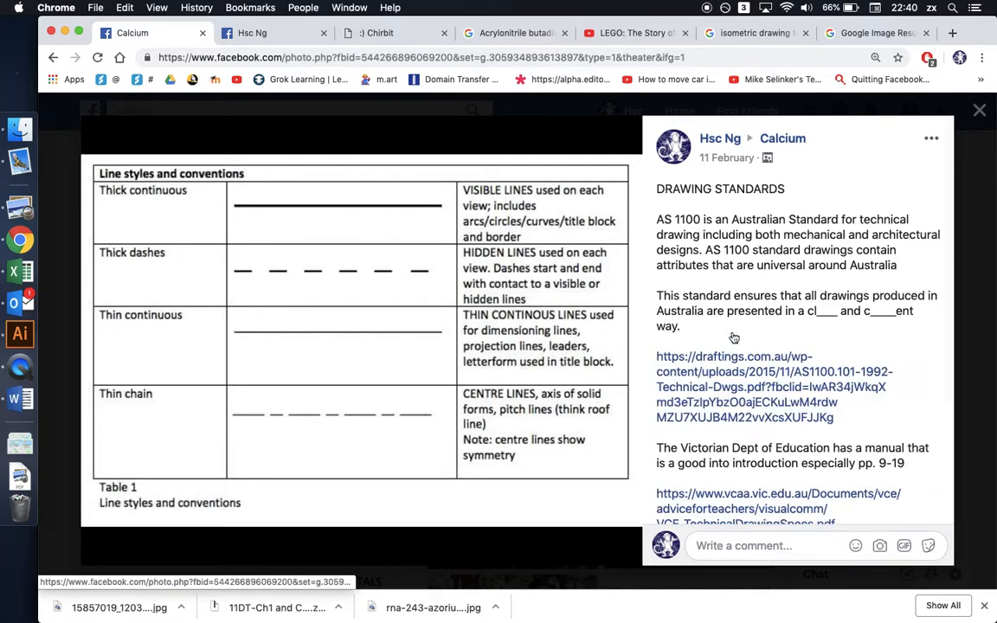
scroll("down", 3)
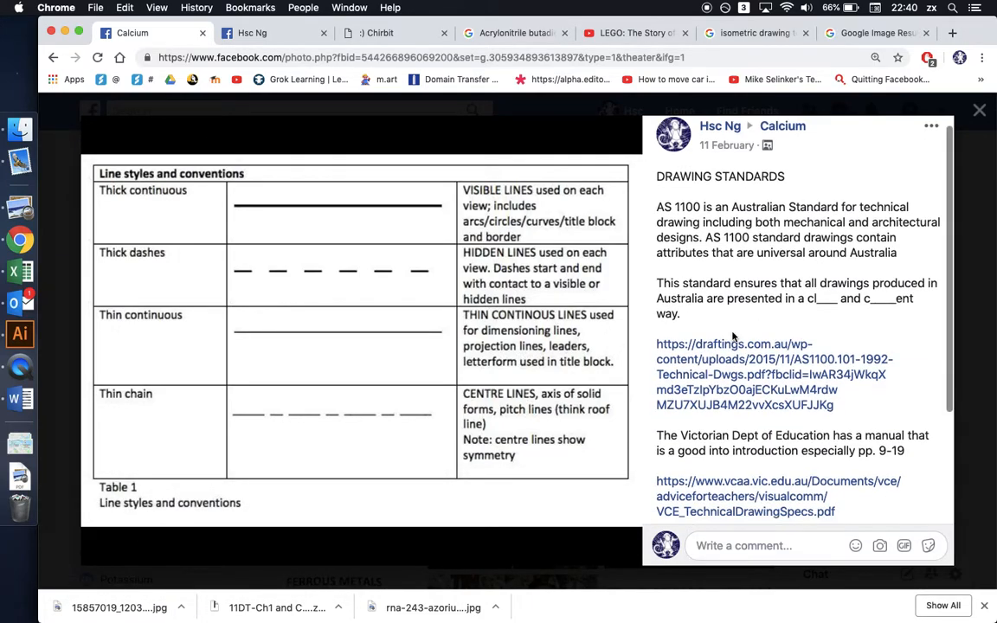
scroll("down", 3)
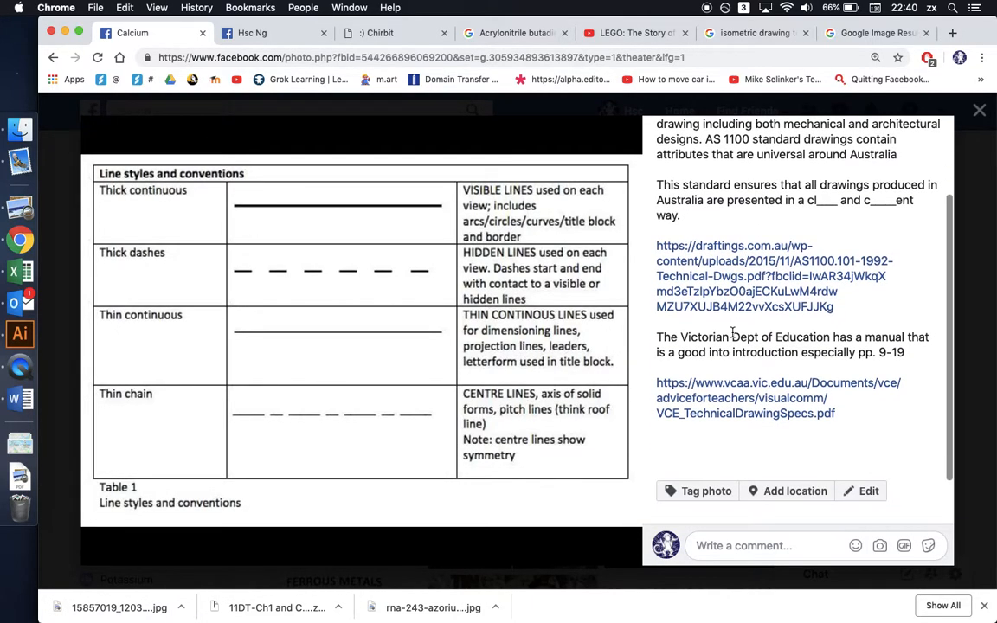
mouse_move(735, 390)
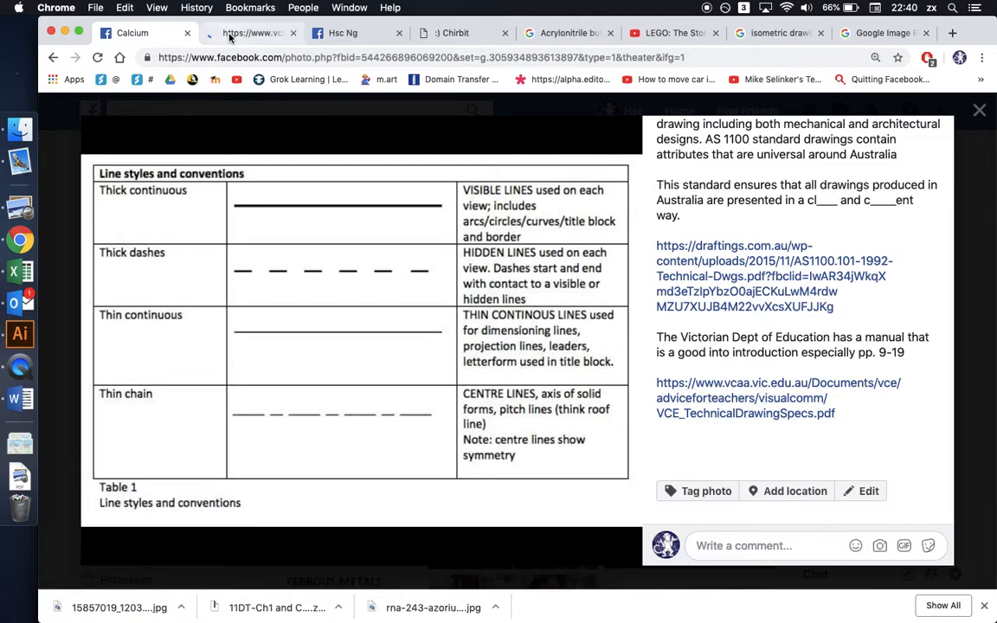
Open VCAA TechnicalDrawingSpecs.pdf from the caption and scroll to page 14's Placement of views
left_click(745, 398)
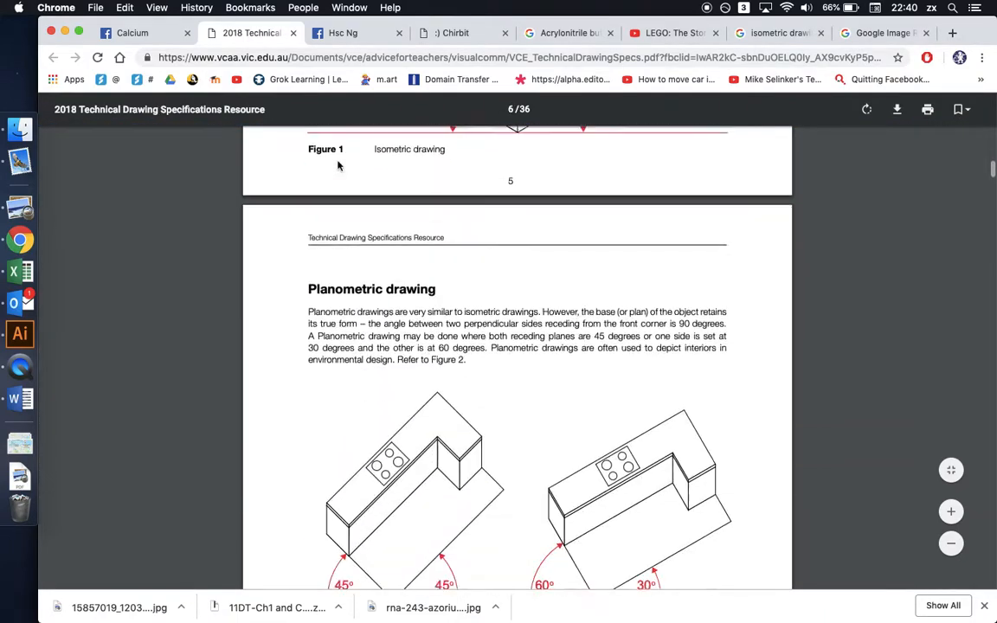
scroll("down", 3)
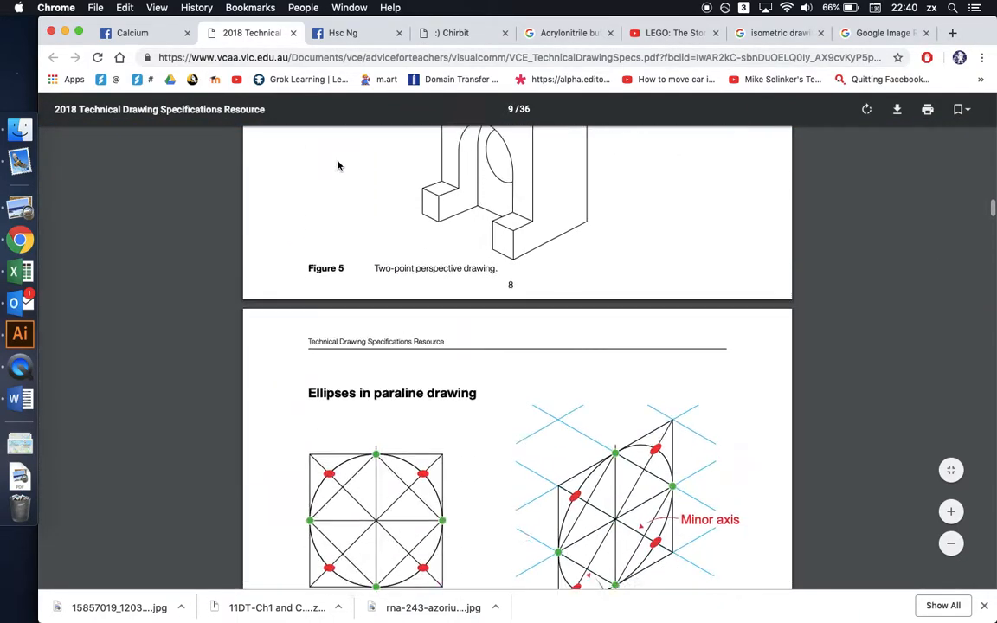
scroll("down", 3)
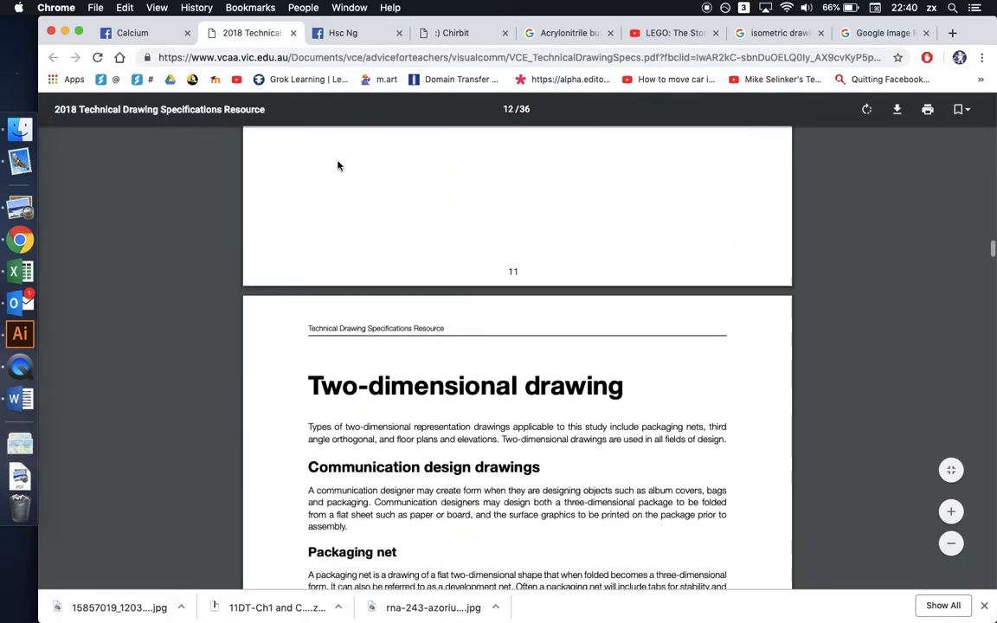
scroll("down", 3)
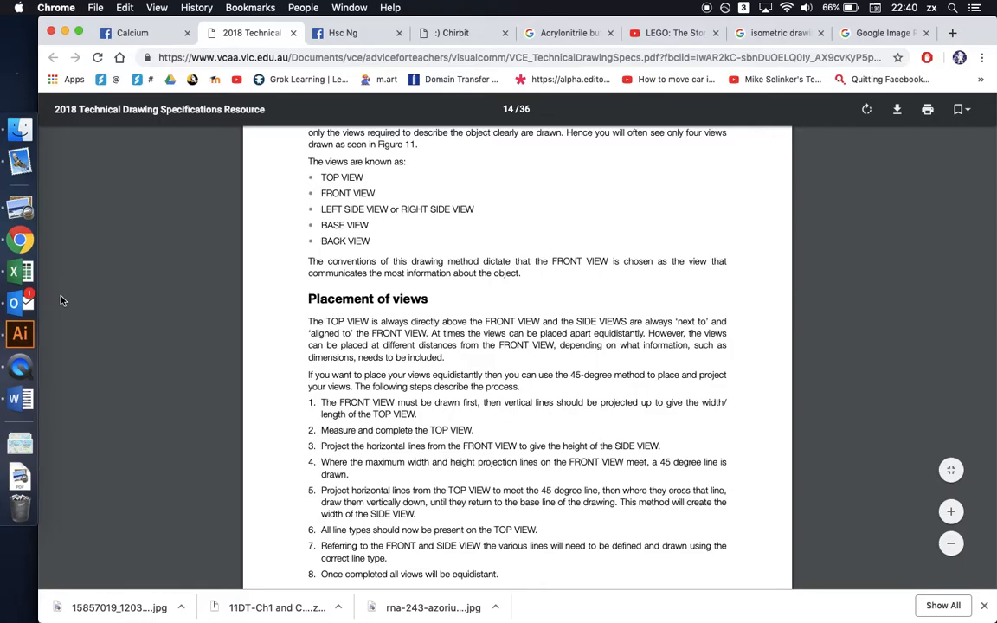
Close the line styles photo and scroll down the Calcium group's Photos page
left_click(131, 32)
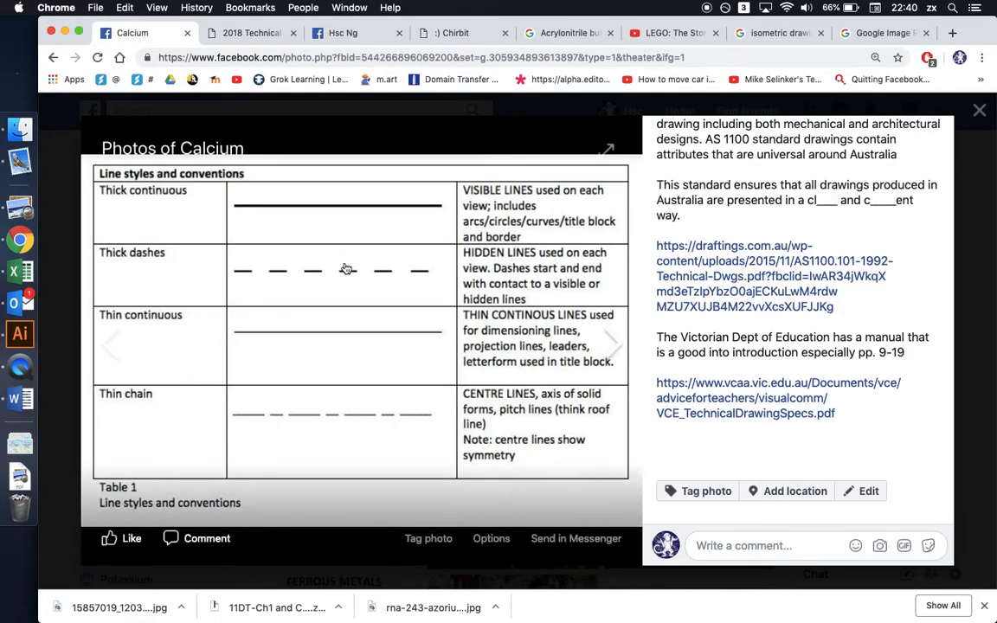
left_click(979, 110)
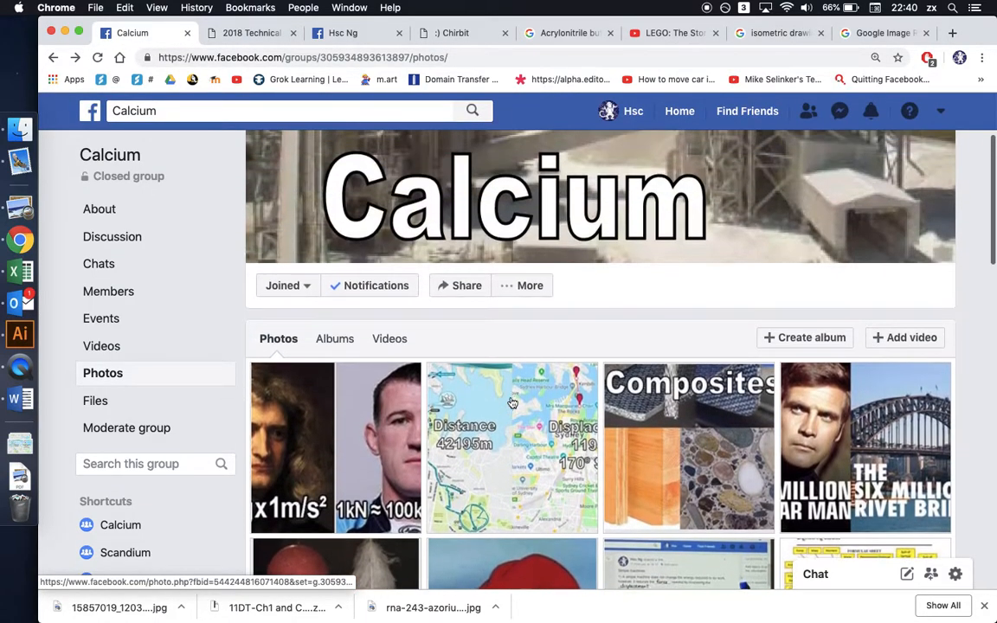
scroll("down", 3)
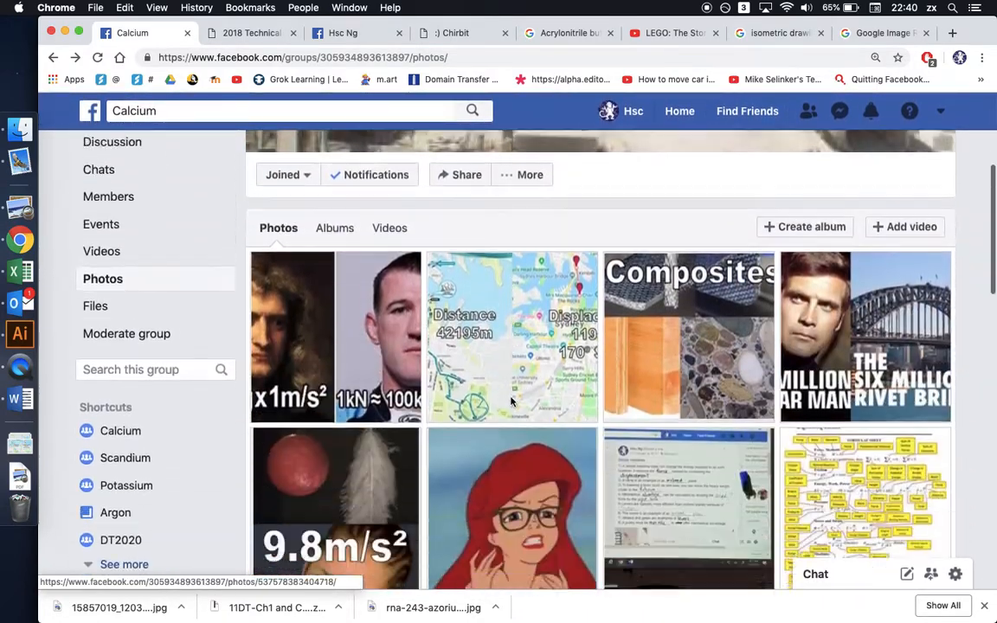
scroll("down", 3)
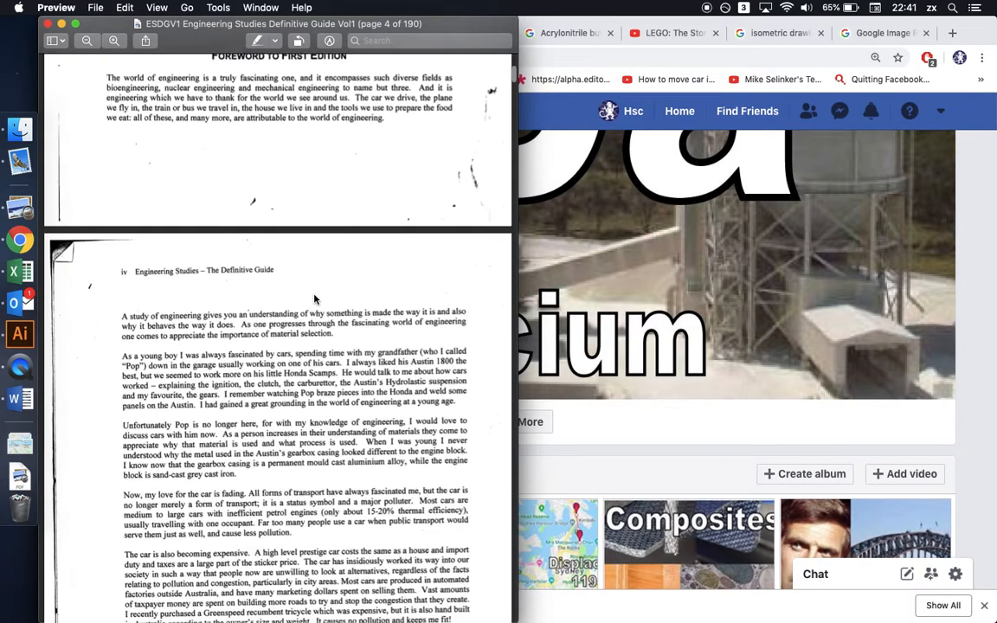
Scroll the guide through material properties to page 30's Table 1.4 Welding processes
scroll("down", 3)
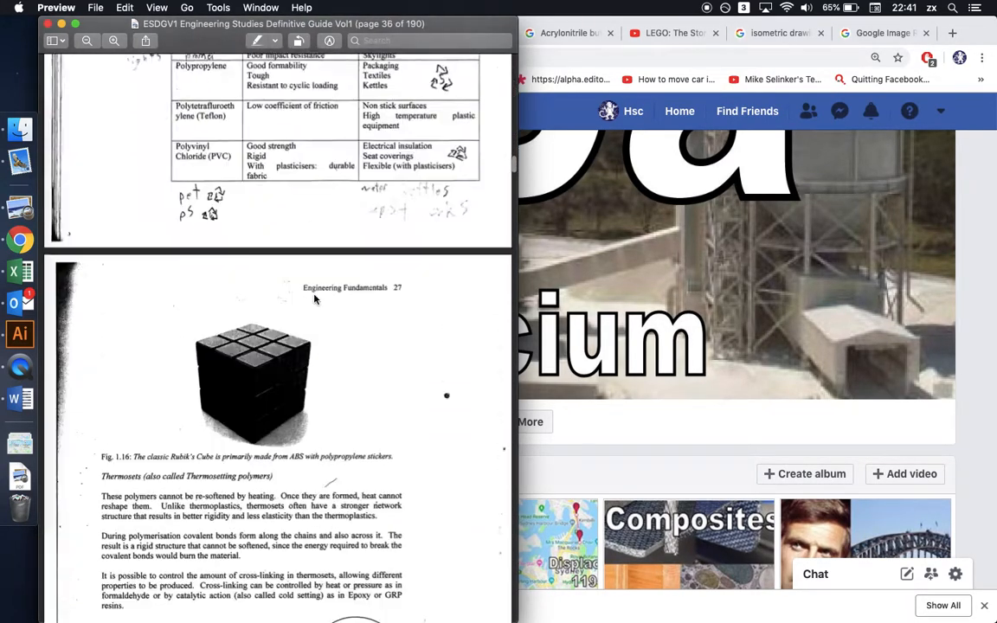
scroll("down", 3)
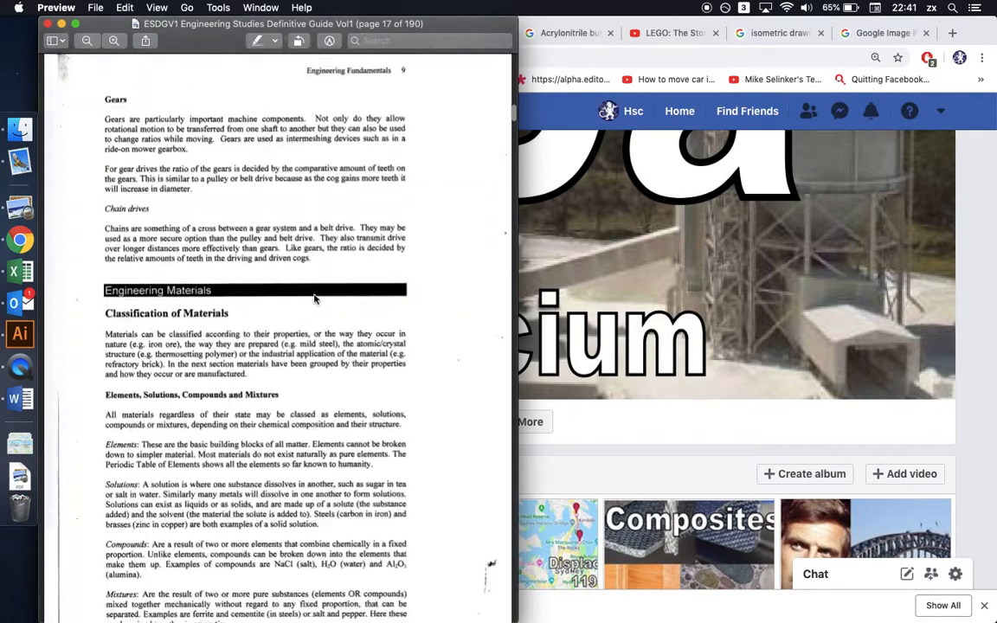
scroll("down", 3)
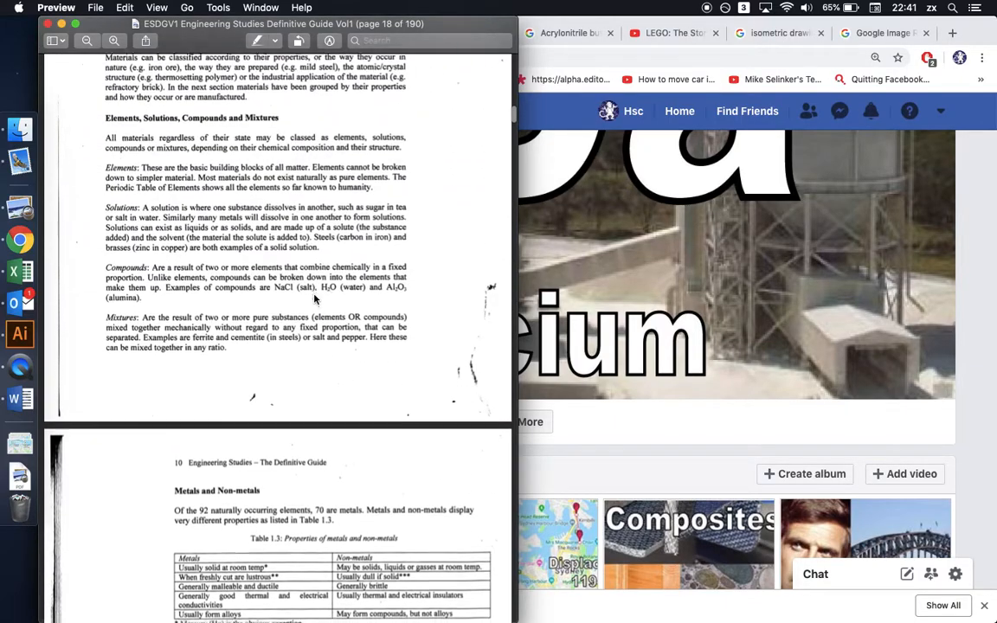
scroll("down", 3)
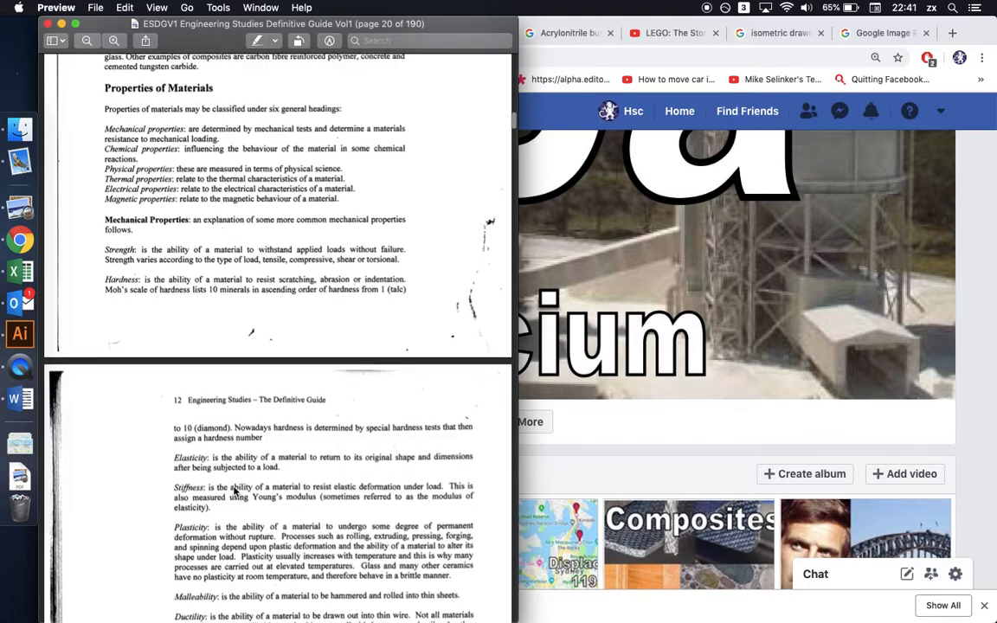
scroll("down", 3)
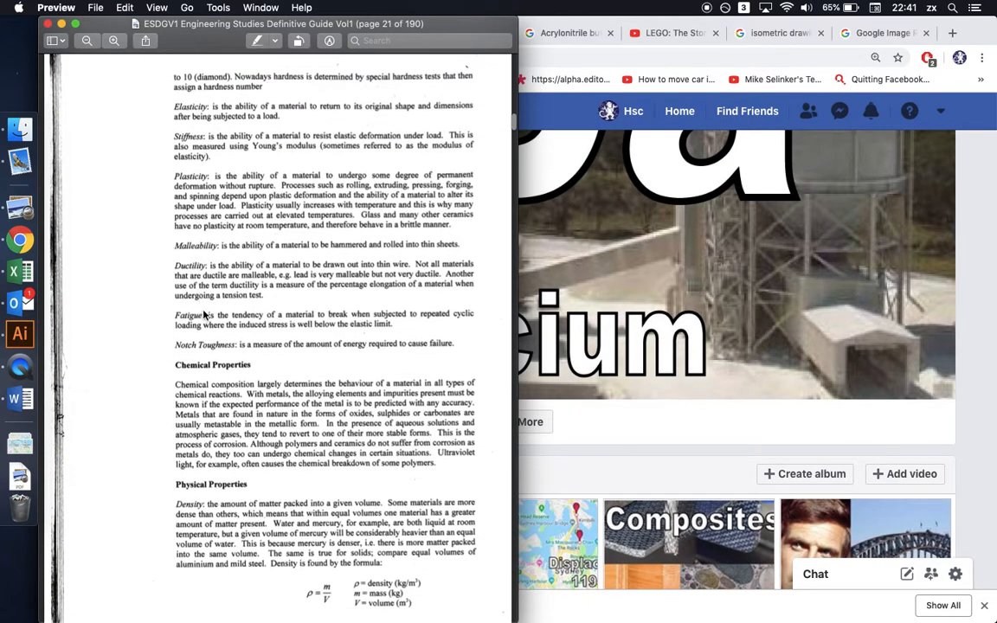
mouse_move(201, 106)
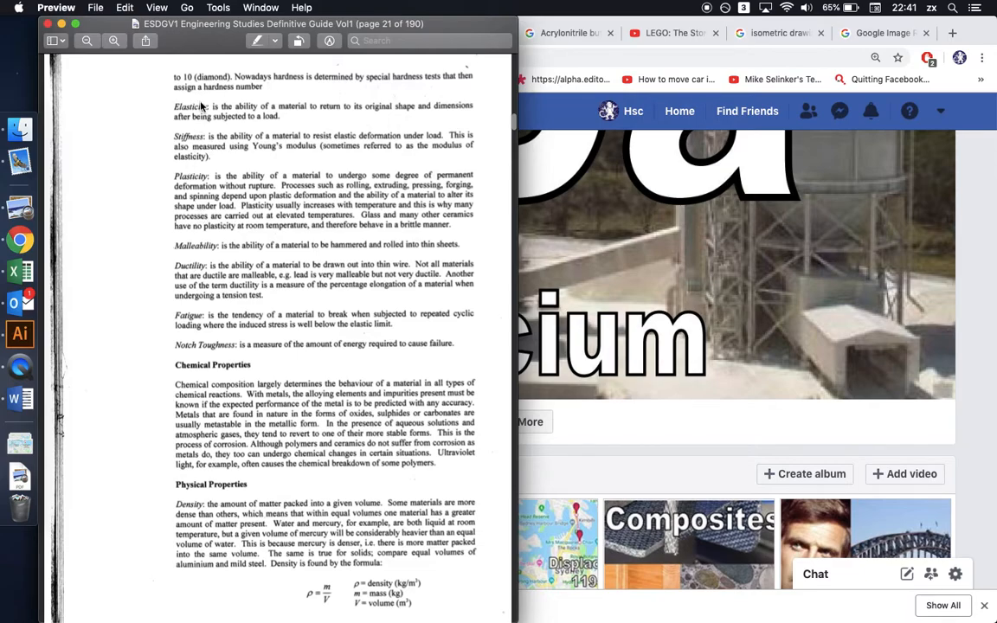
mouse_move(243, 404)
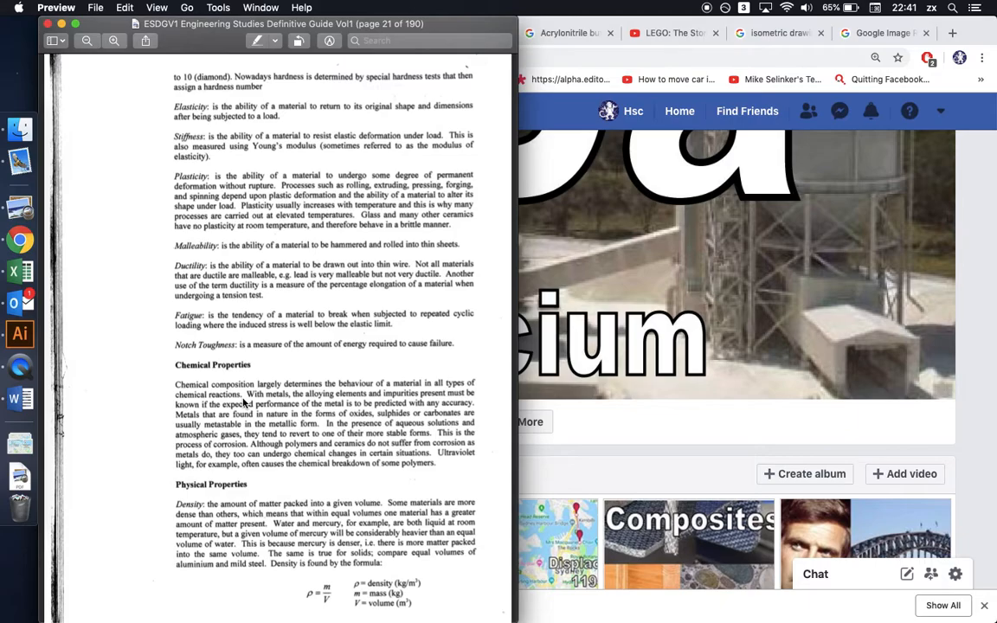
scroll("down", 3)
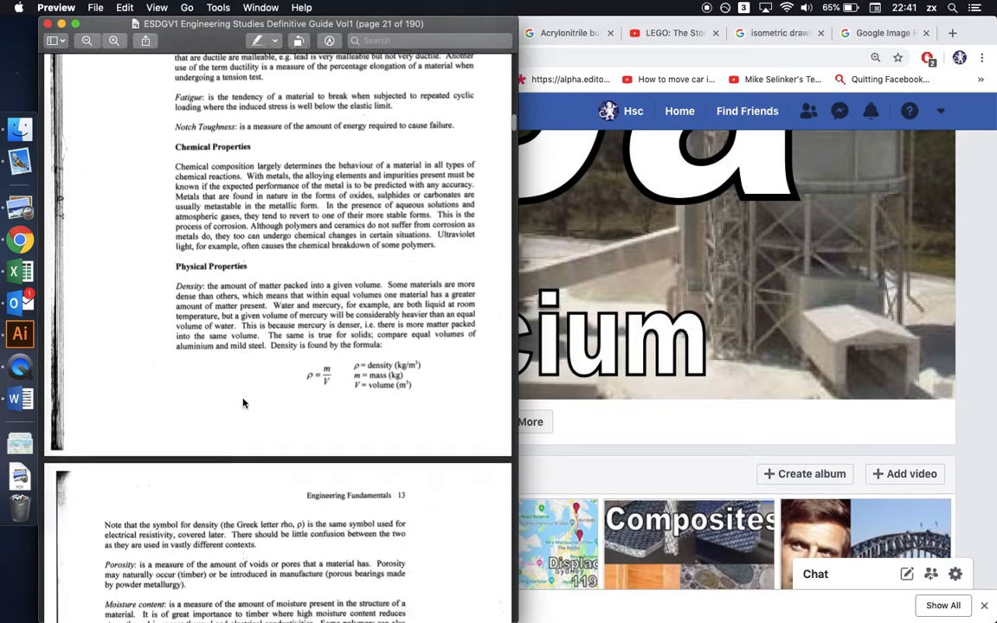
scroll("down", 3)
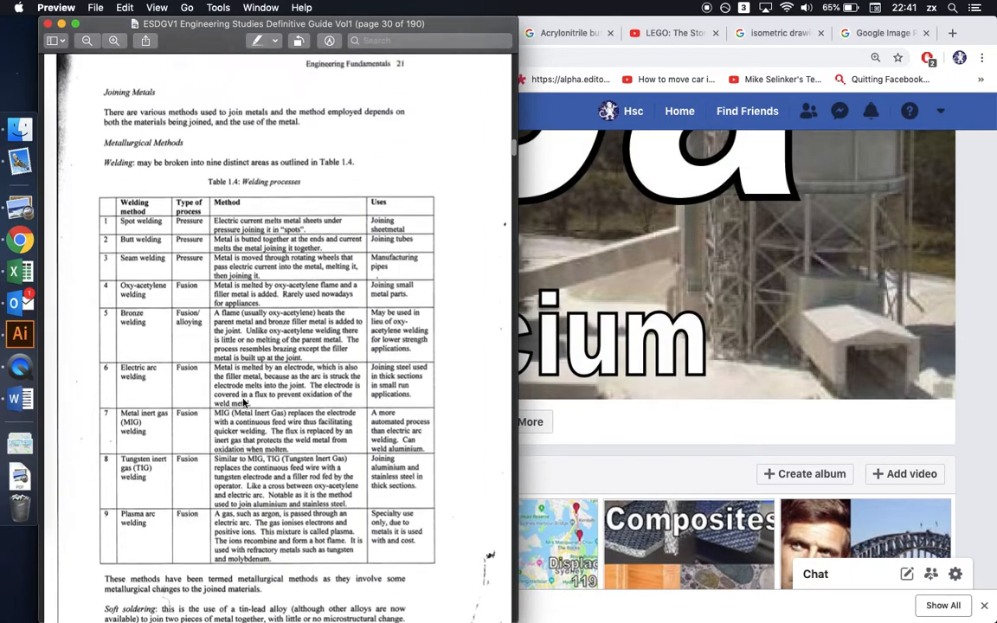
Scroll past the welding table to page 32's Polymers section and Formation of Polymers
scroll("down", 3)
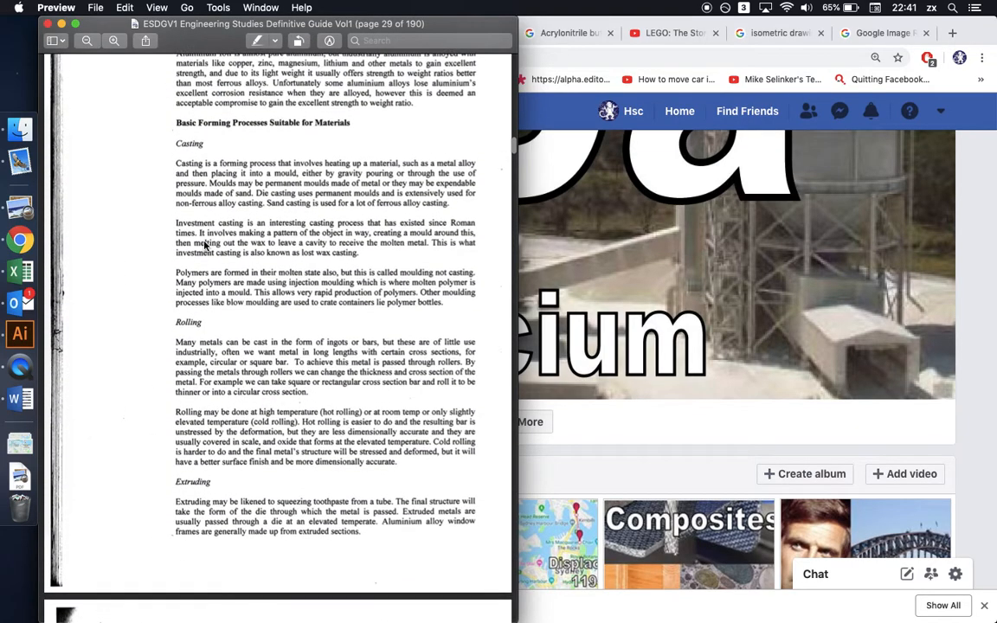
scroll("down", 3)
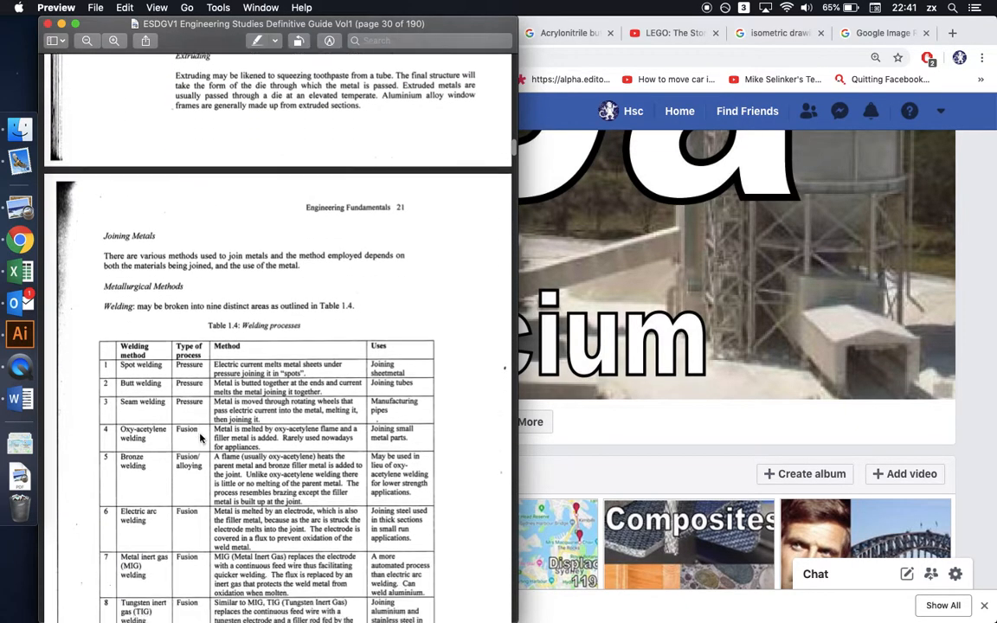
scroll("down", 3)
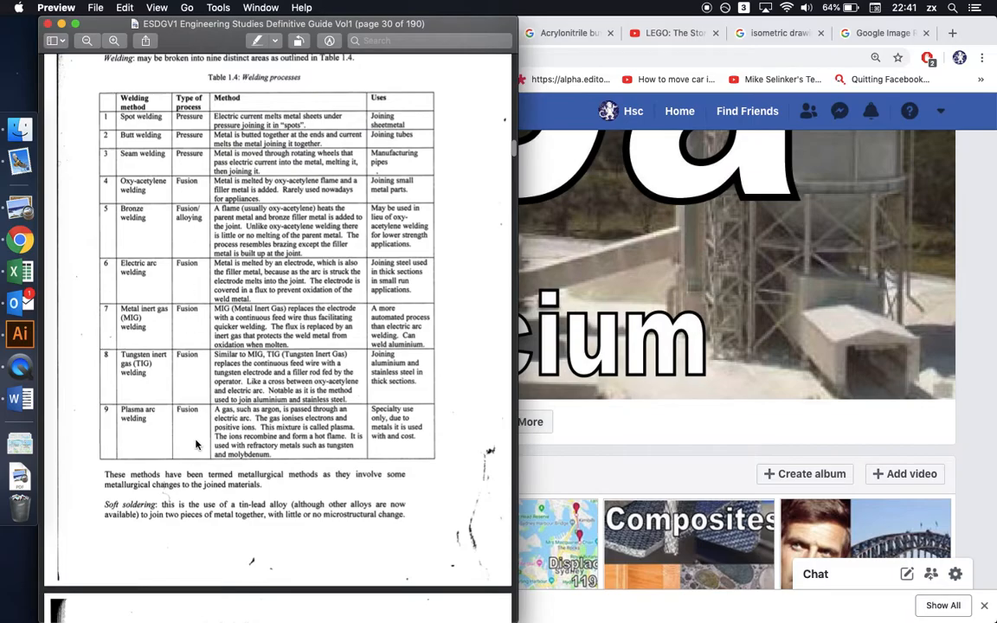
scroll("down", 3)
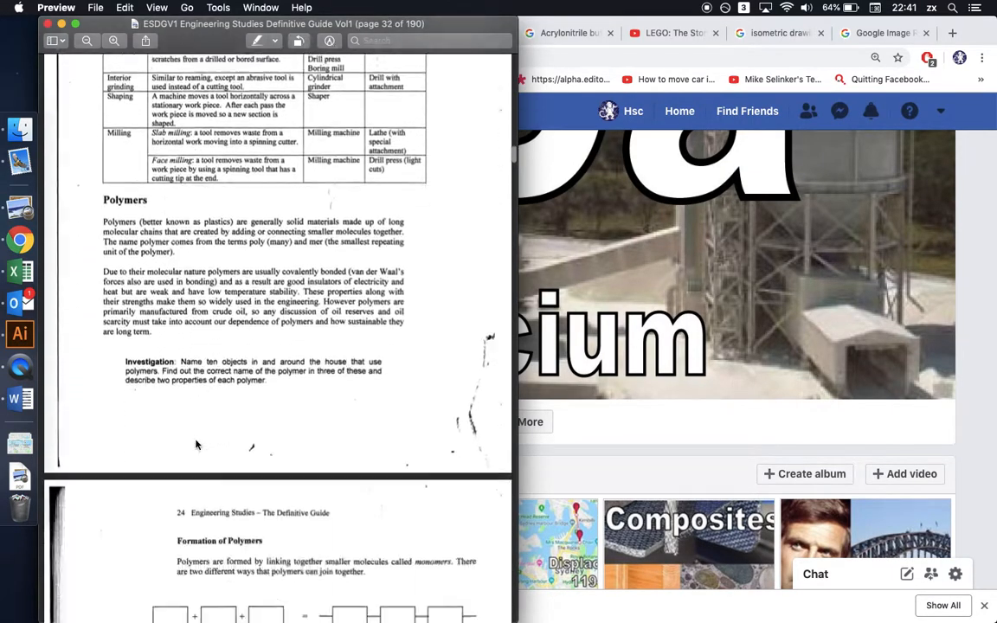
scroll("down", 3)
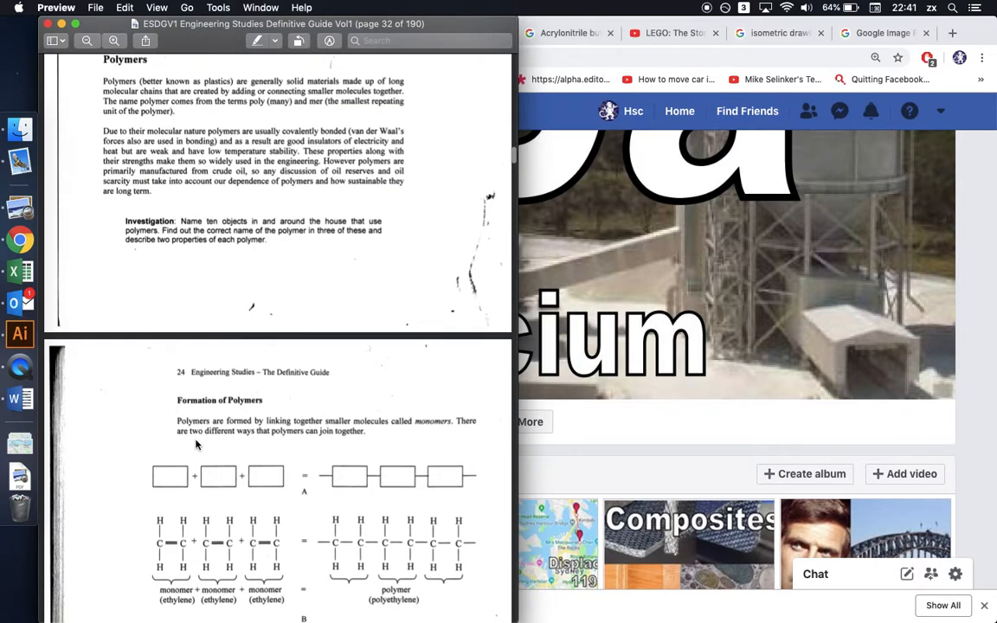
Scroll through polymerisation diagrams and Table 1.6 of thermoplastic polymers toward thermosets
scroll("down", 3)
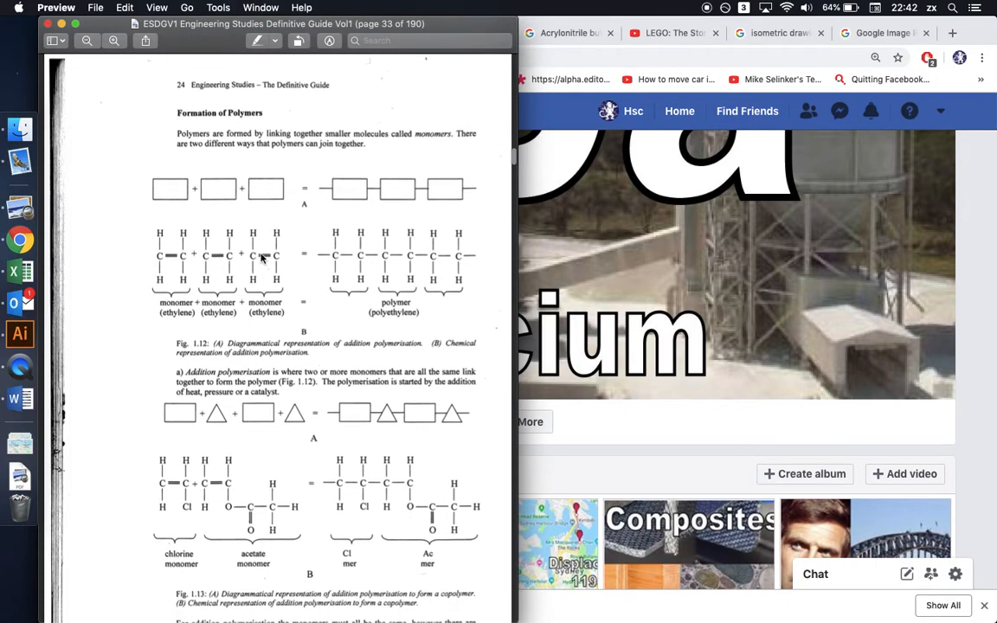
scroll("down", 3)
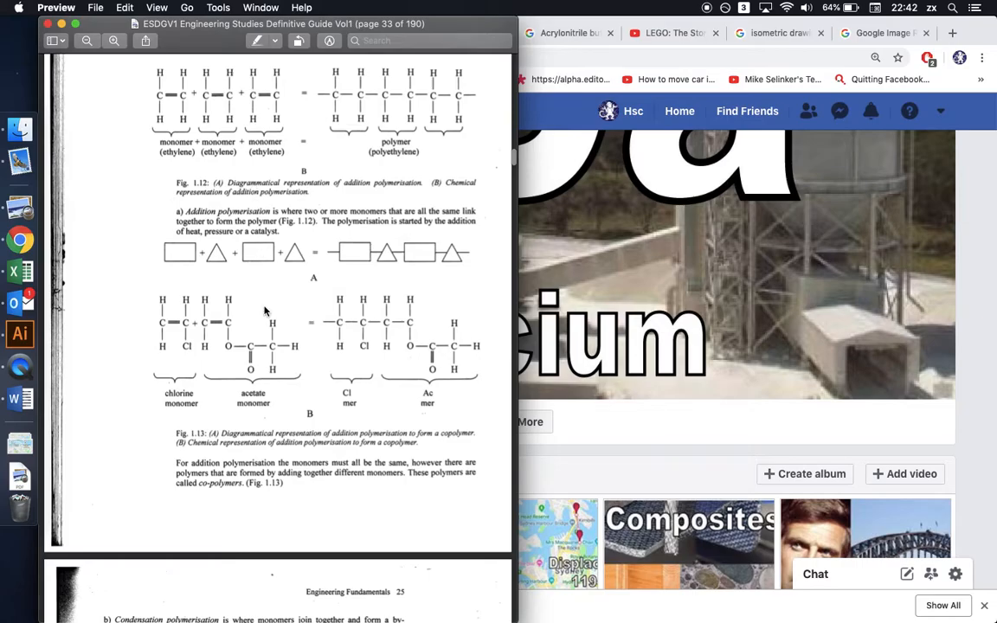
scroll("down", 3)
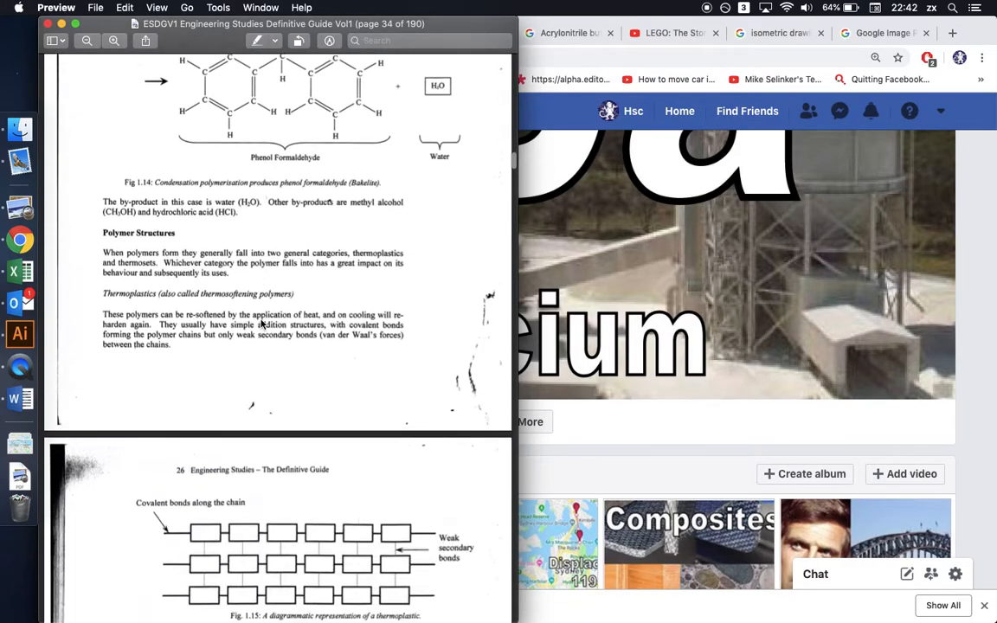
scroll("down", 3)
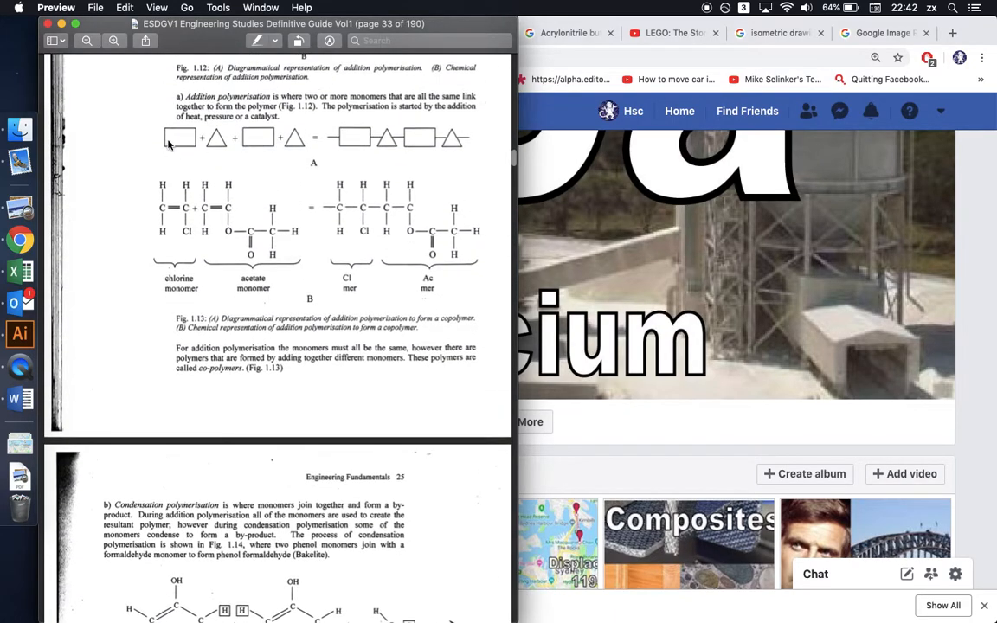
scroll("down", 3)
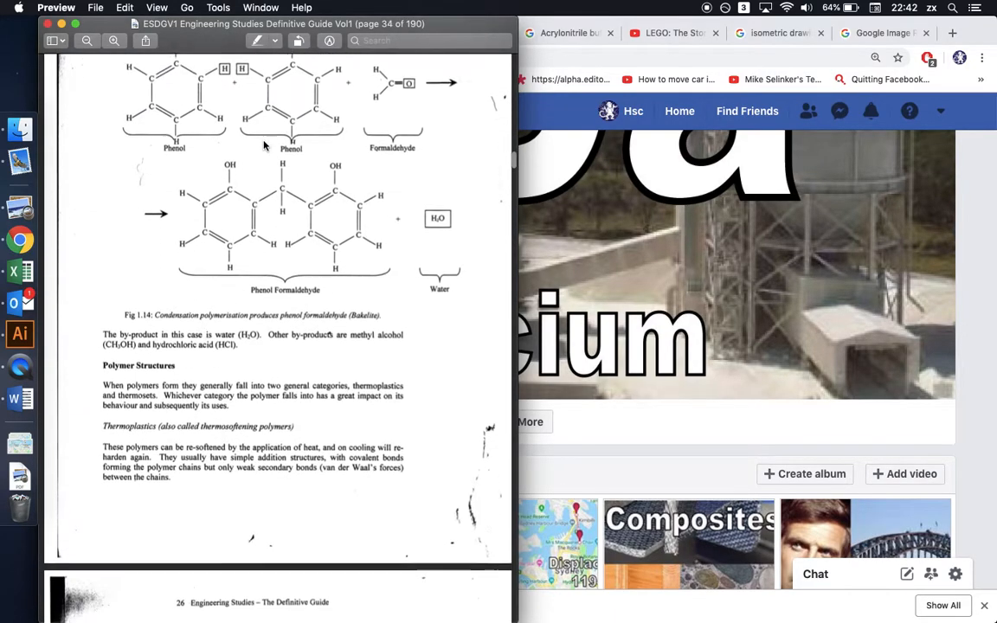
scroll("down", 3)
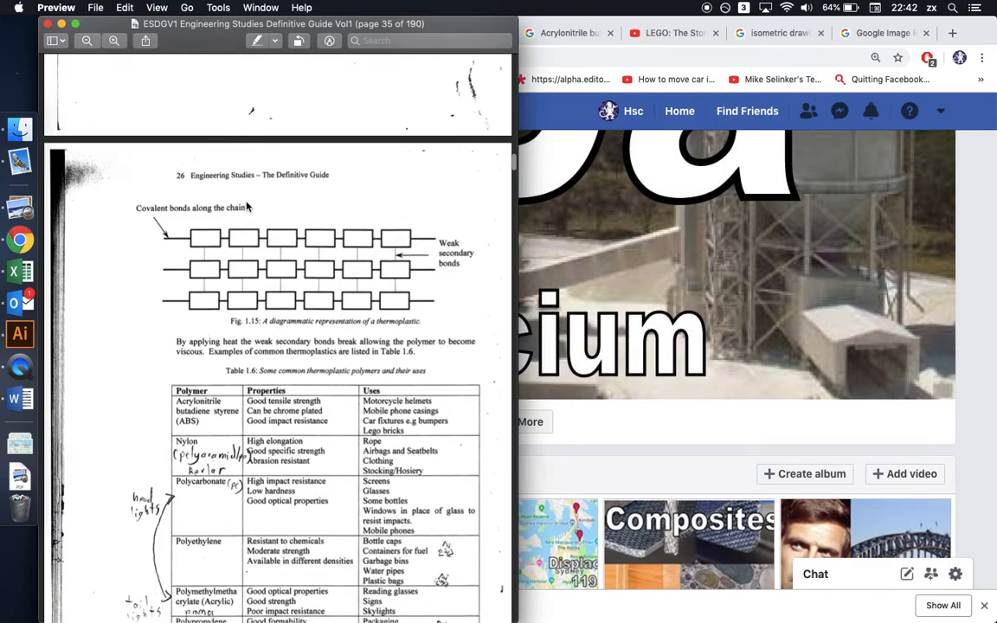
scroll("down", 3)
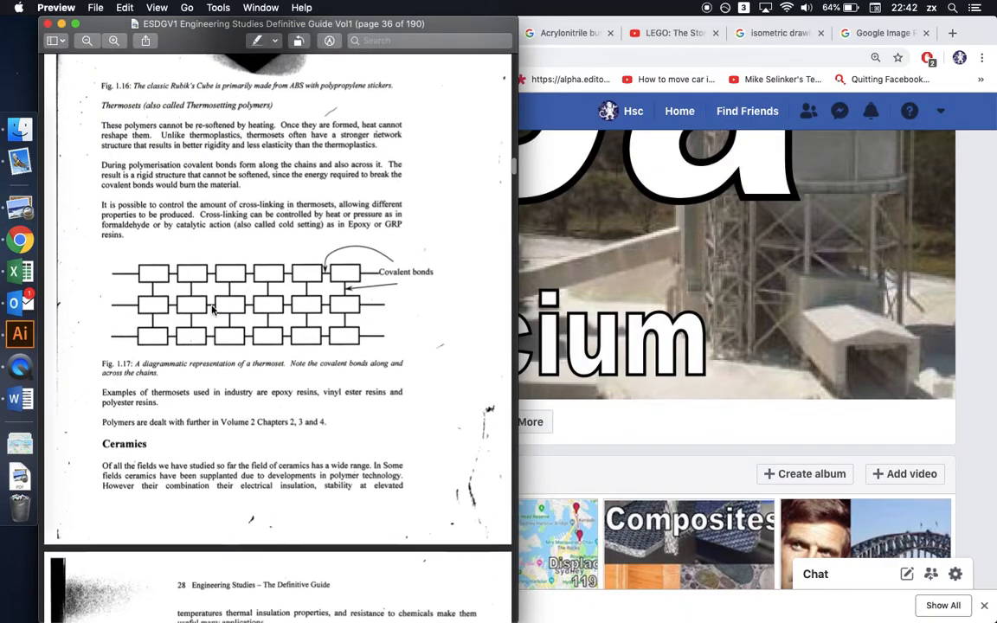
scroll("down", 3)
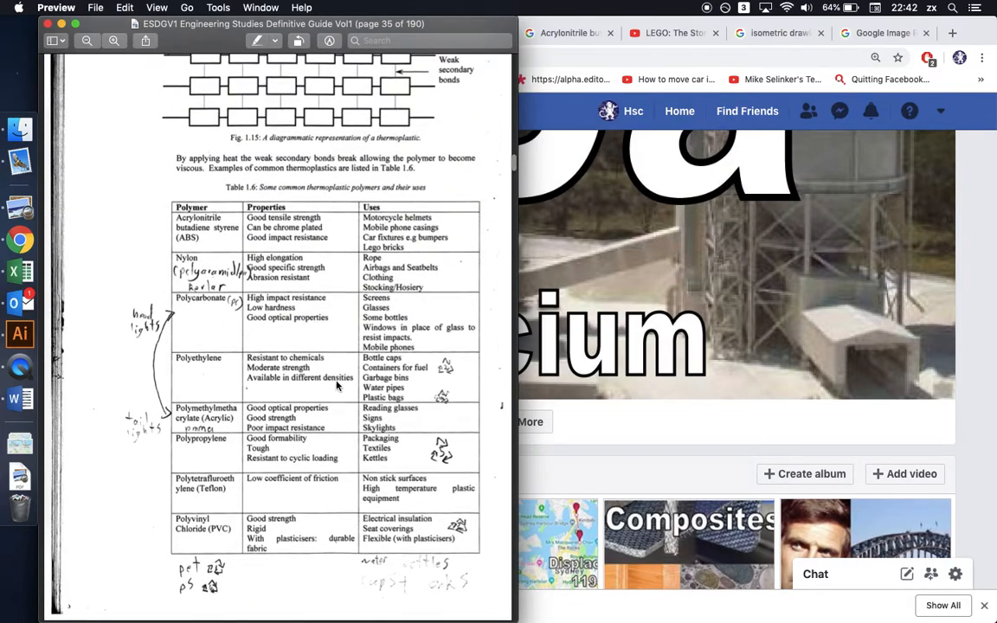
mouse_move(664, 462)
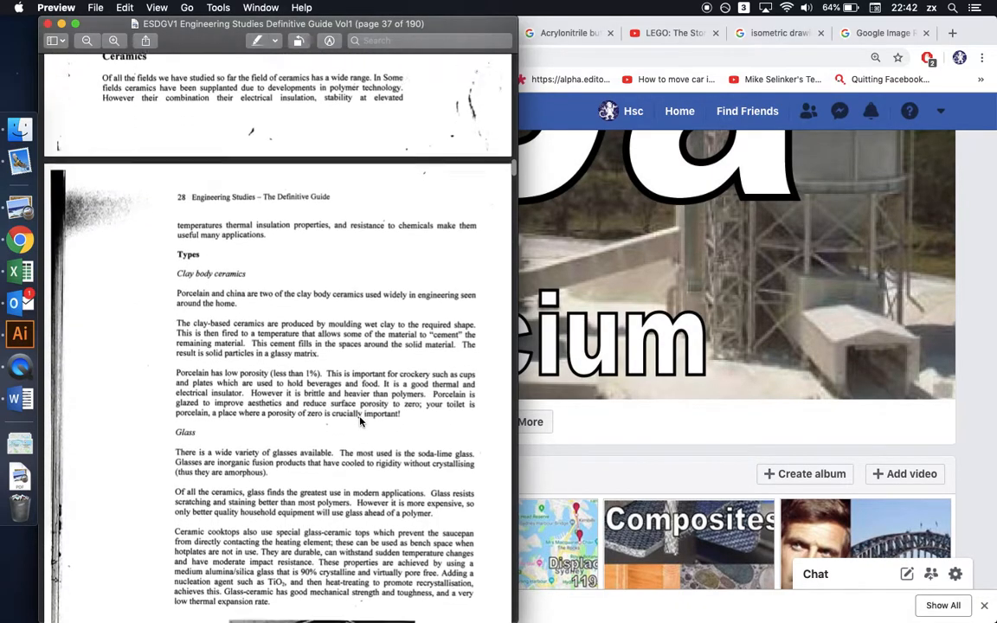
Reach page 44's Review Questions, then switch to Word's 'Clues to Prelim Reviews' document
scroll("down", 3)
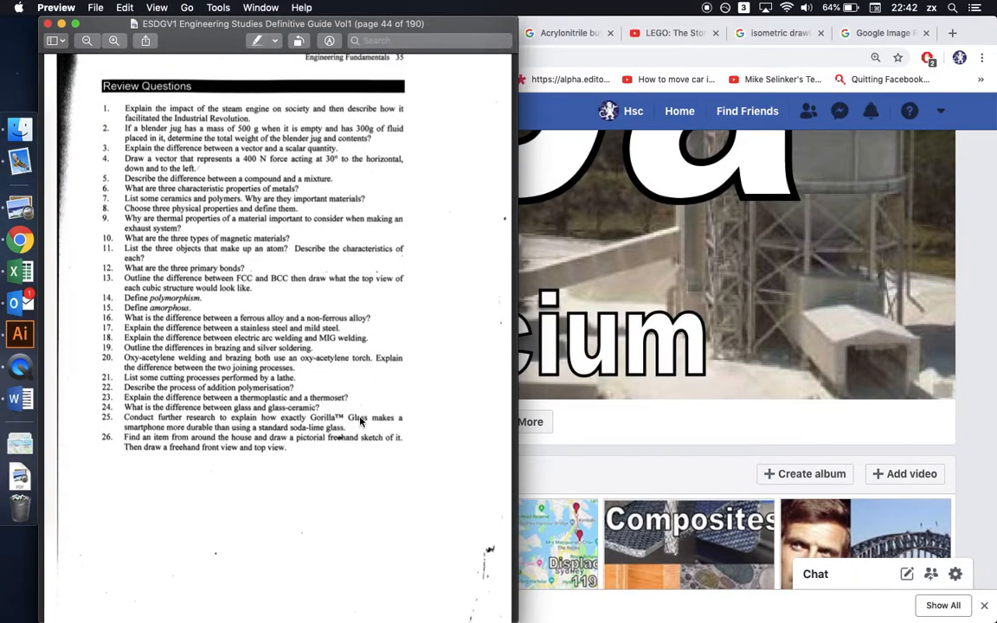
mouse_move(19, 398)
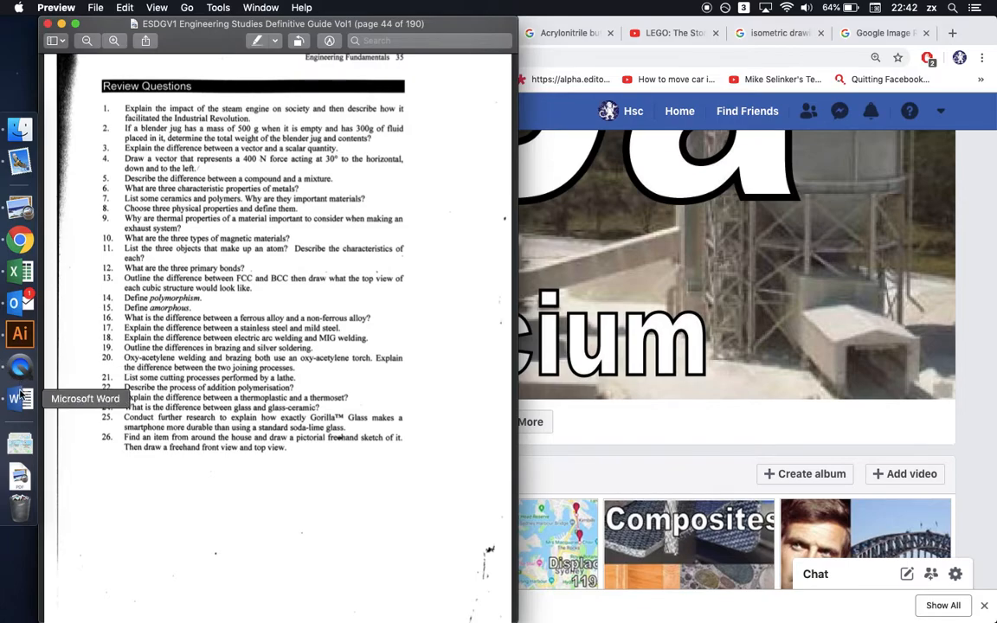
left_click(19, 398)
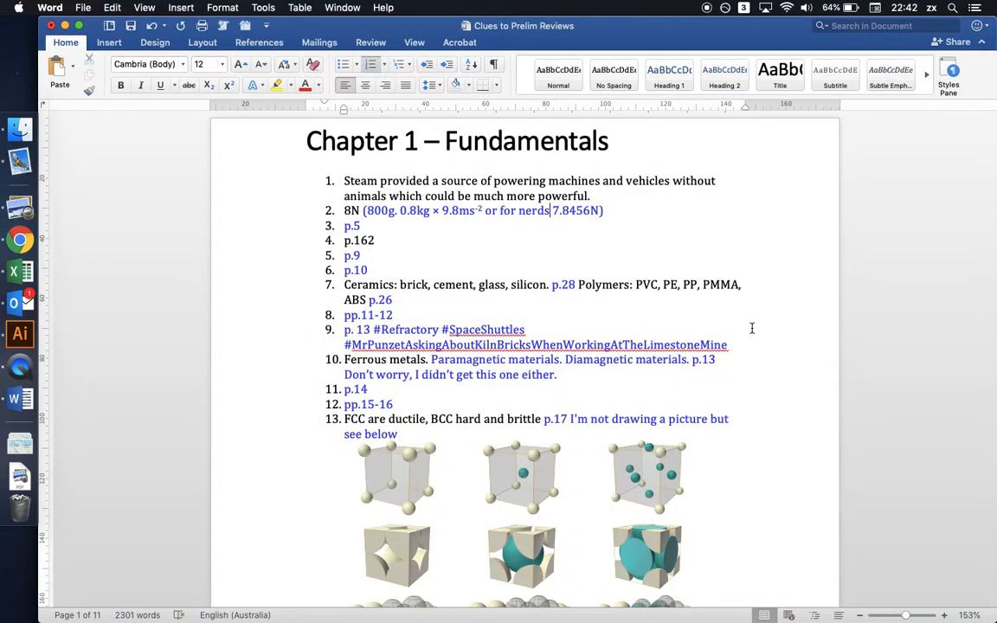
scroll("down", 3)
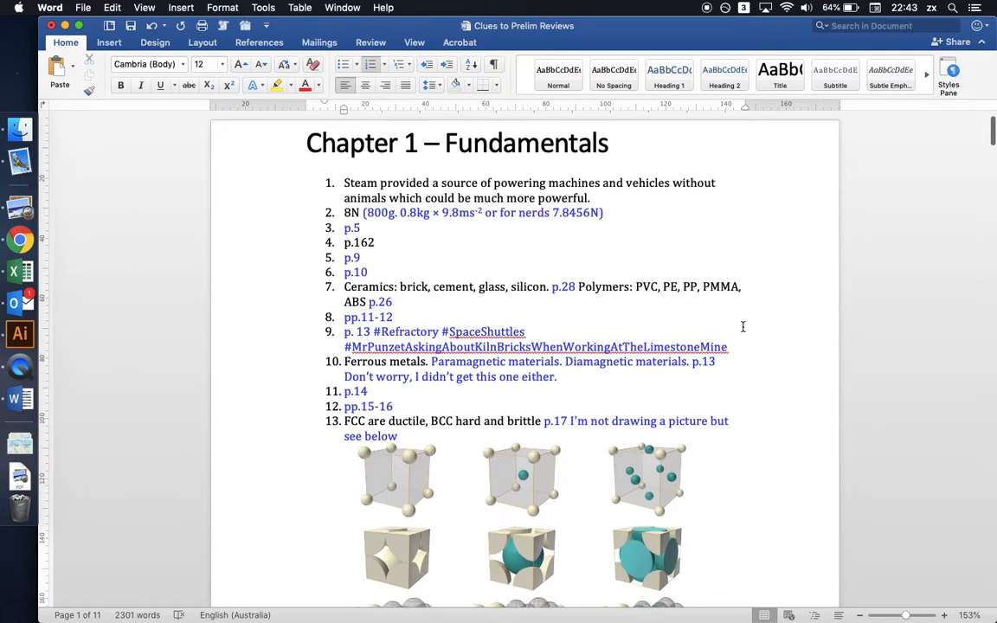
scroll("down", 3)
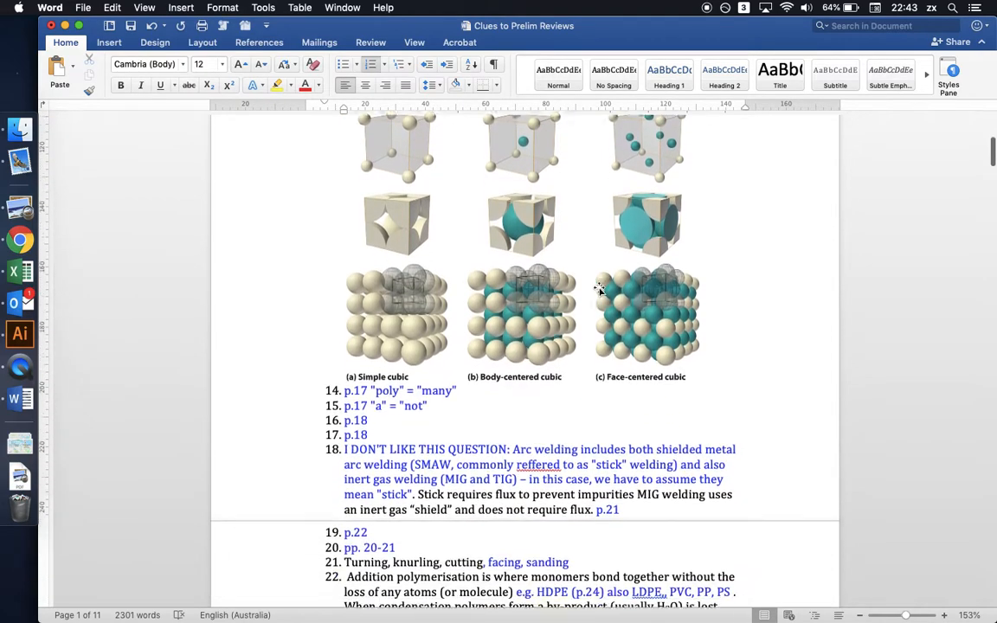
scroll("down", 3)
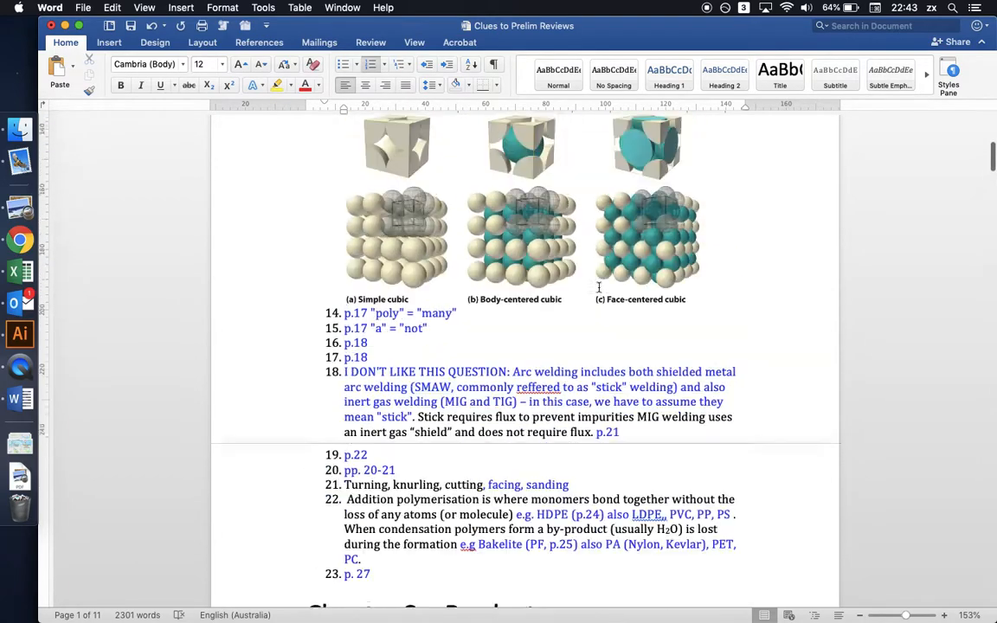
scroll("down", 3)
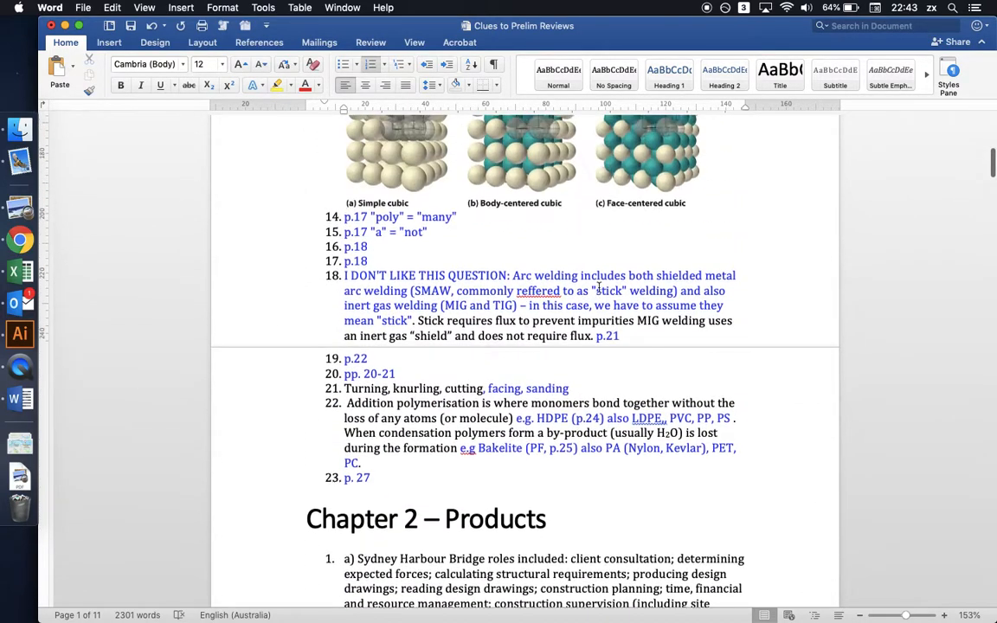
scroll("up", 3)
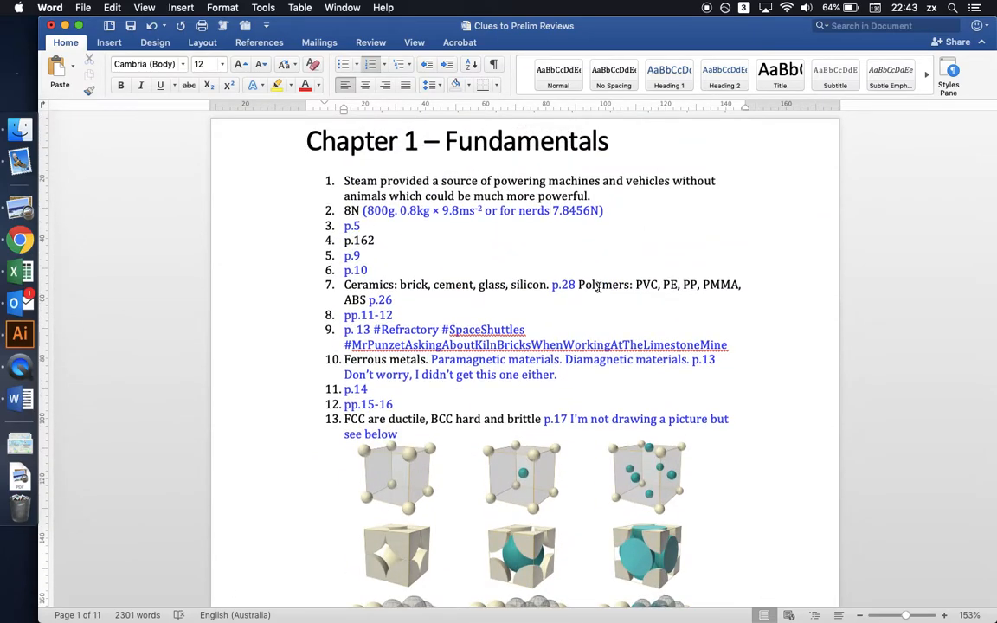